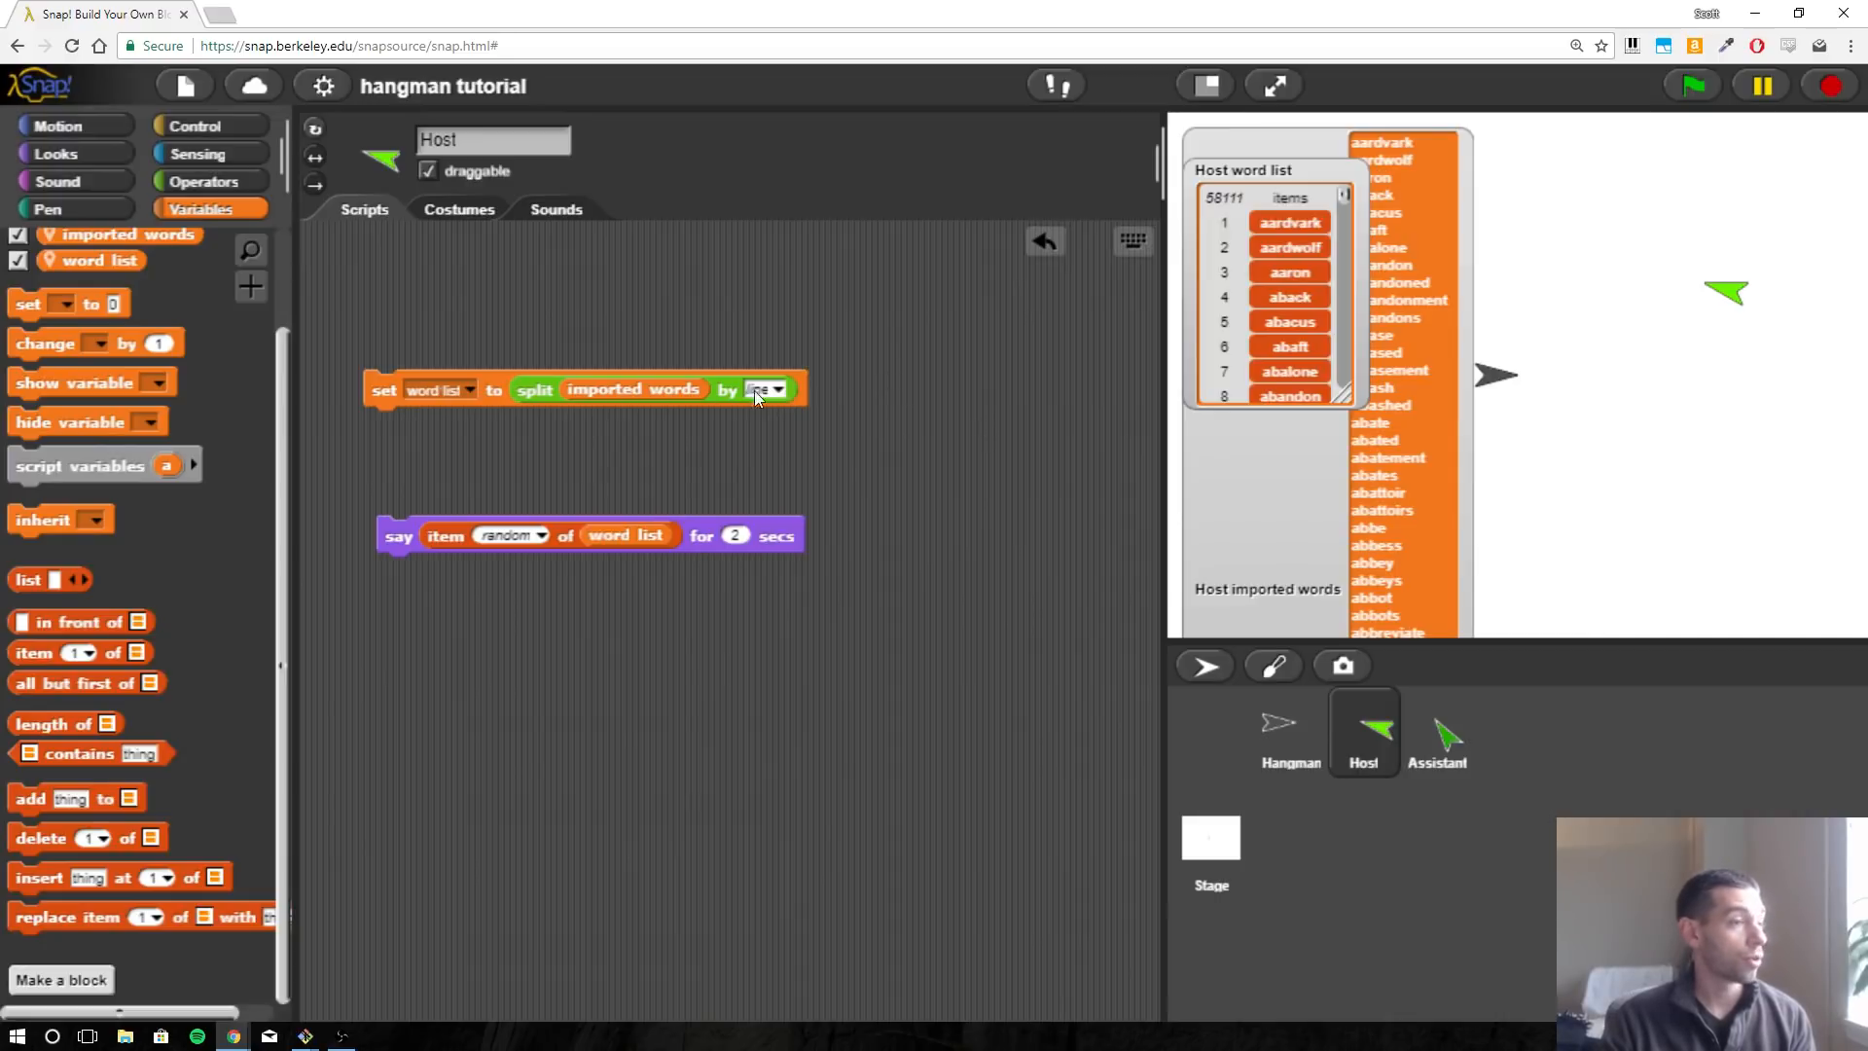
Drag the Host word list watcher to the right, clear of the imported words watcher.
click(777, 389)
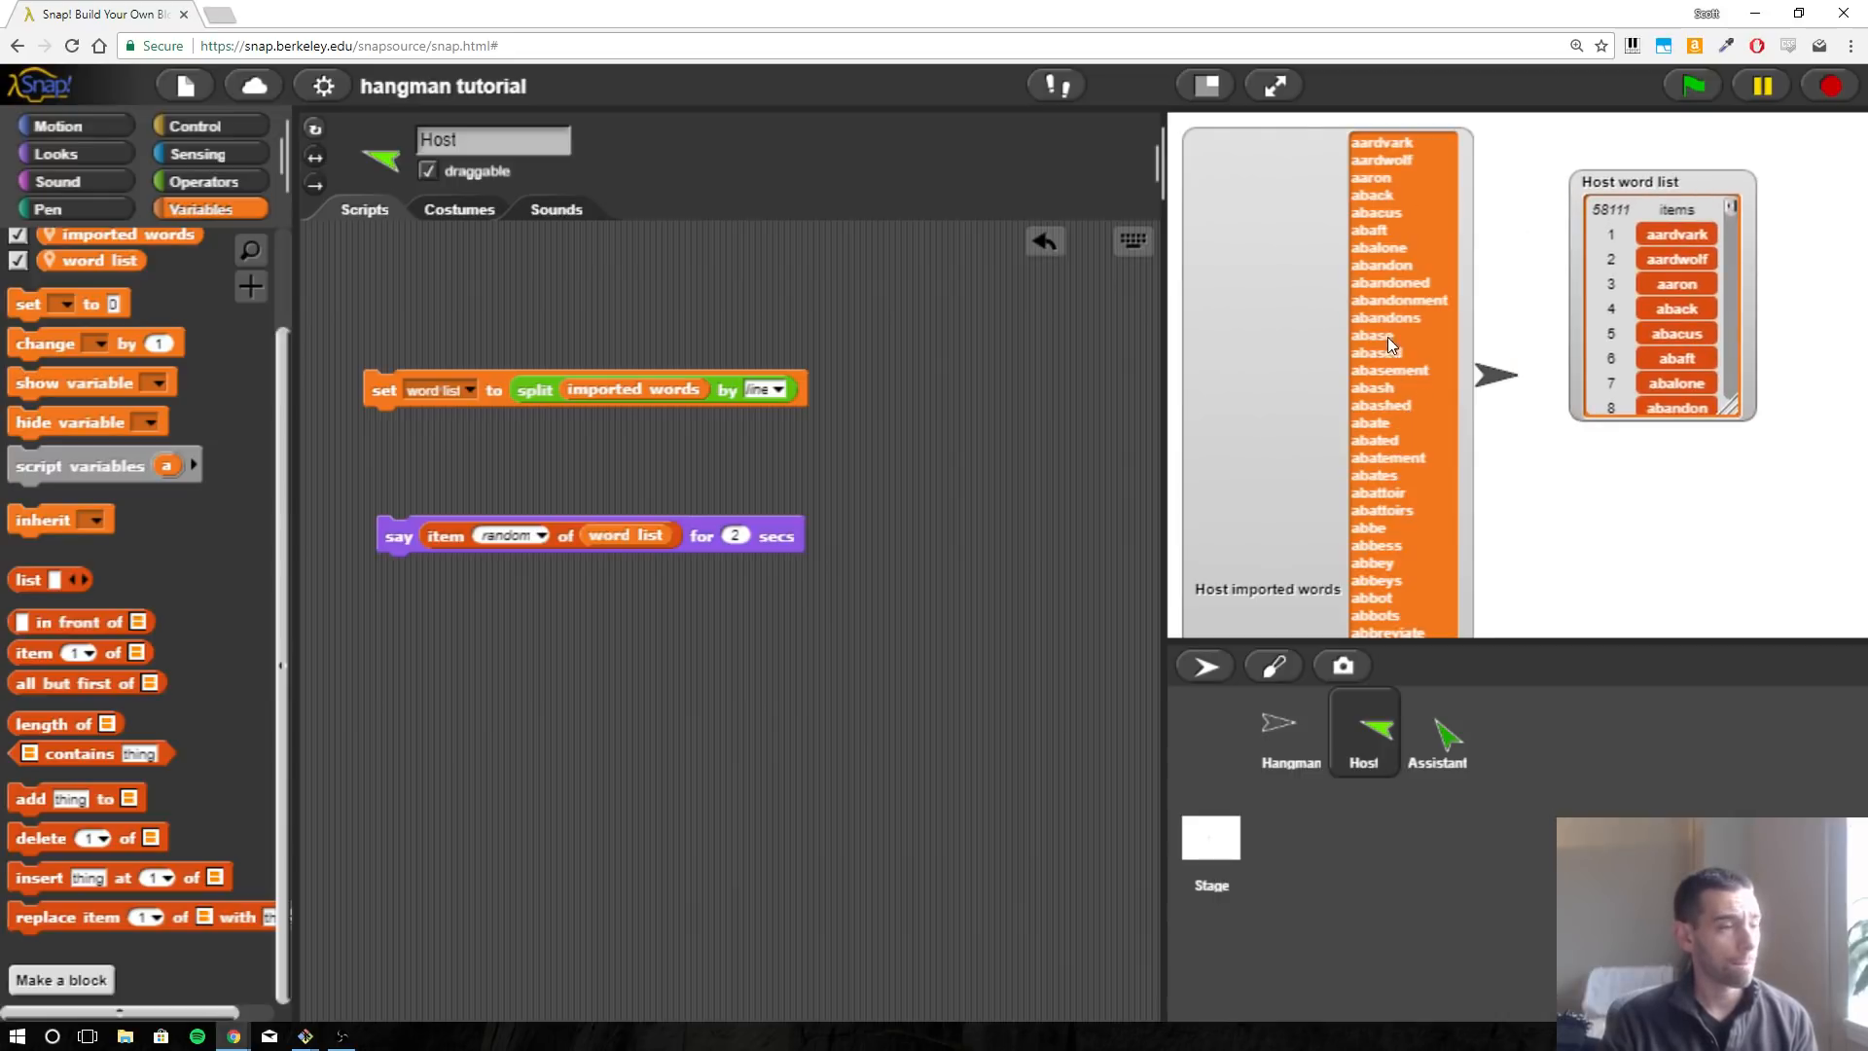
mouse_move(1388, 265)
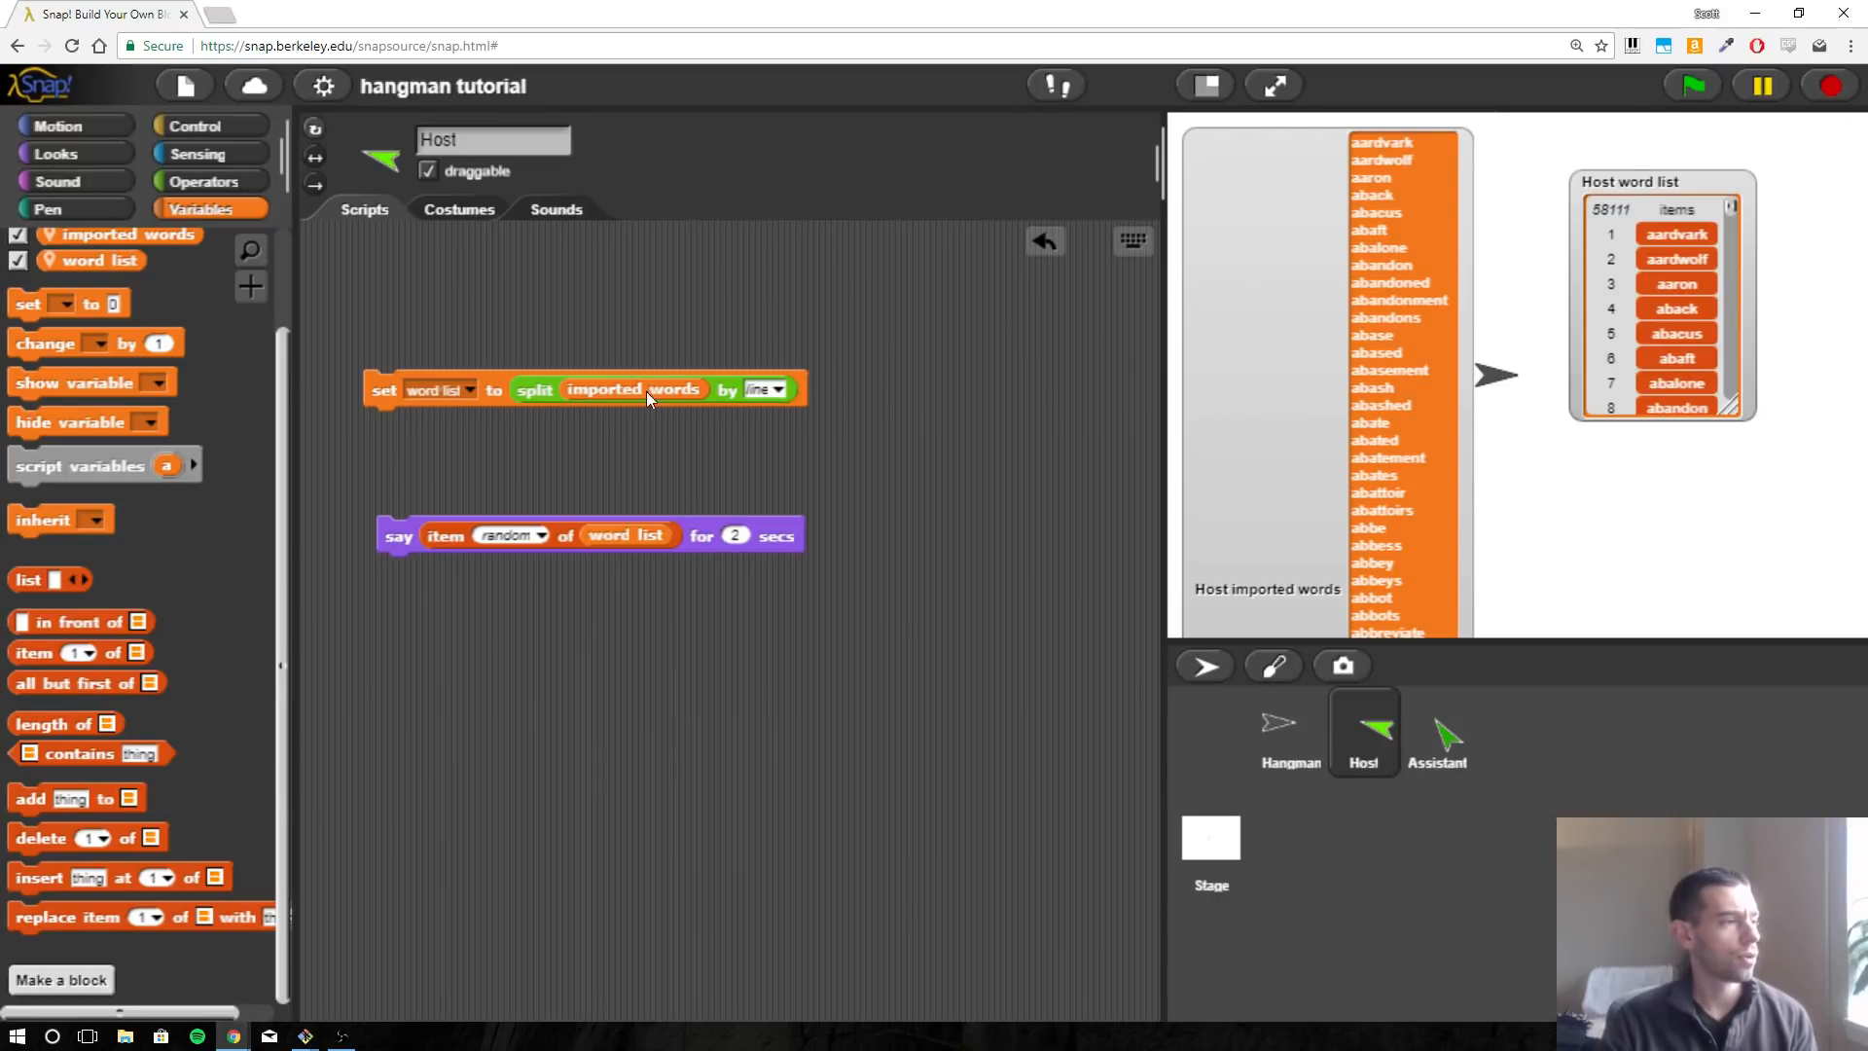
mouse_move(381, 399)
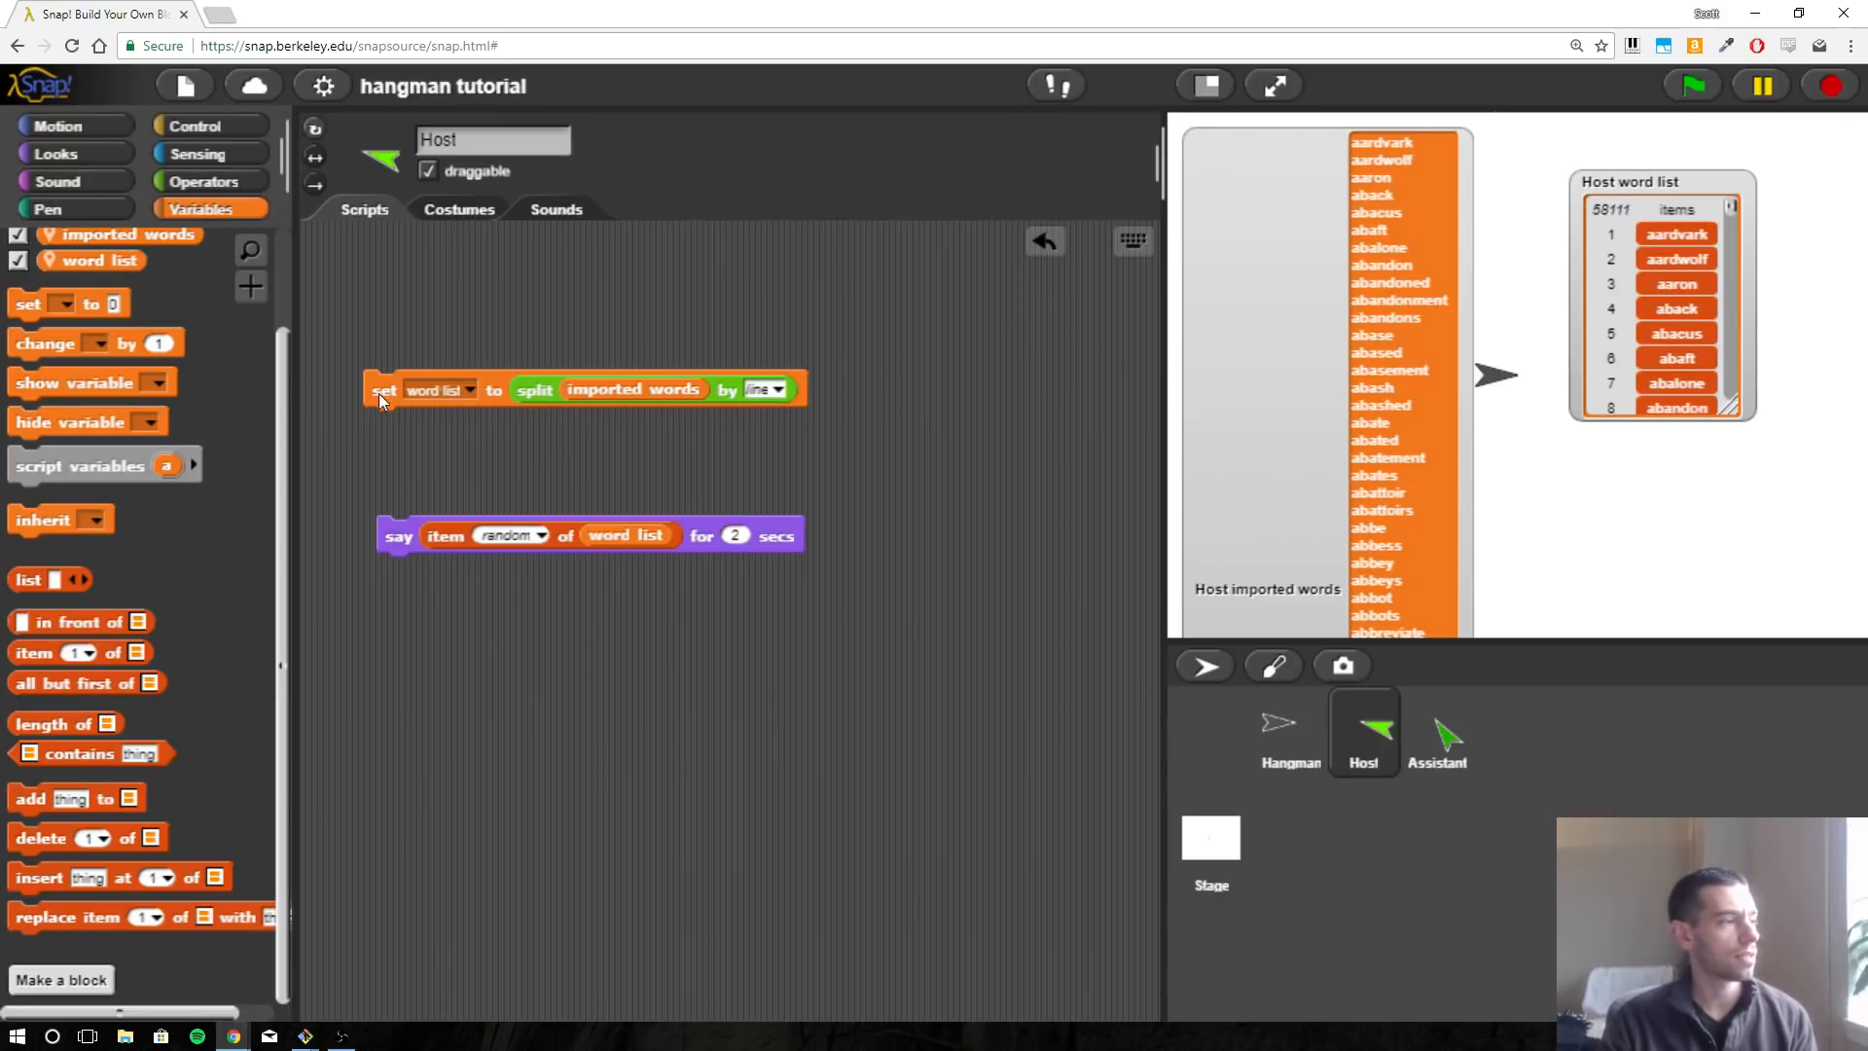
mouse_move(703, 397)
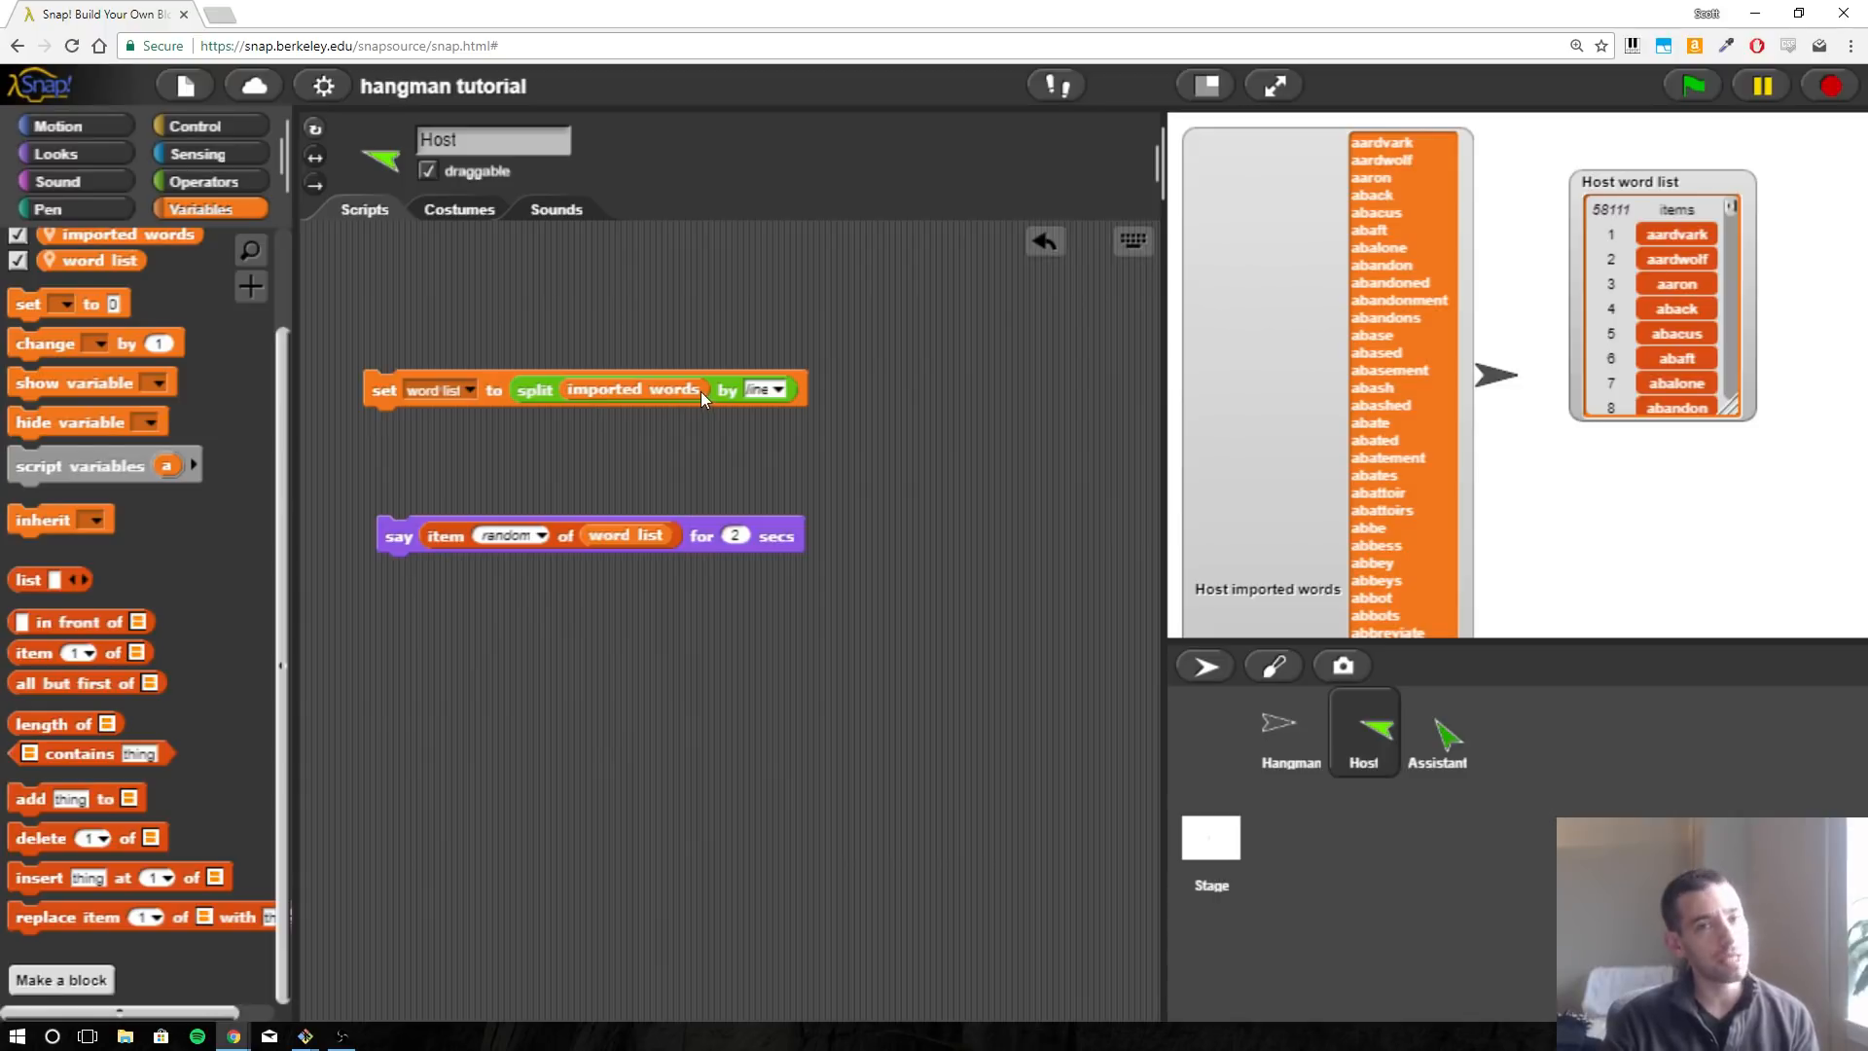
mouse_move(774, 357)
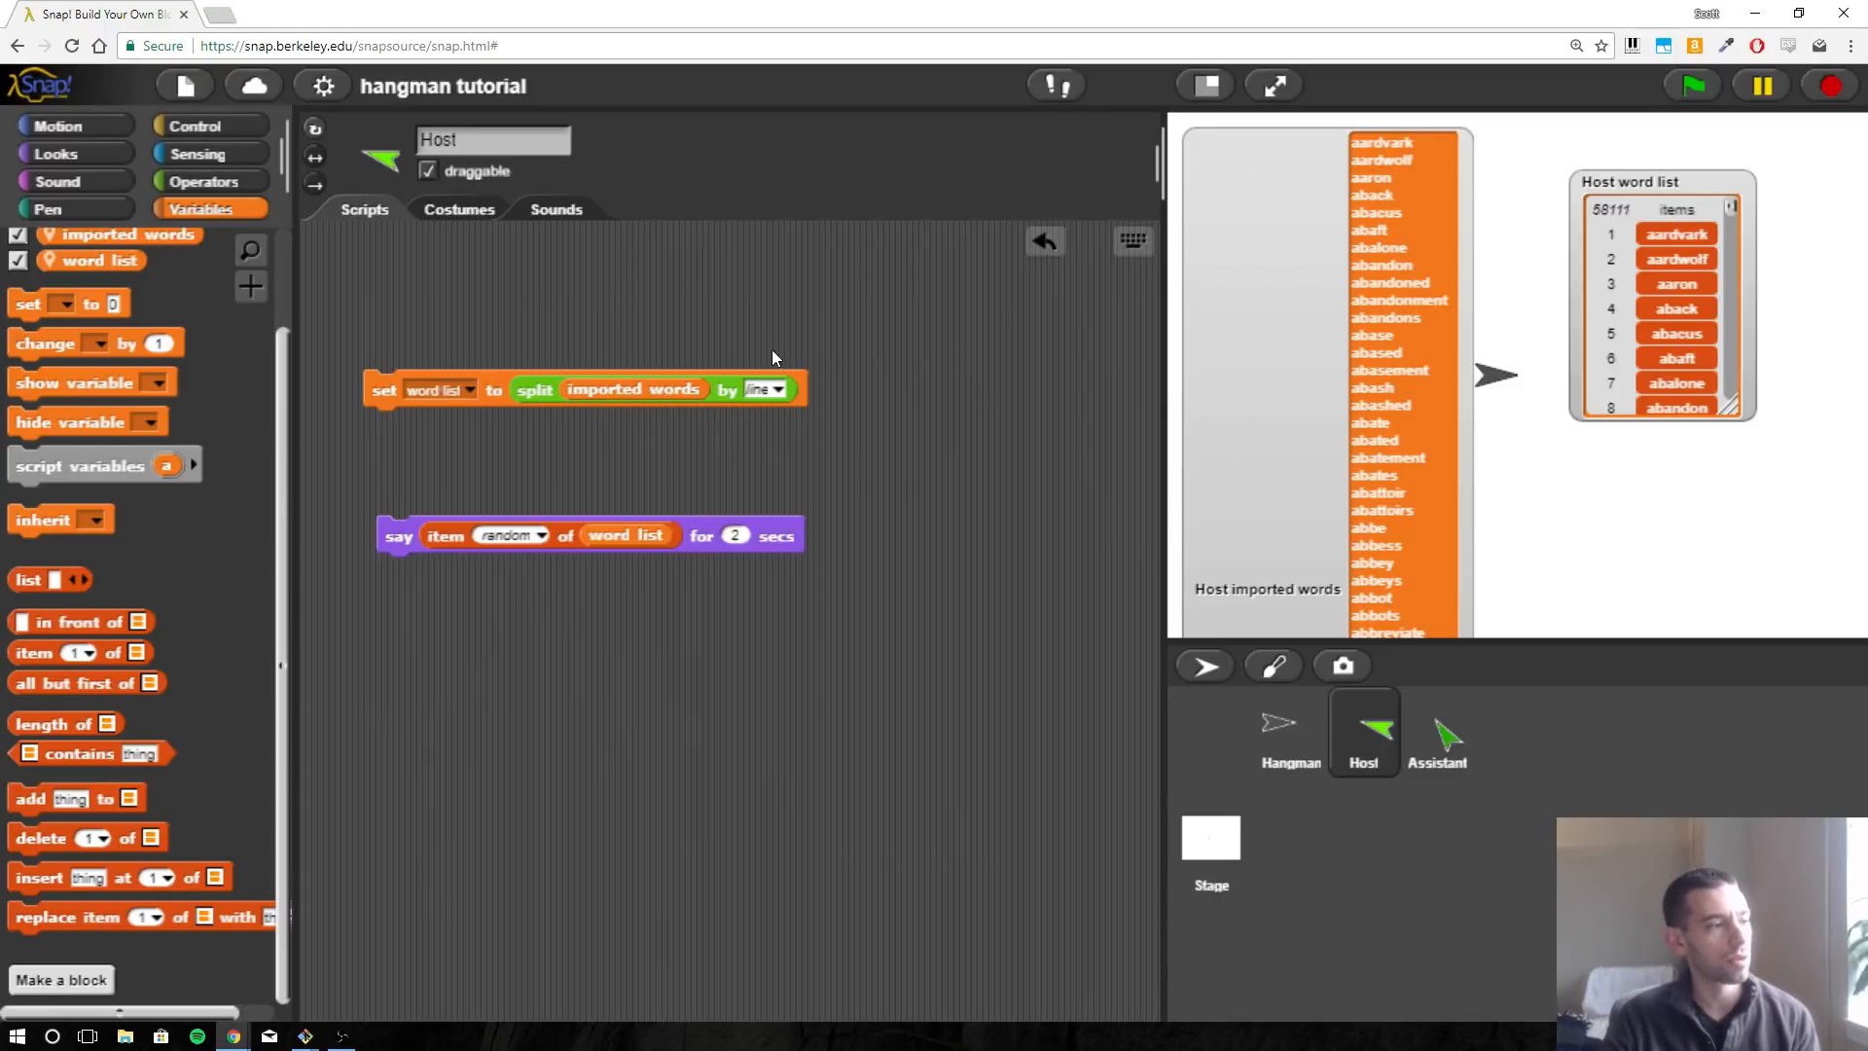
mouse_move(760, 408)
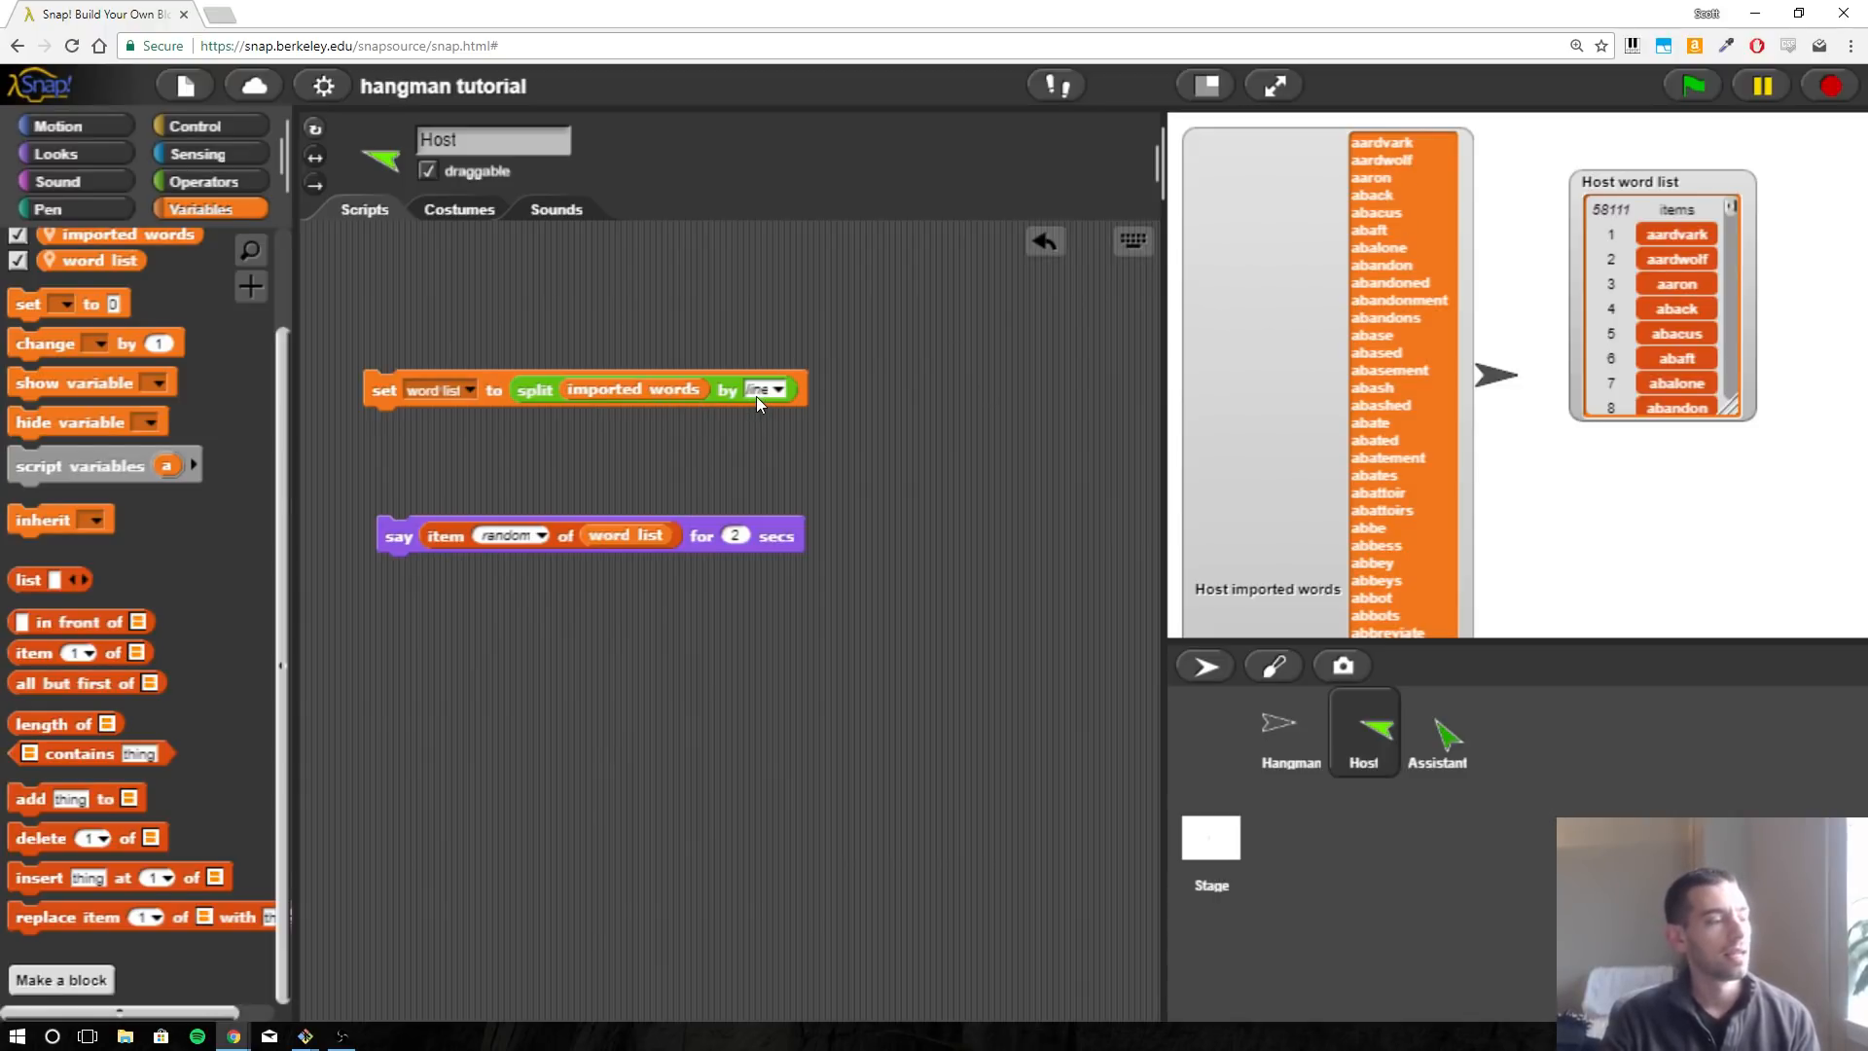
mouse_move(598, 404)
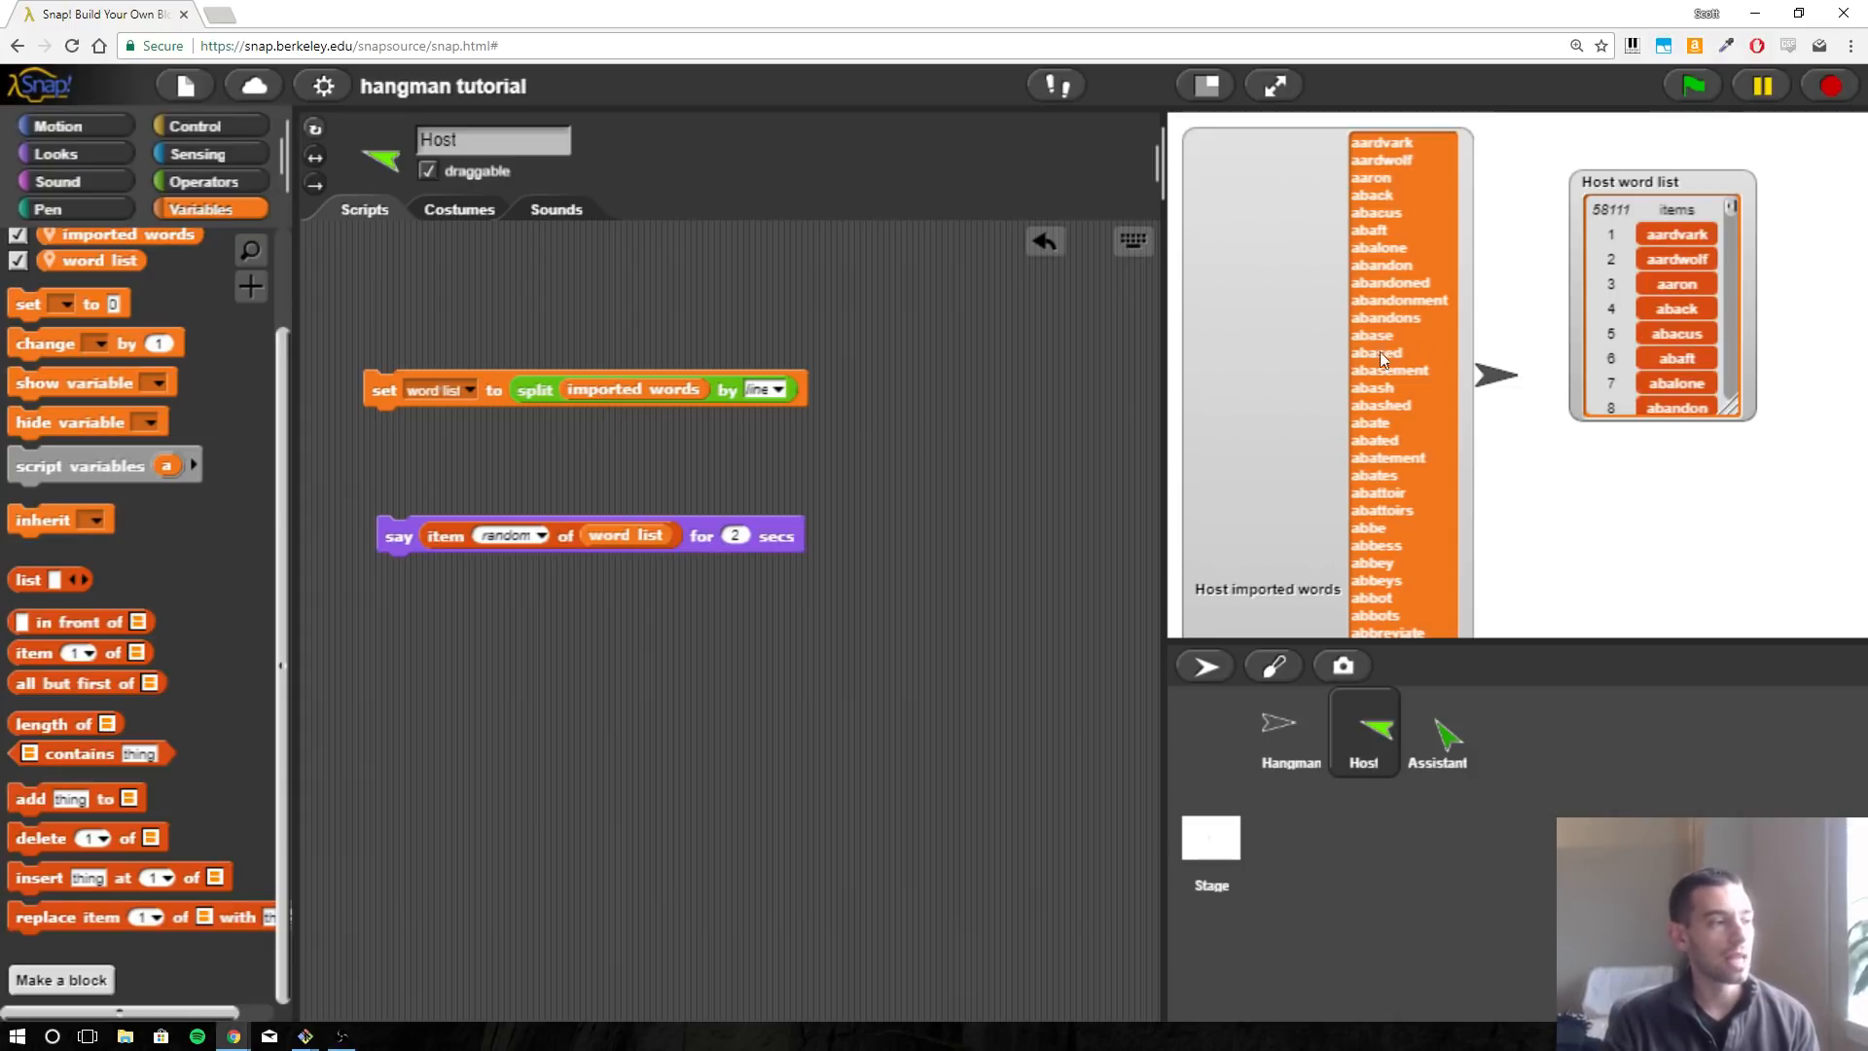
mouse_move(740, 470)
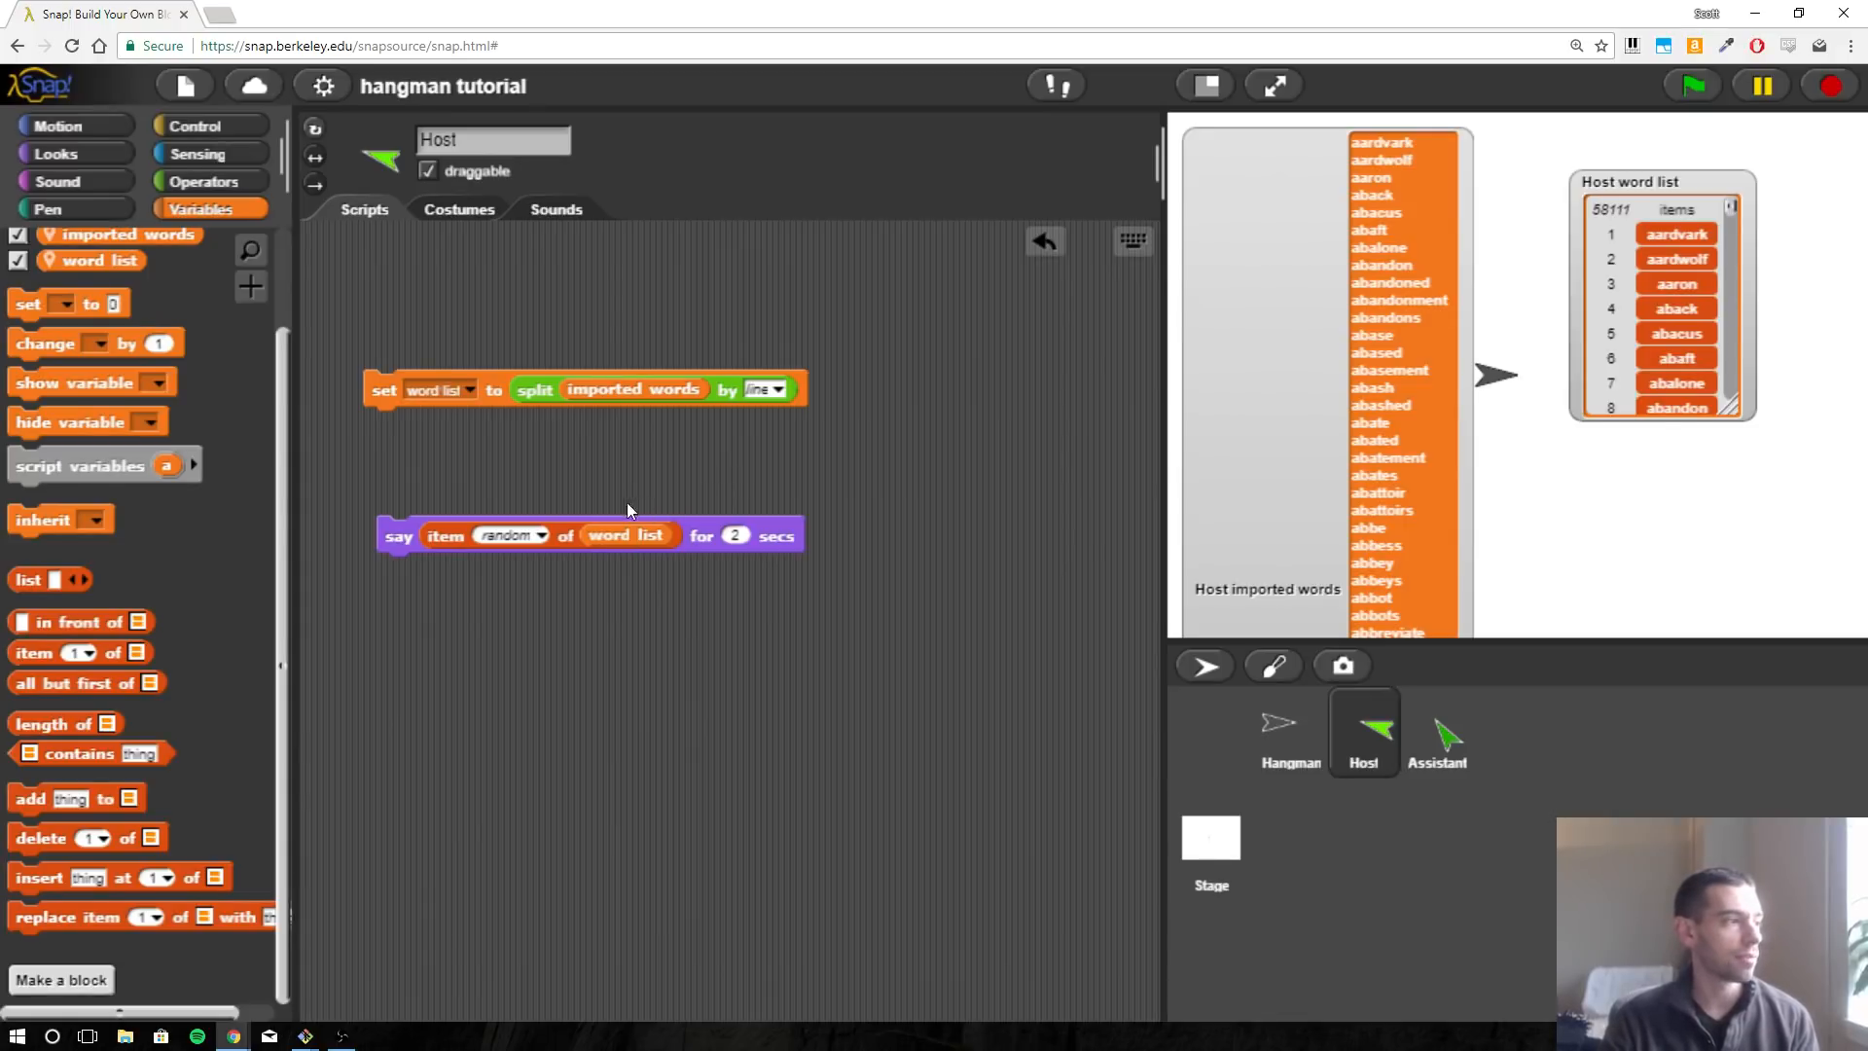
mouse_move(616, 456)
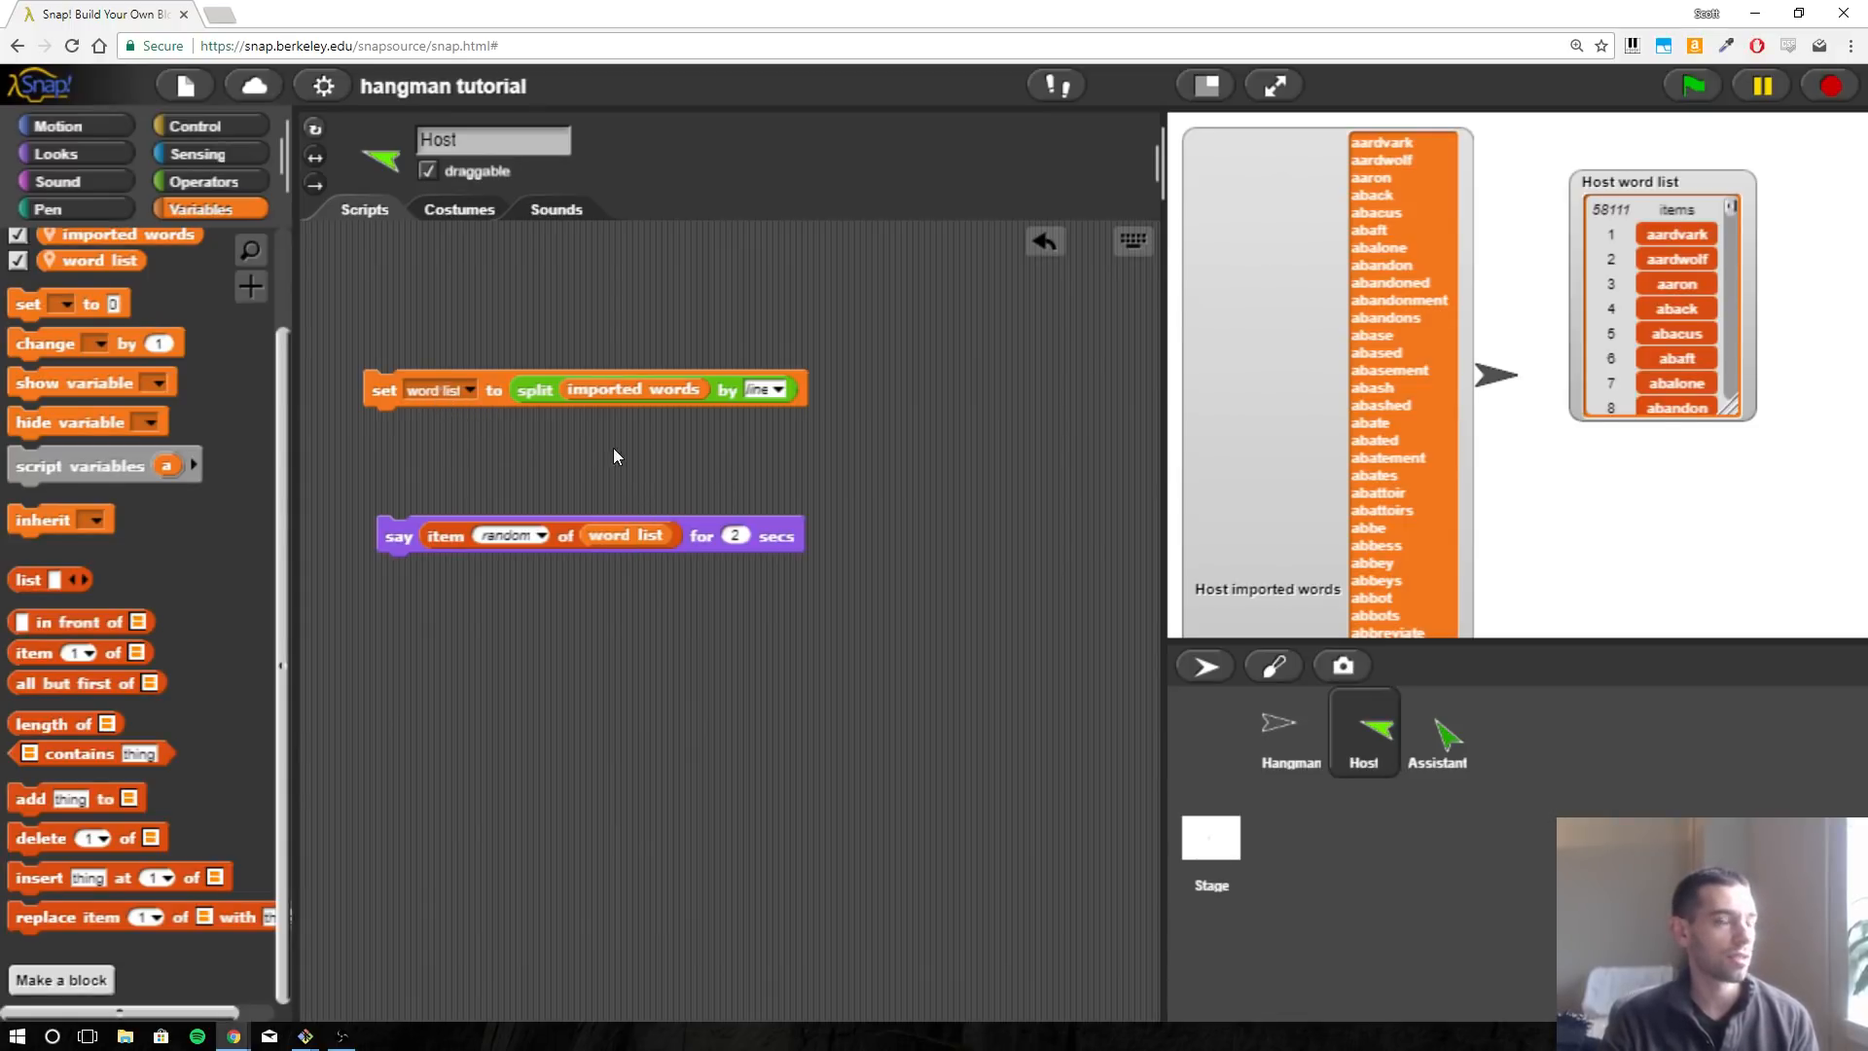
mouse_move(639, 555)
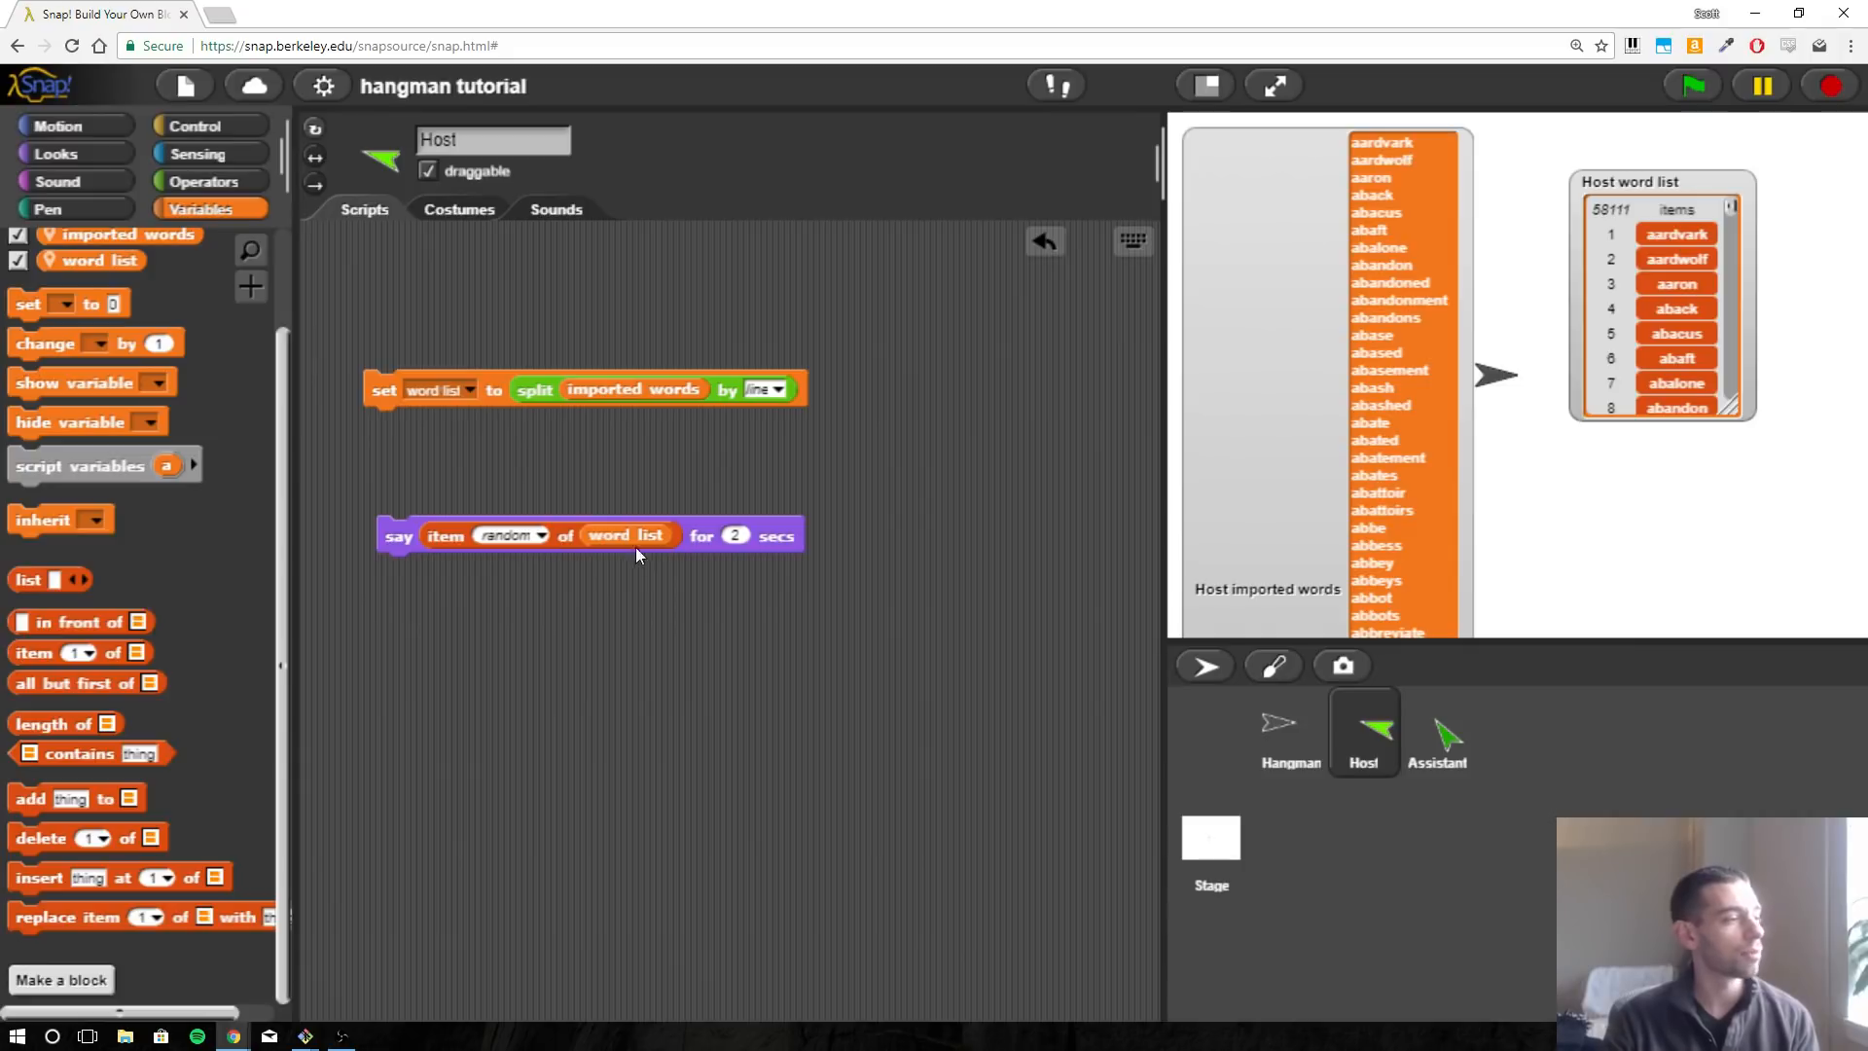
mouse_move(1369, 203)
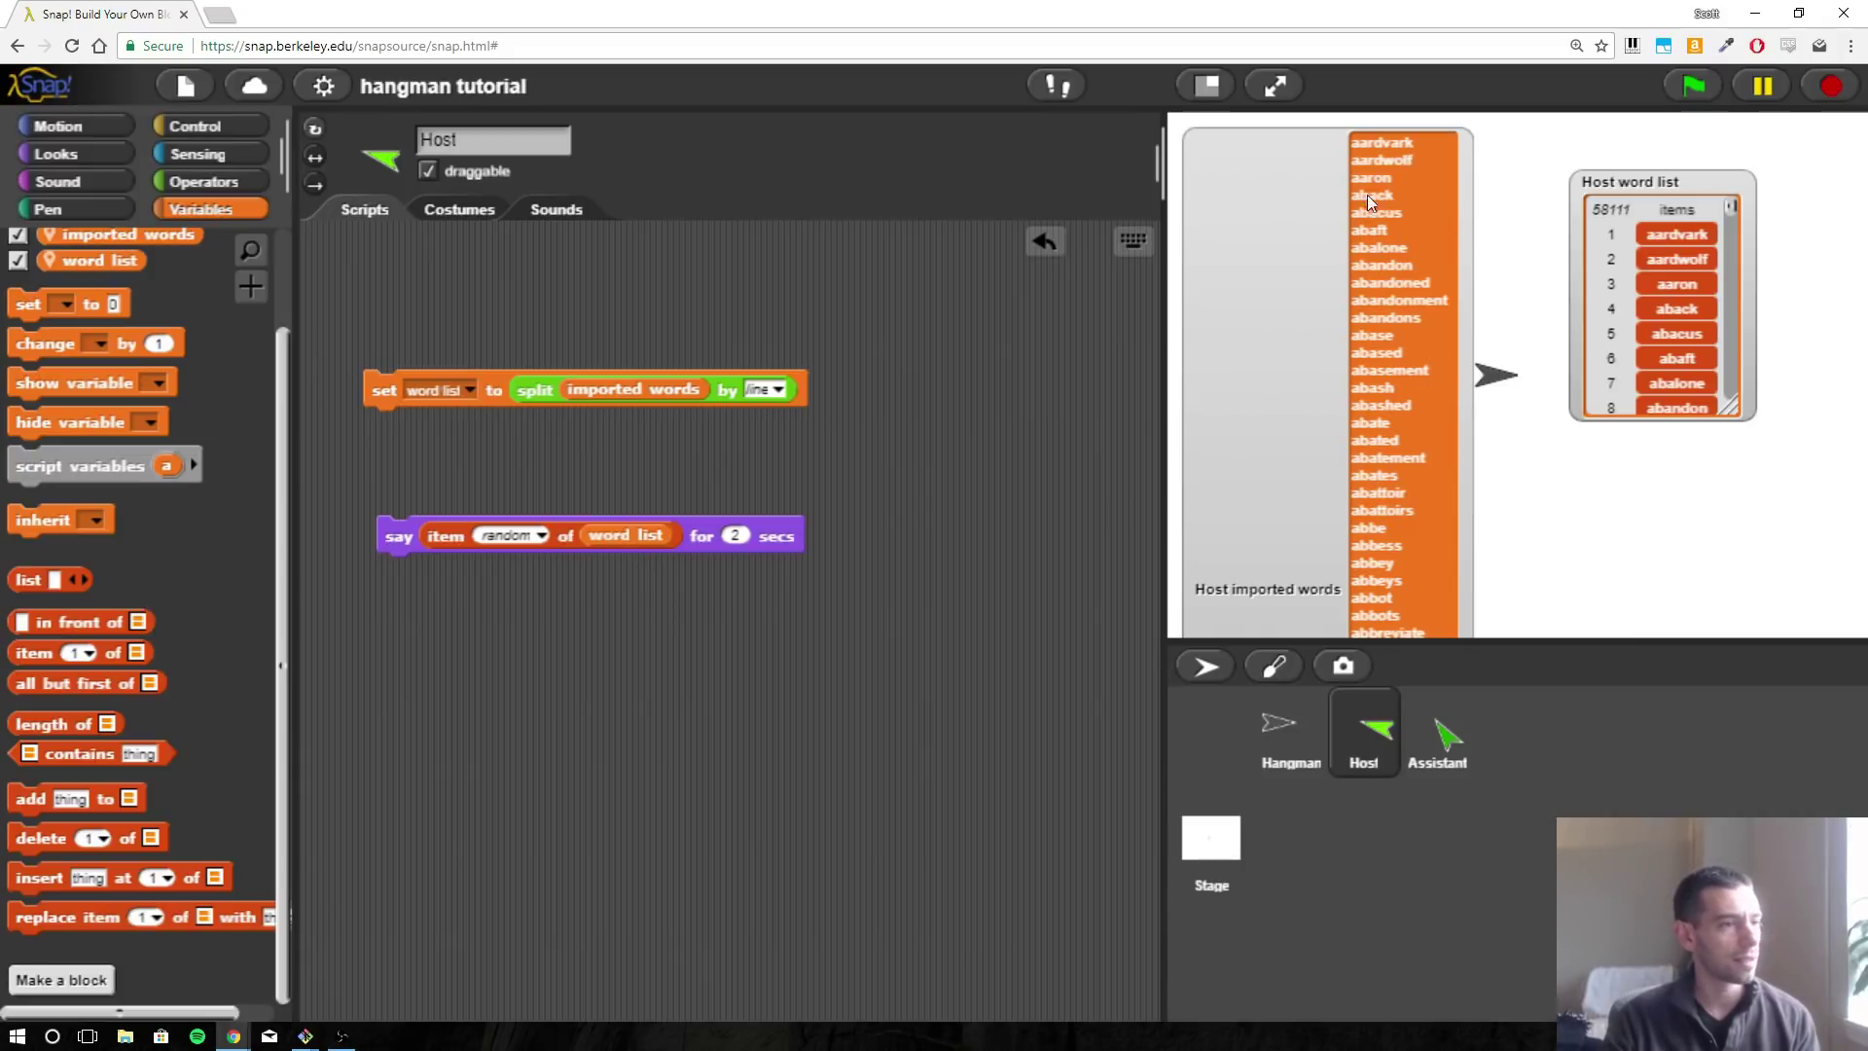
mouse_move(199, 320)
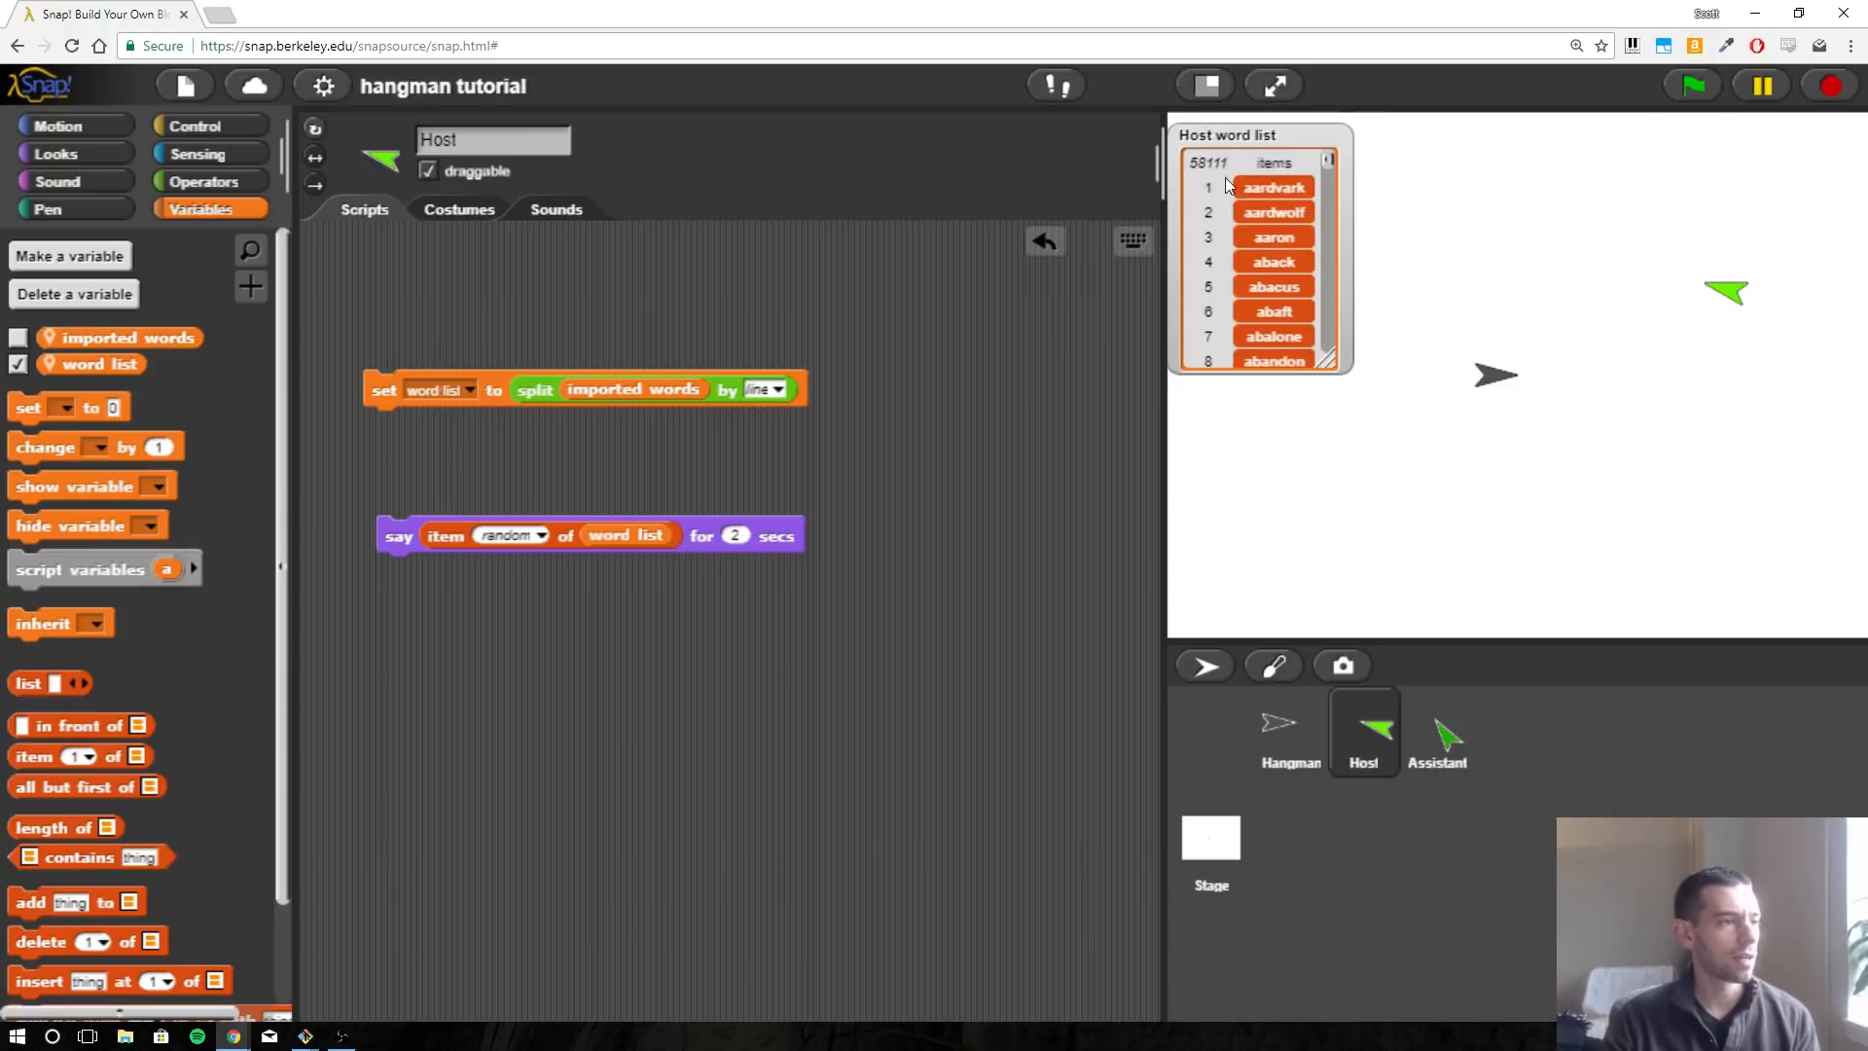
Scroll the Variables palette to reach the imported words checkbox.
scroll(down, 3)
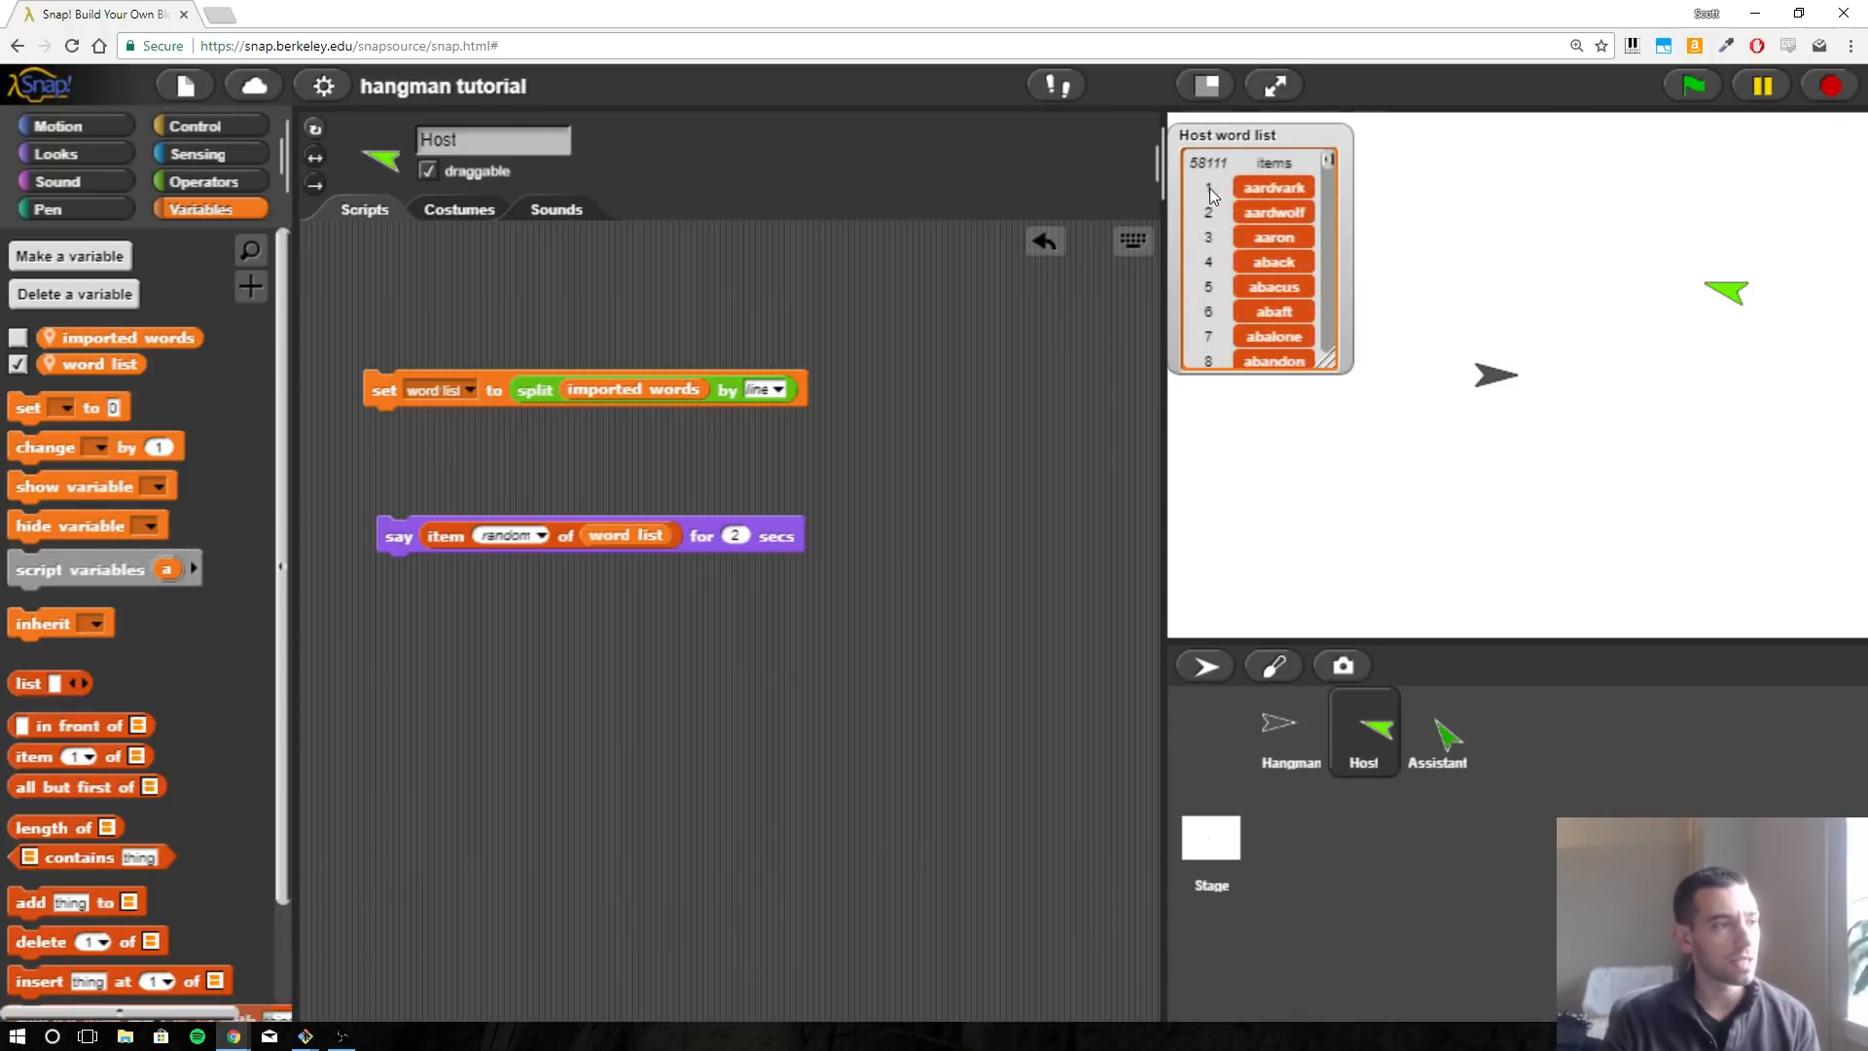
mouse_move(1301, 207)
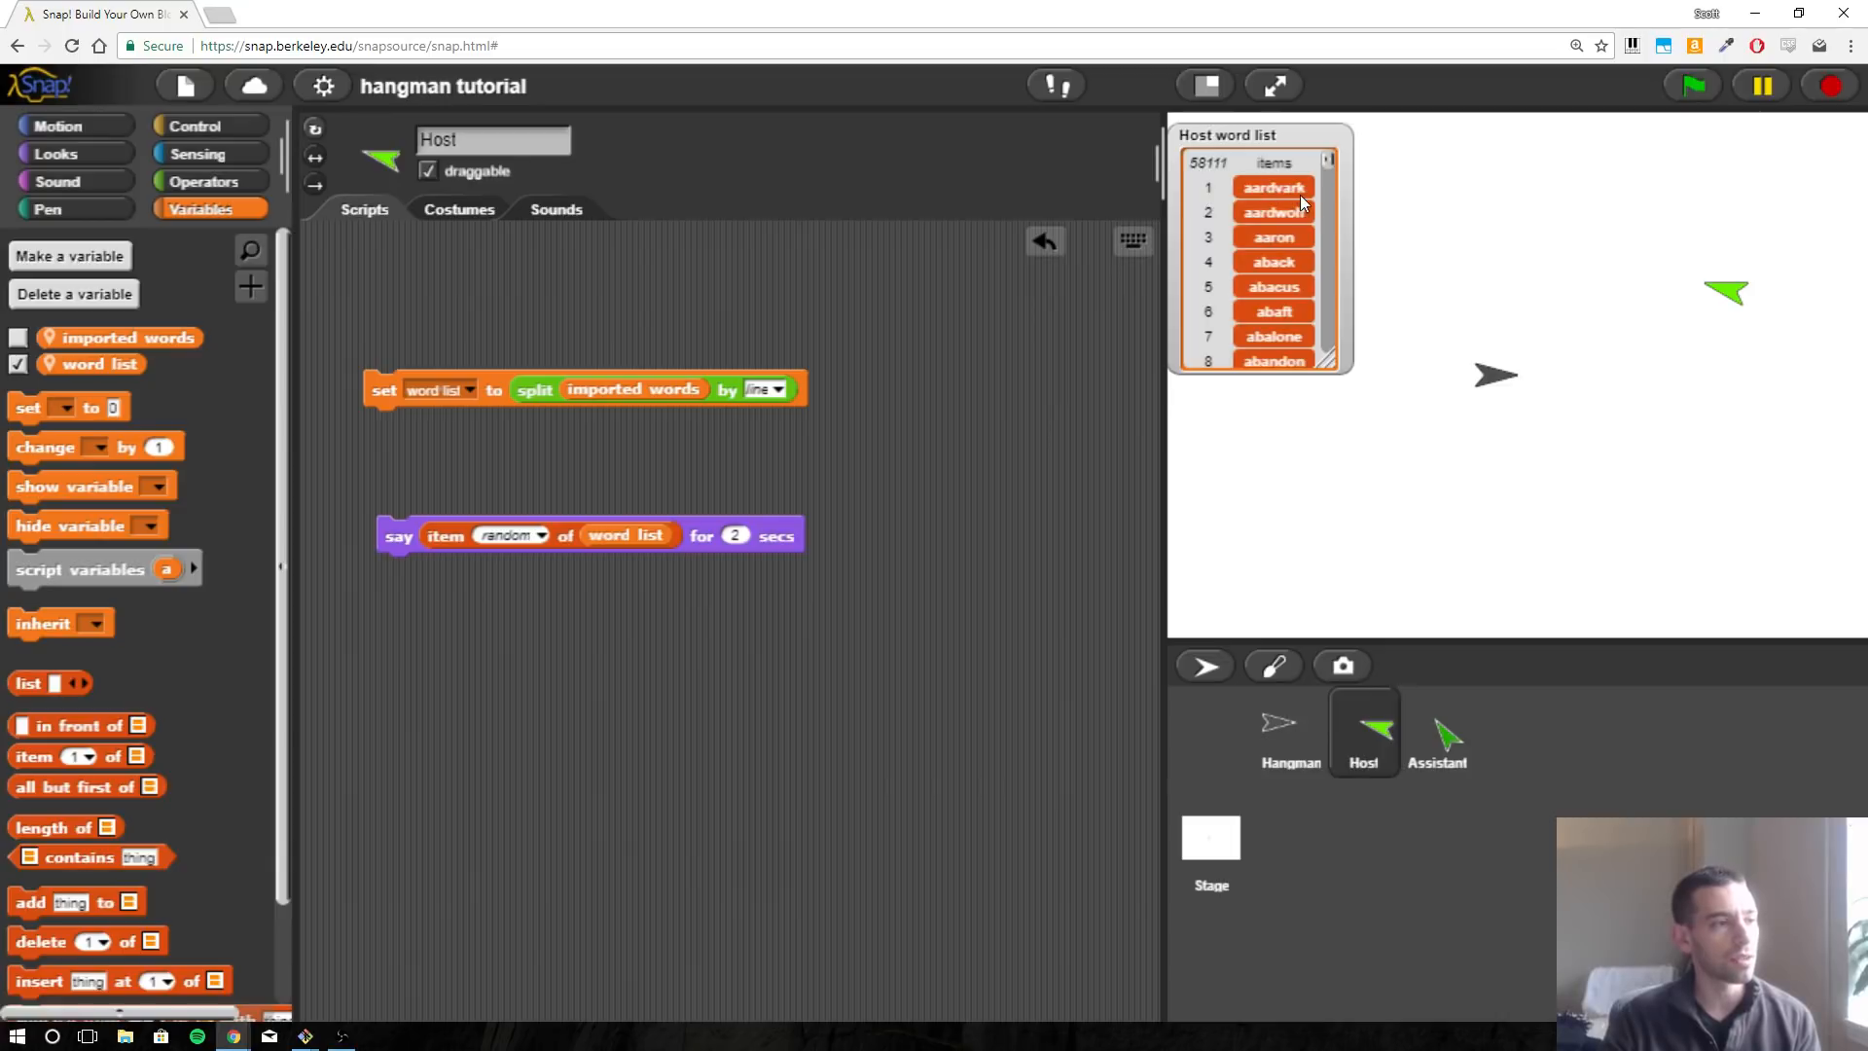
mouse_move(1215, 298)
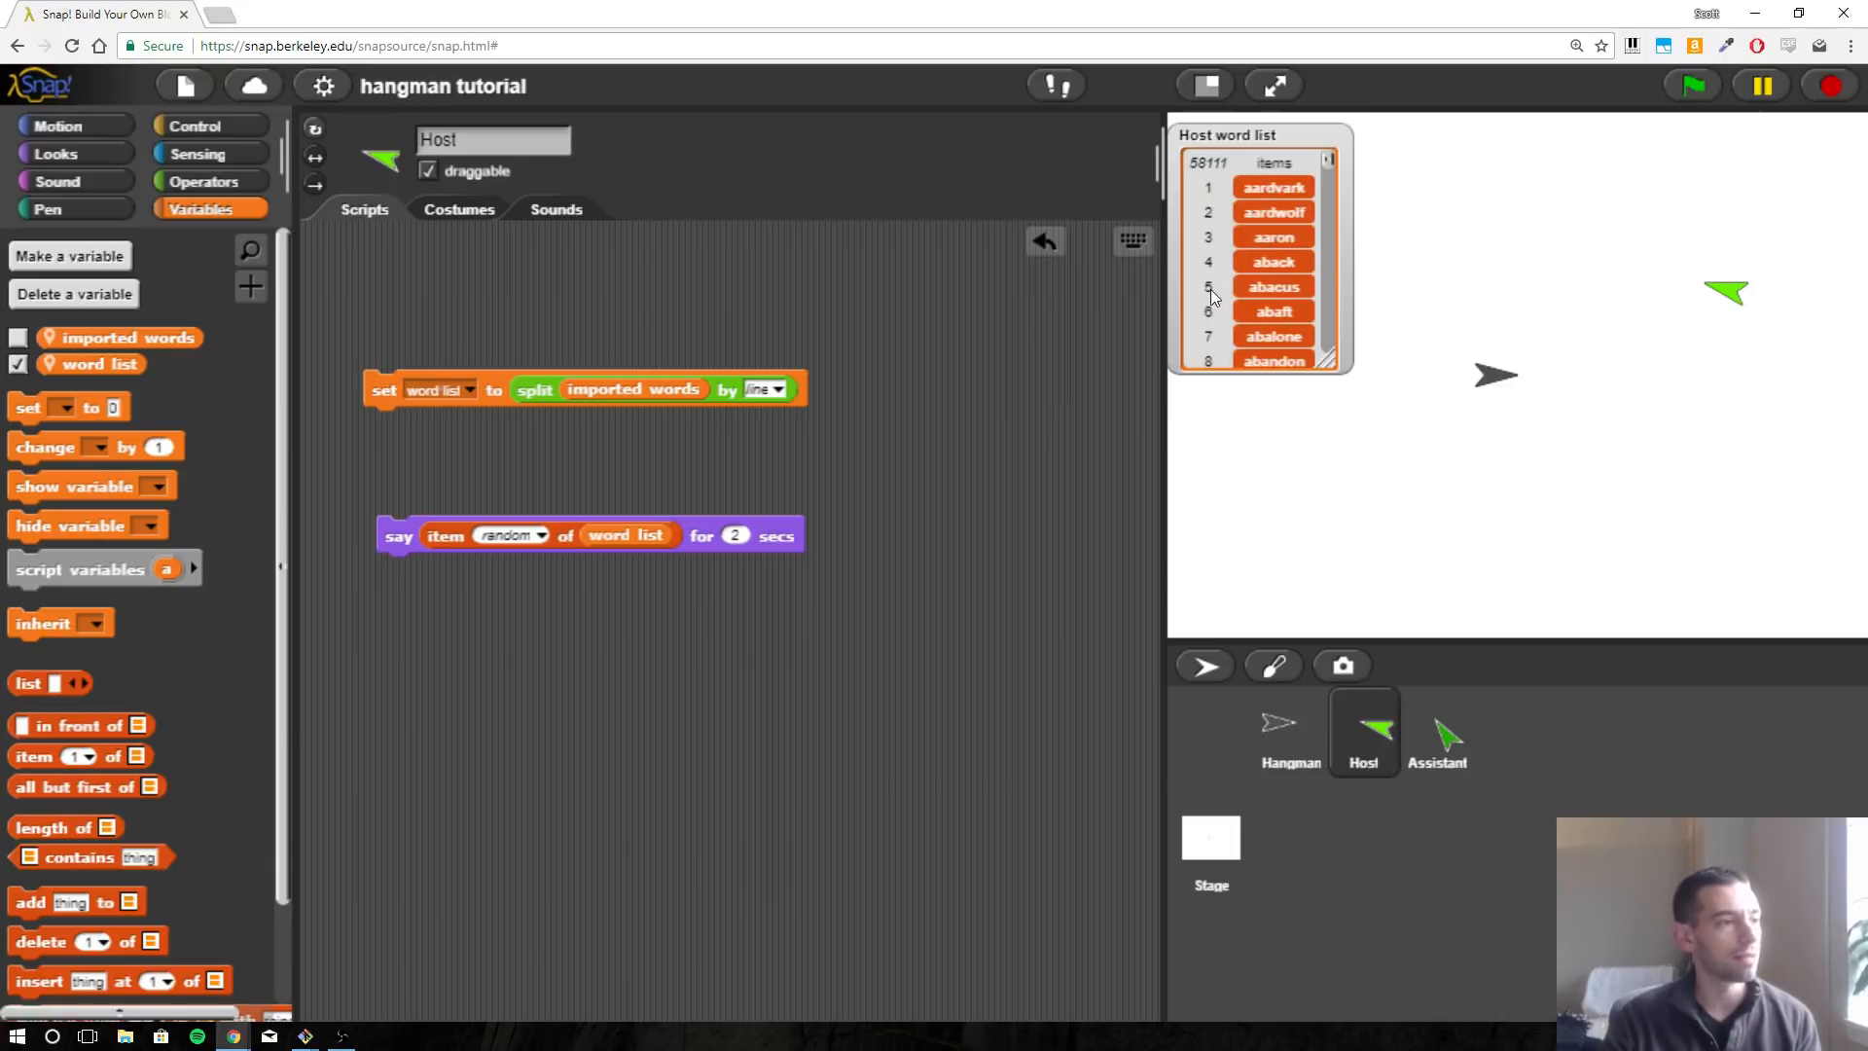
mouse_move(1283, 348)
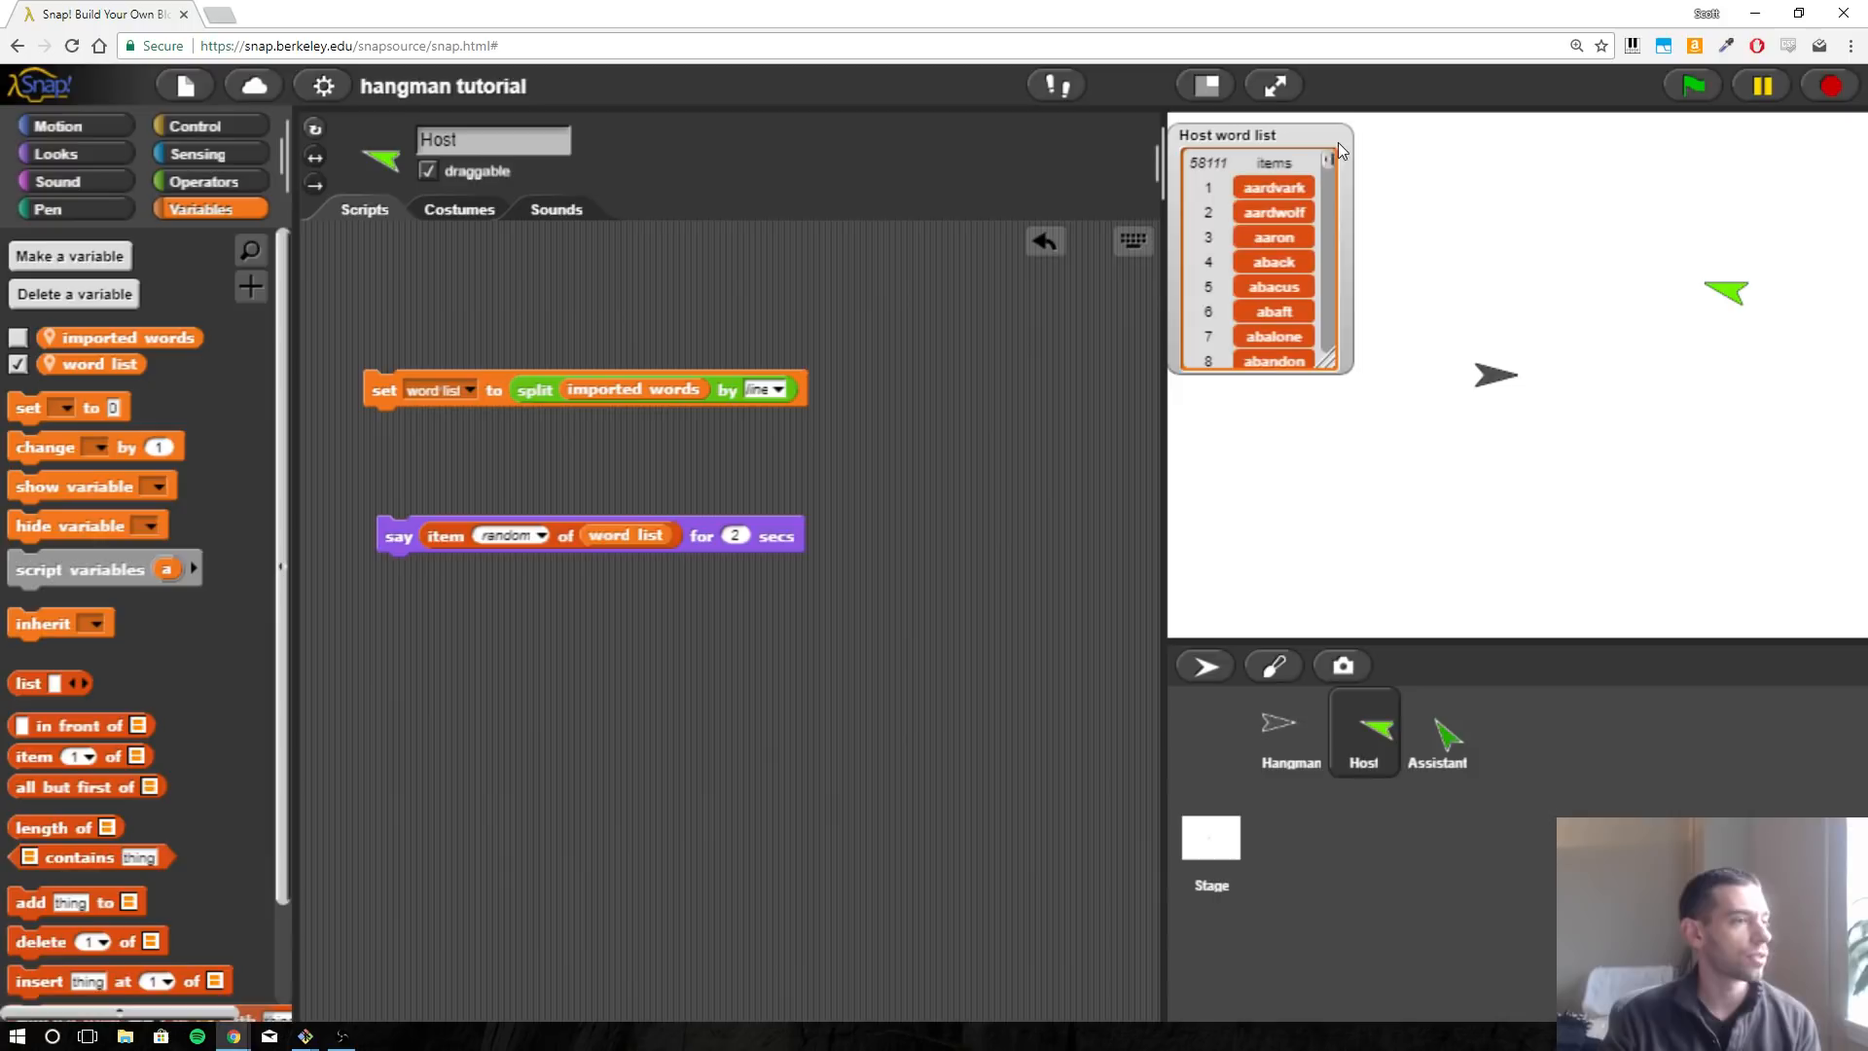
mouse_move(1302, 273)
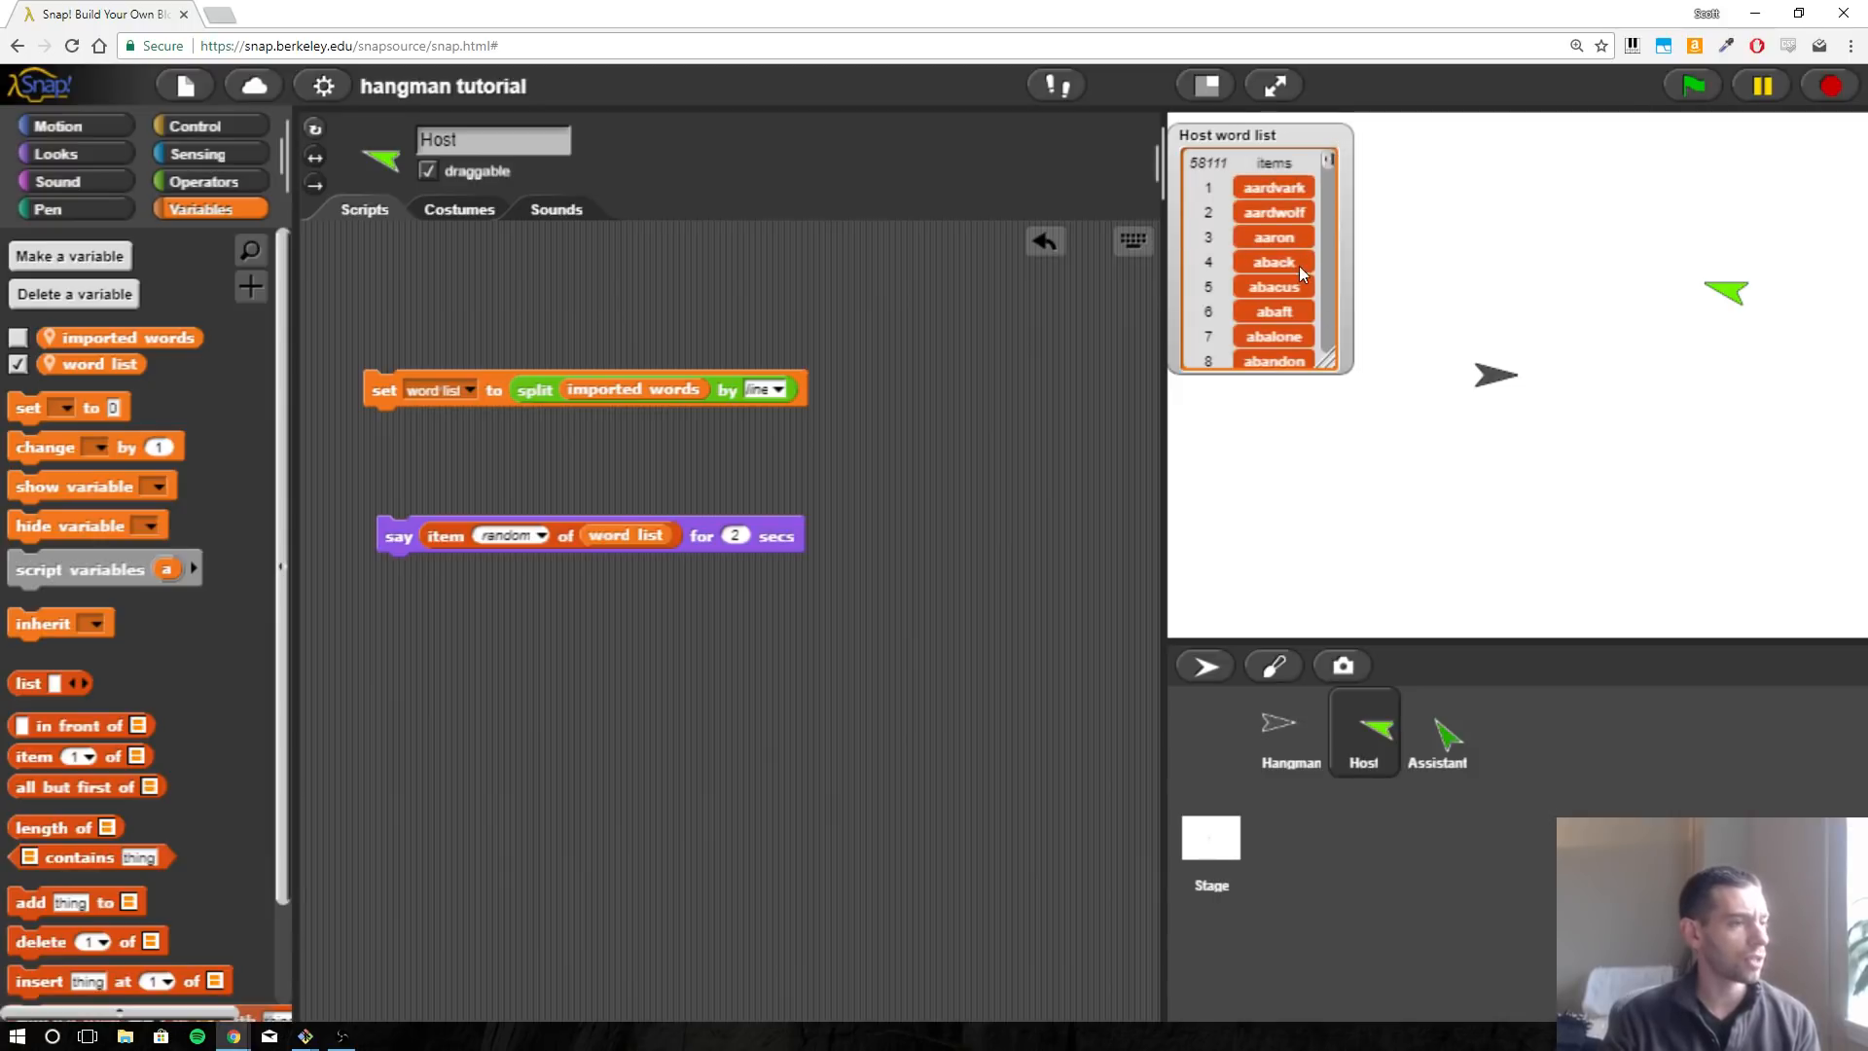
mouse_move(361, 633)
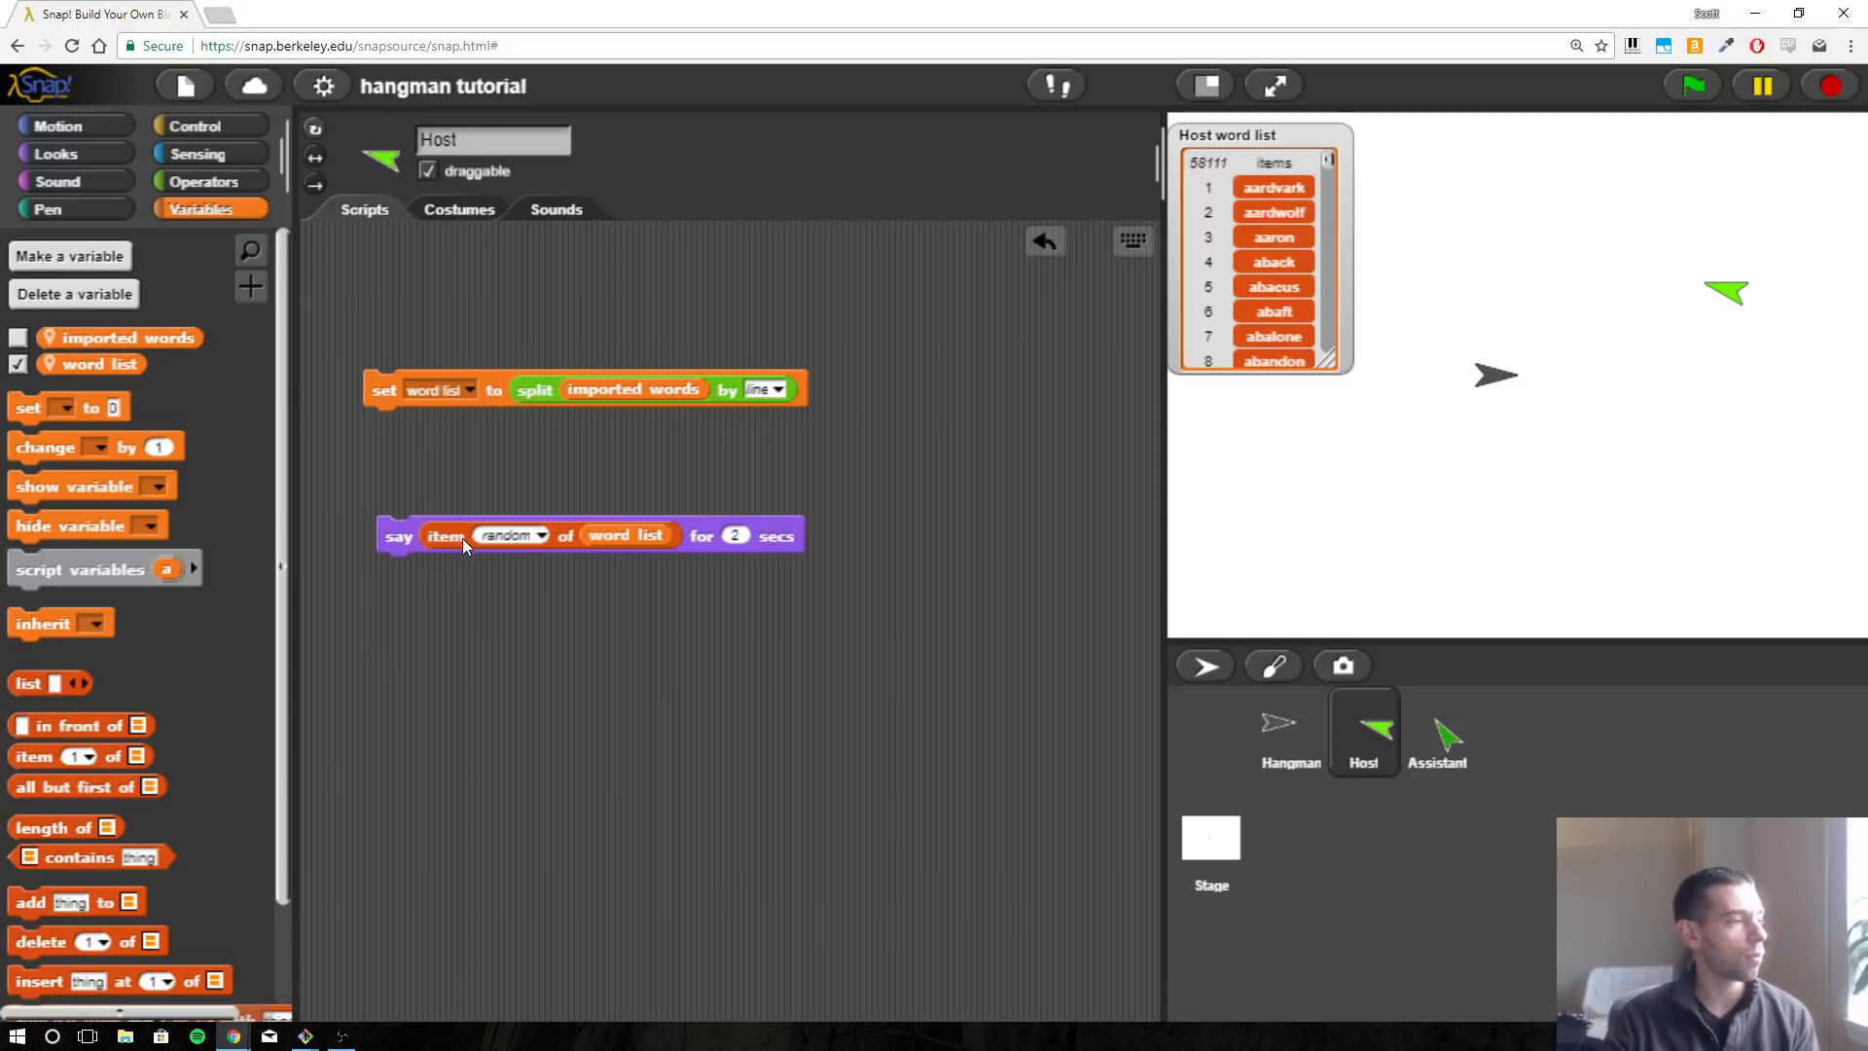
mouse_move(921, 395)
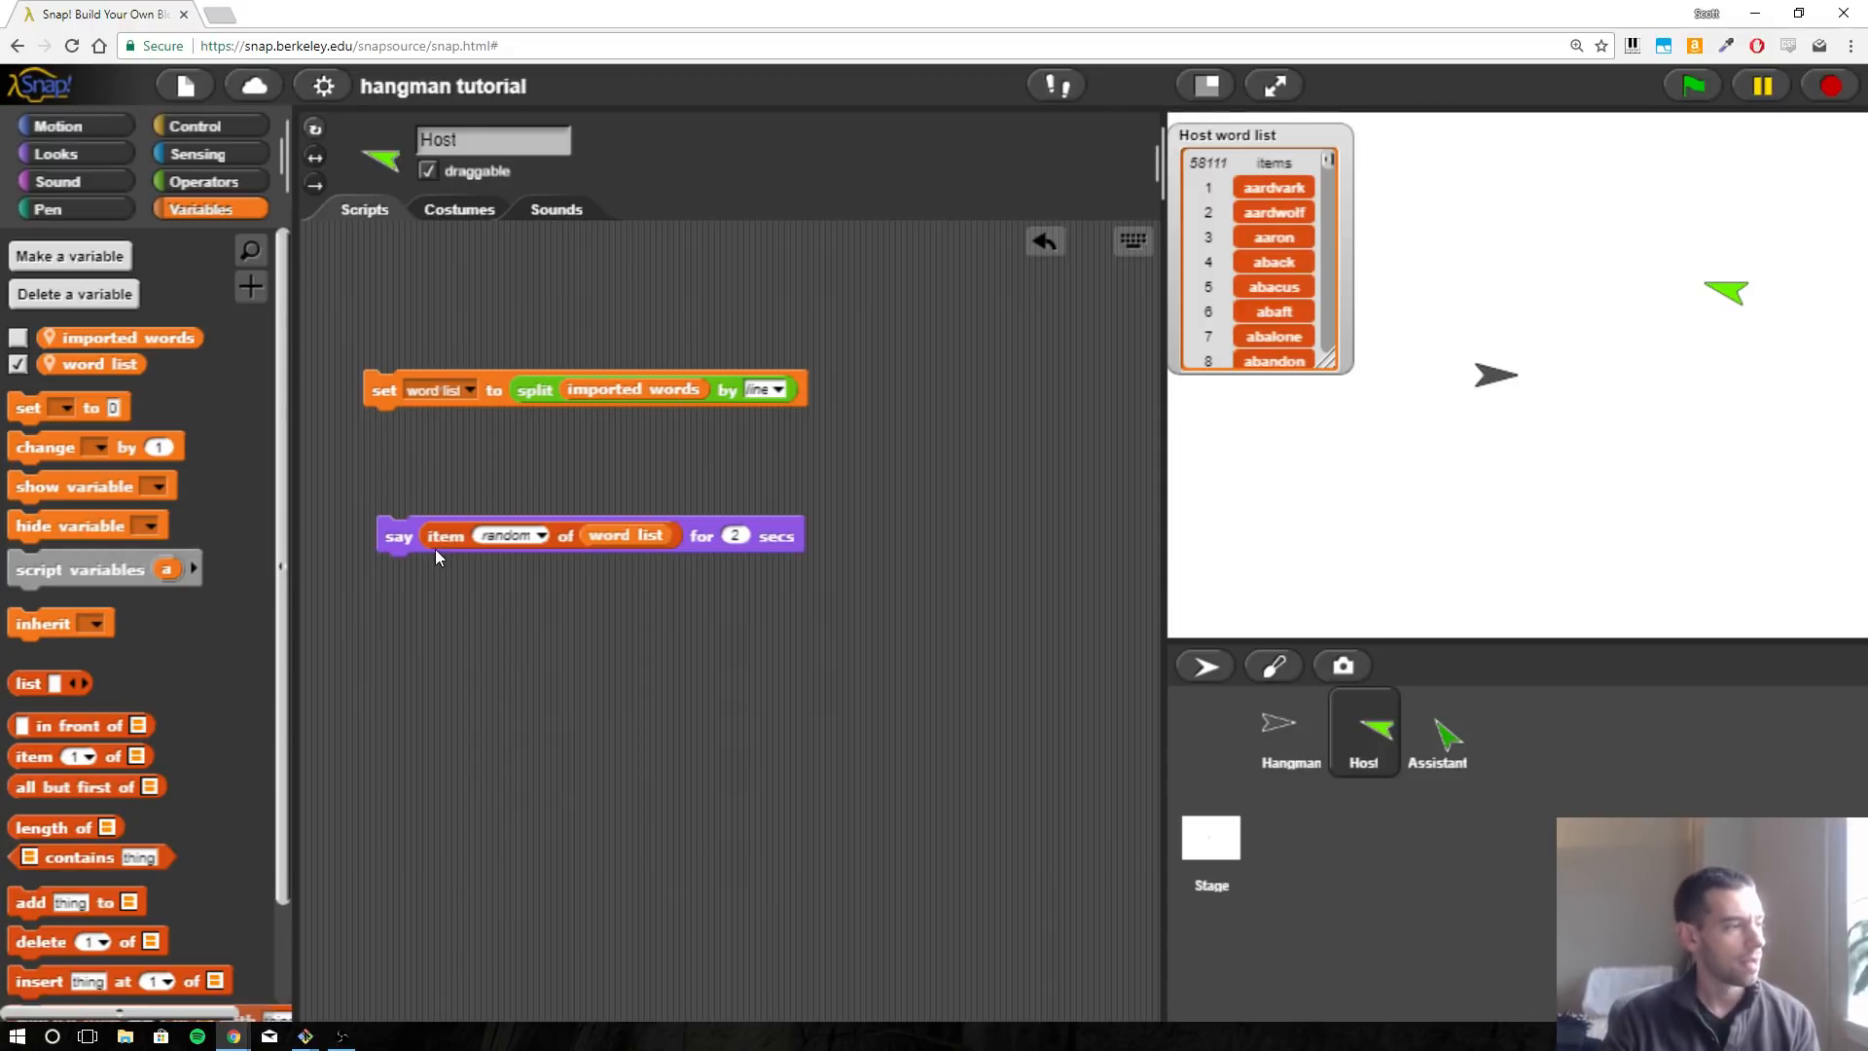
mouse_move(405, 549)
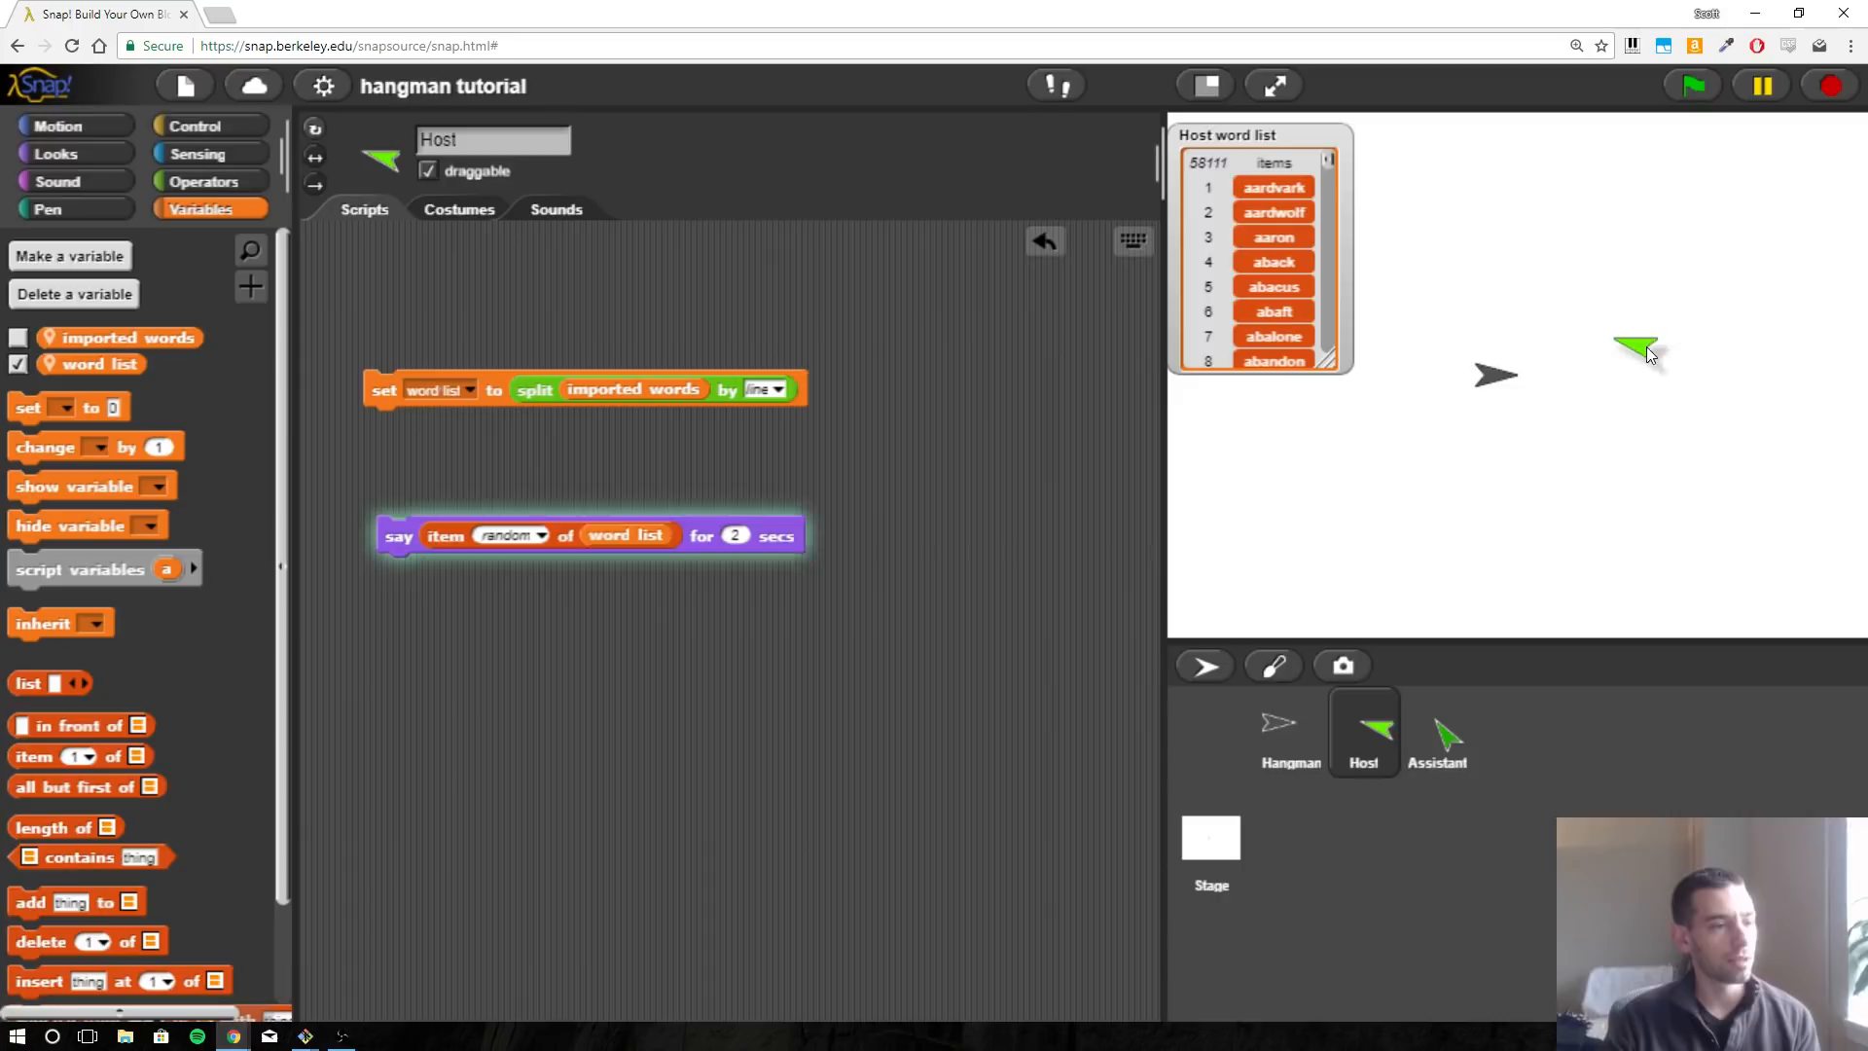
Run the 'say item random of word list' script on the Host sprite.
click(397, 536)
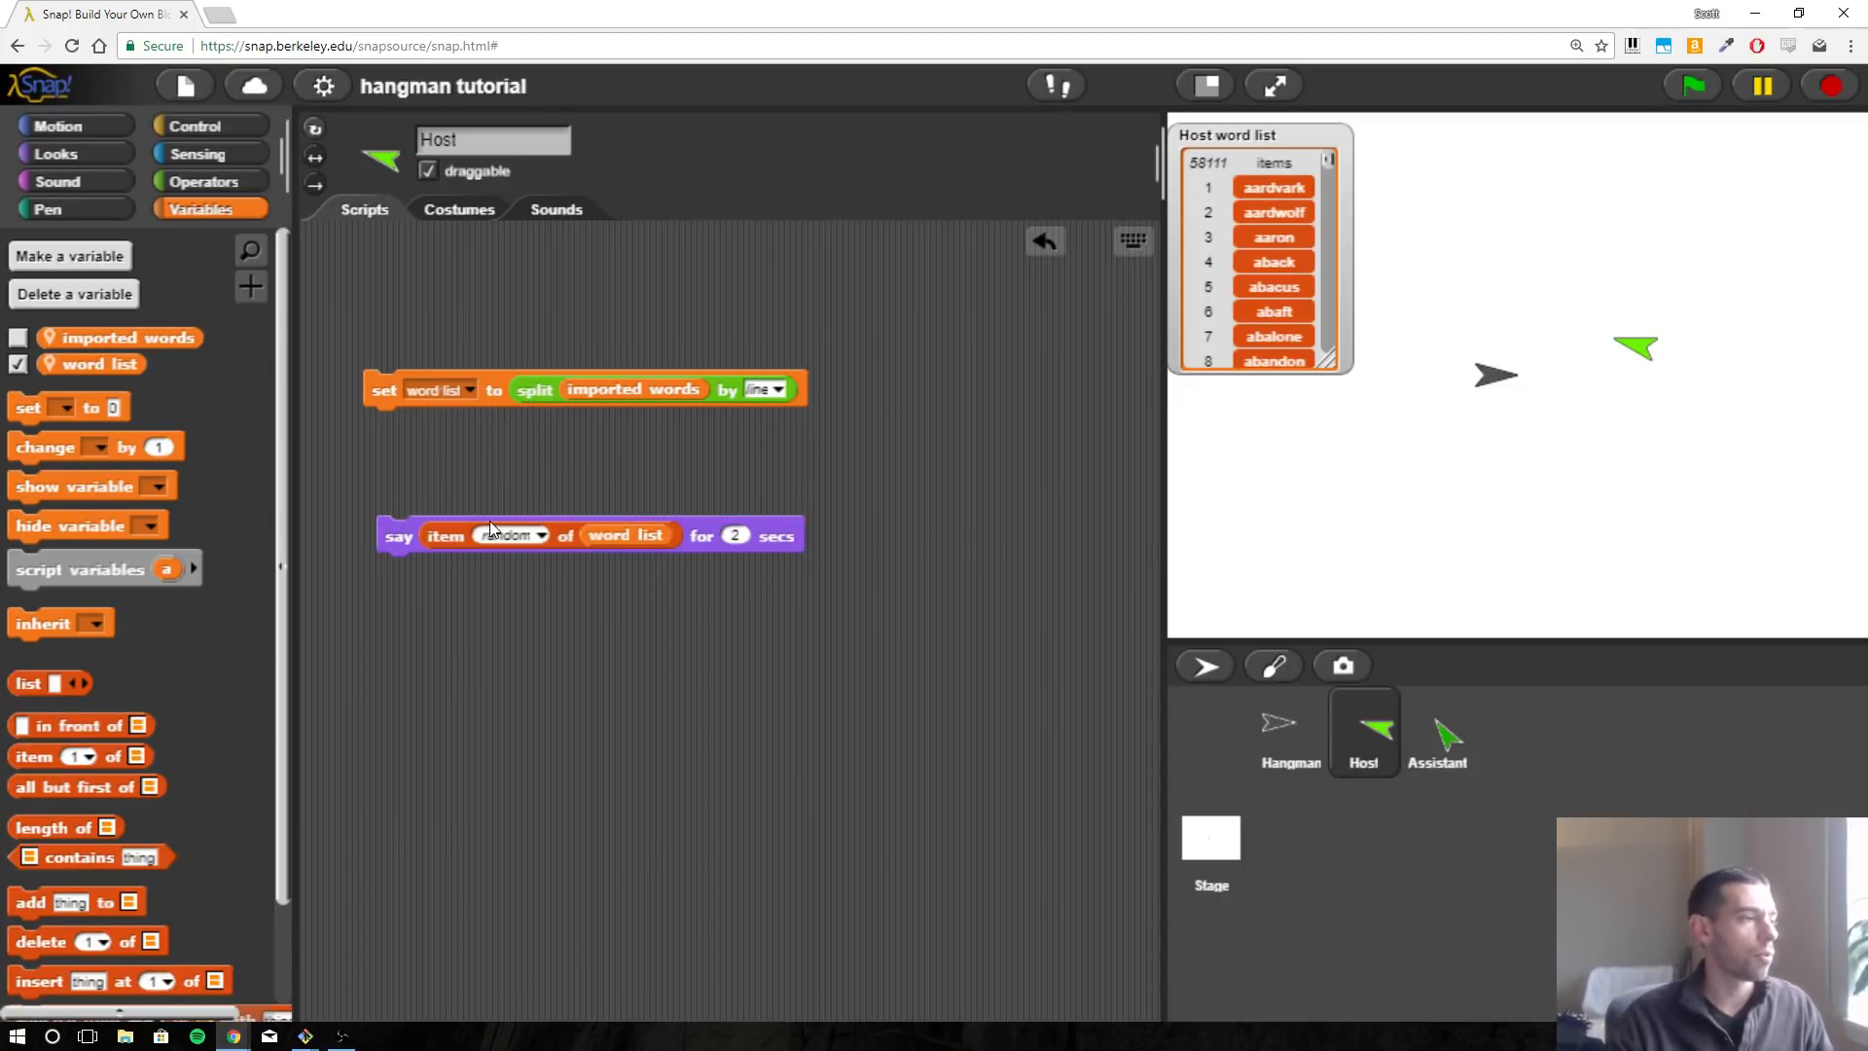
mouse_move(357, 403)
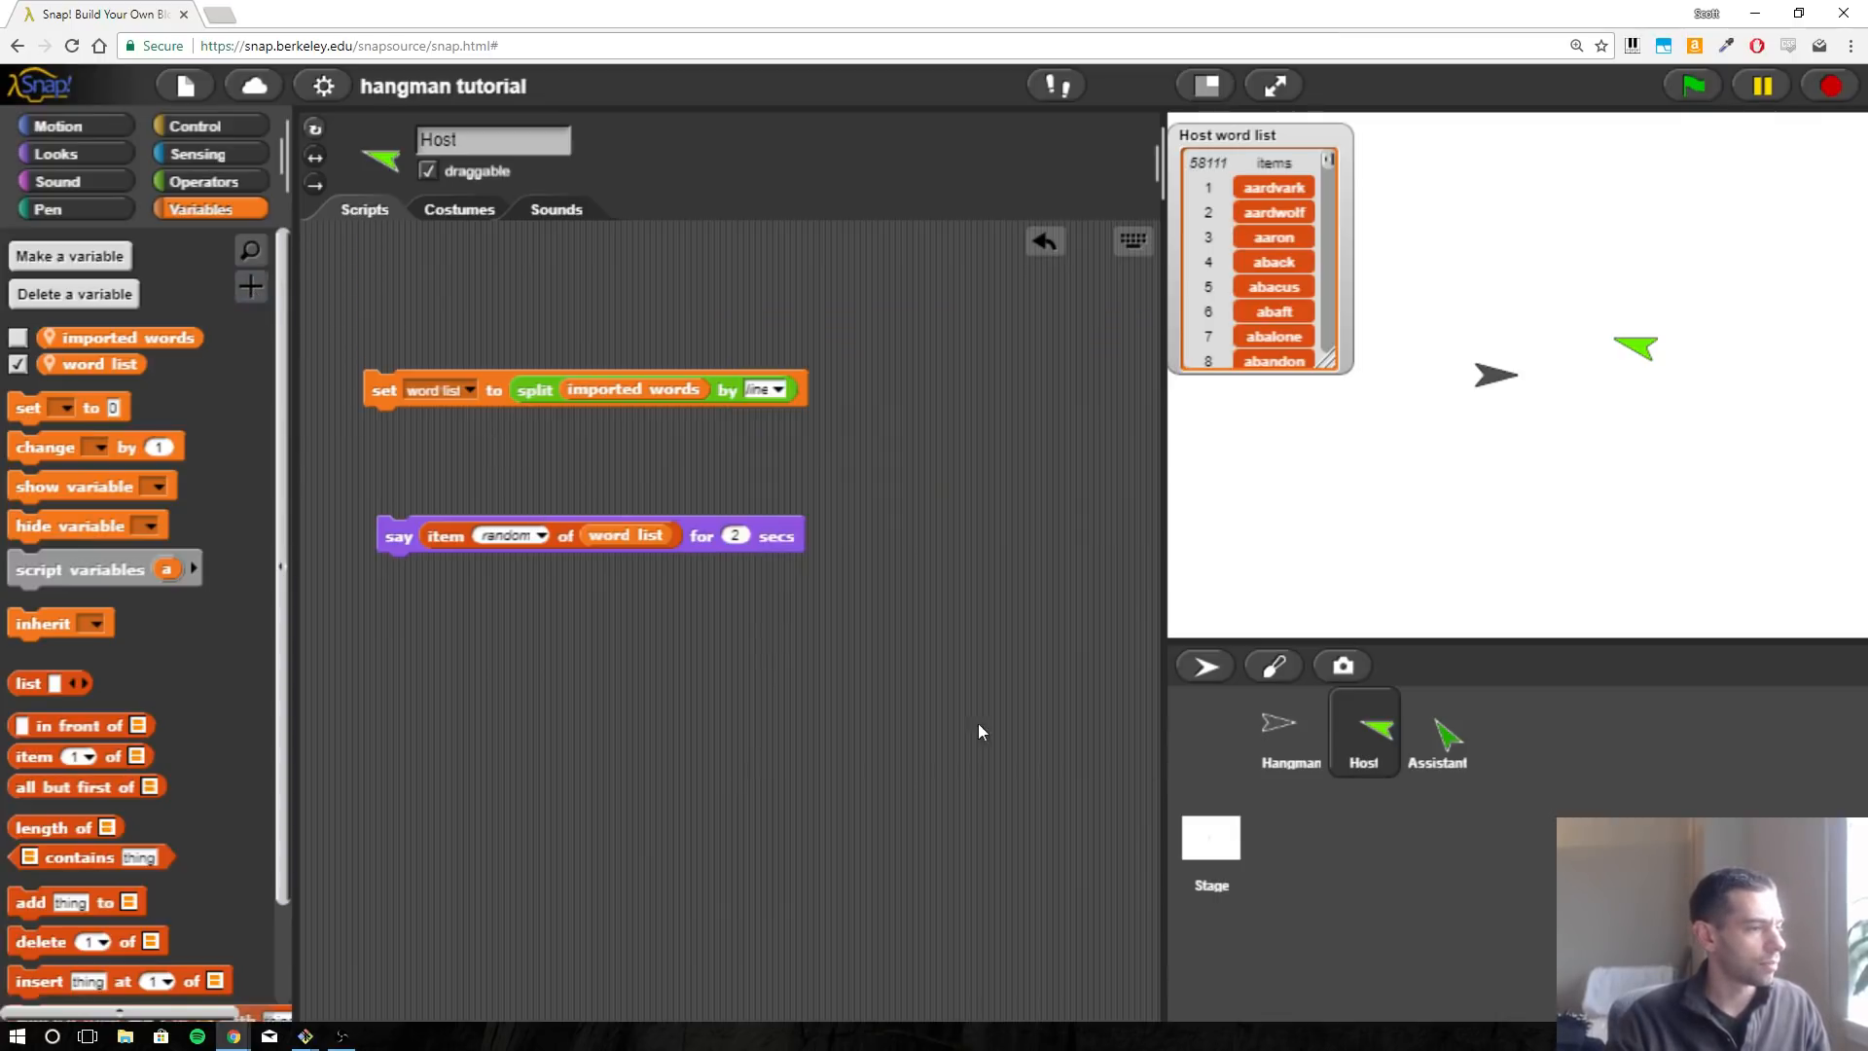
Create a global variable named 'secret word' for all sprites.
click(70, 256)
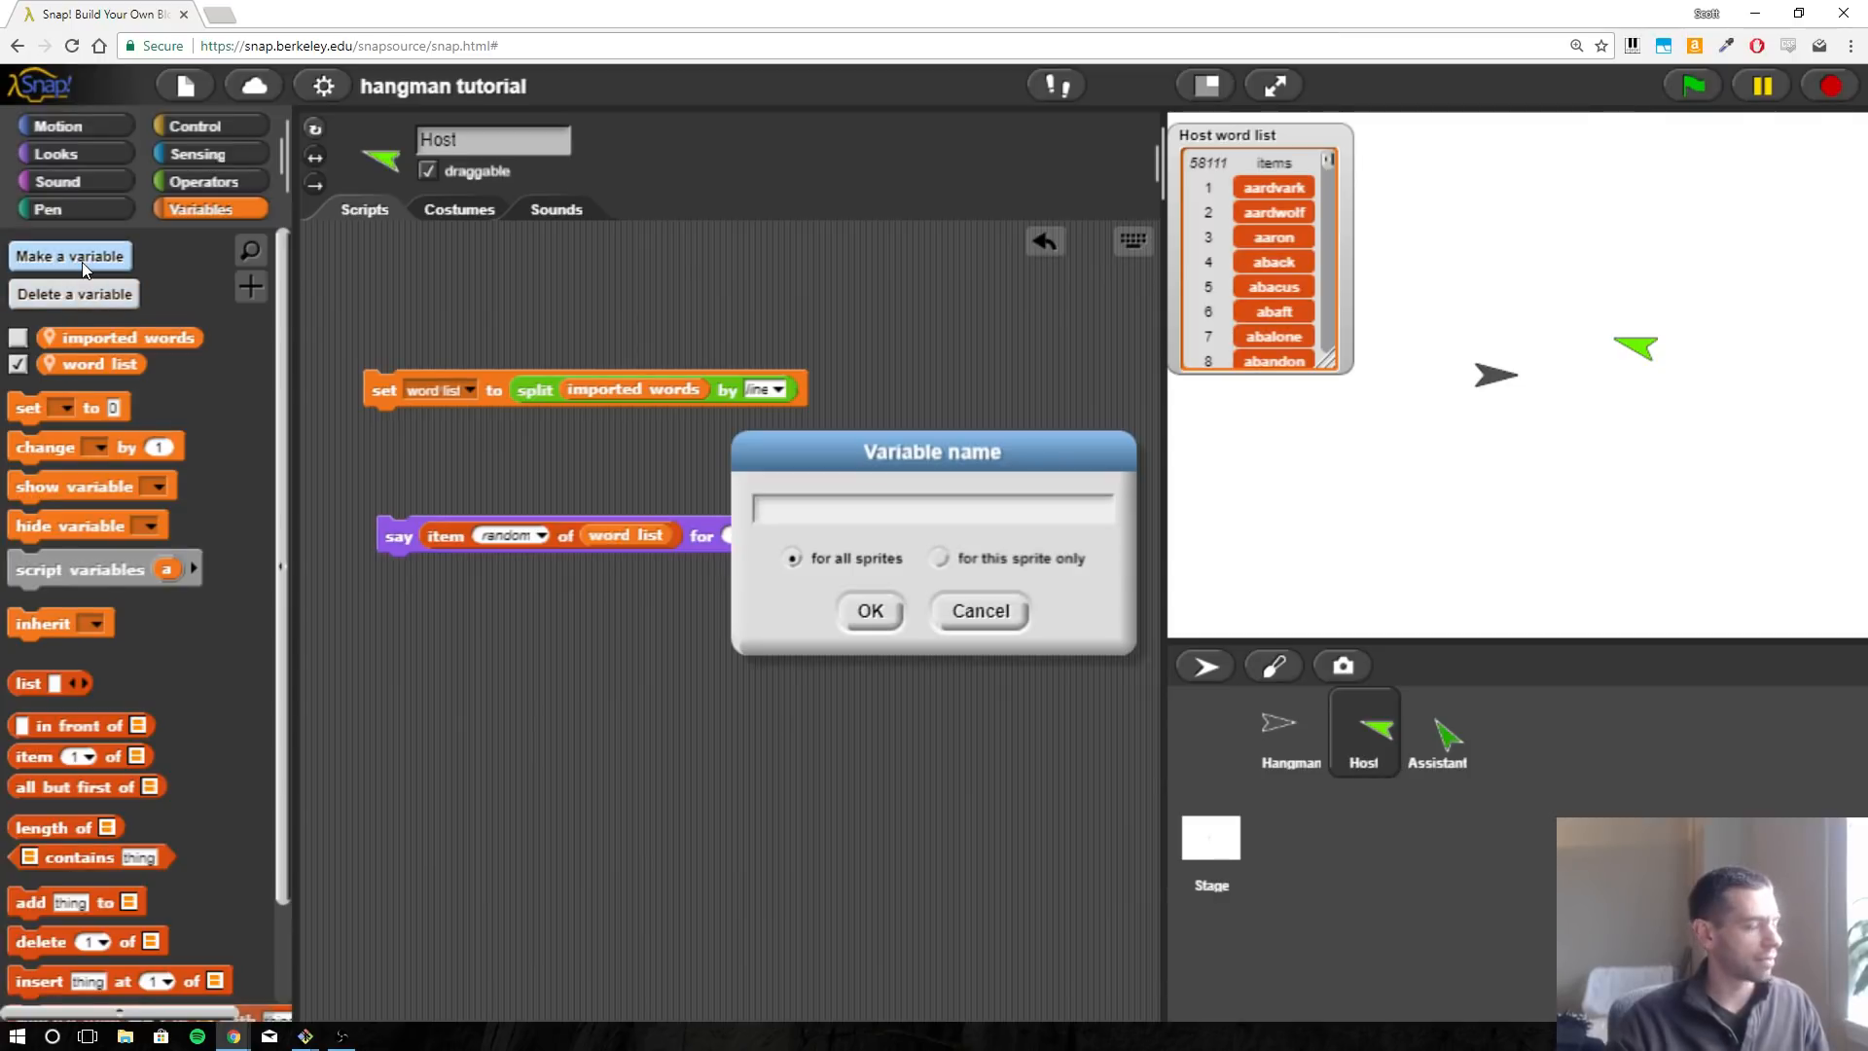
text(secret word)
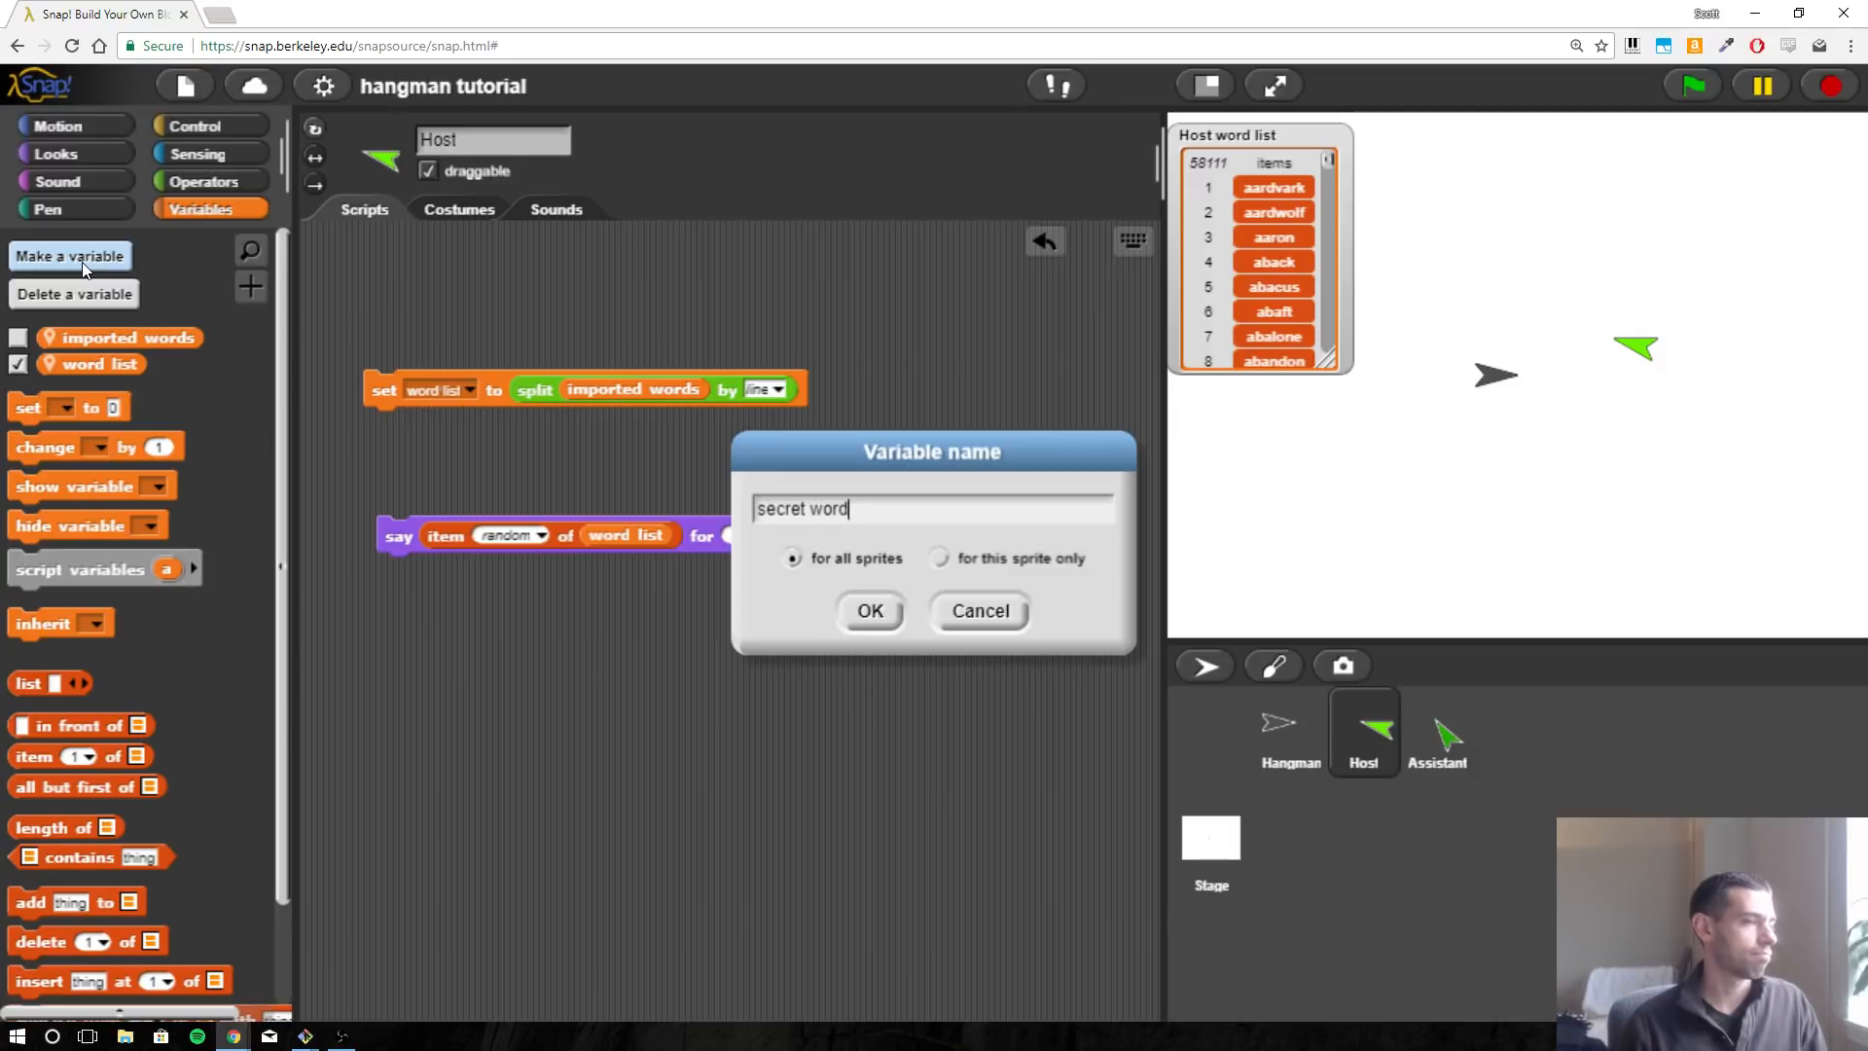
click(870, 611)
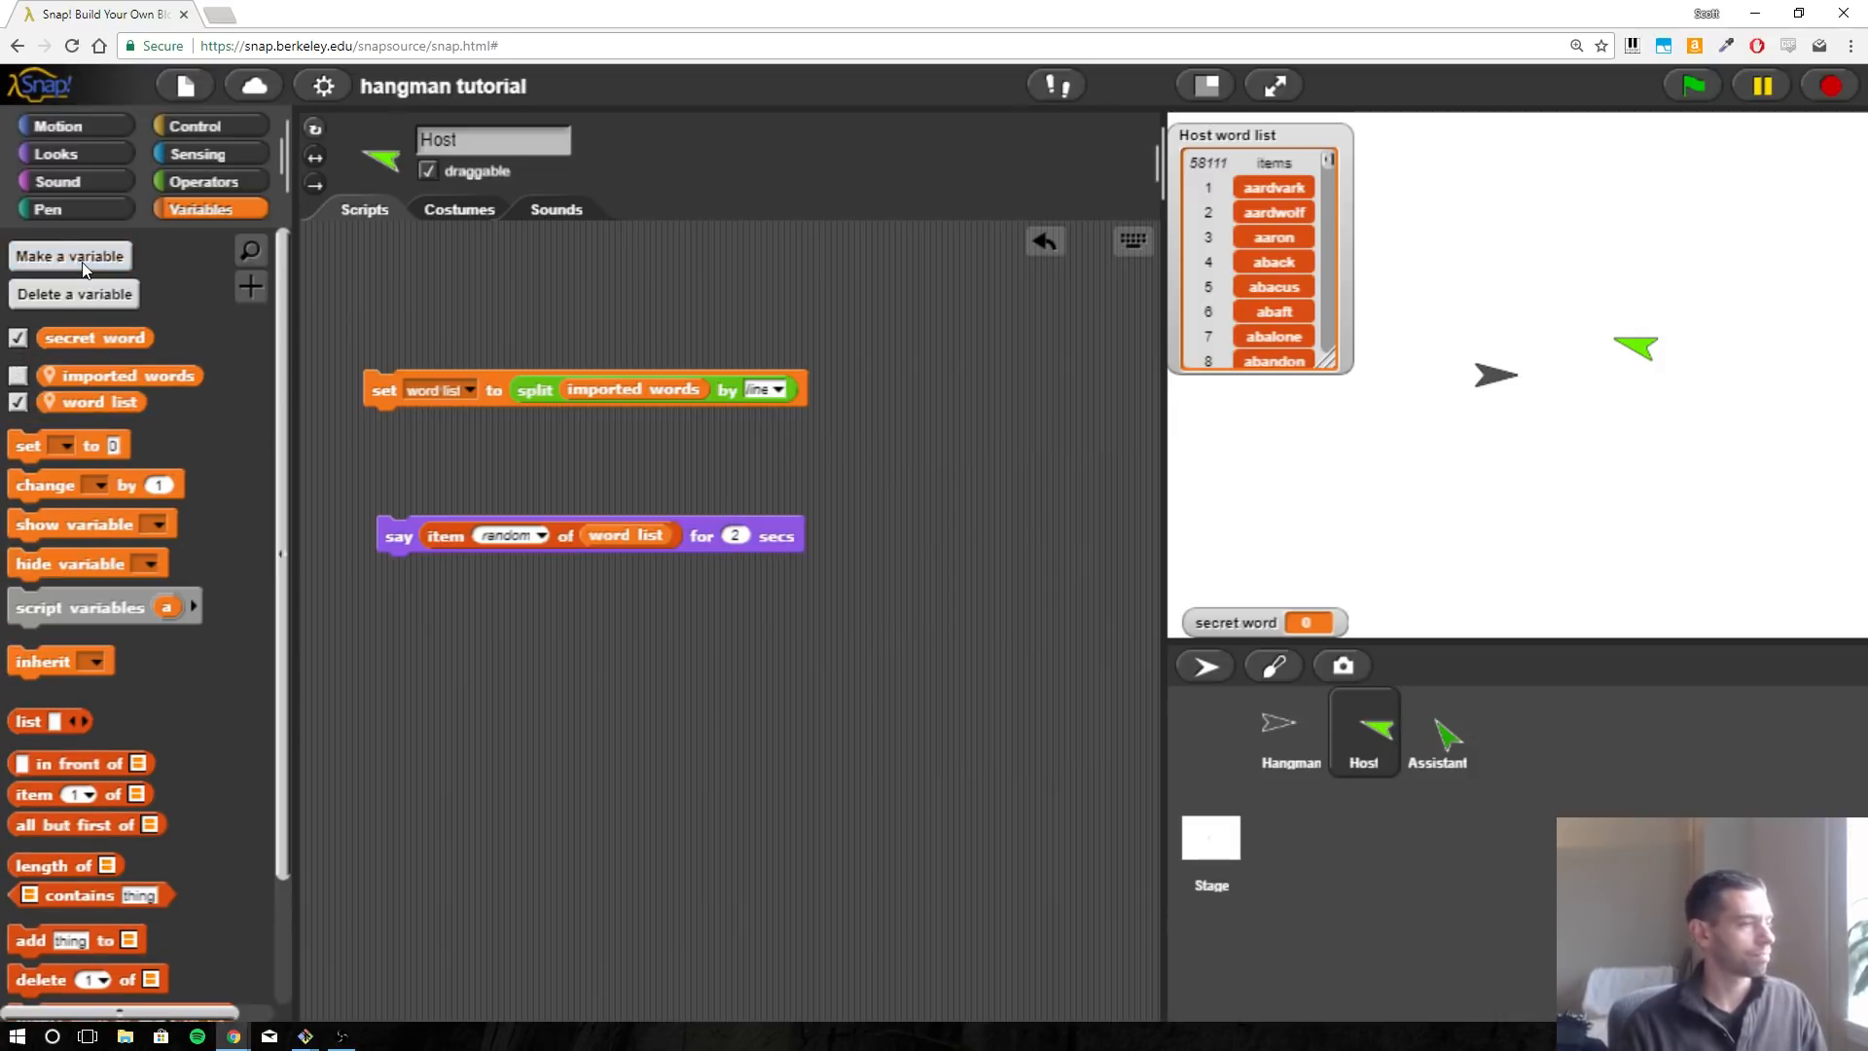
mouse_move(454, 533)
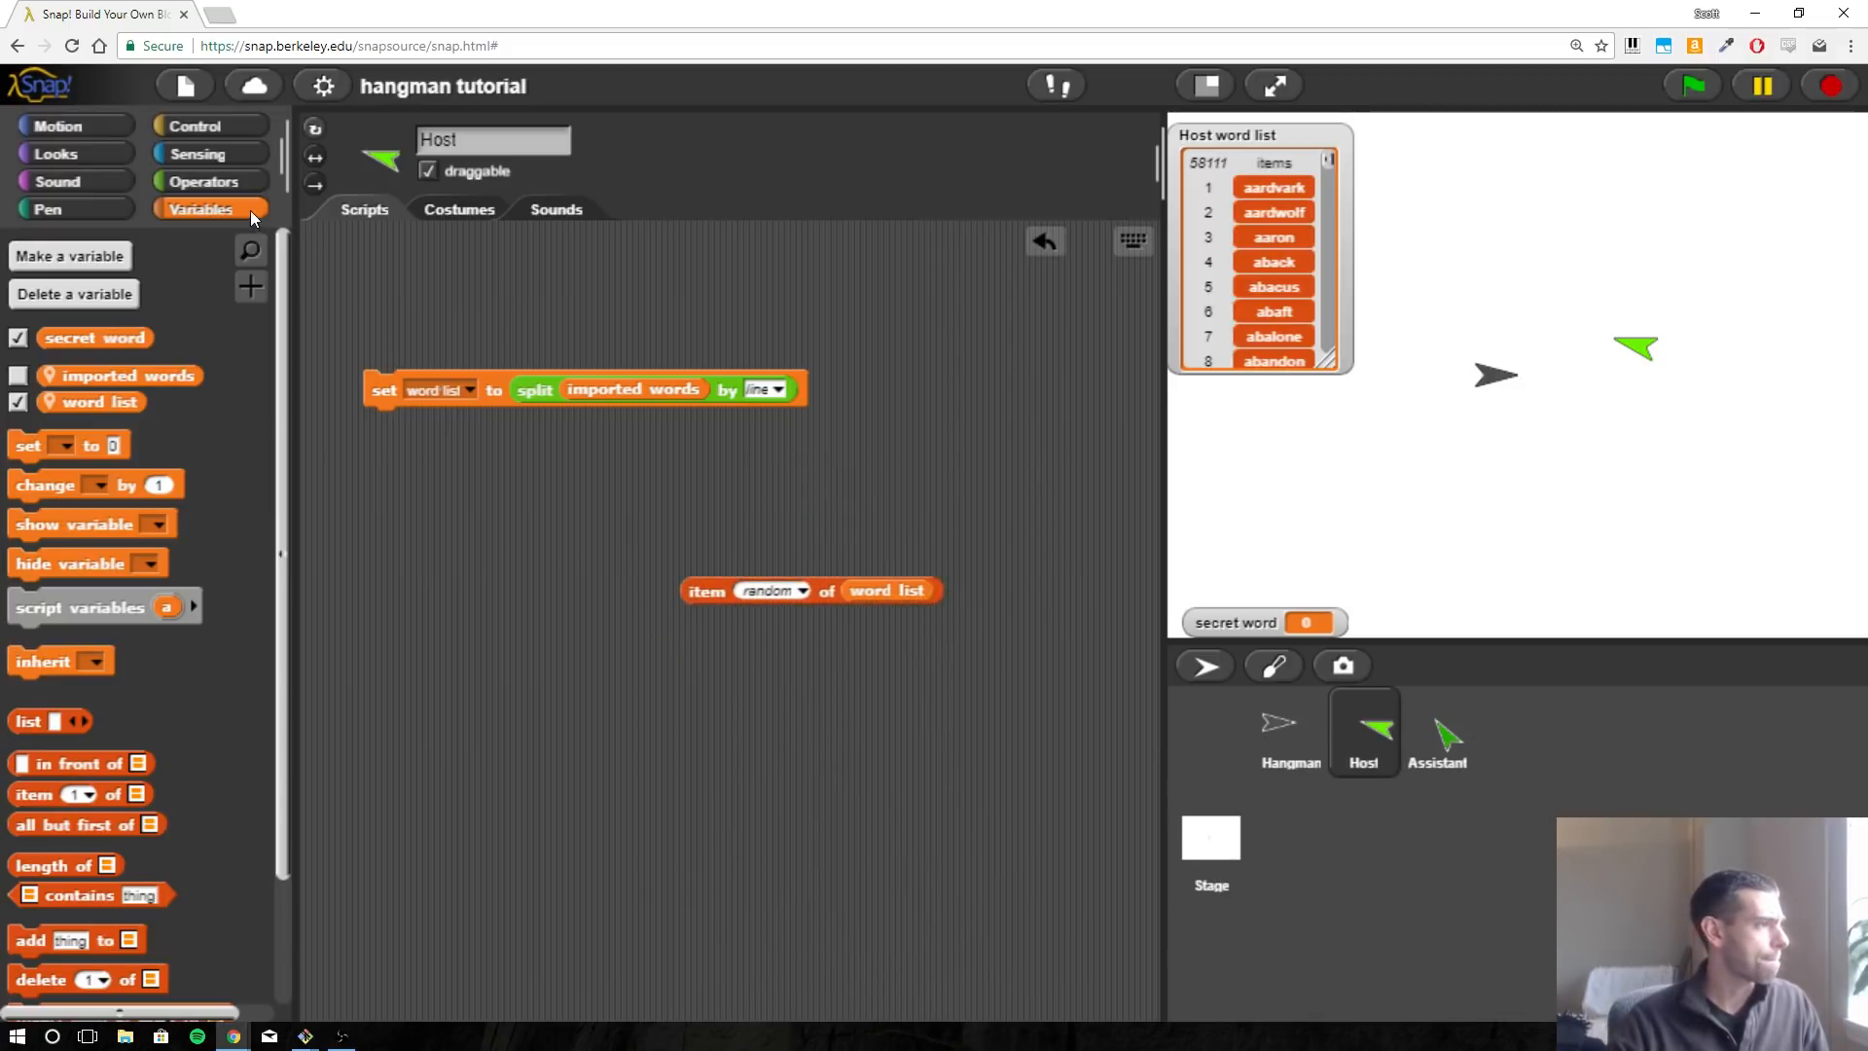
mouse_move(39, 748)
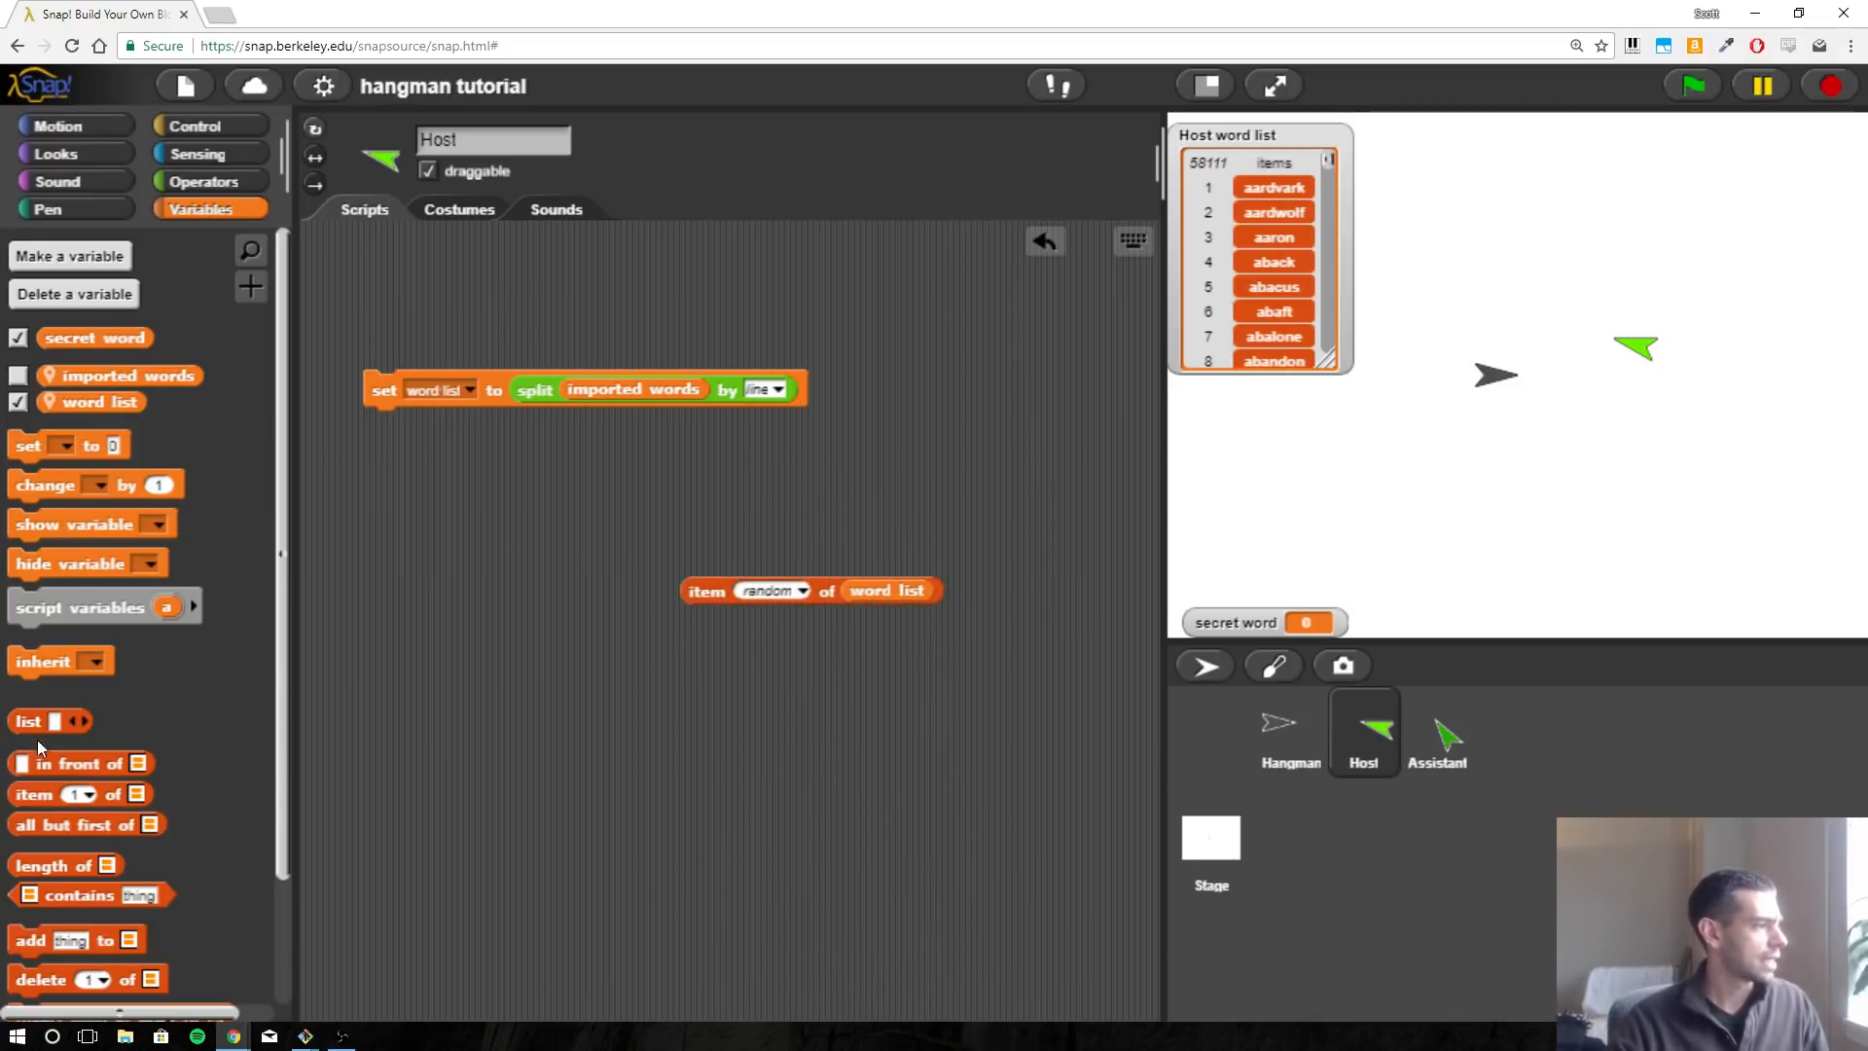
mouse_move(107, 839)
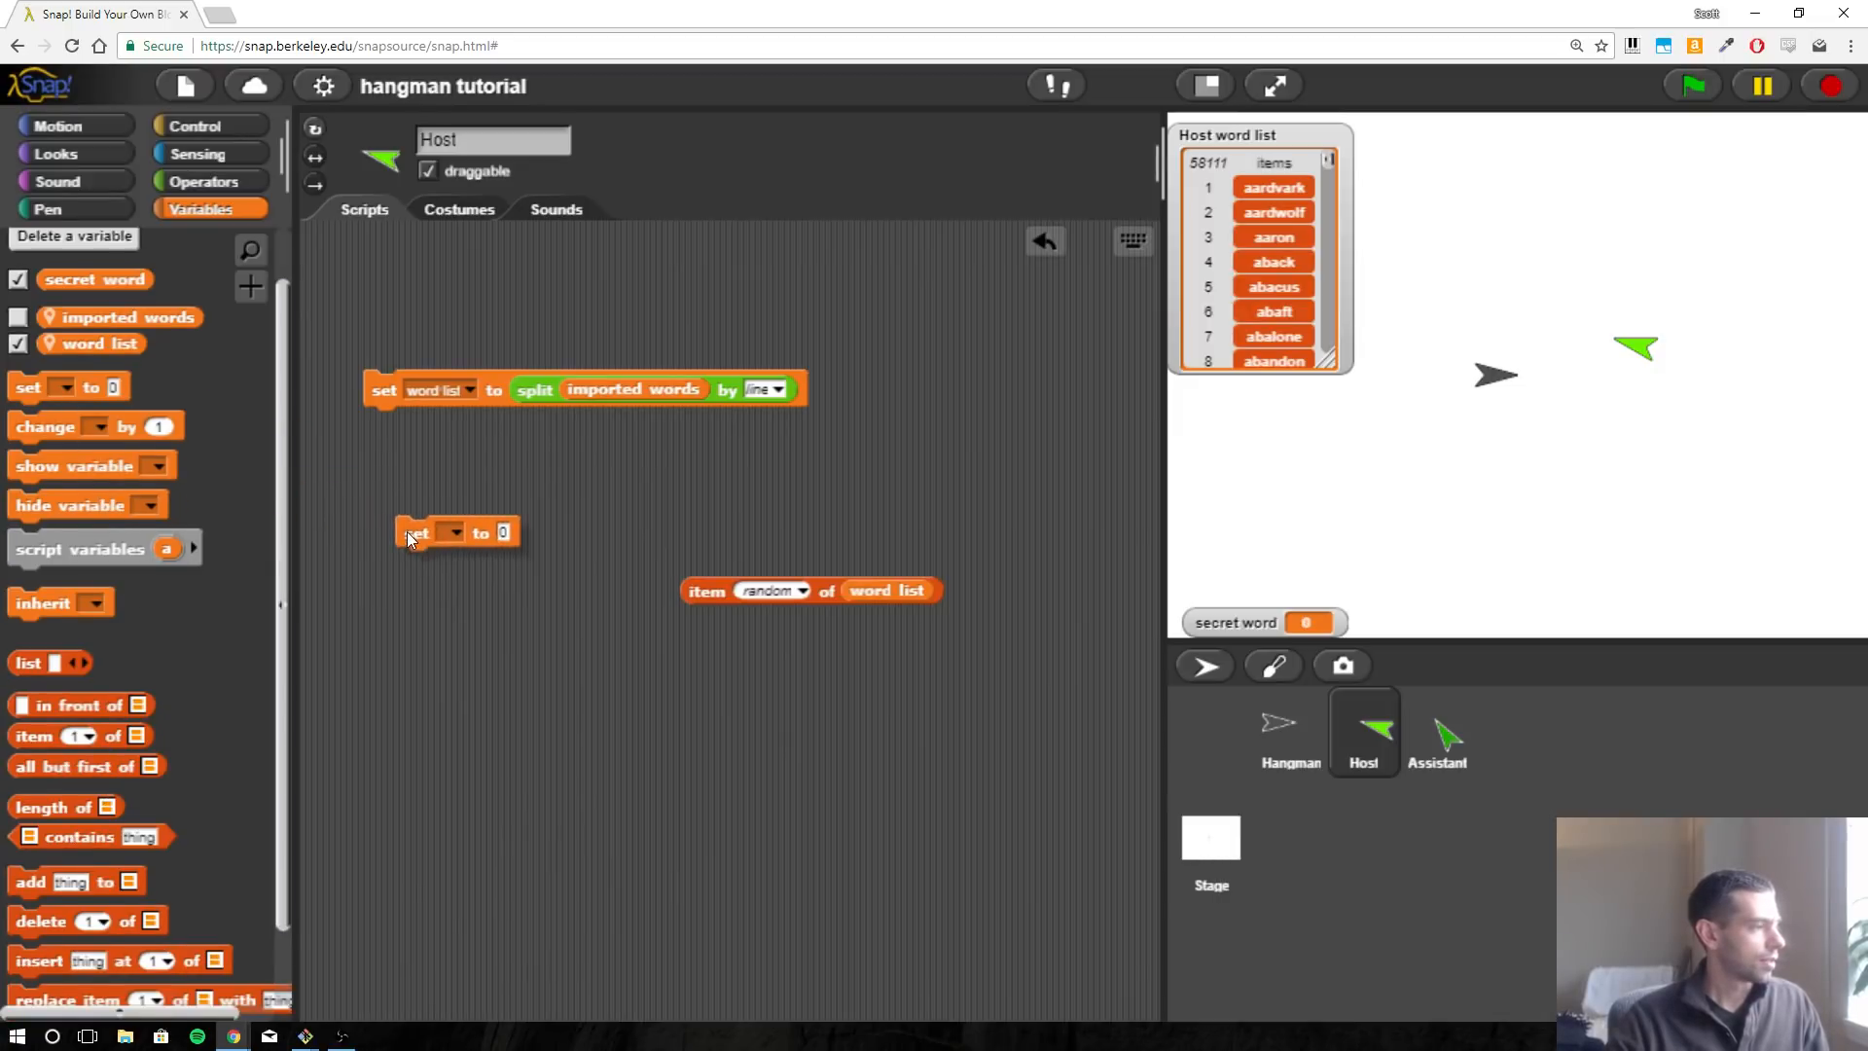
Set secret word to a random item of word list and run it, giving 'recurring'.
click(453, 533)
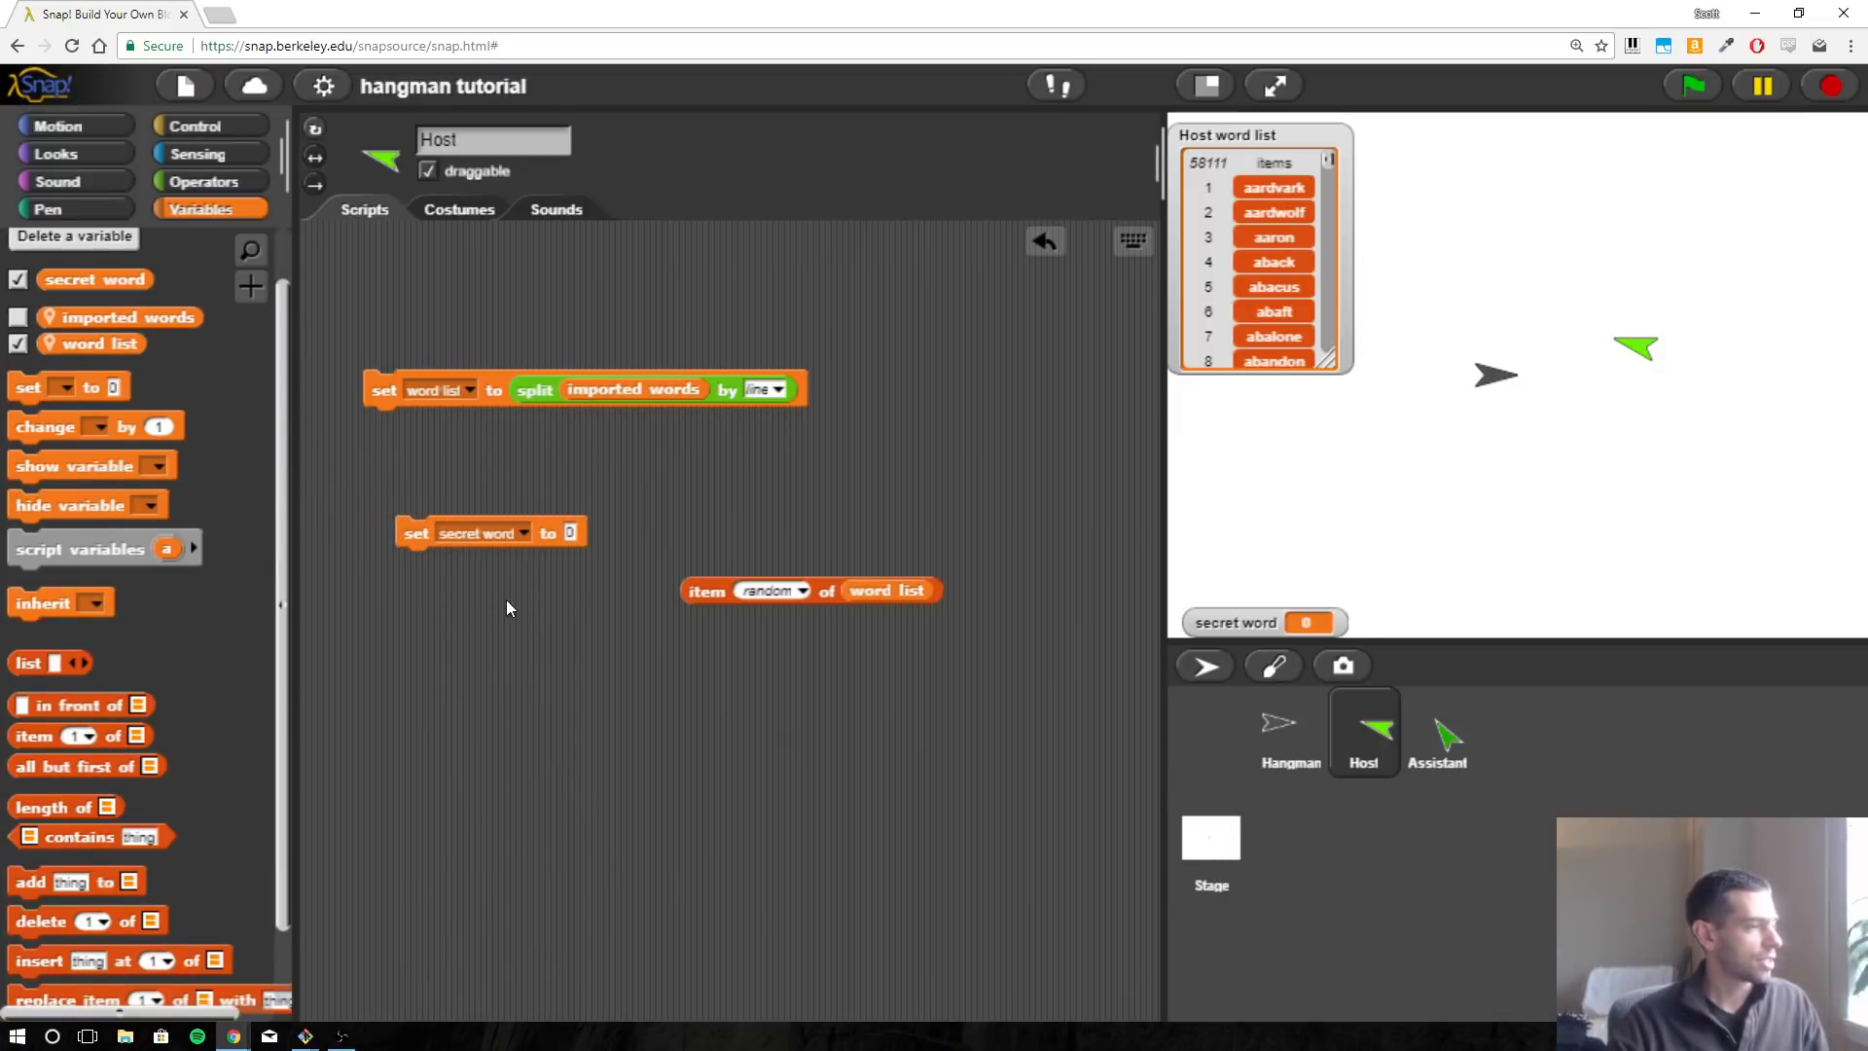
drag(707, 590, 569, 535)
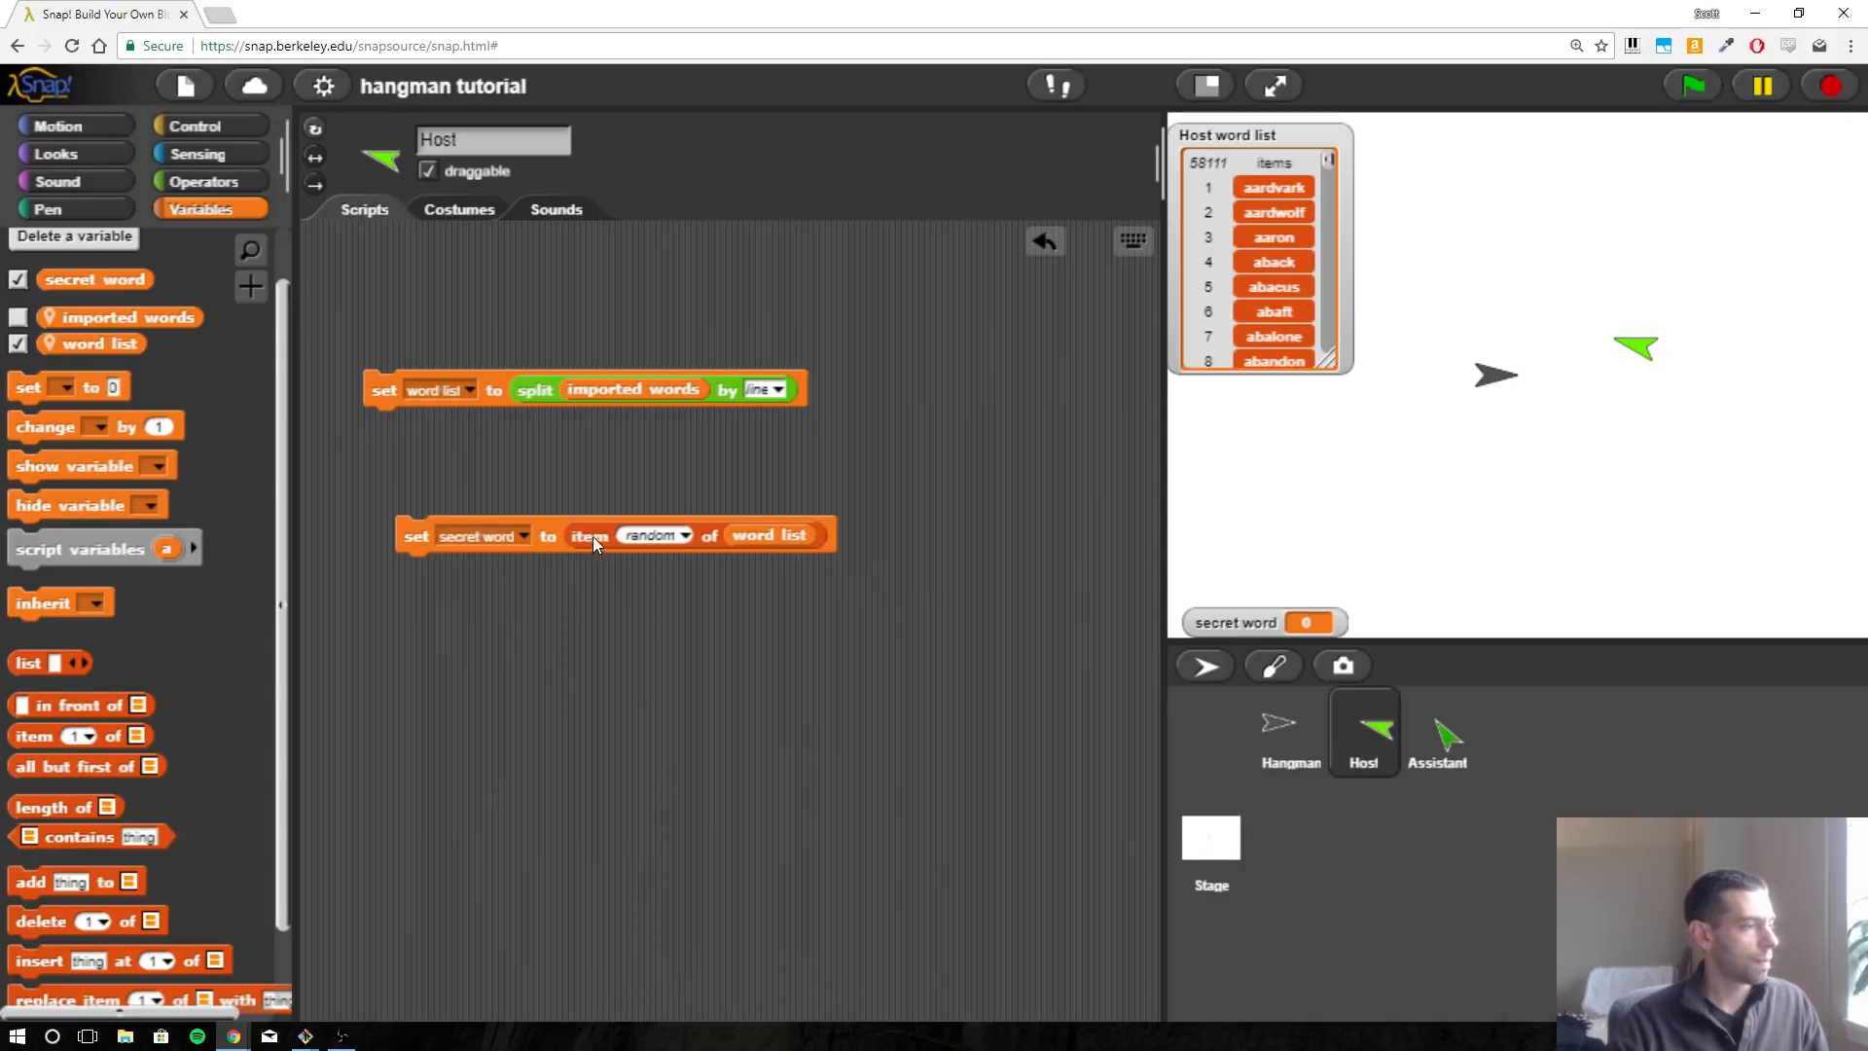
mouse_move(788, 541)
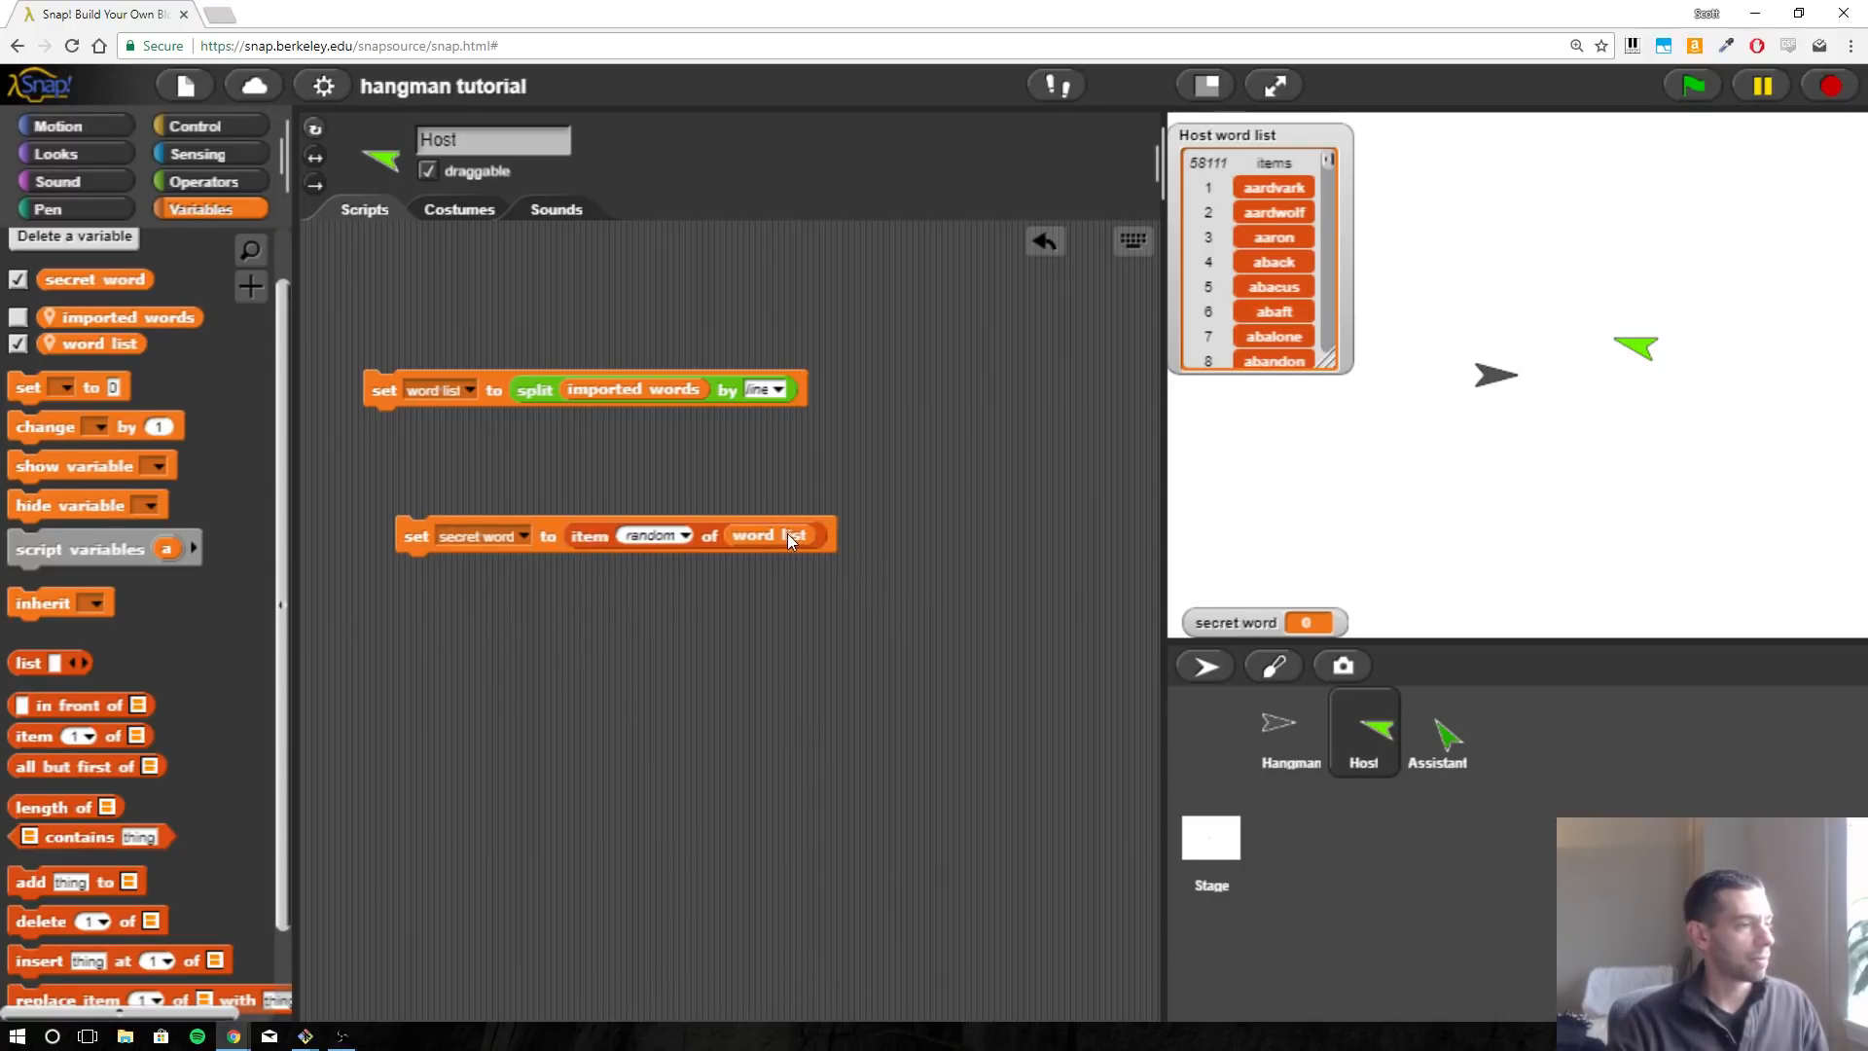
mouse_move(391, 545)
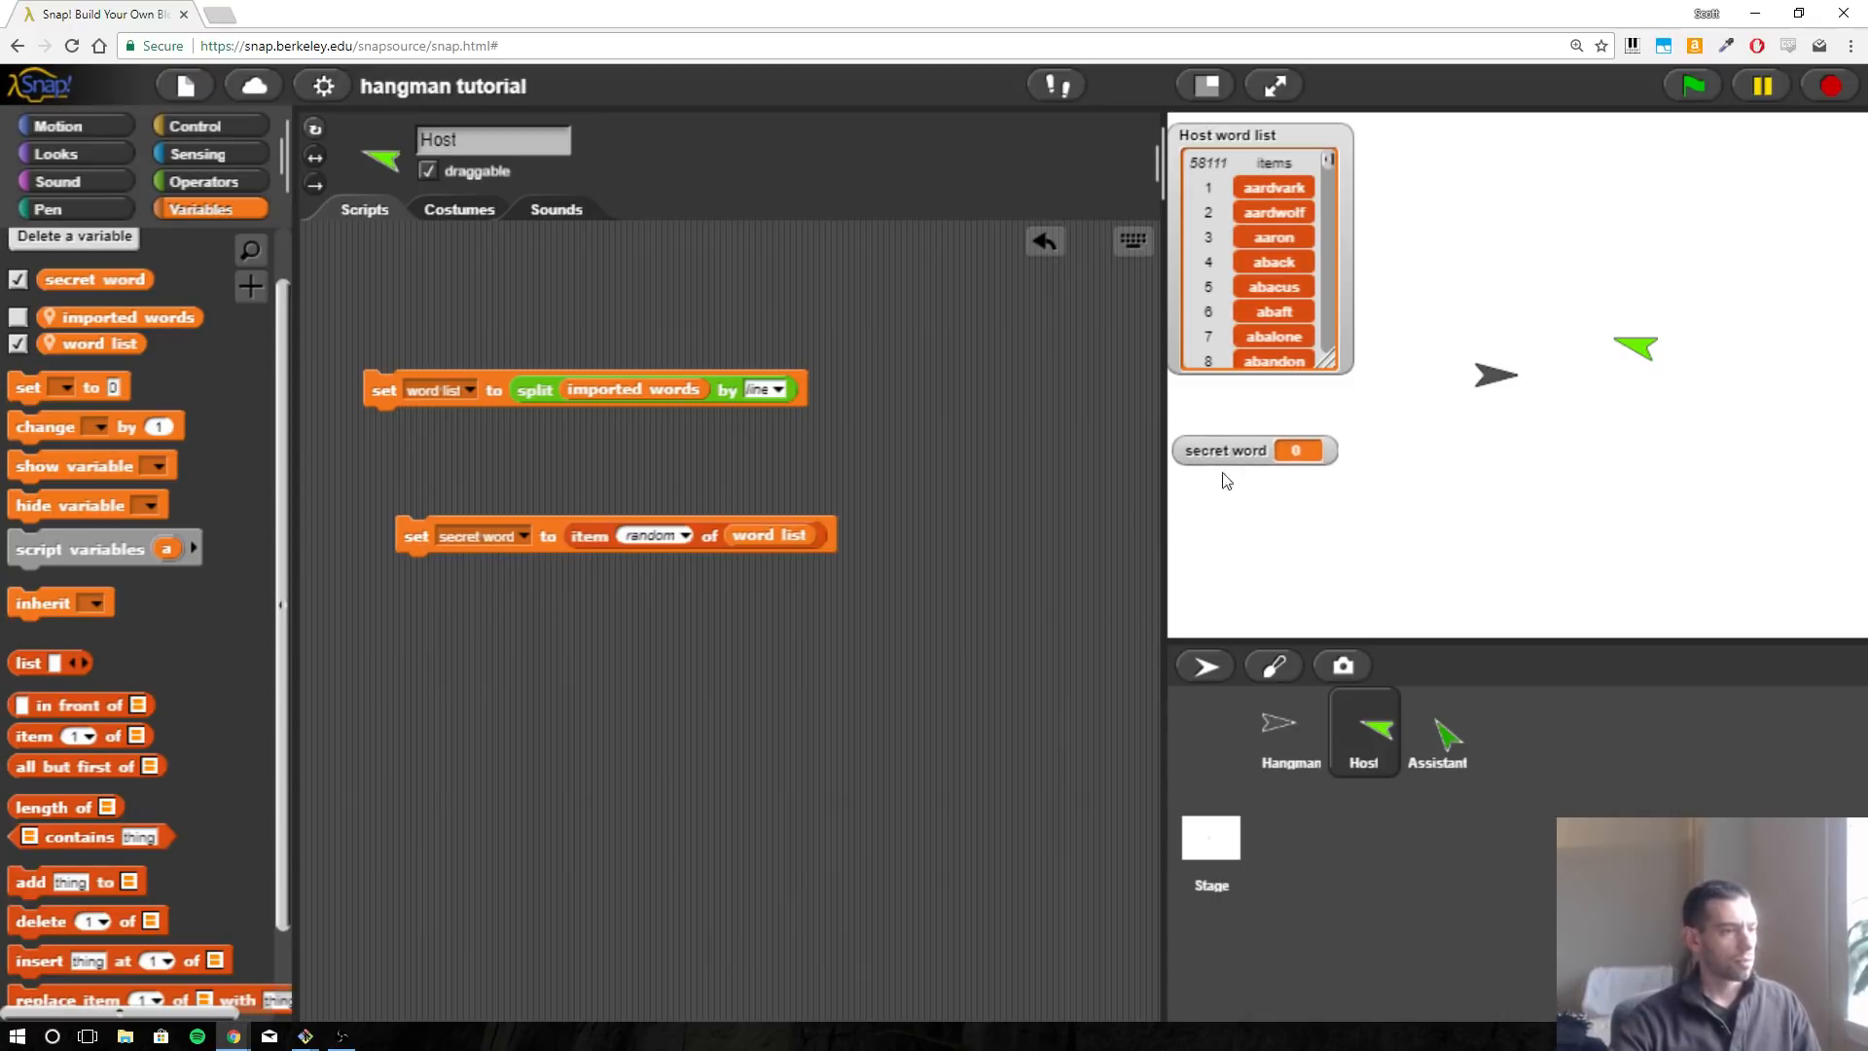
mouse_move(1207, 480)
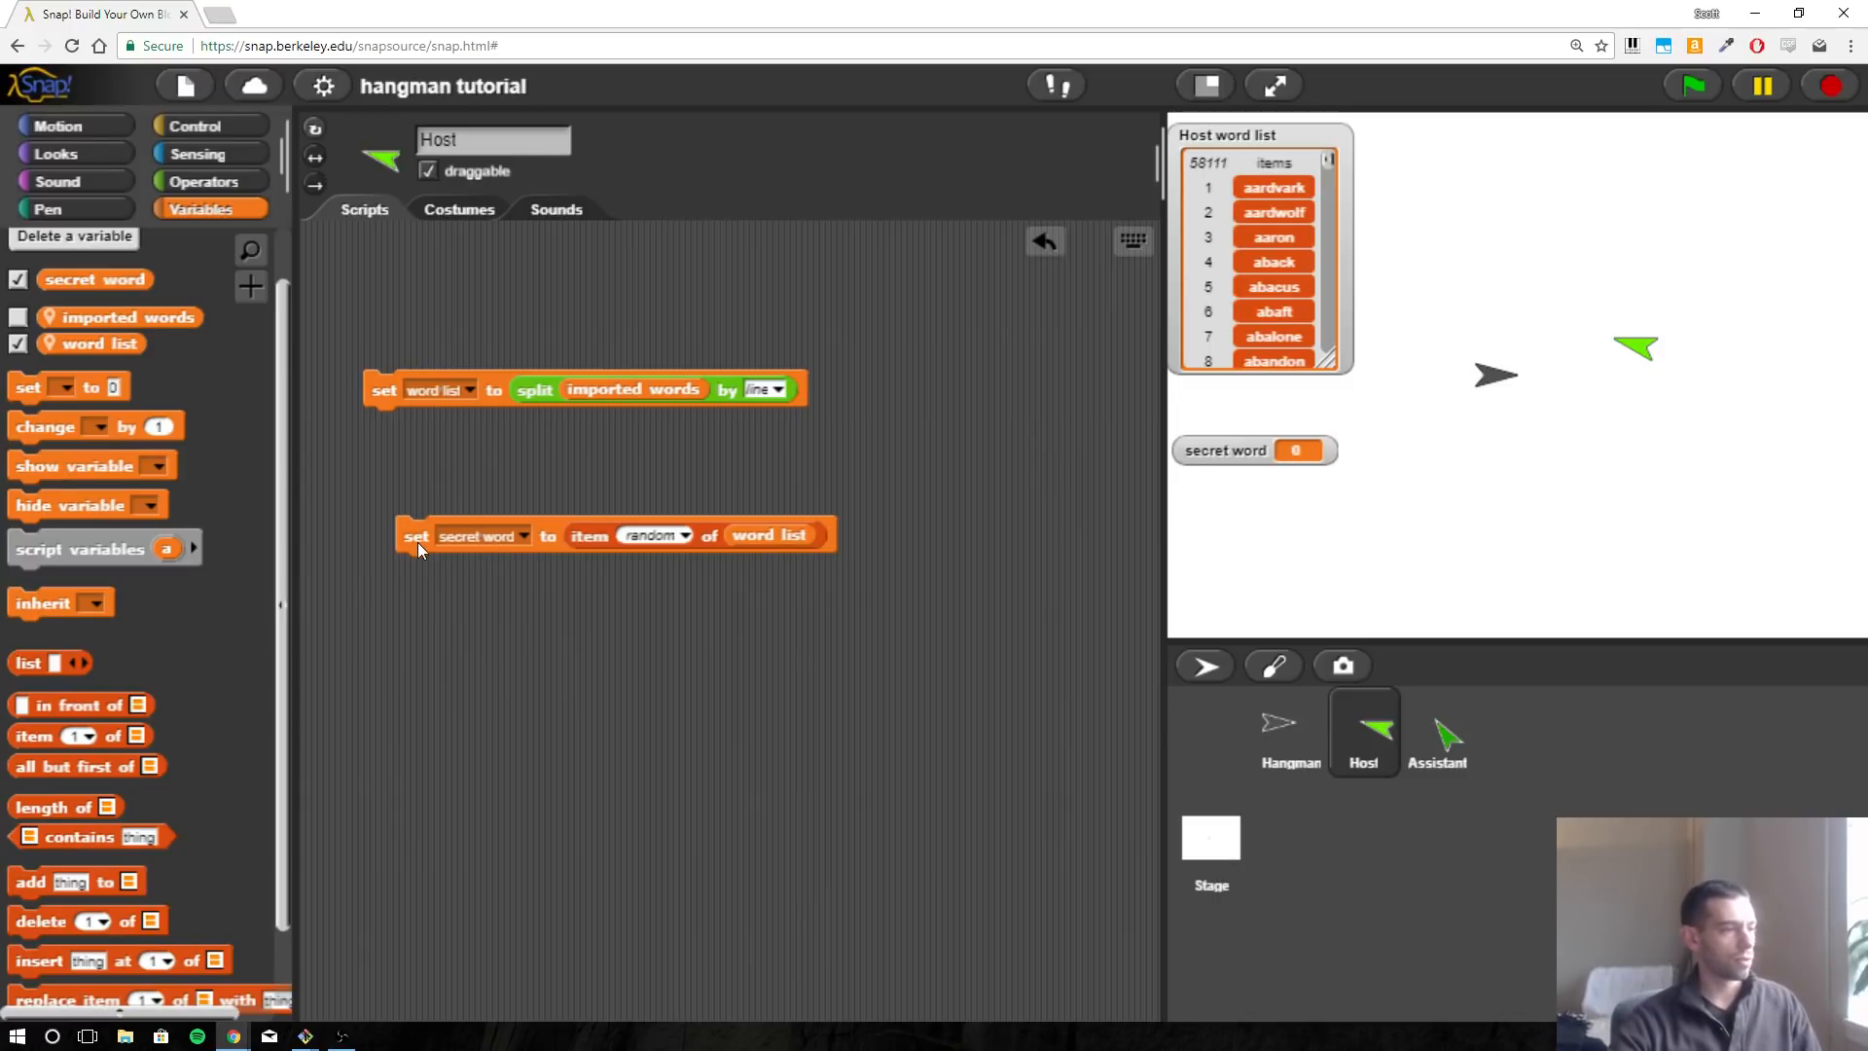
click(414, 535)
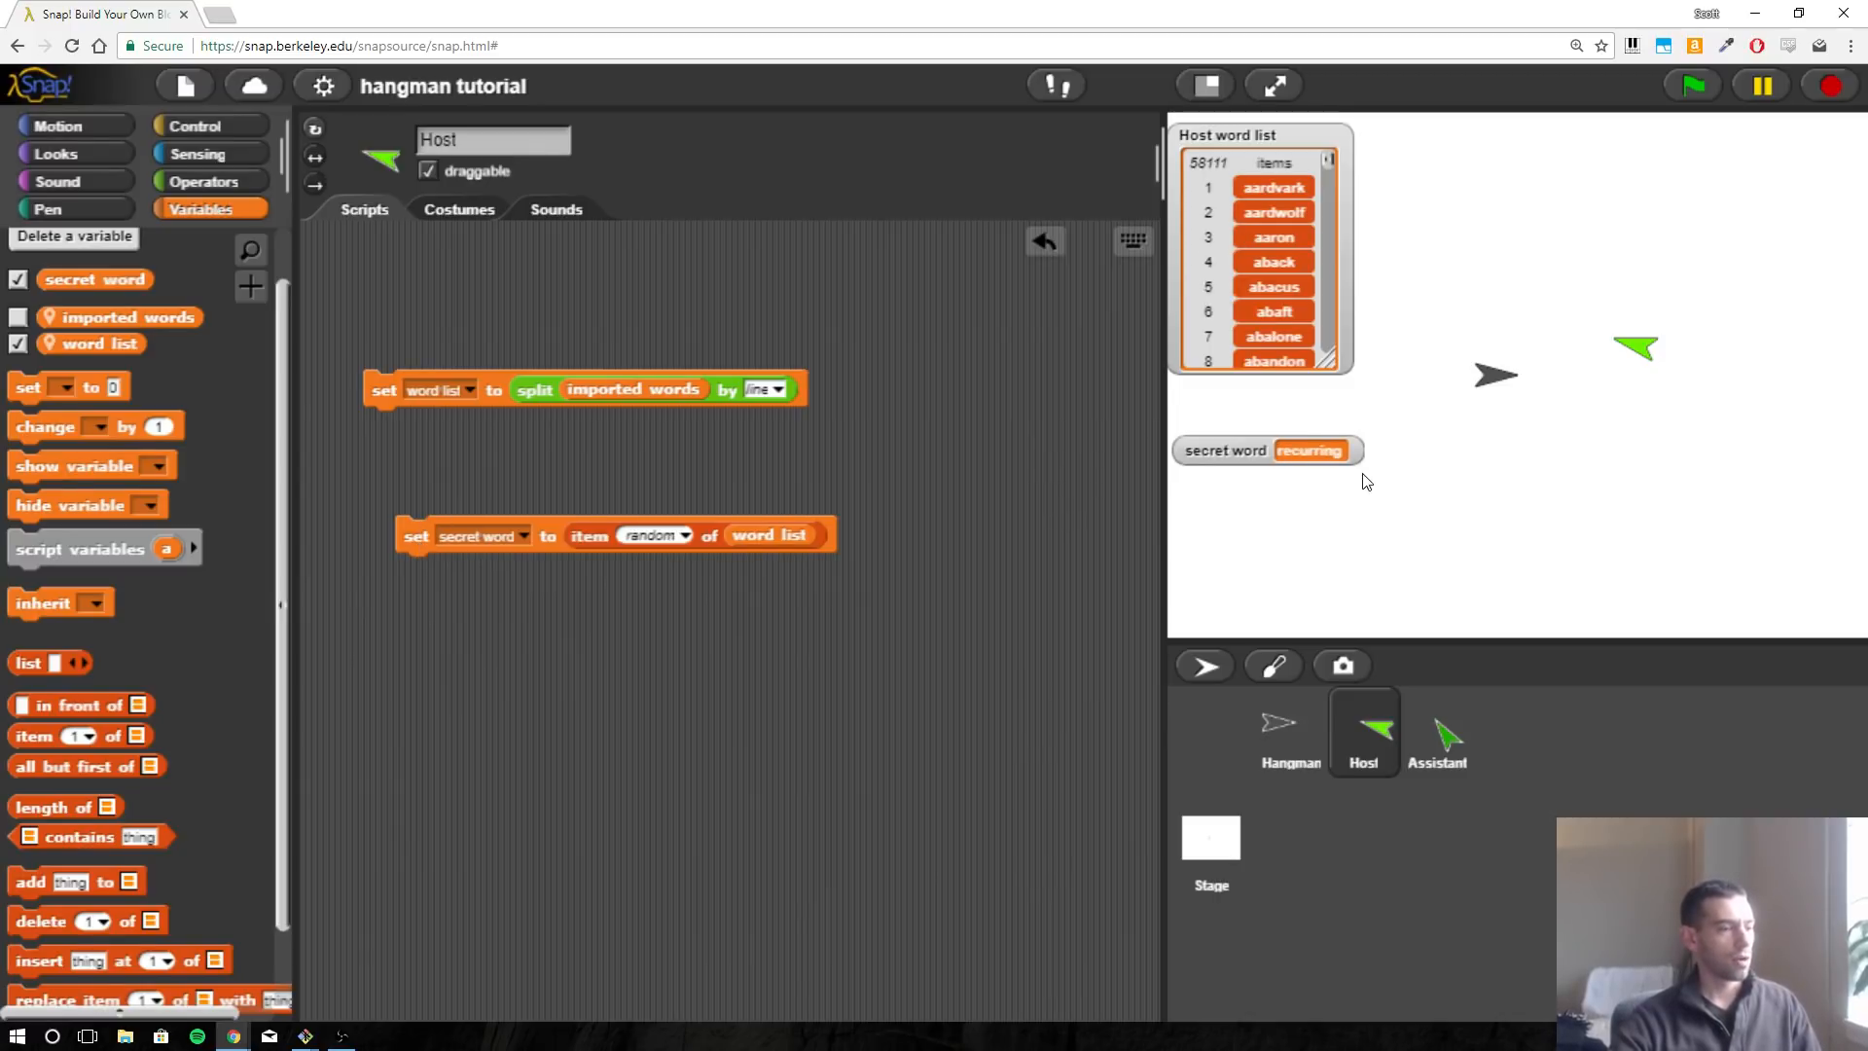
mouse_move(1304, 432)
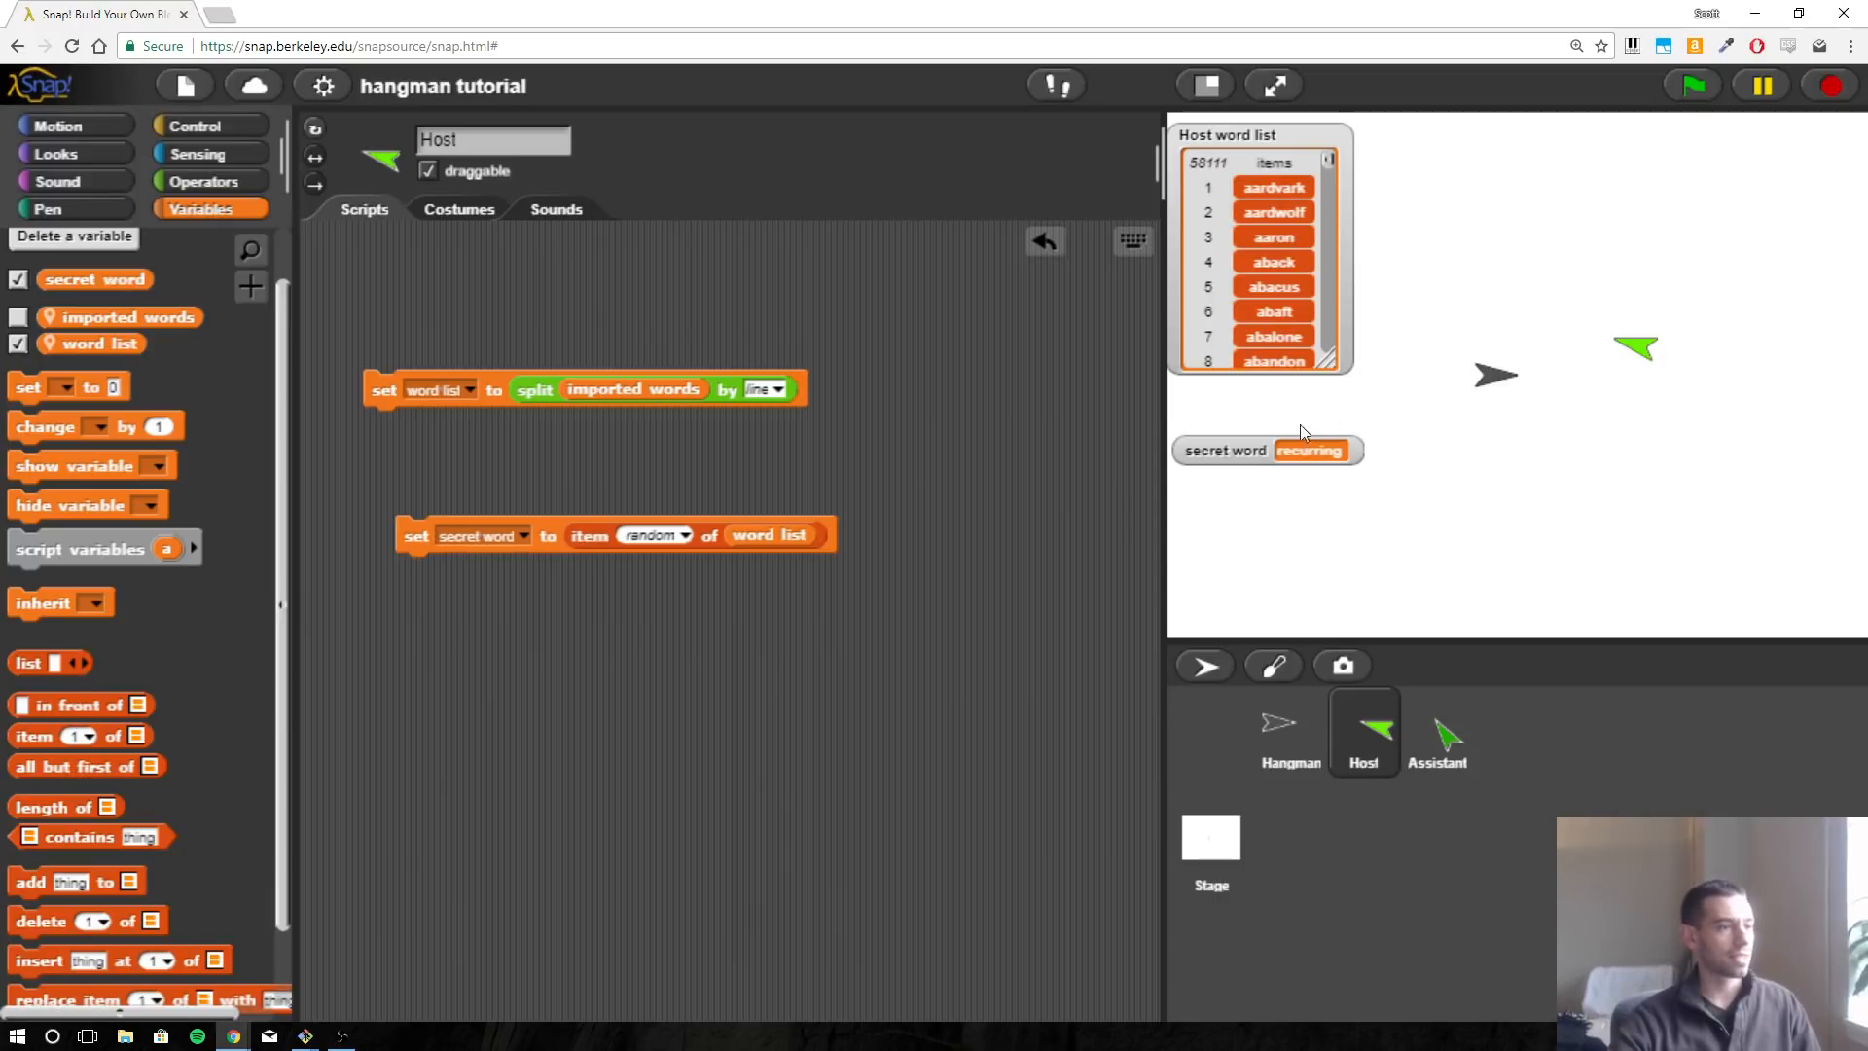
mouse_move(872, 533)
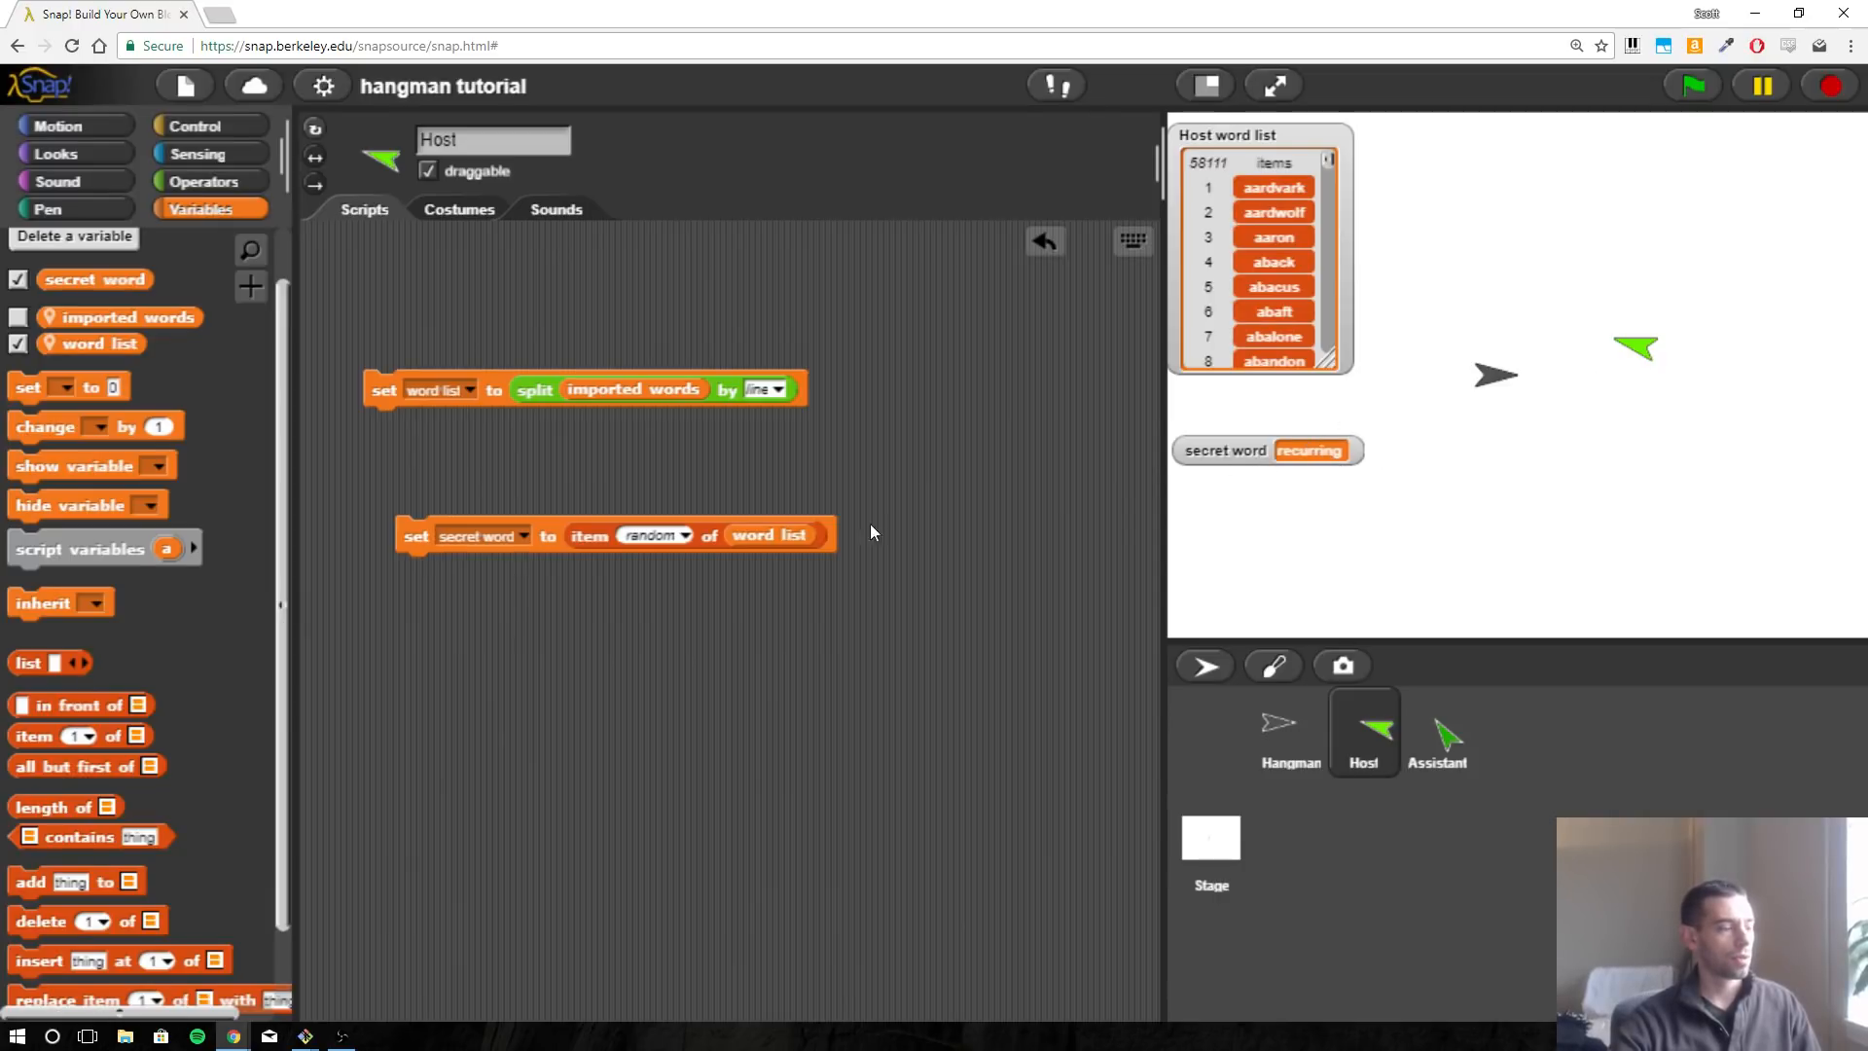
mouse_move(483, 538)
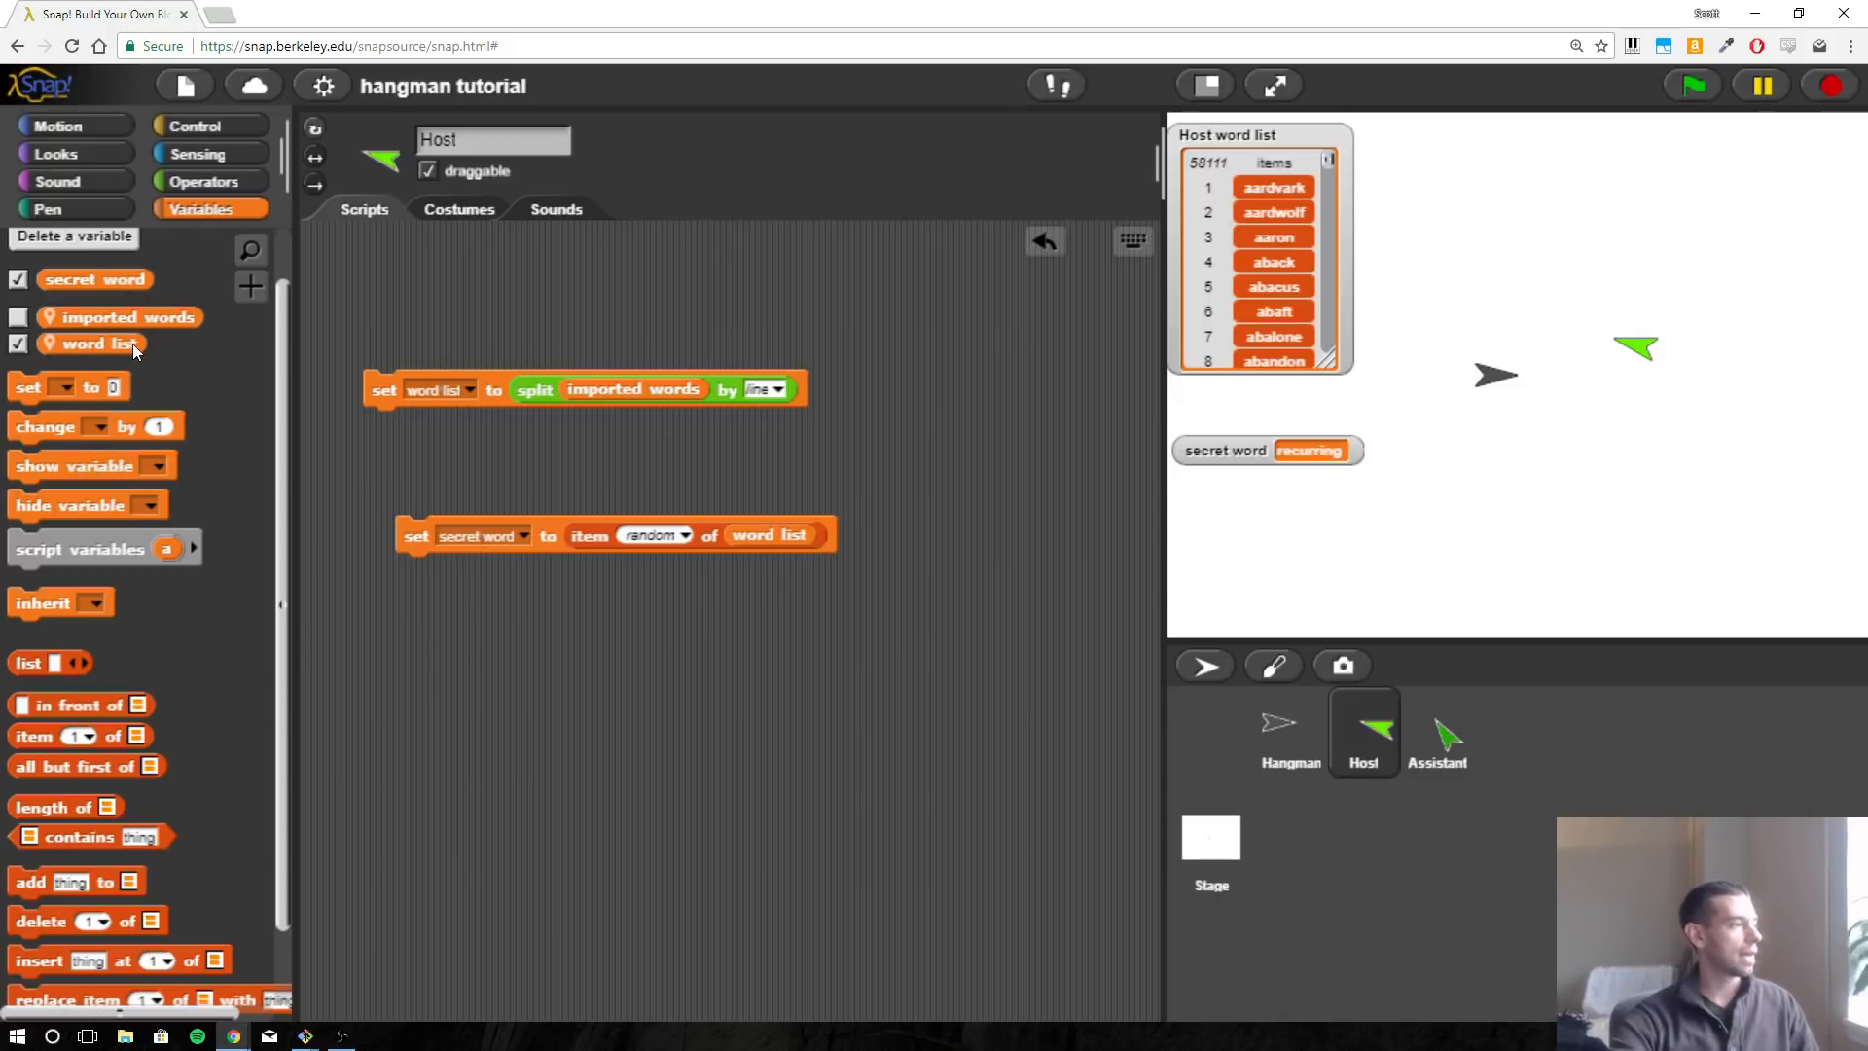
click(46, 153)
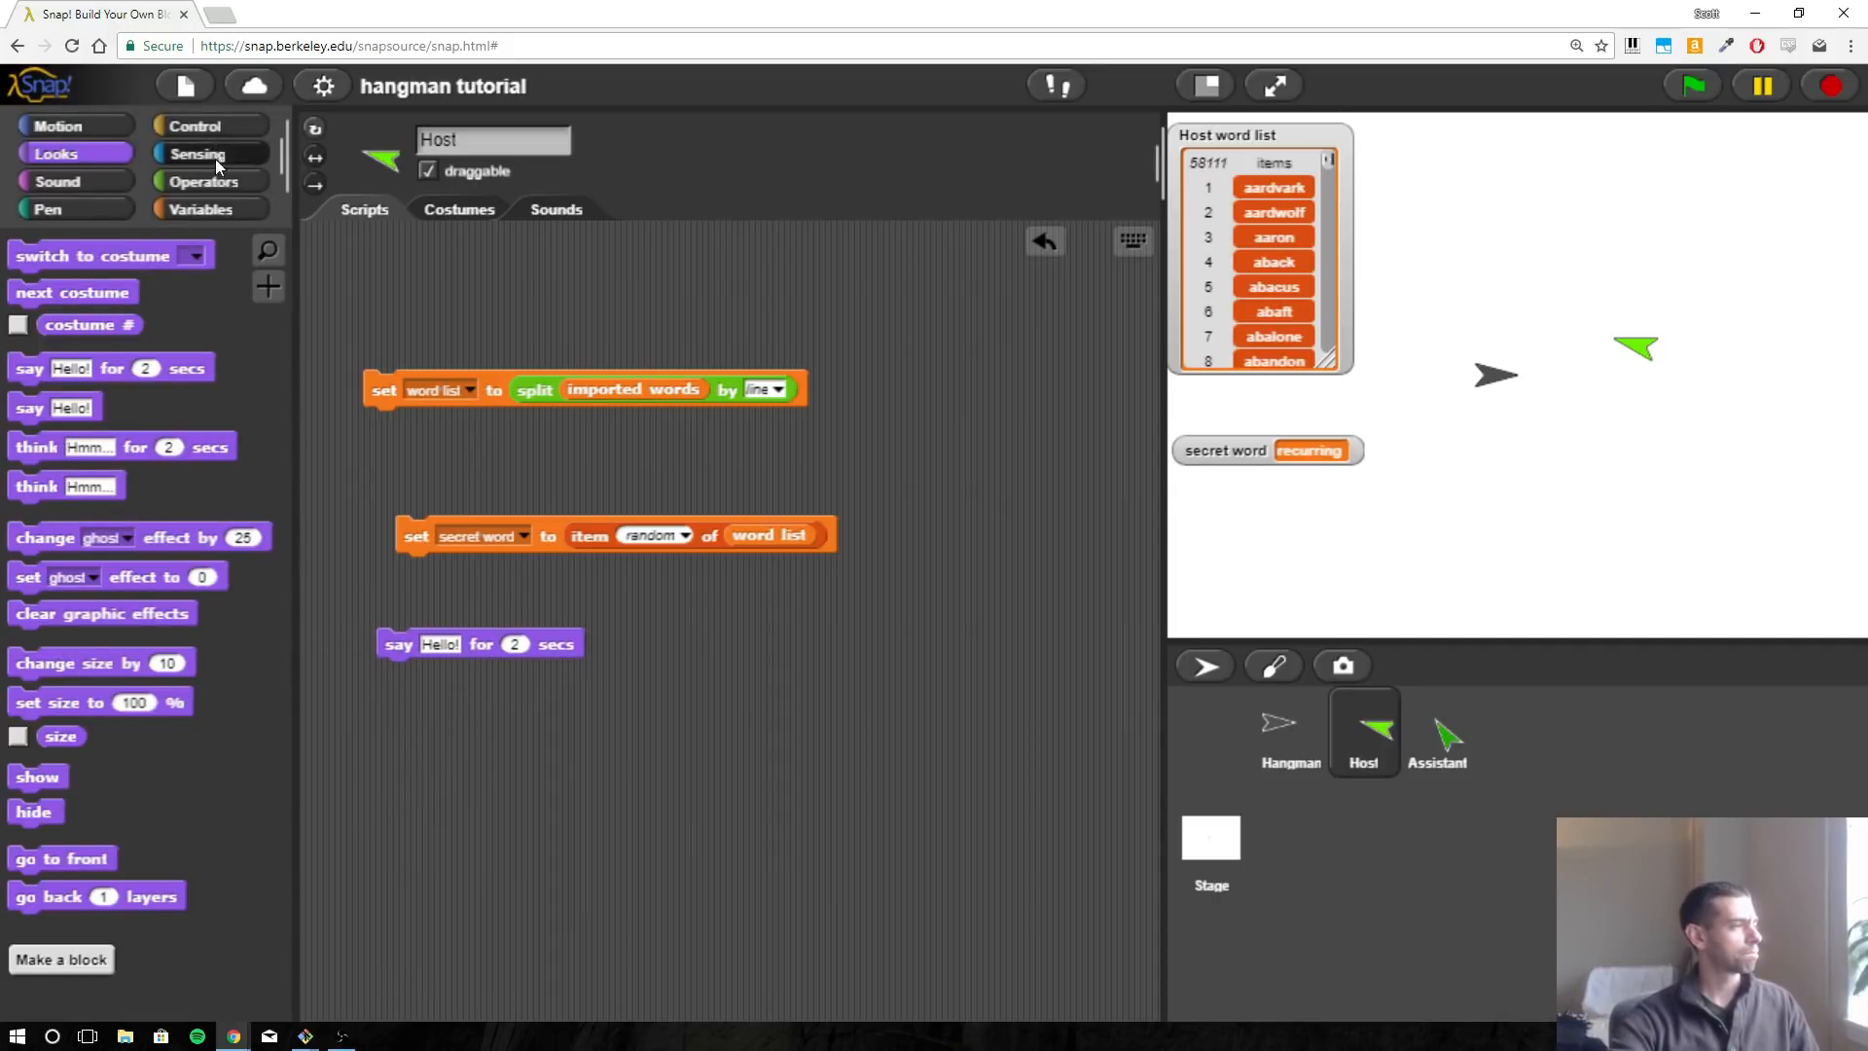
Make the say-for-2-secs block speak the secret word variable and run it.
click(199, 208)
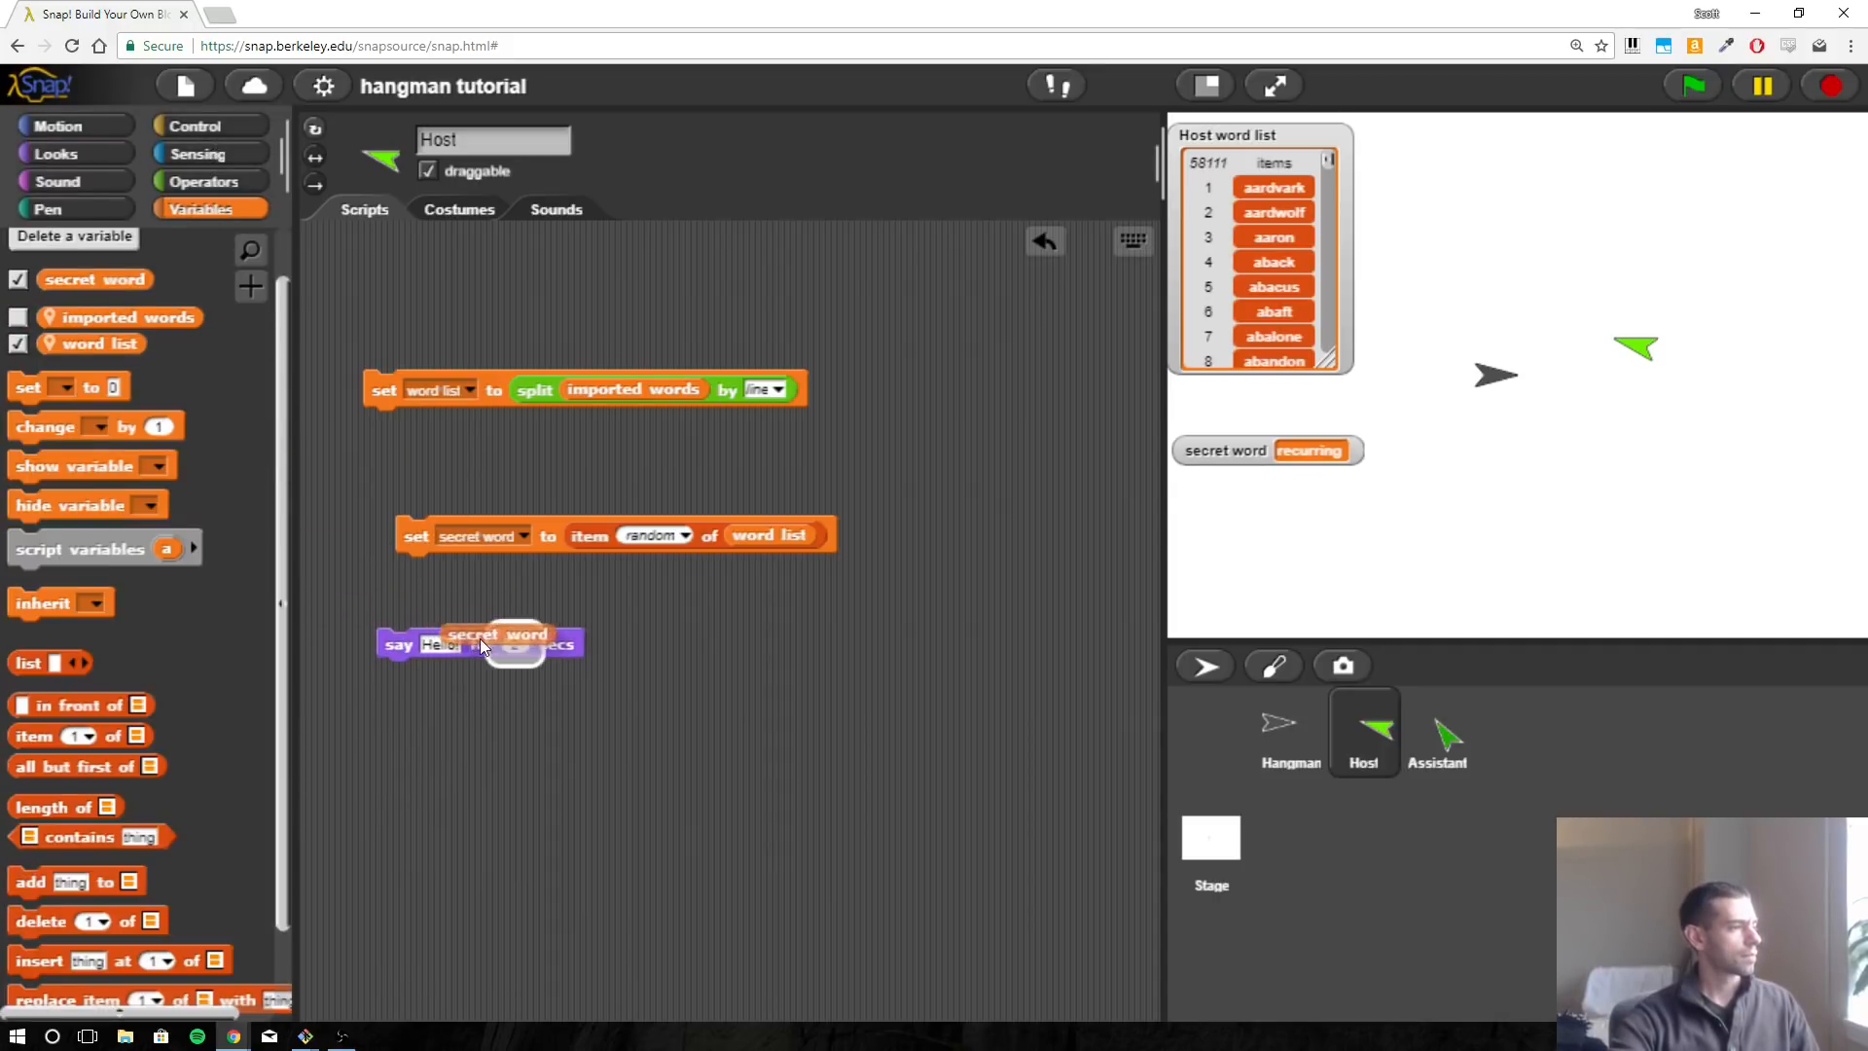
drag(497, 633, 453, 644)
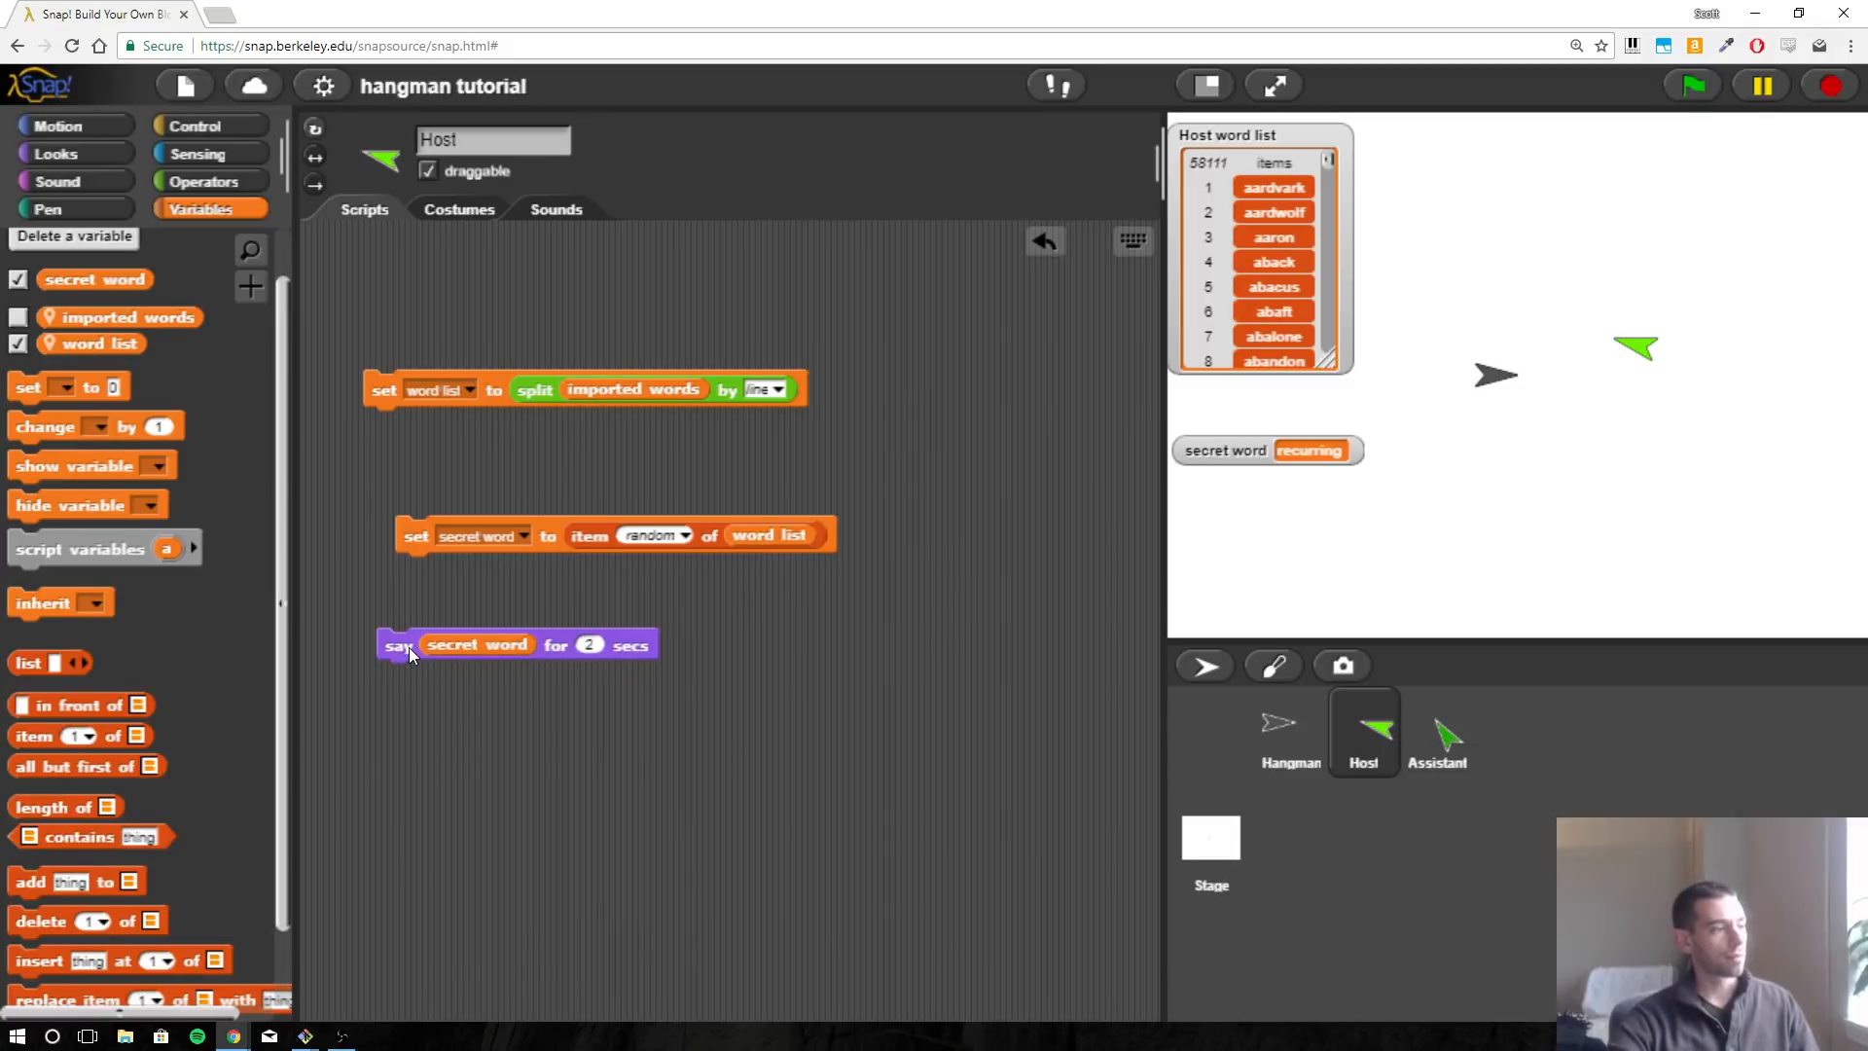
click(399, 645)
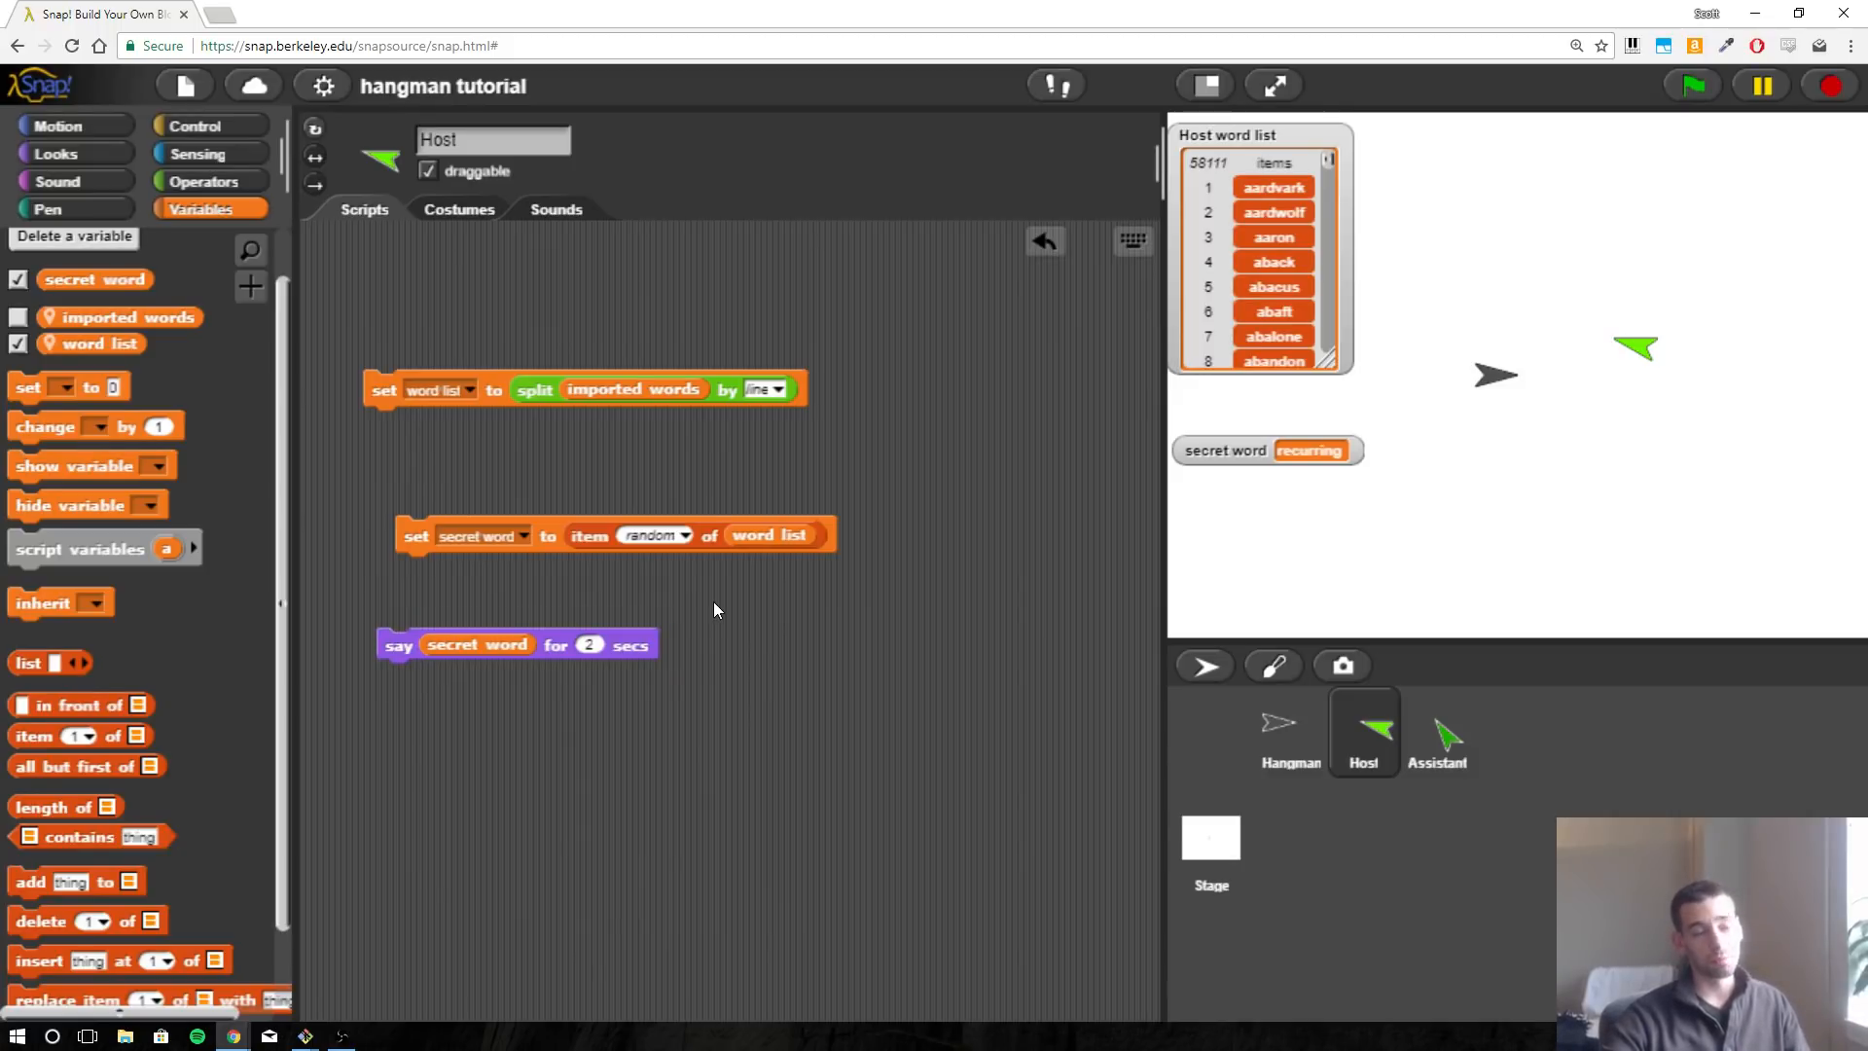
mouse_move(502, 627)
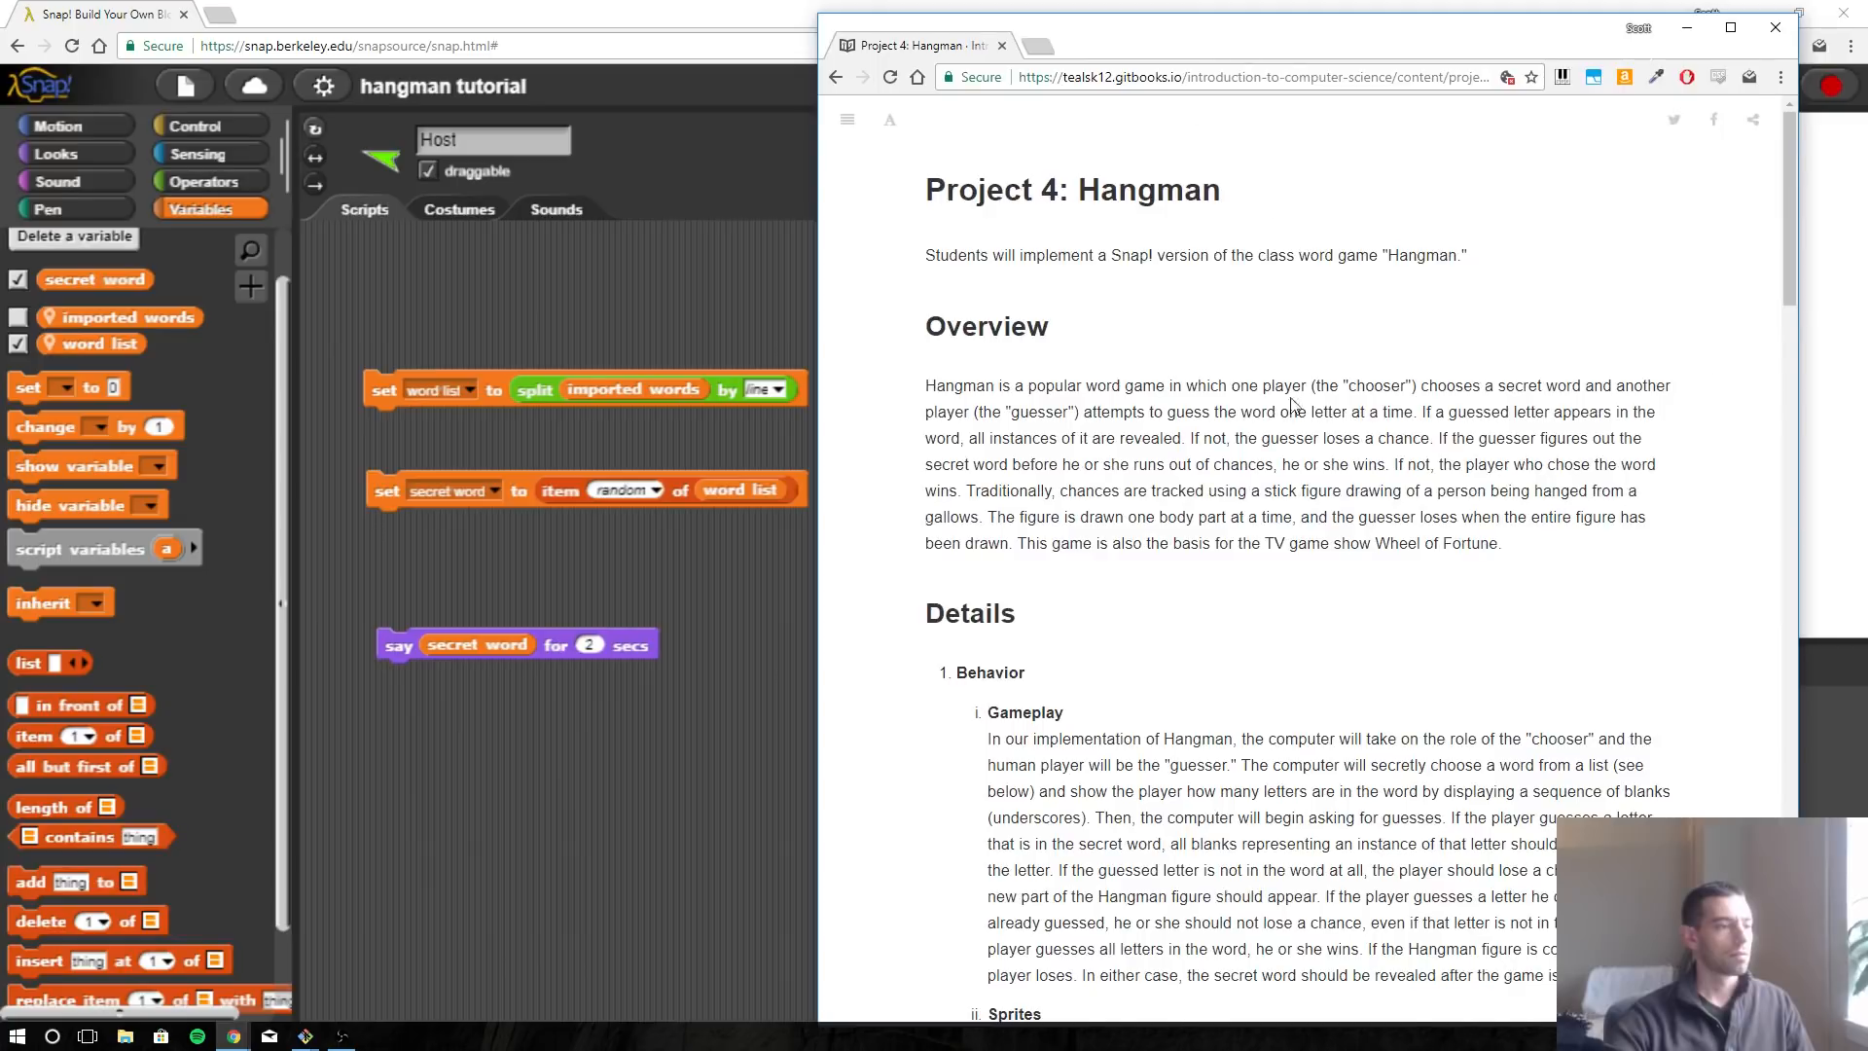
scroll(down, 3)
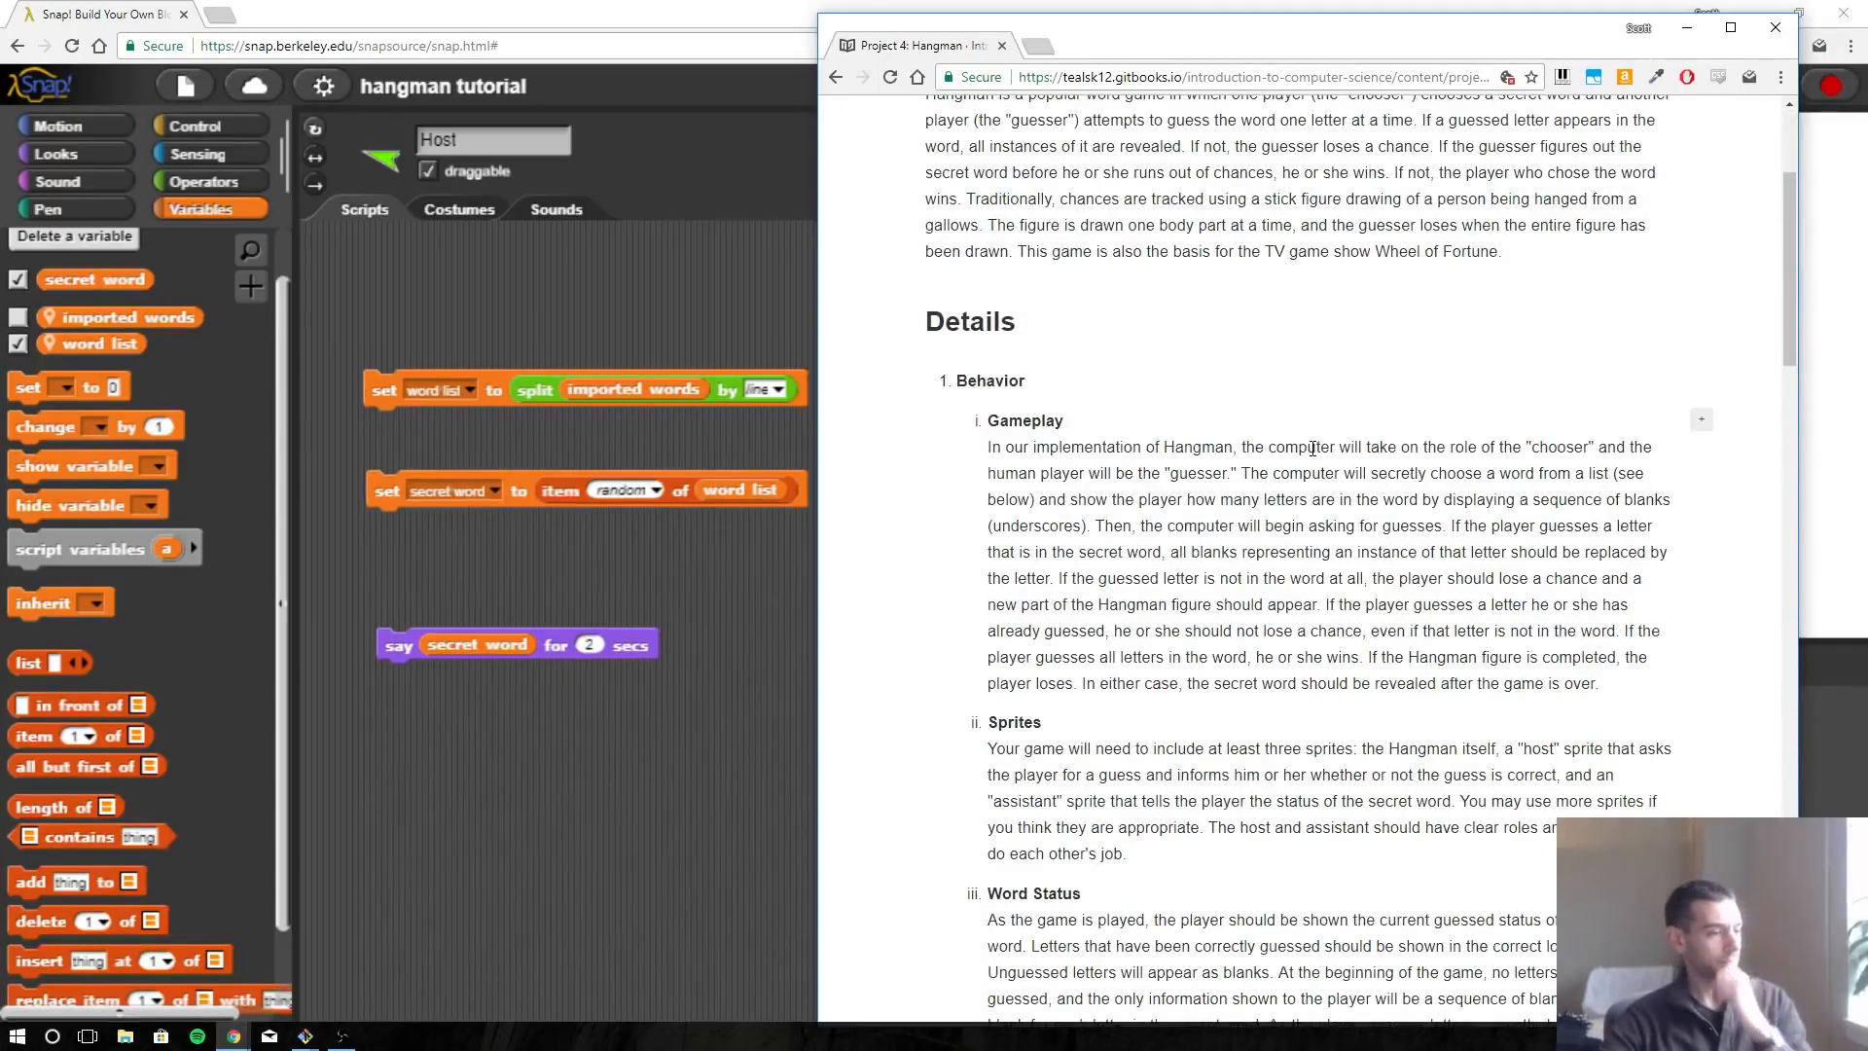
scroll(down, 3)
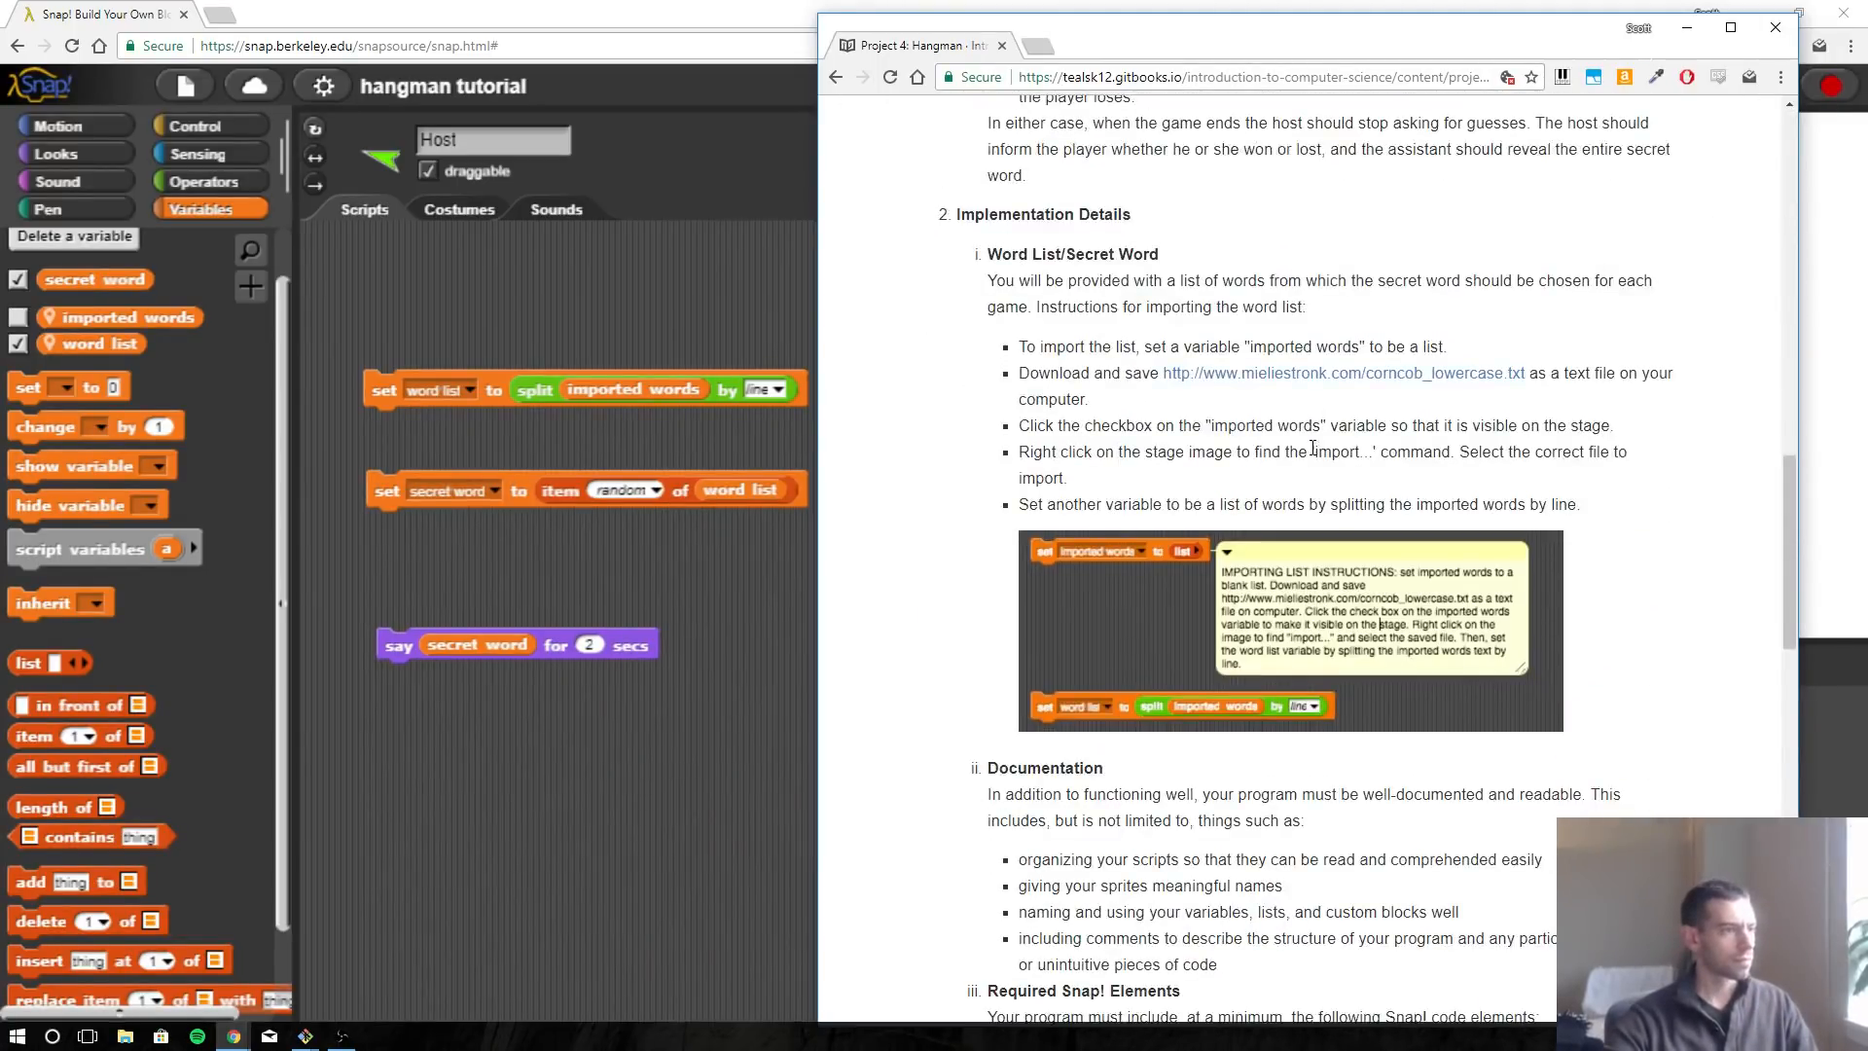
scroll(down, 3)
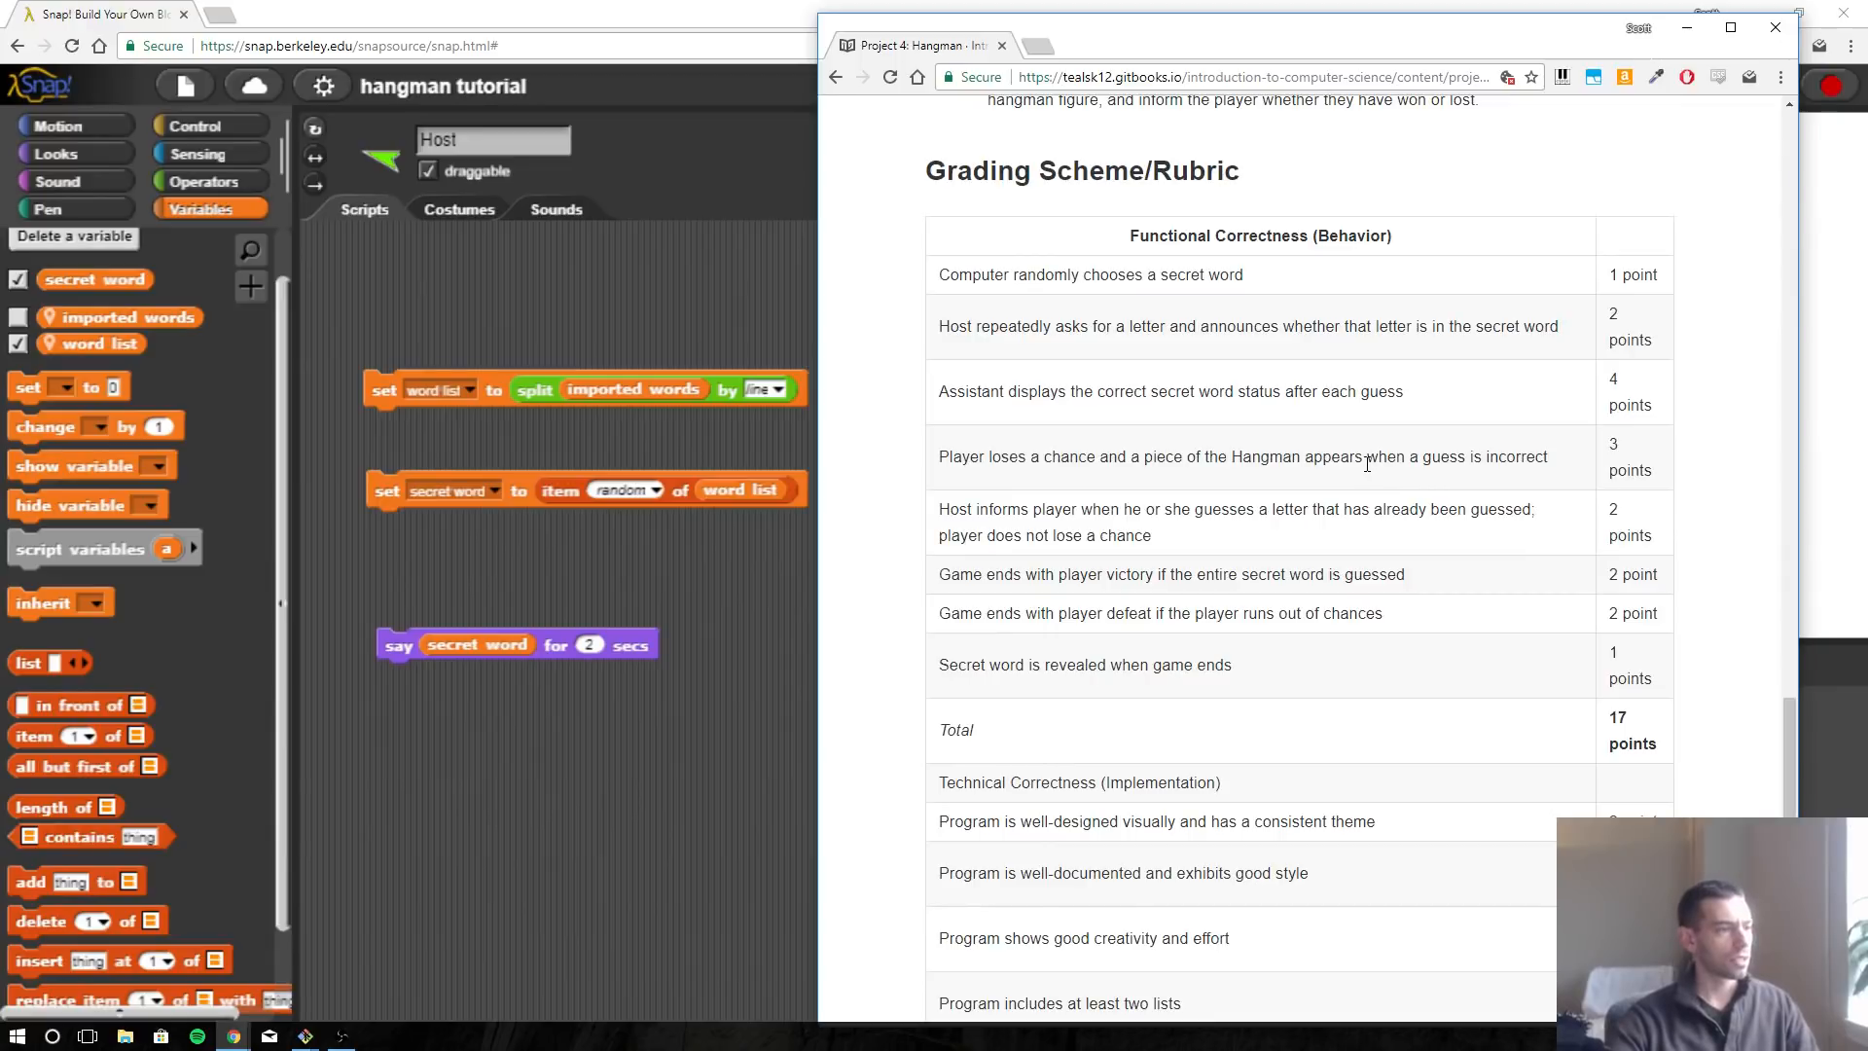
mouse_move(1169, 273)
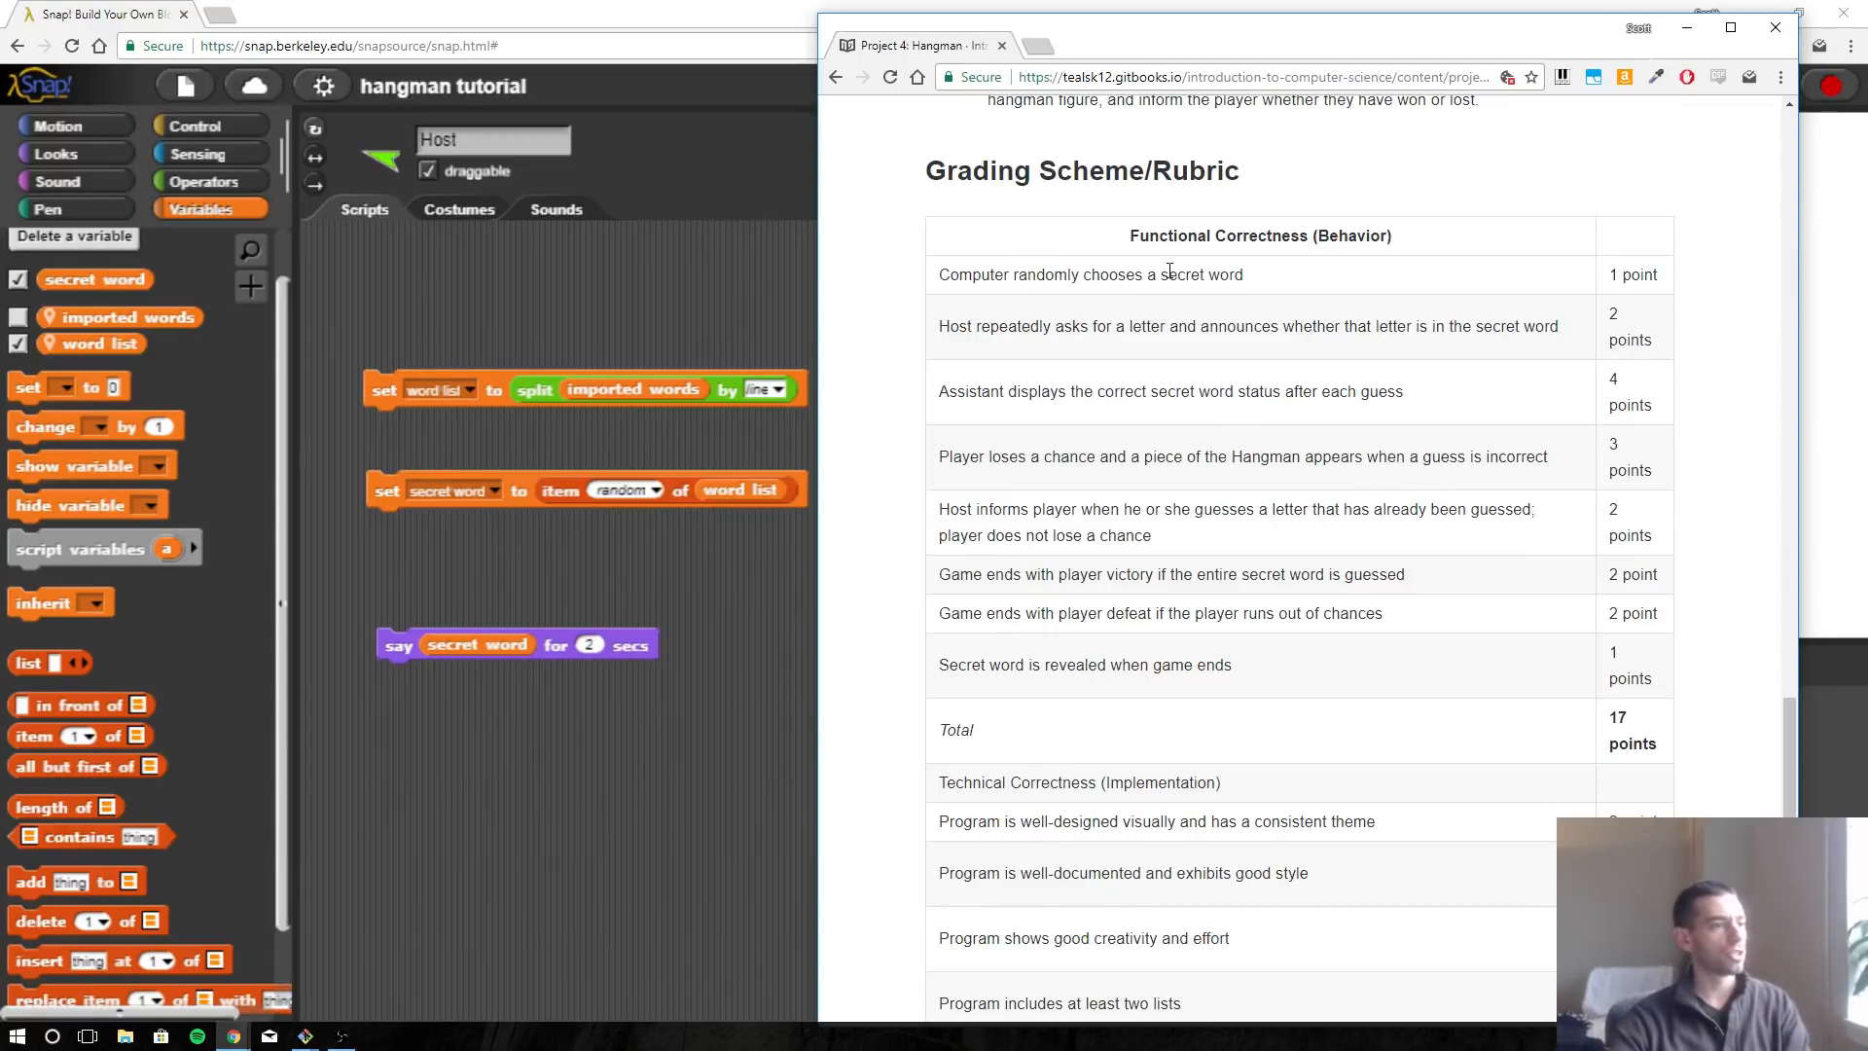
mouse_move(987, 353)
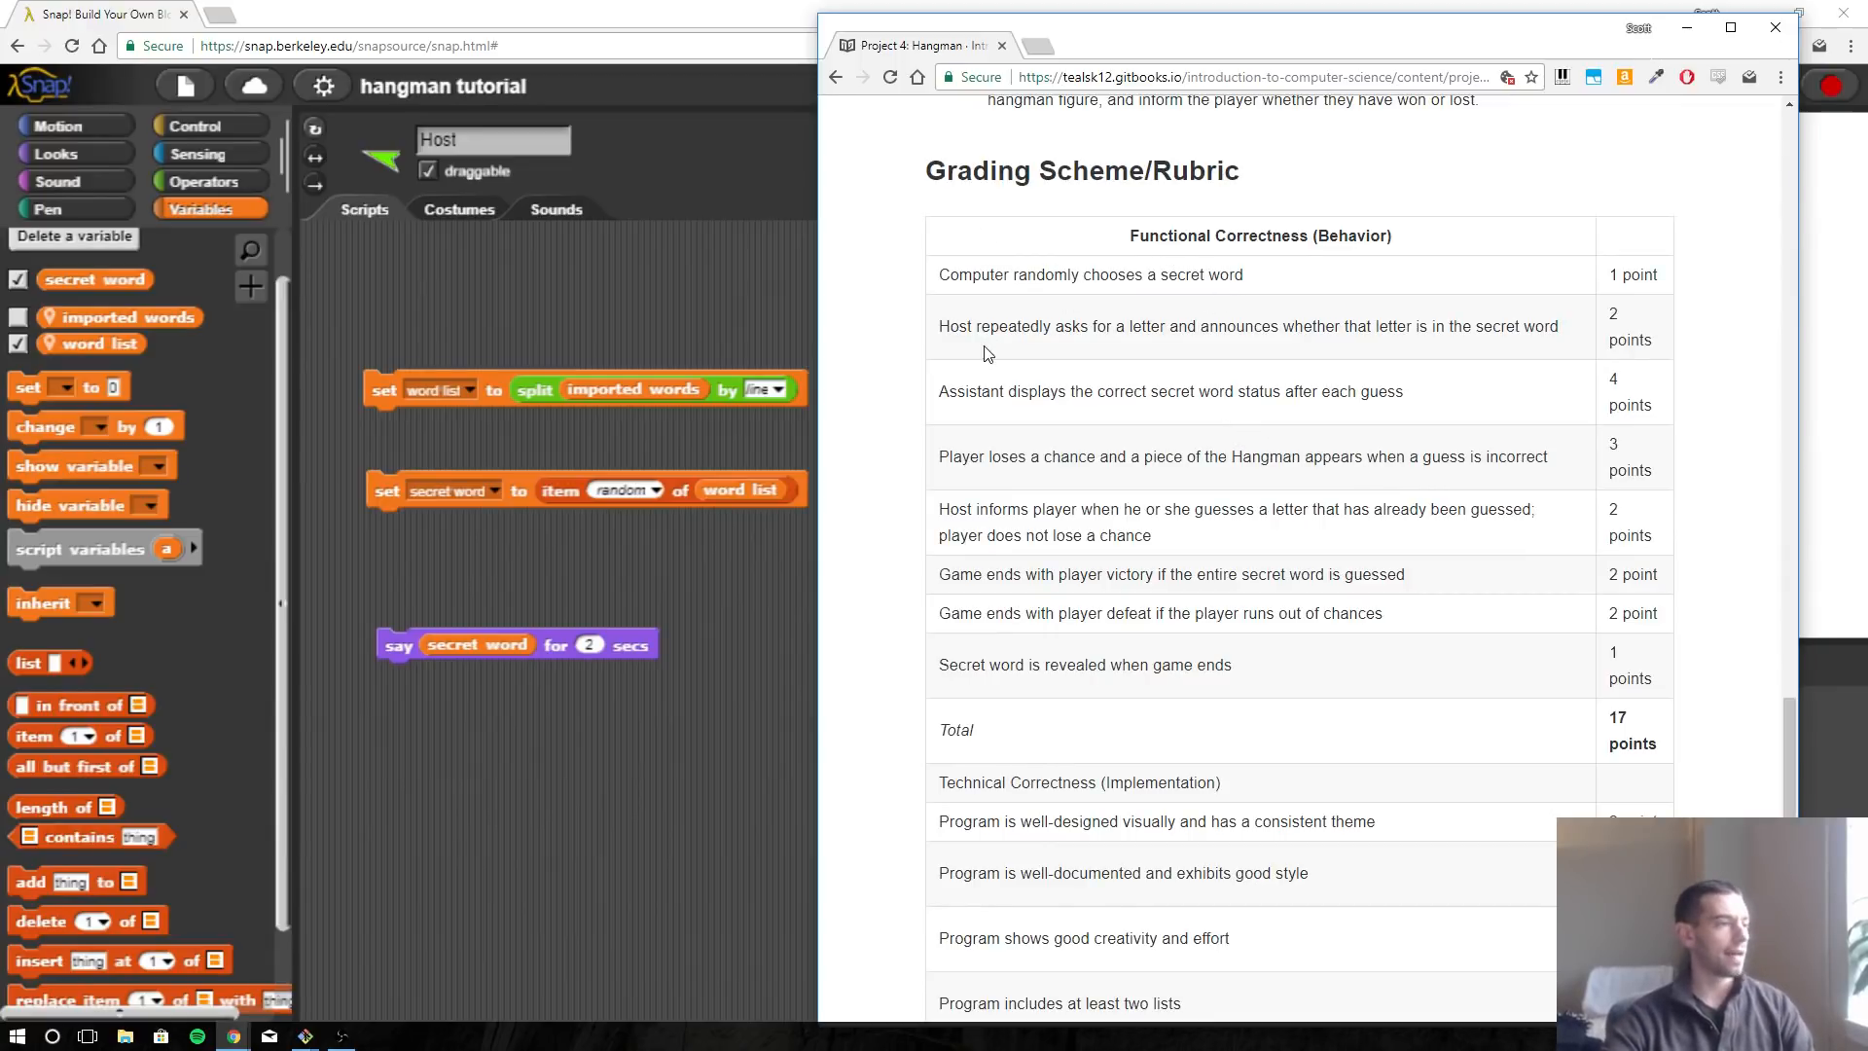
mouse_move(1096, 347)
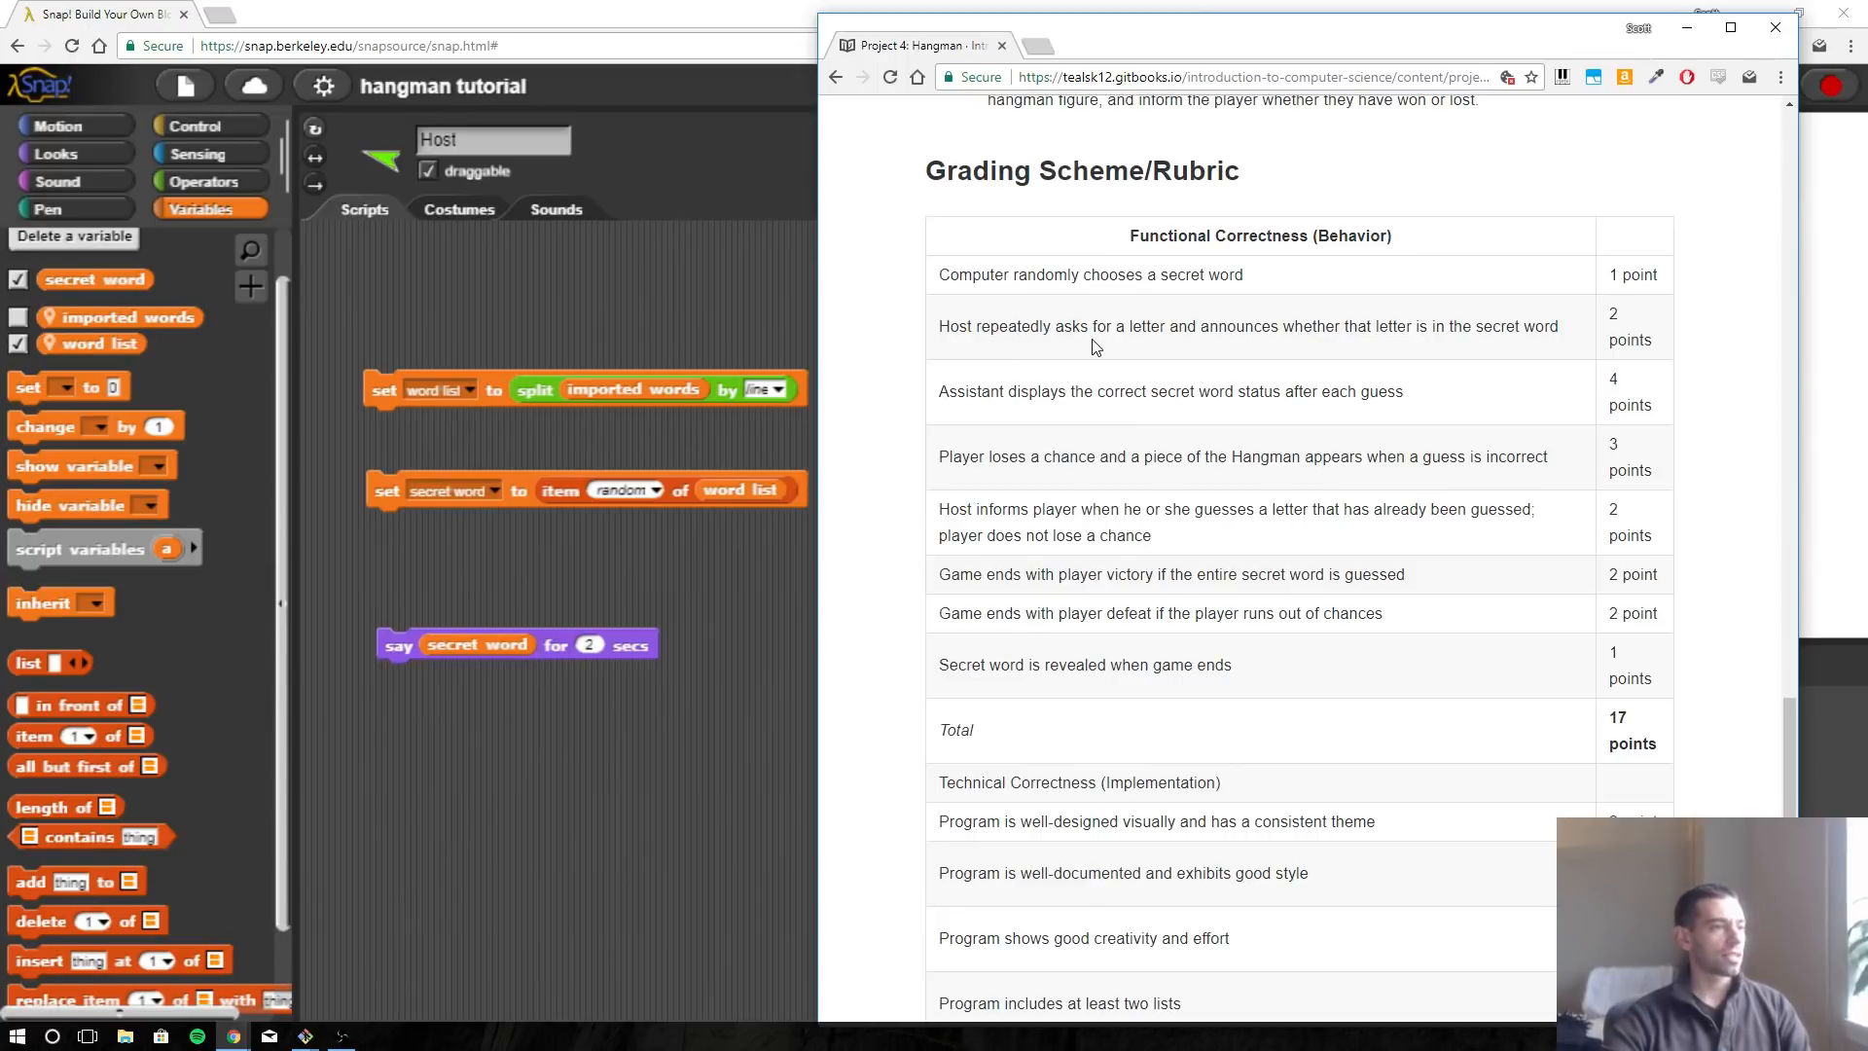
mouse_move(1257, 337)
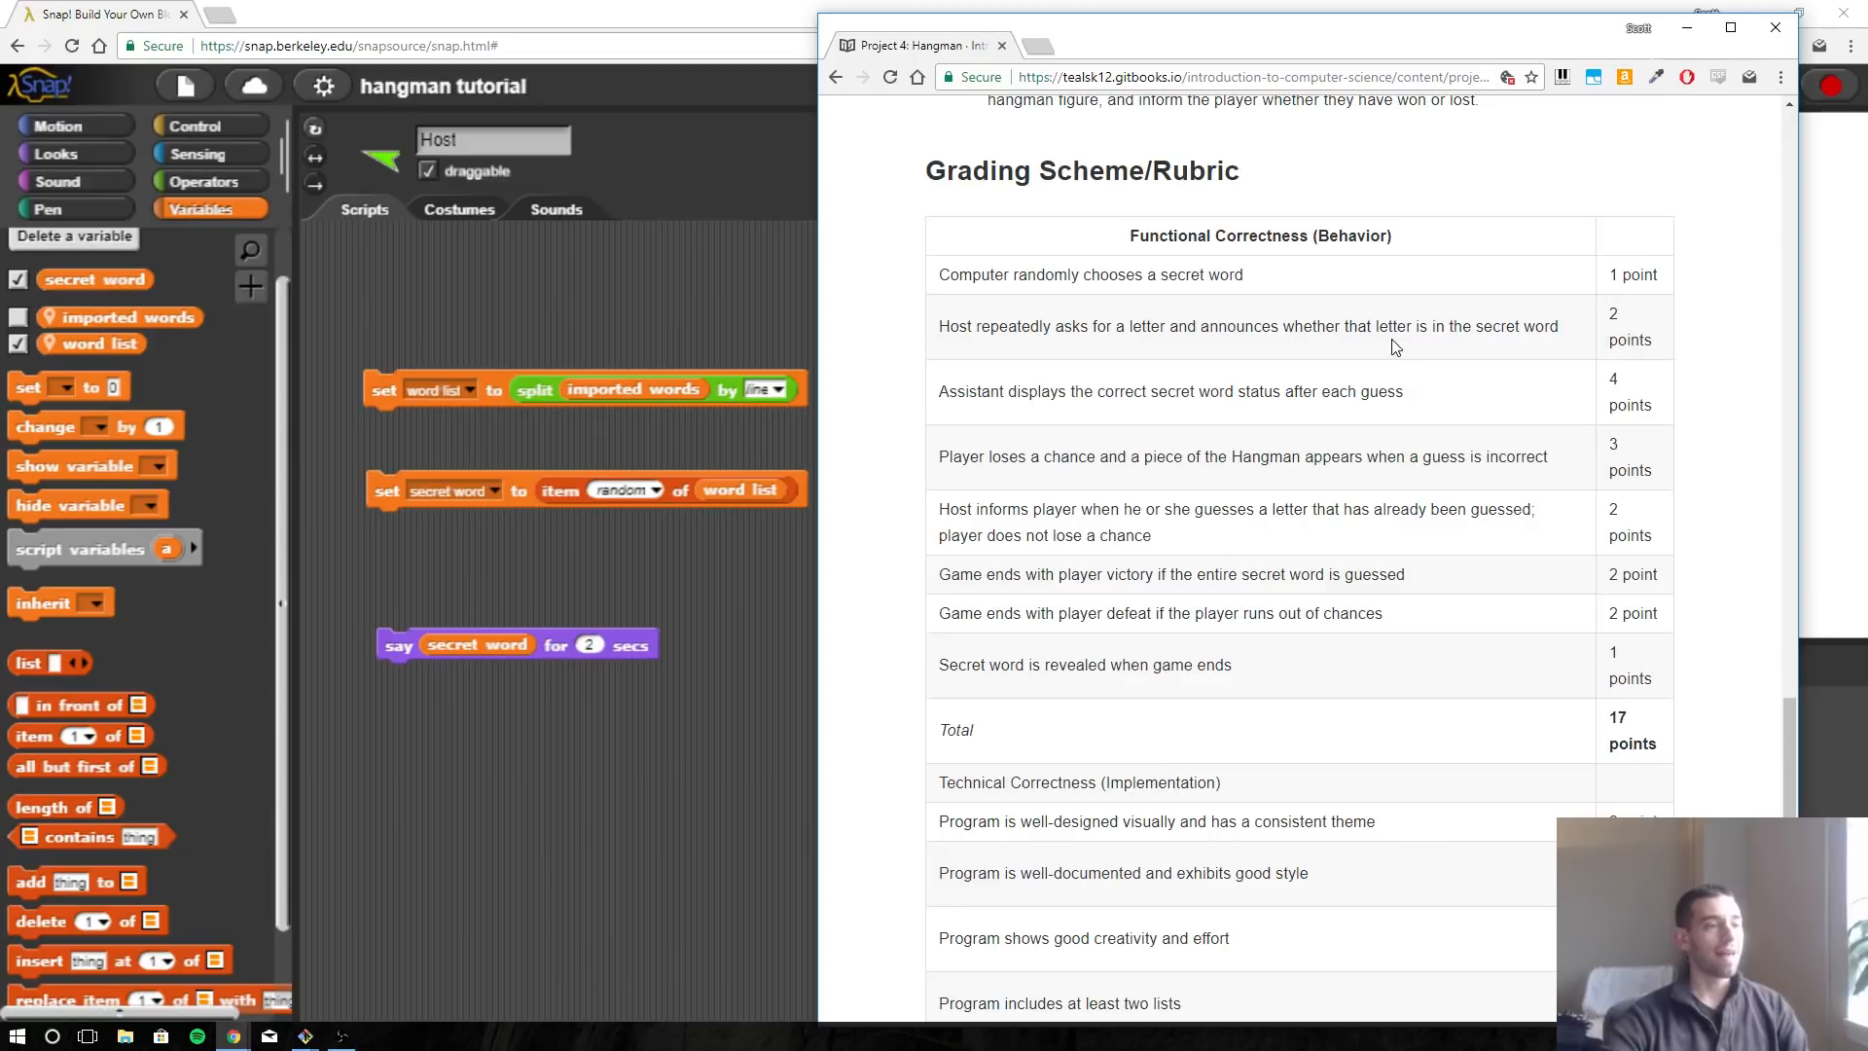
mouse_move(1300, 151)
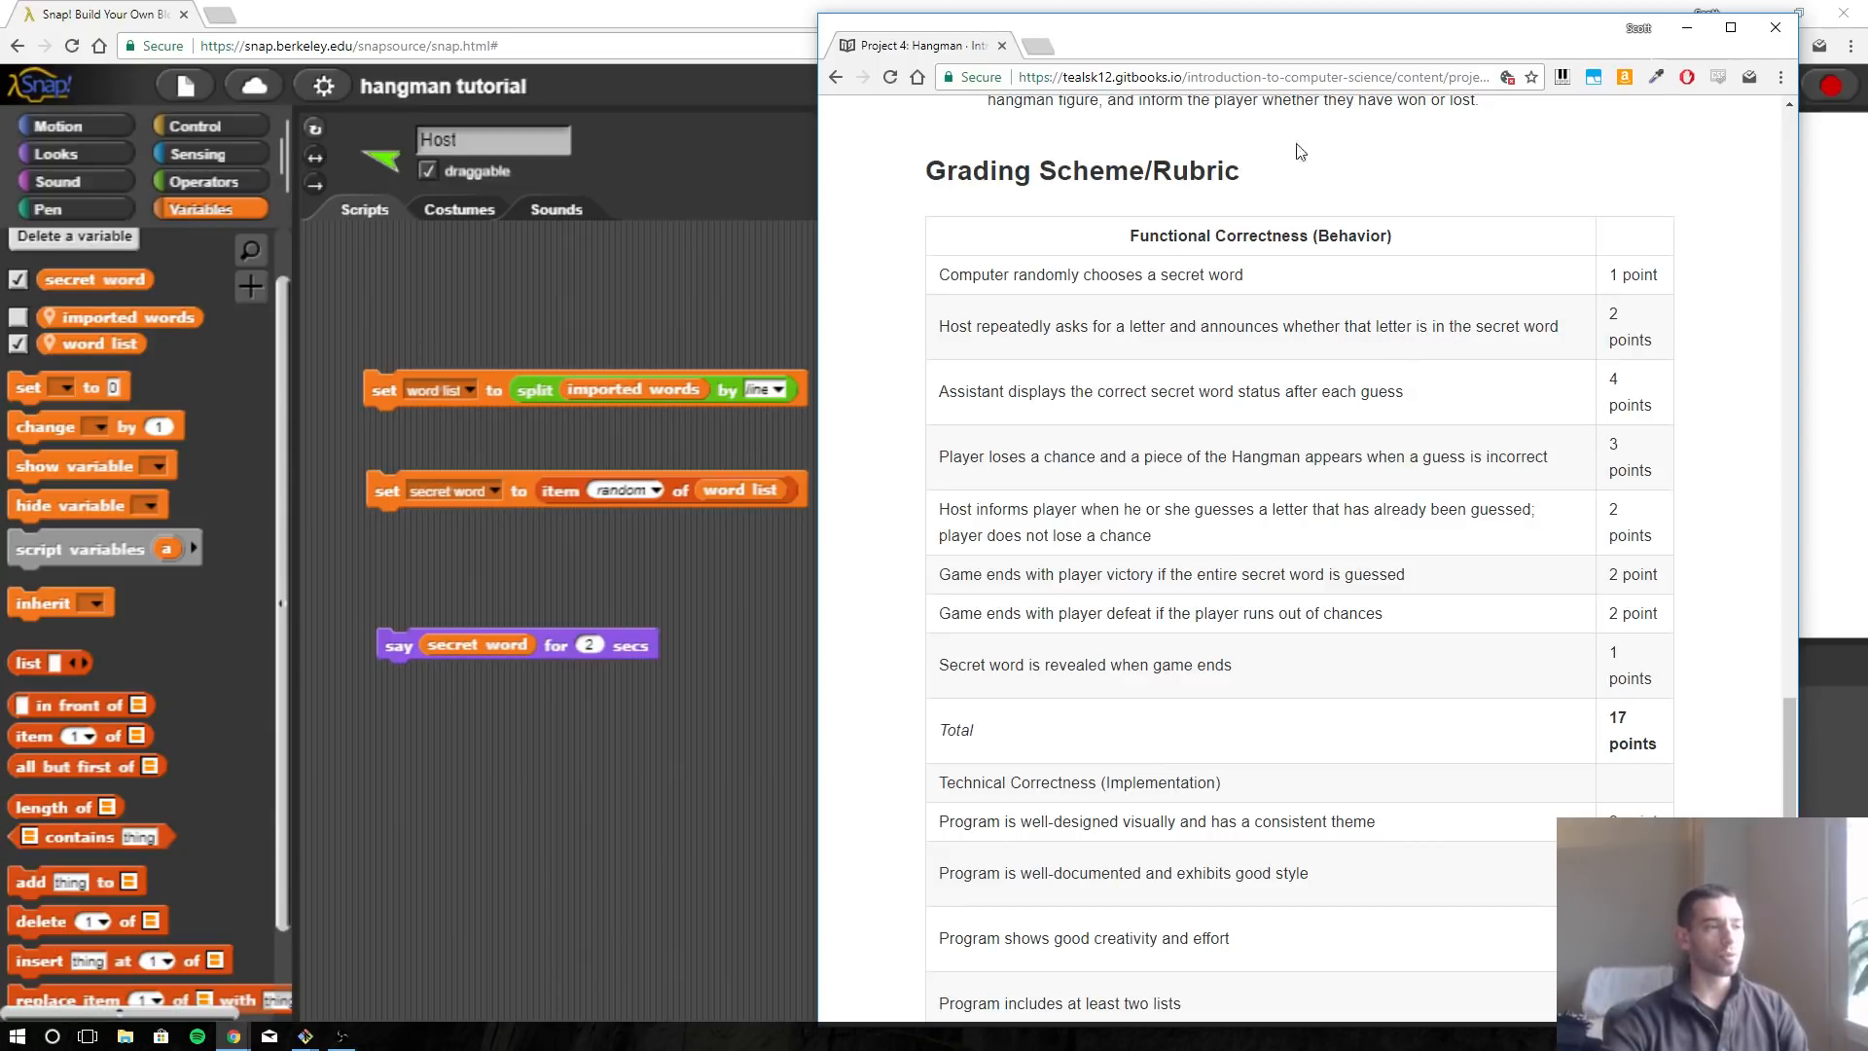
mouse_move(1191, 58)
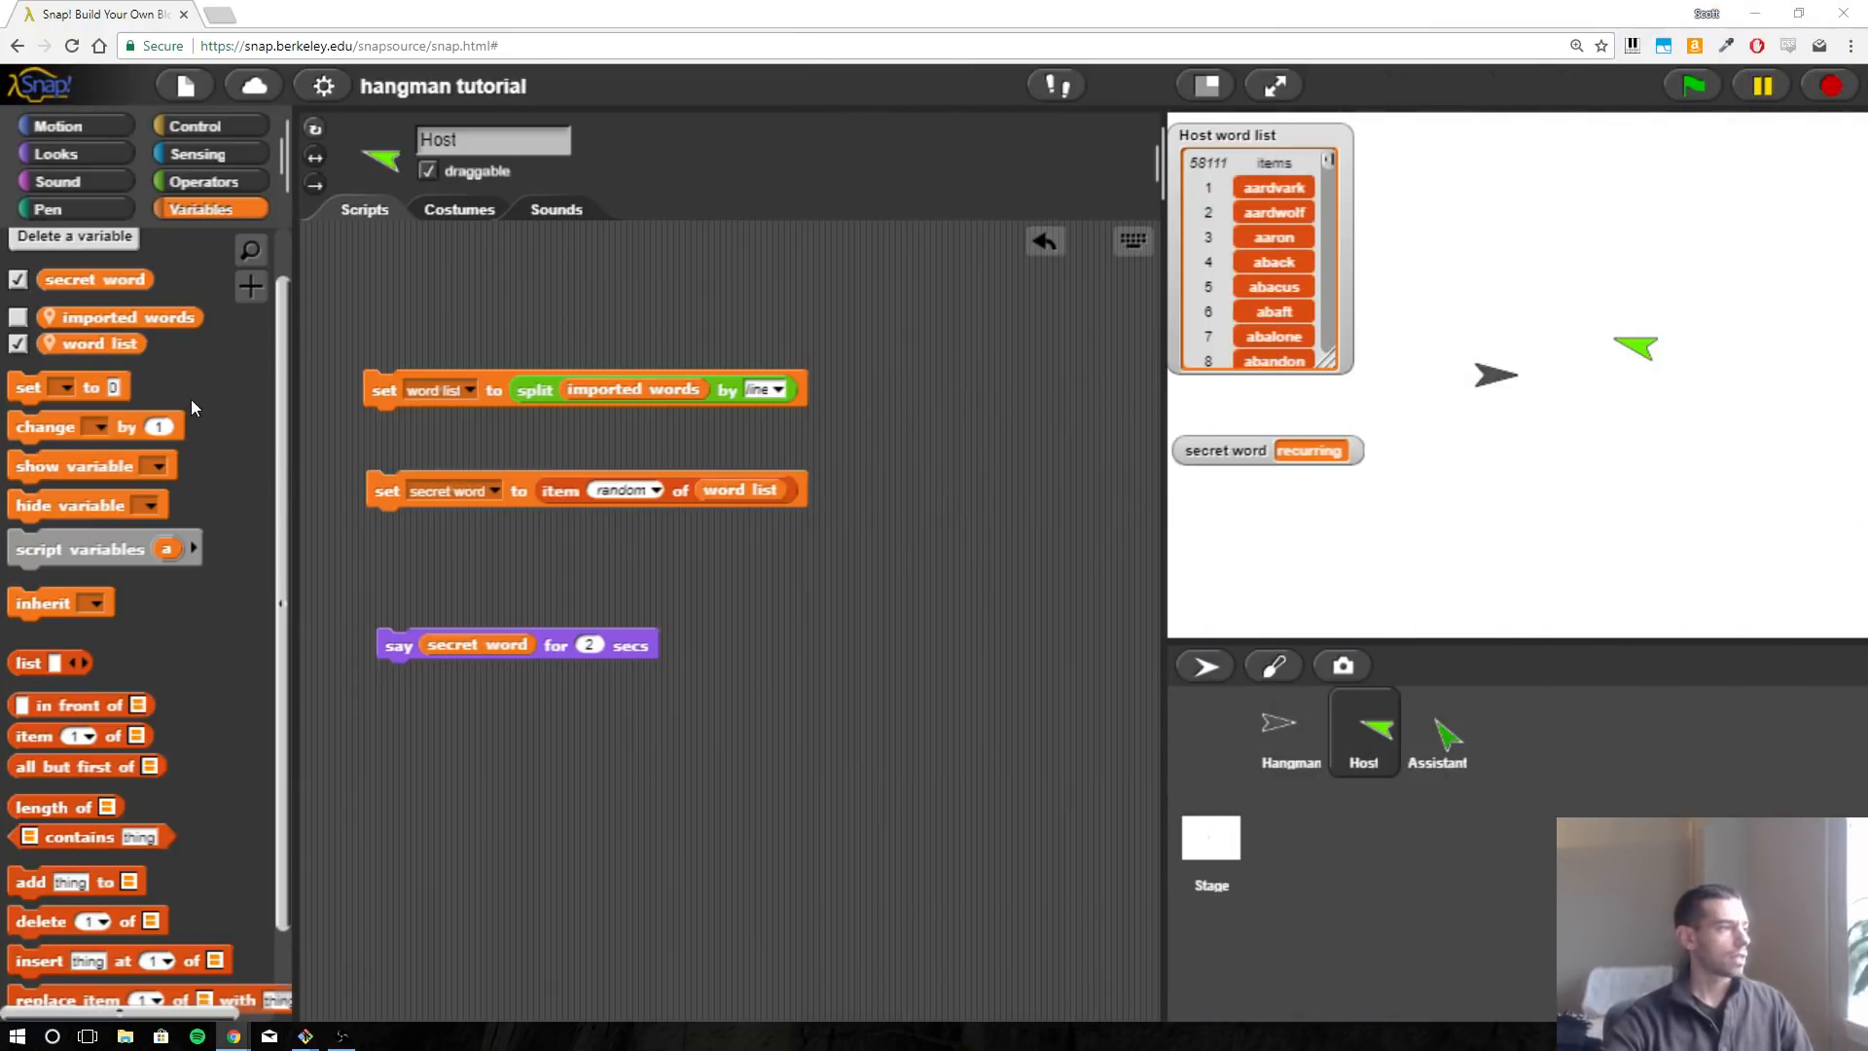
Add an 'ask what's your name? and wait' block, run it and answer 'hello'.
click(50, 153)
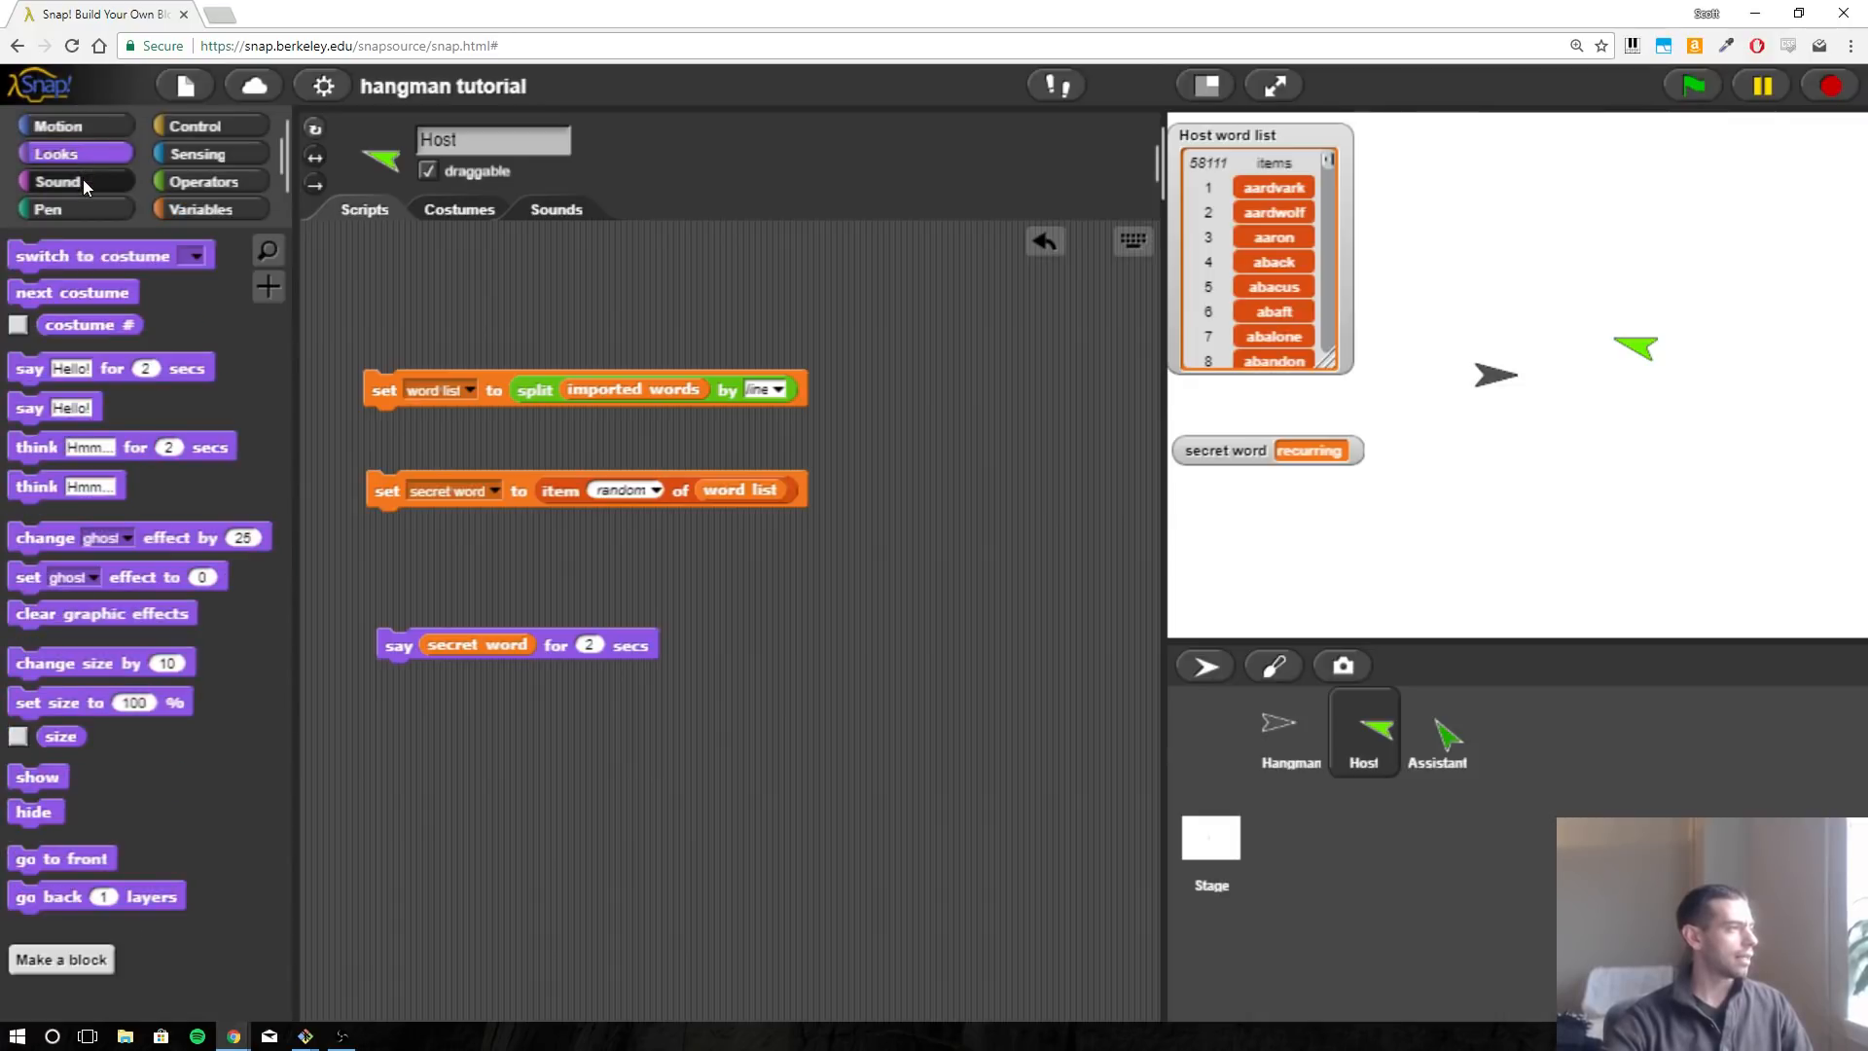
click(198, 154)
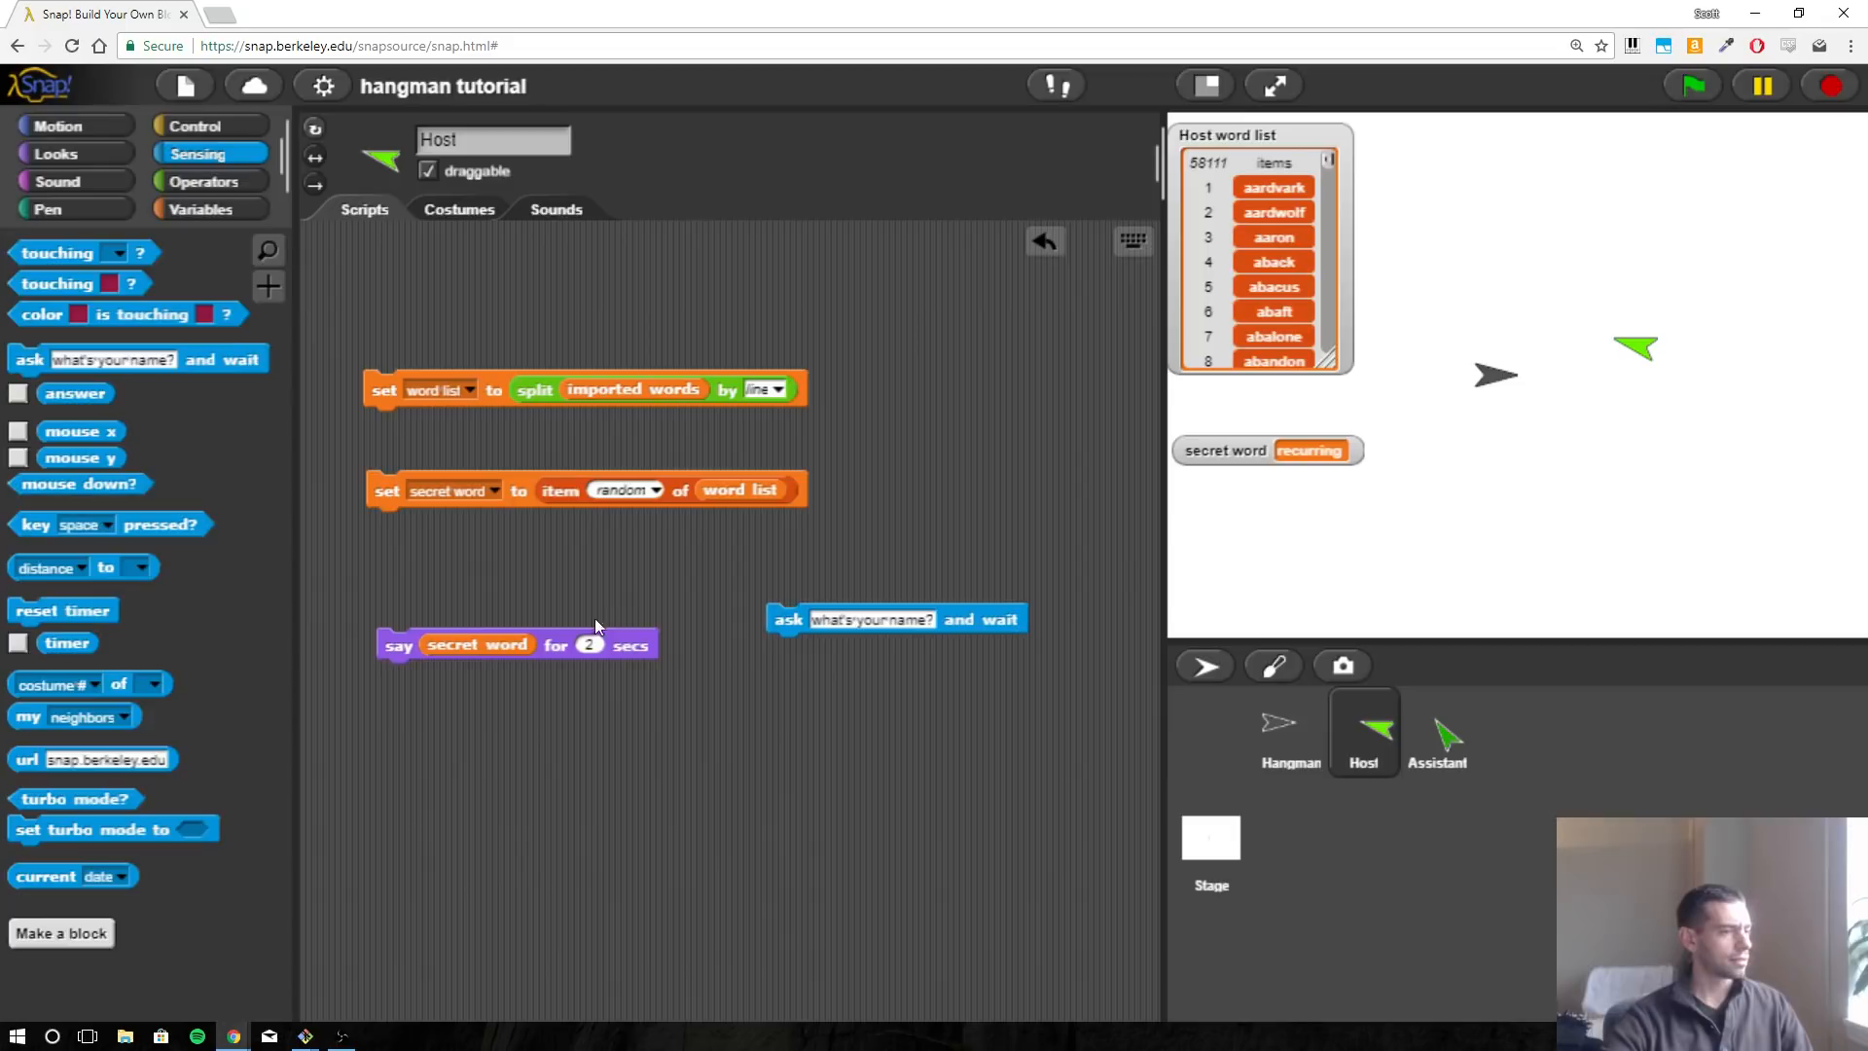
drag(75, 393, 455, 537)
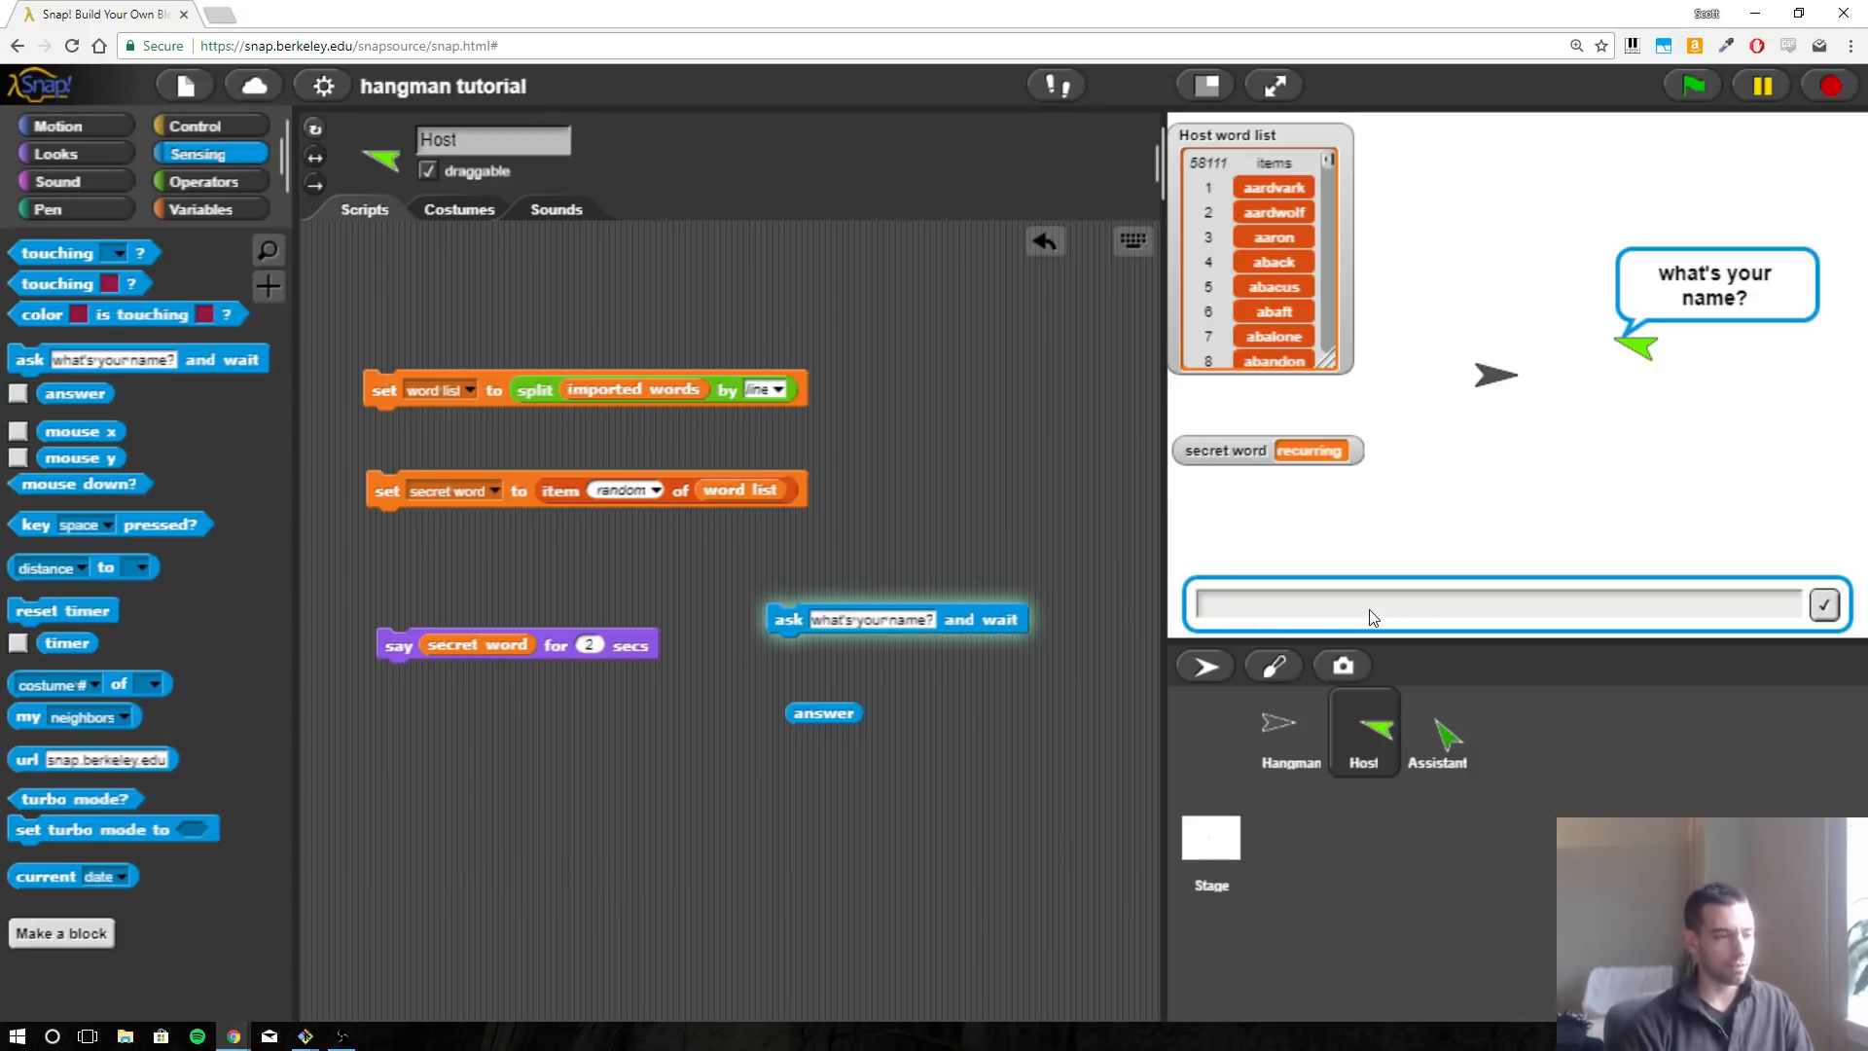
text(h)
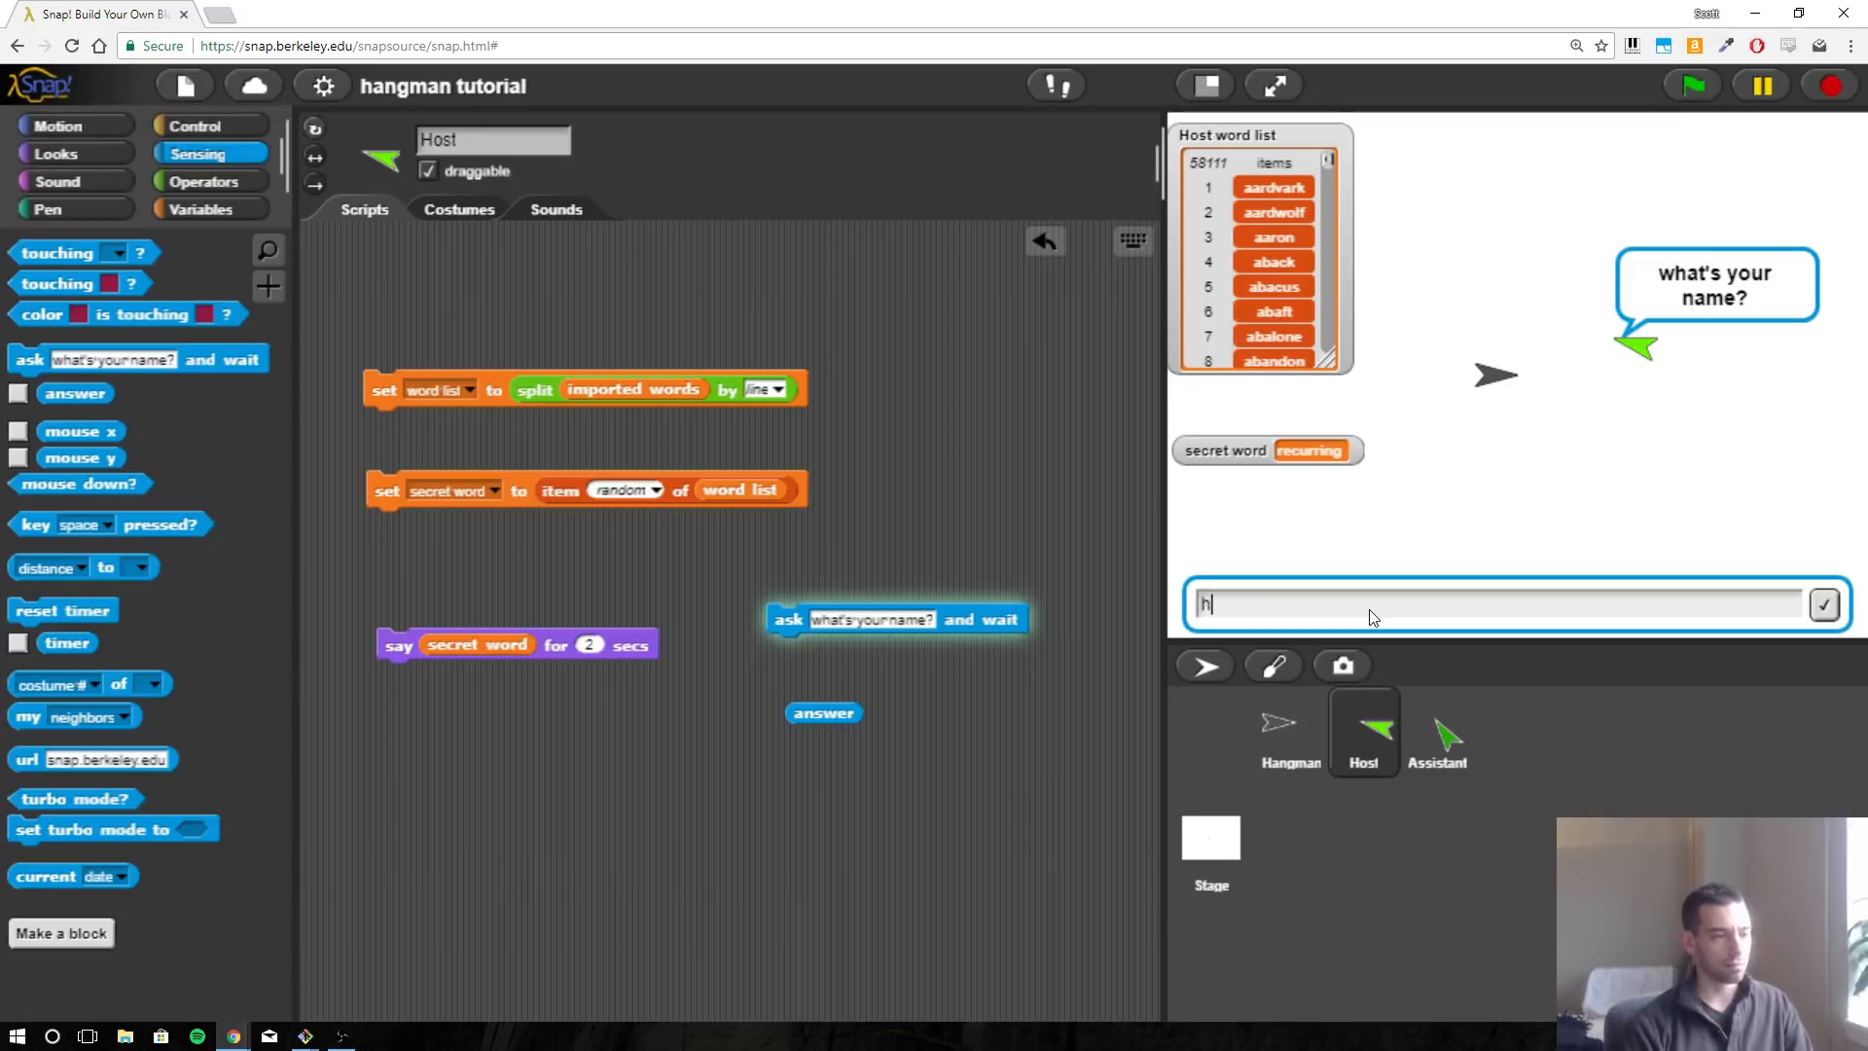
text(ello)
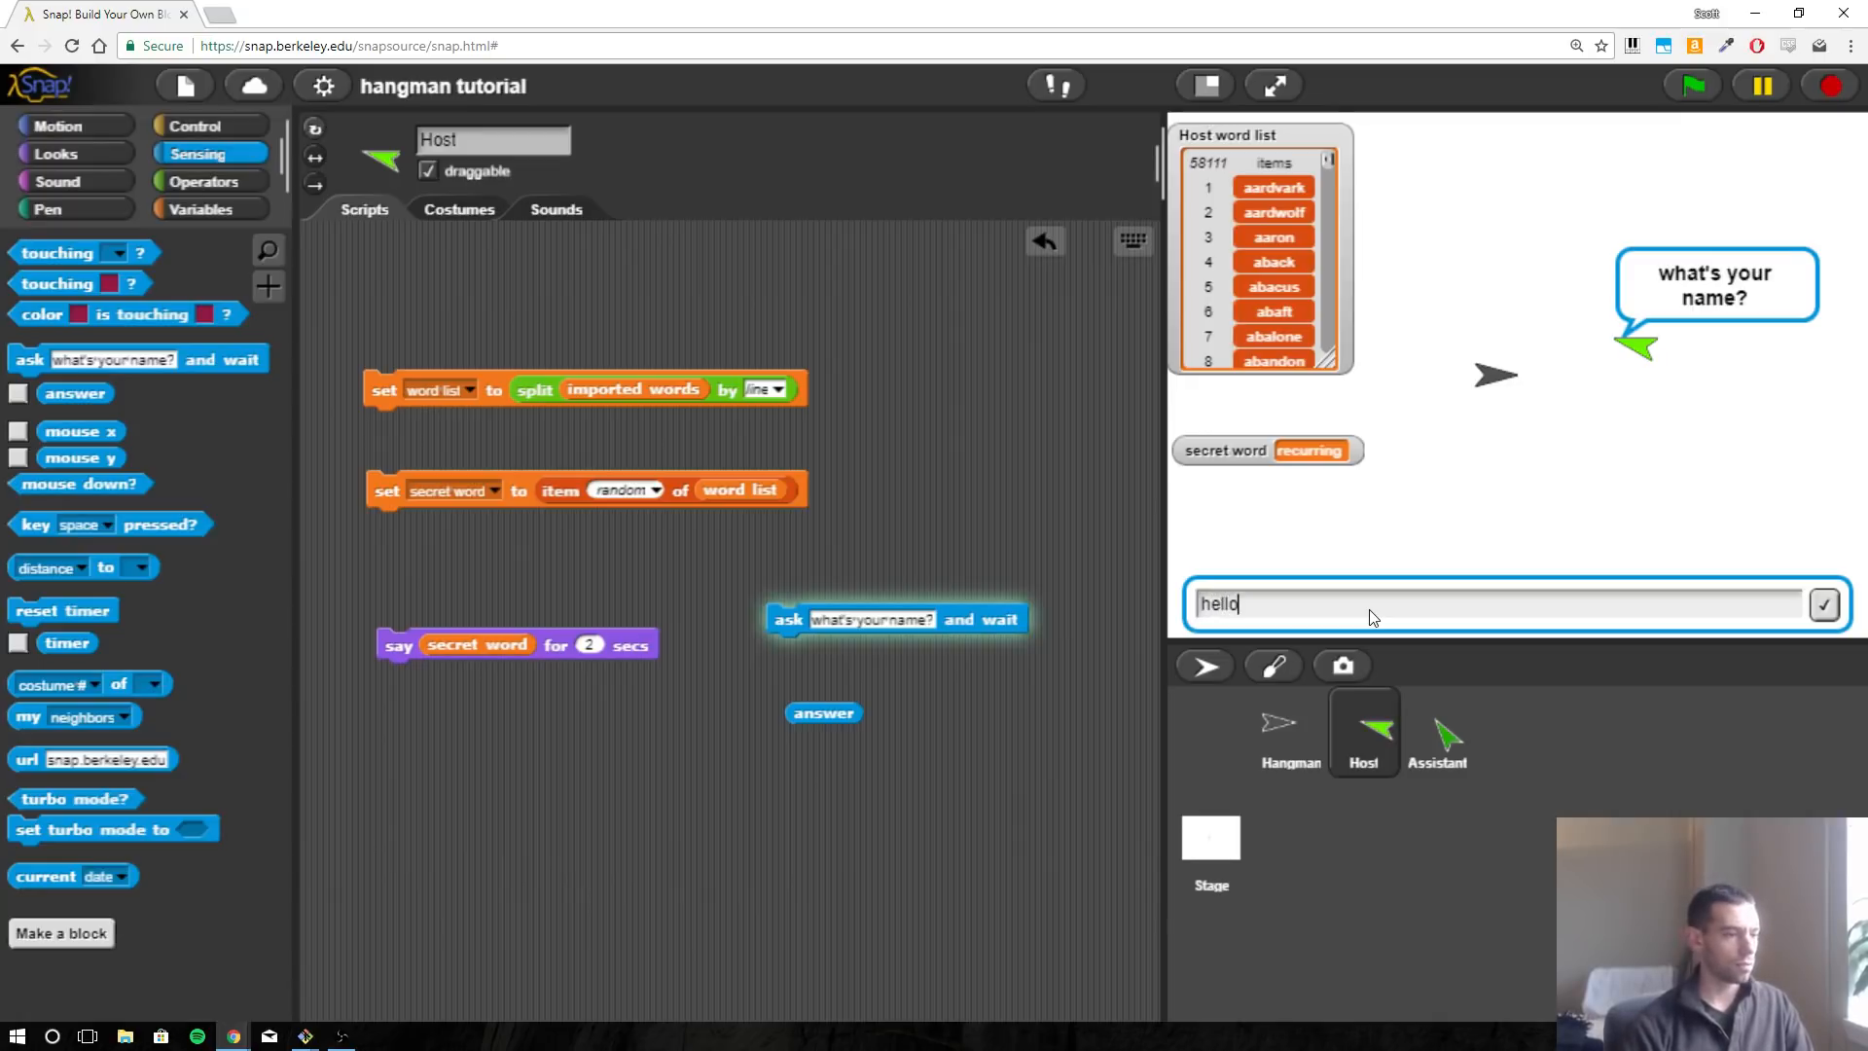
mouse_move(1229, 630)
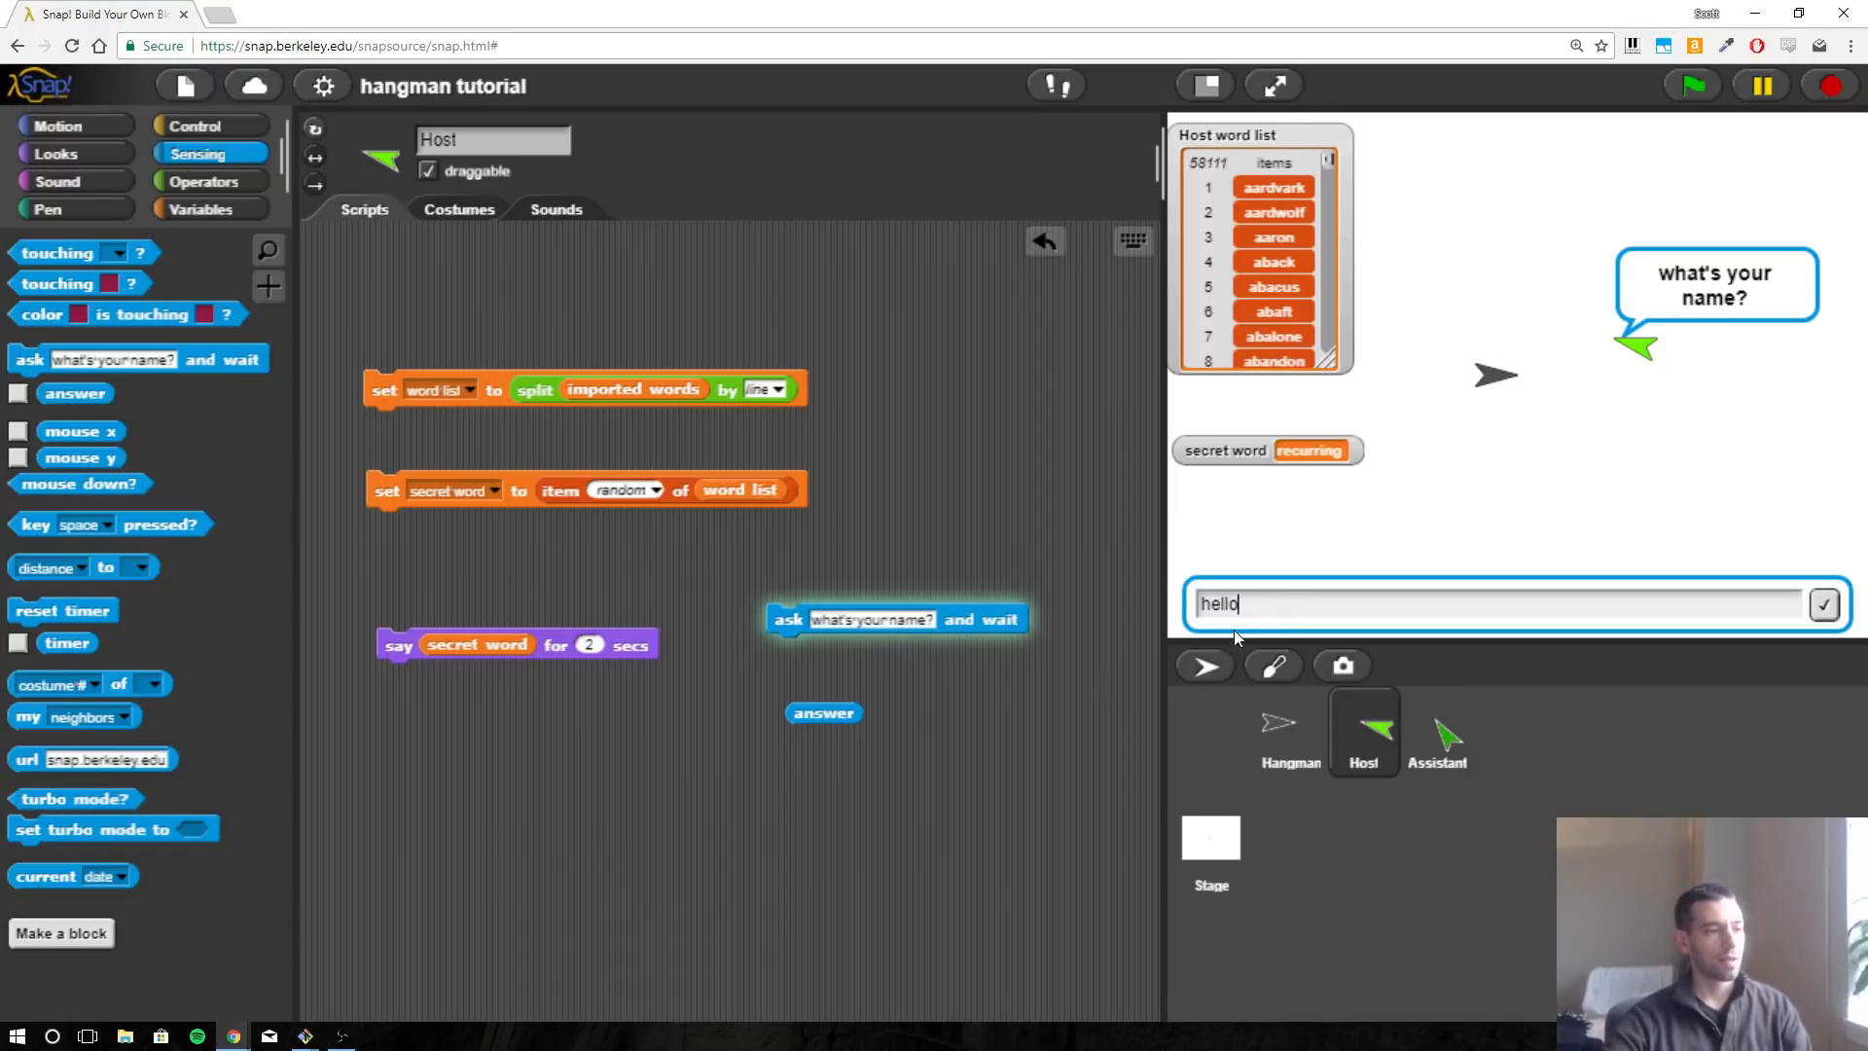
mouse_move(850, 690)
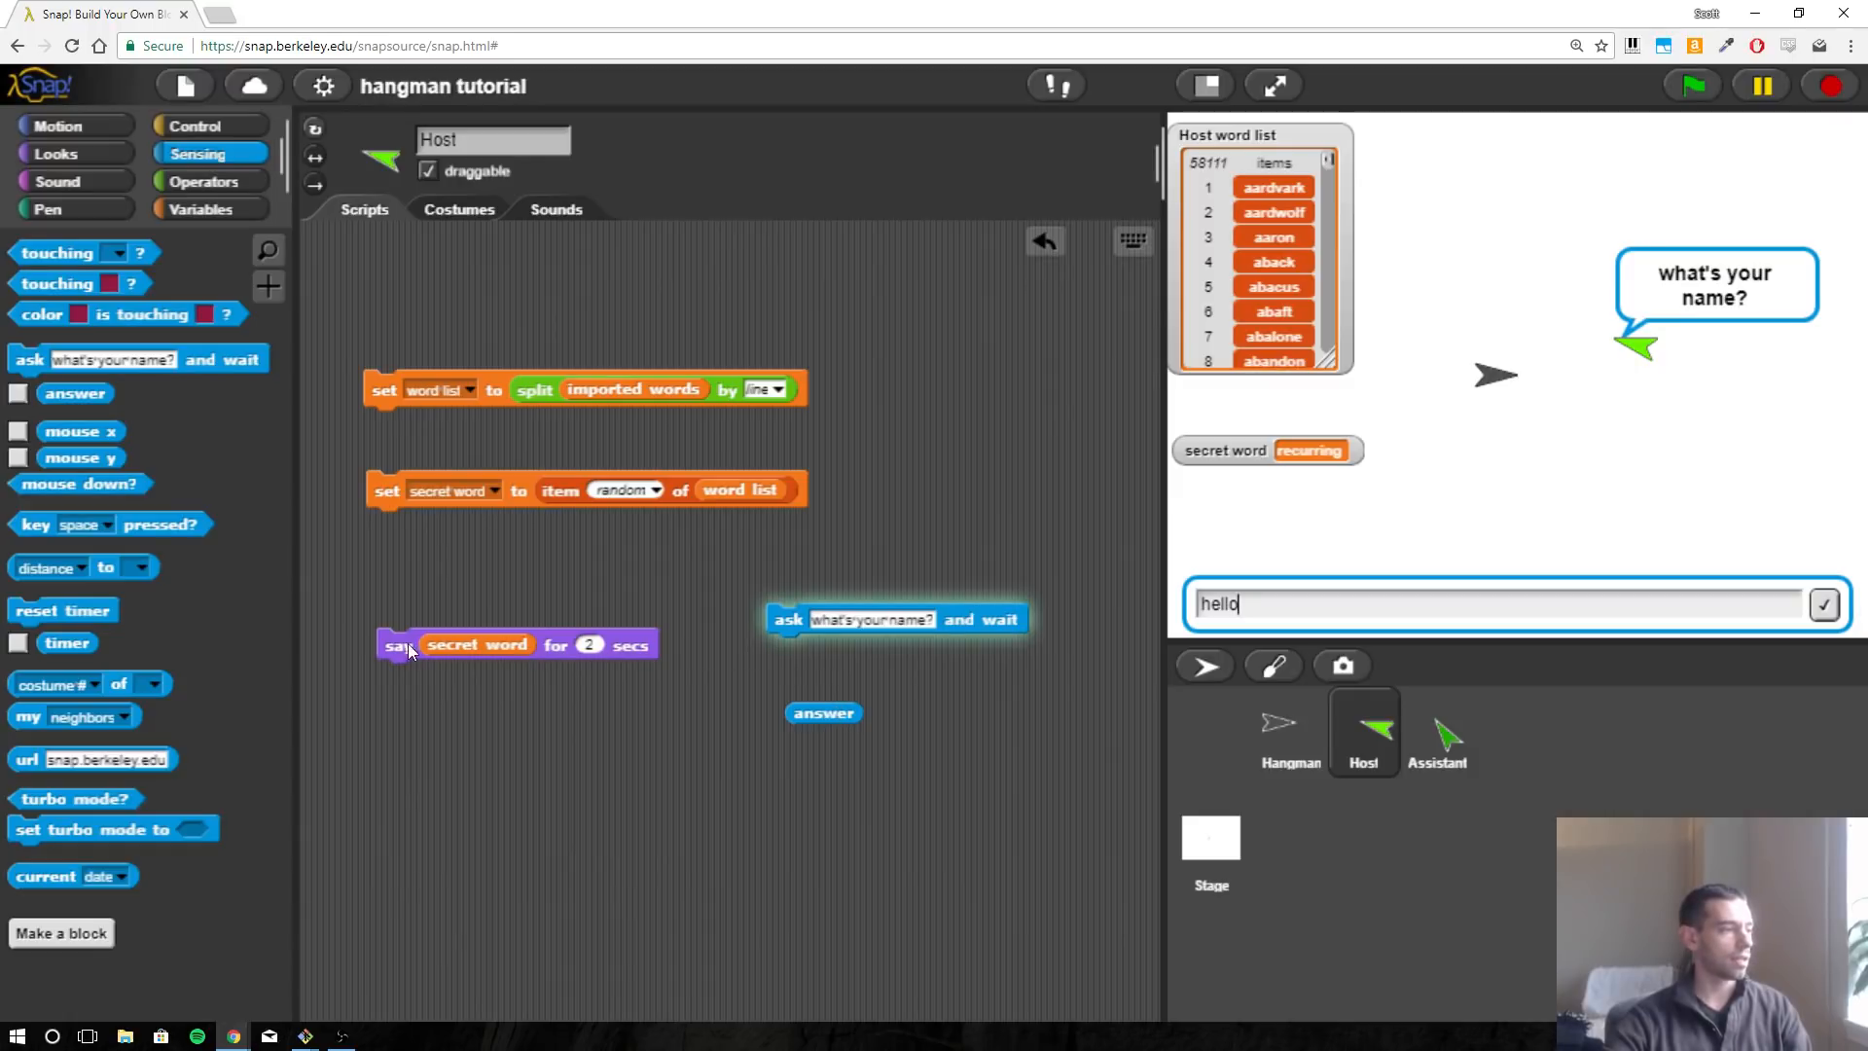
Attach the say-answer block under the ask block, run it and answer 'jump', then 'a'.
drag(399, 643, 788, 651)
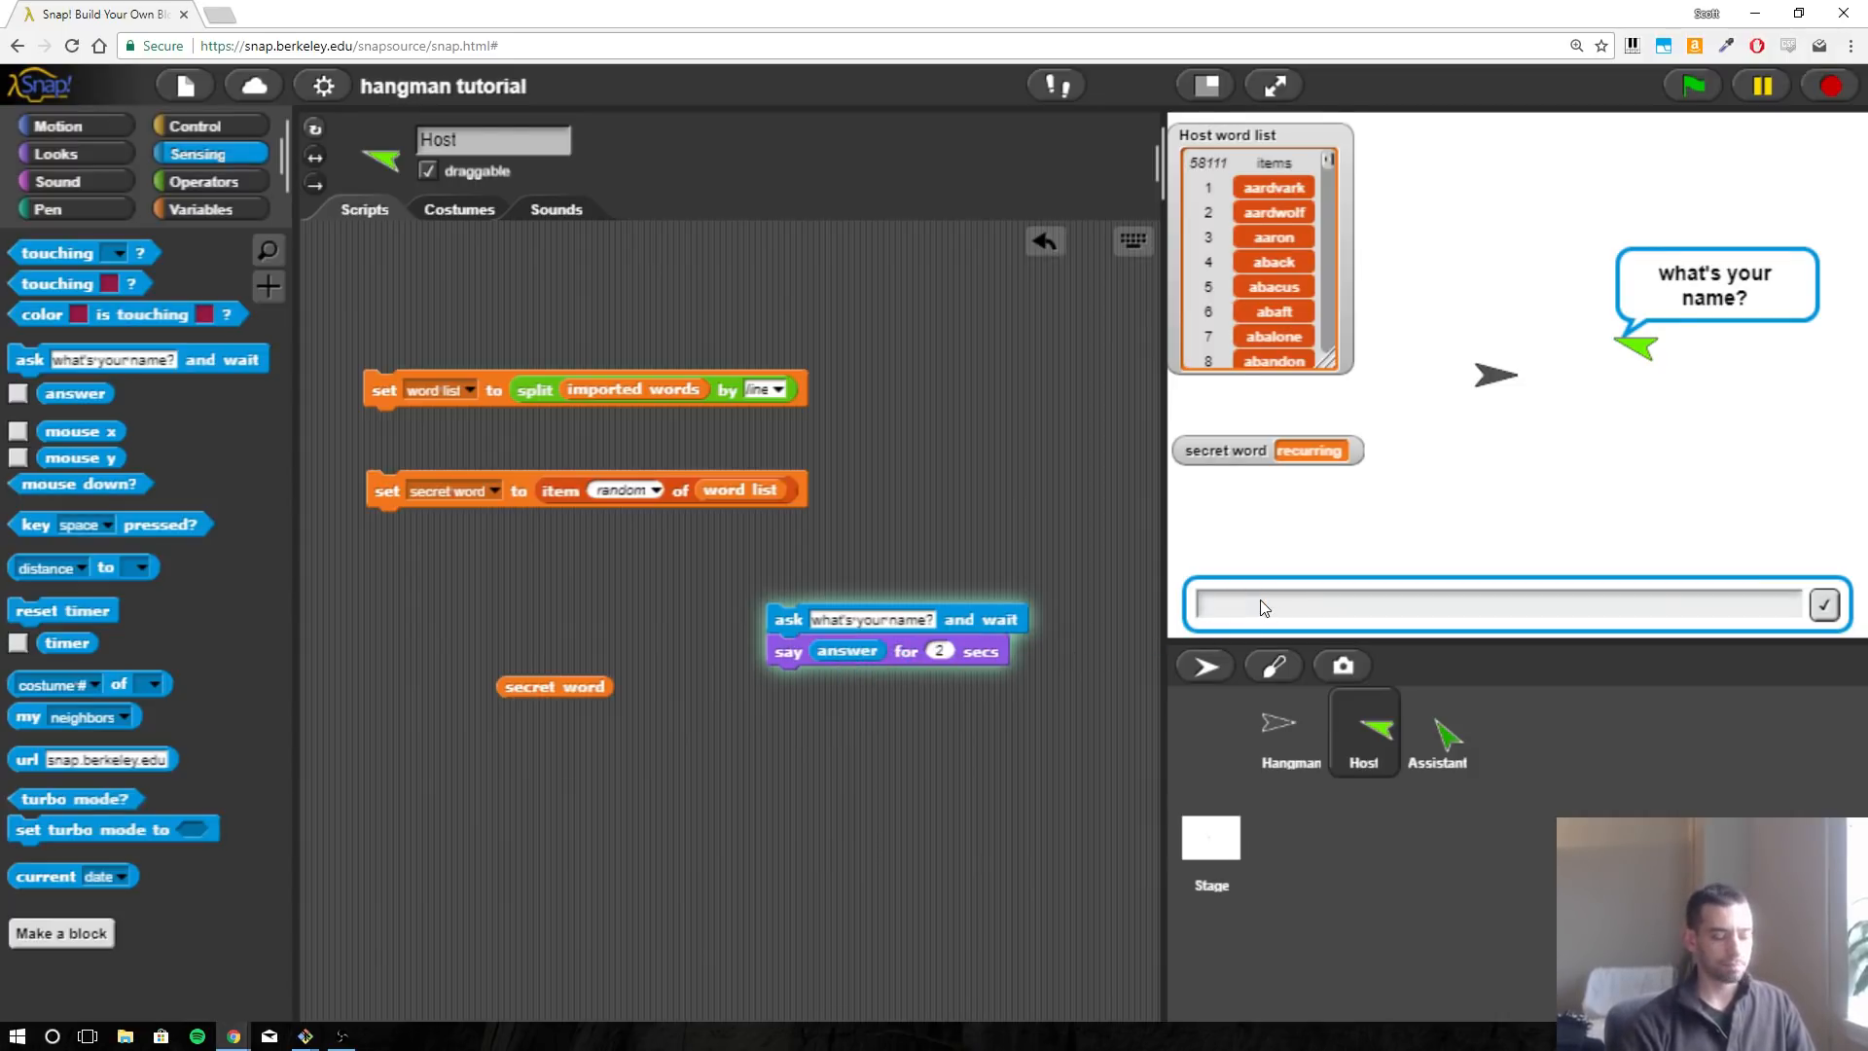
text(jump)
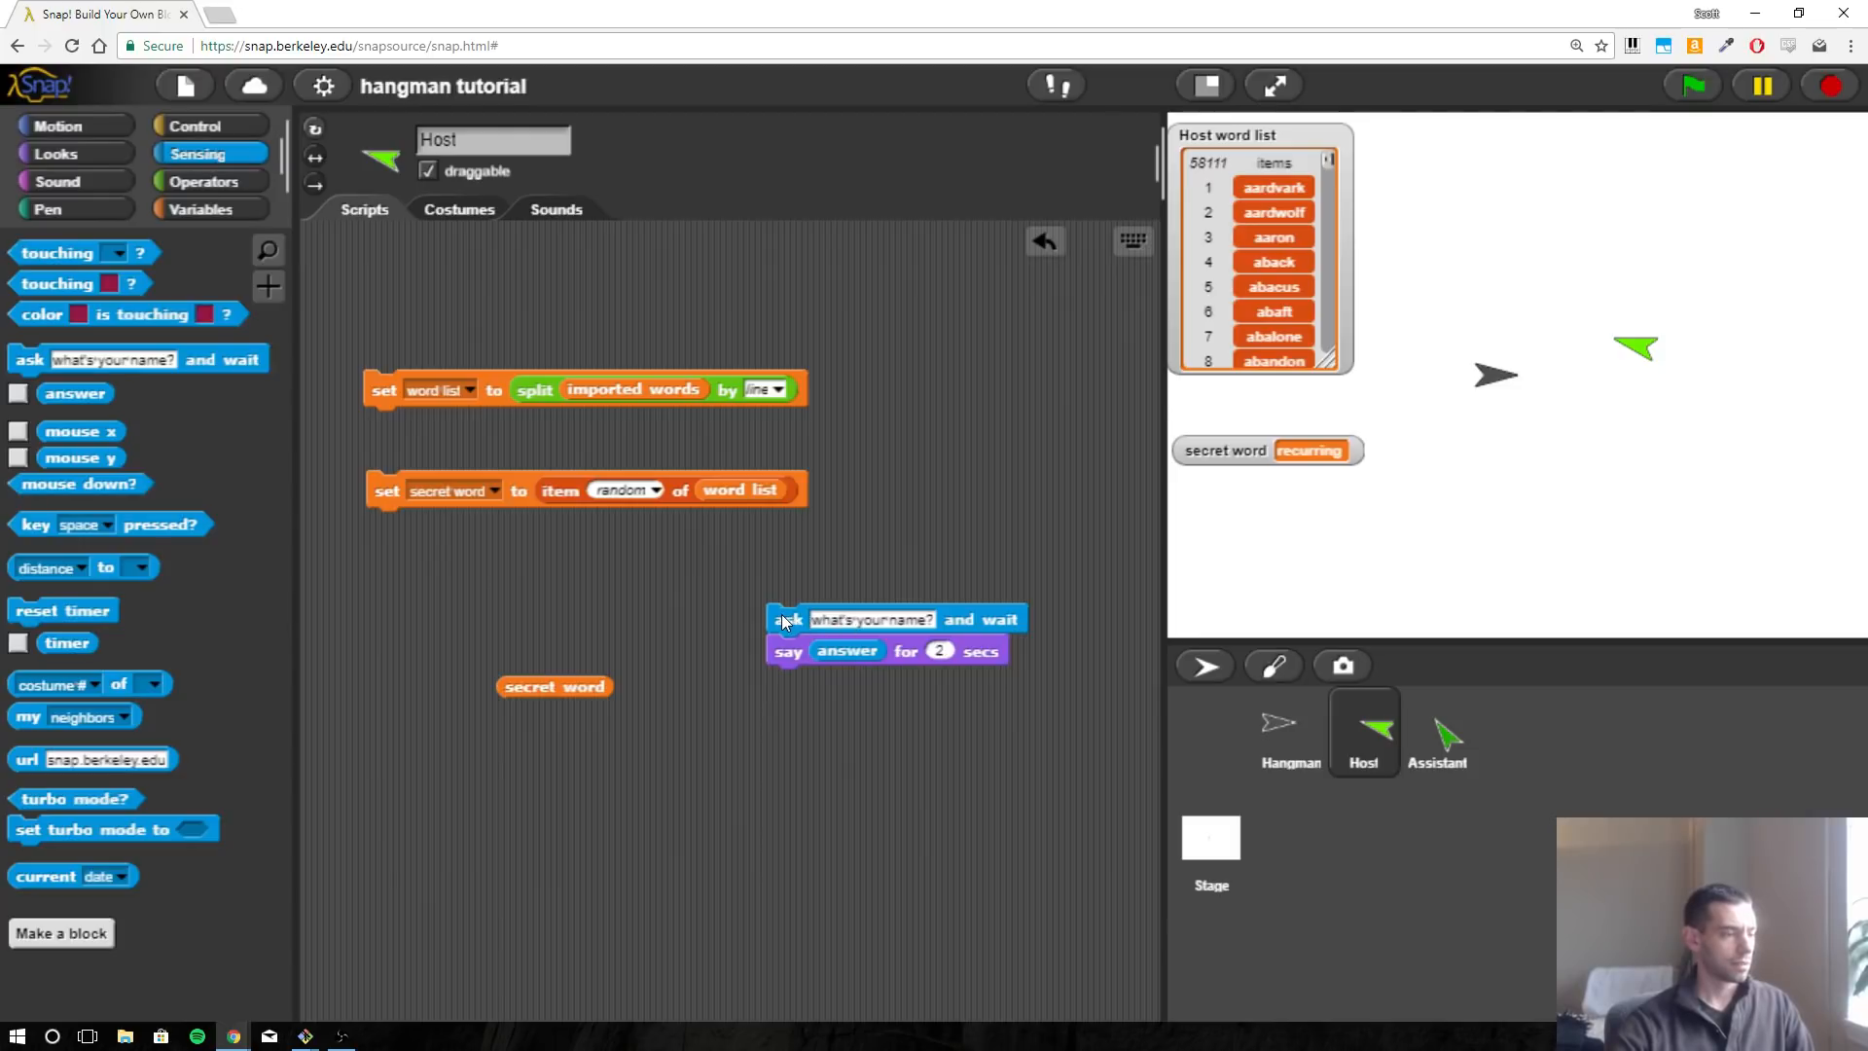
text(jum)
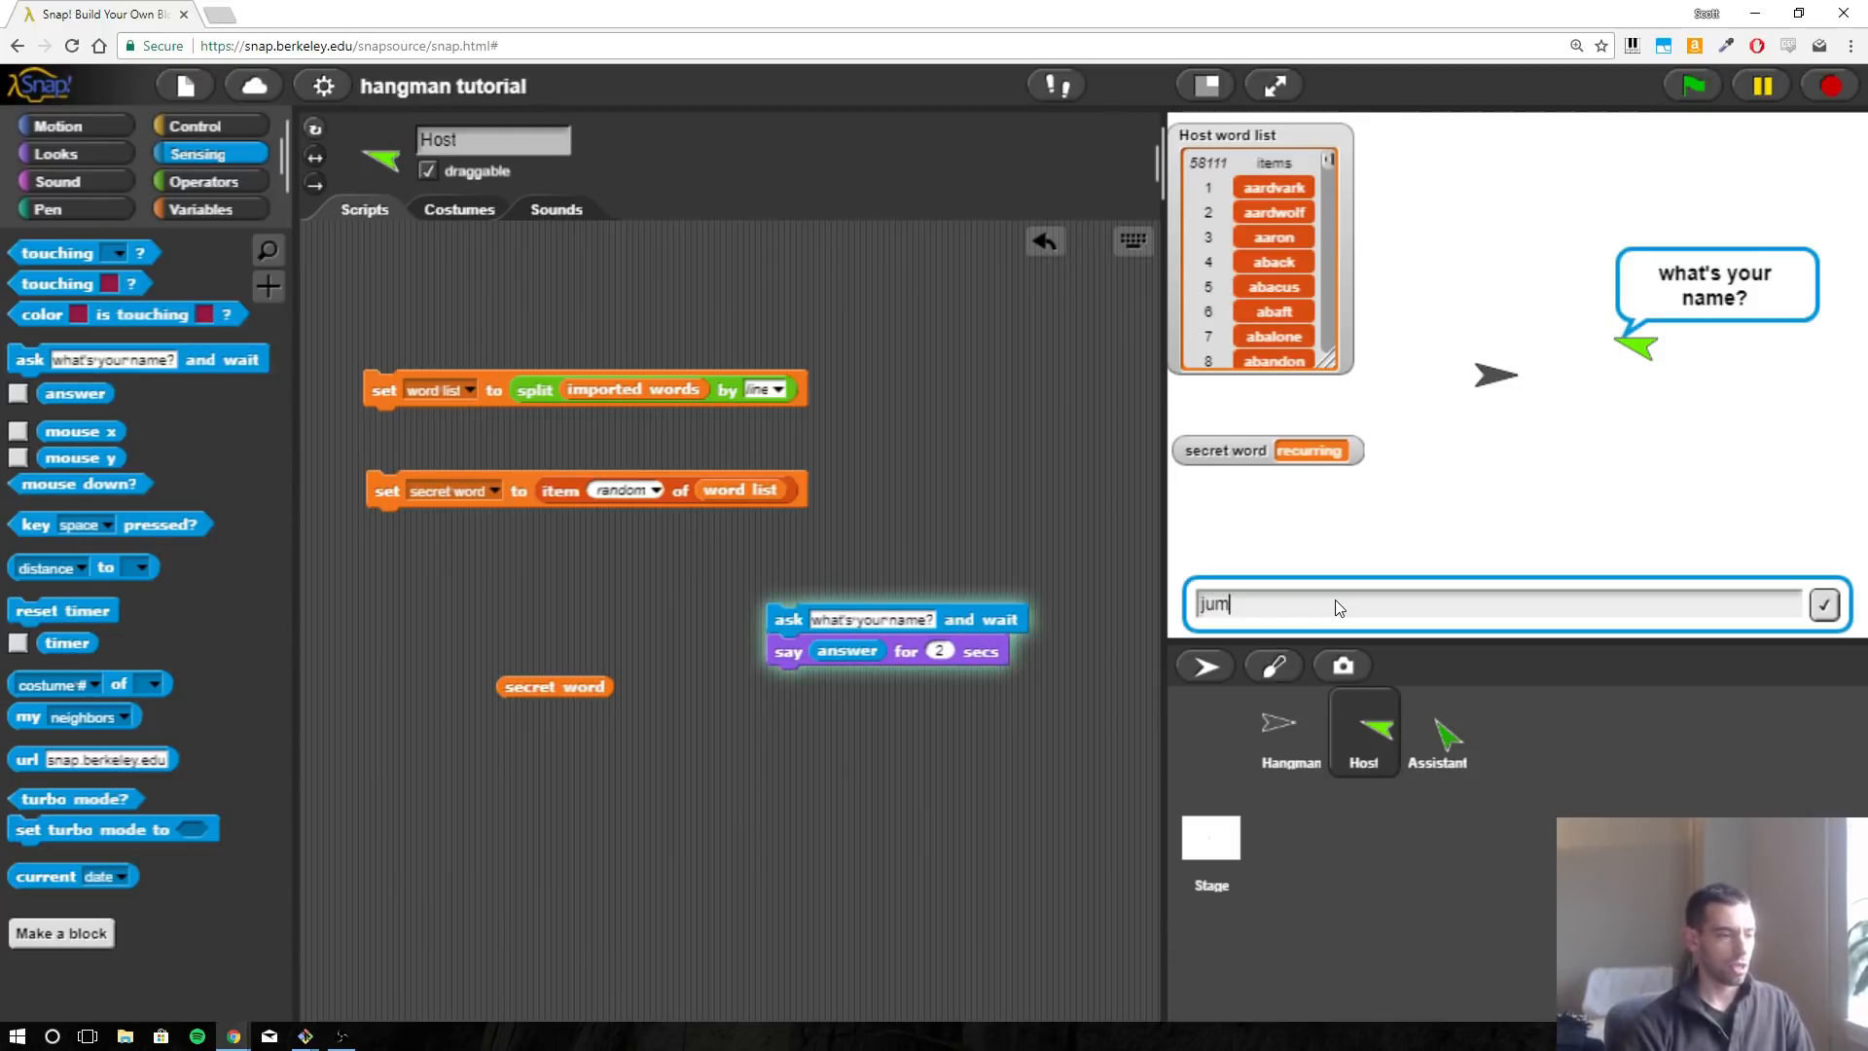
key(Enter)
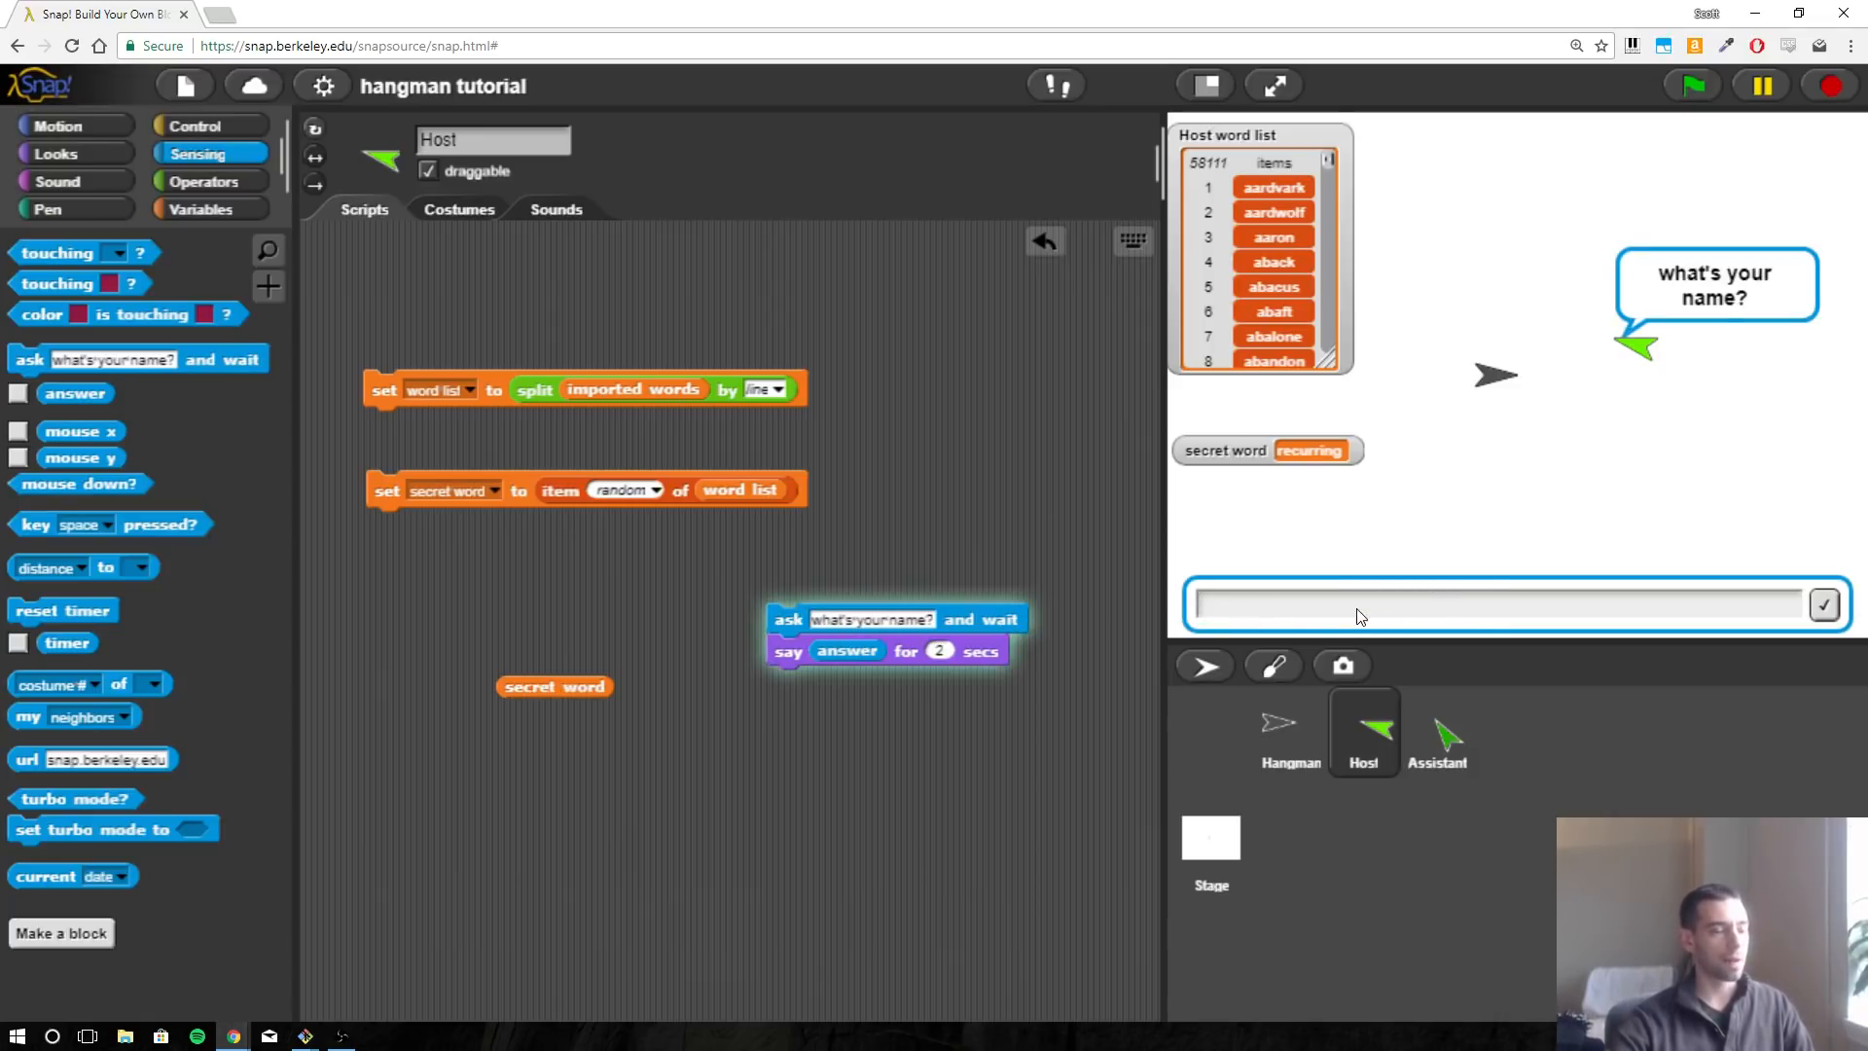
mouse_move(1225, 607)
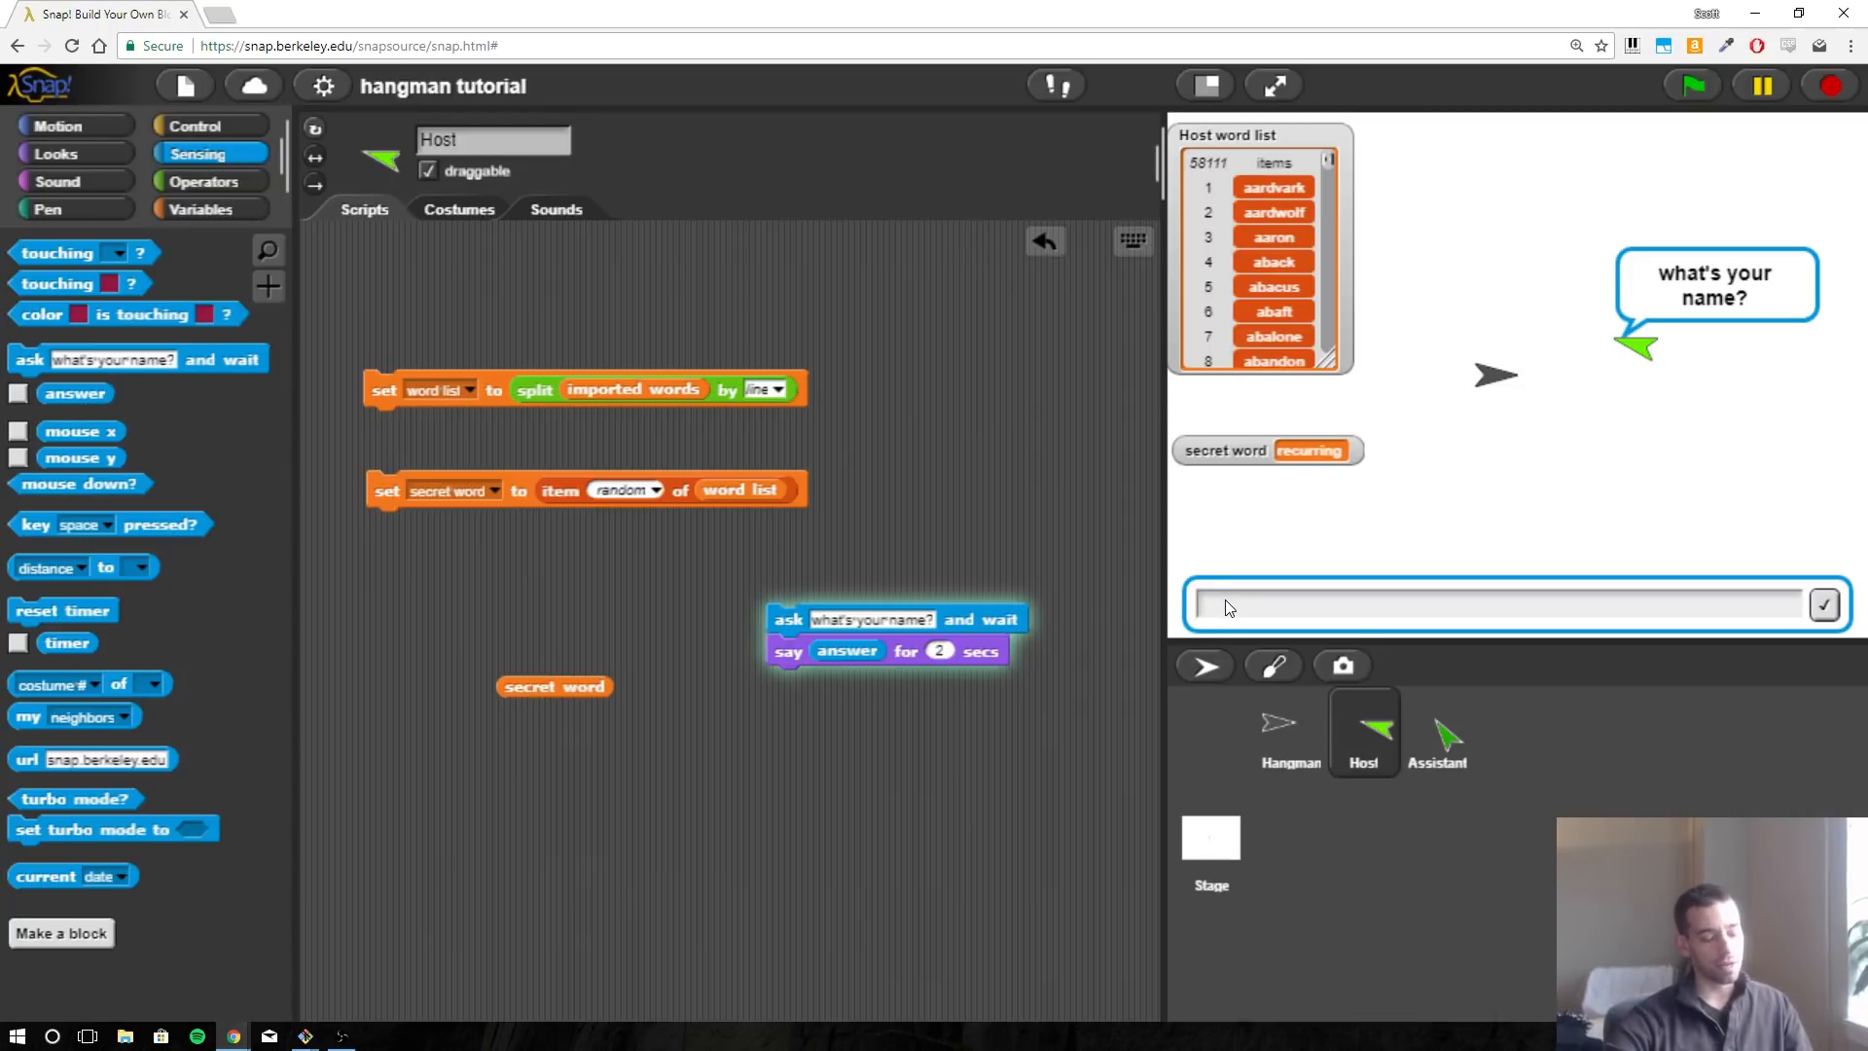
text(a)
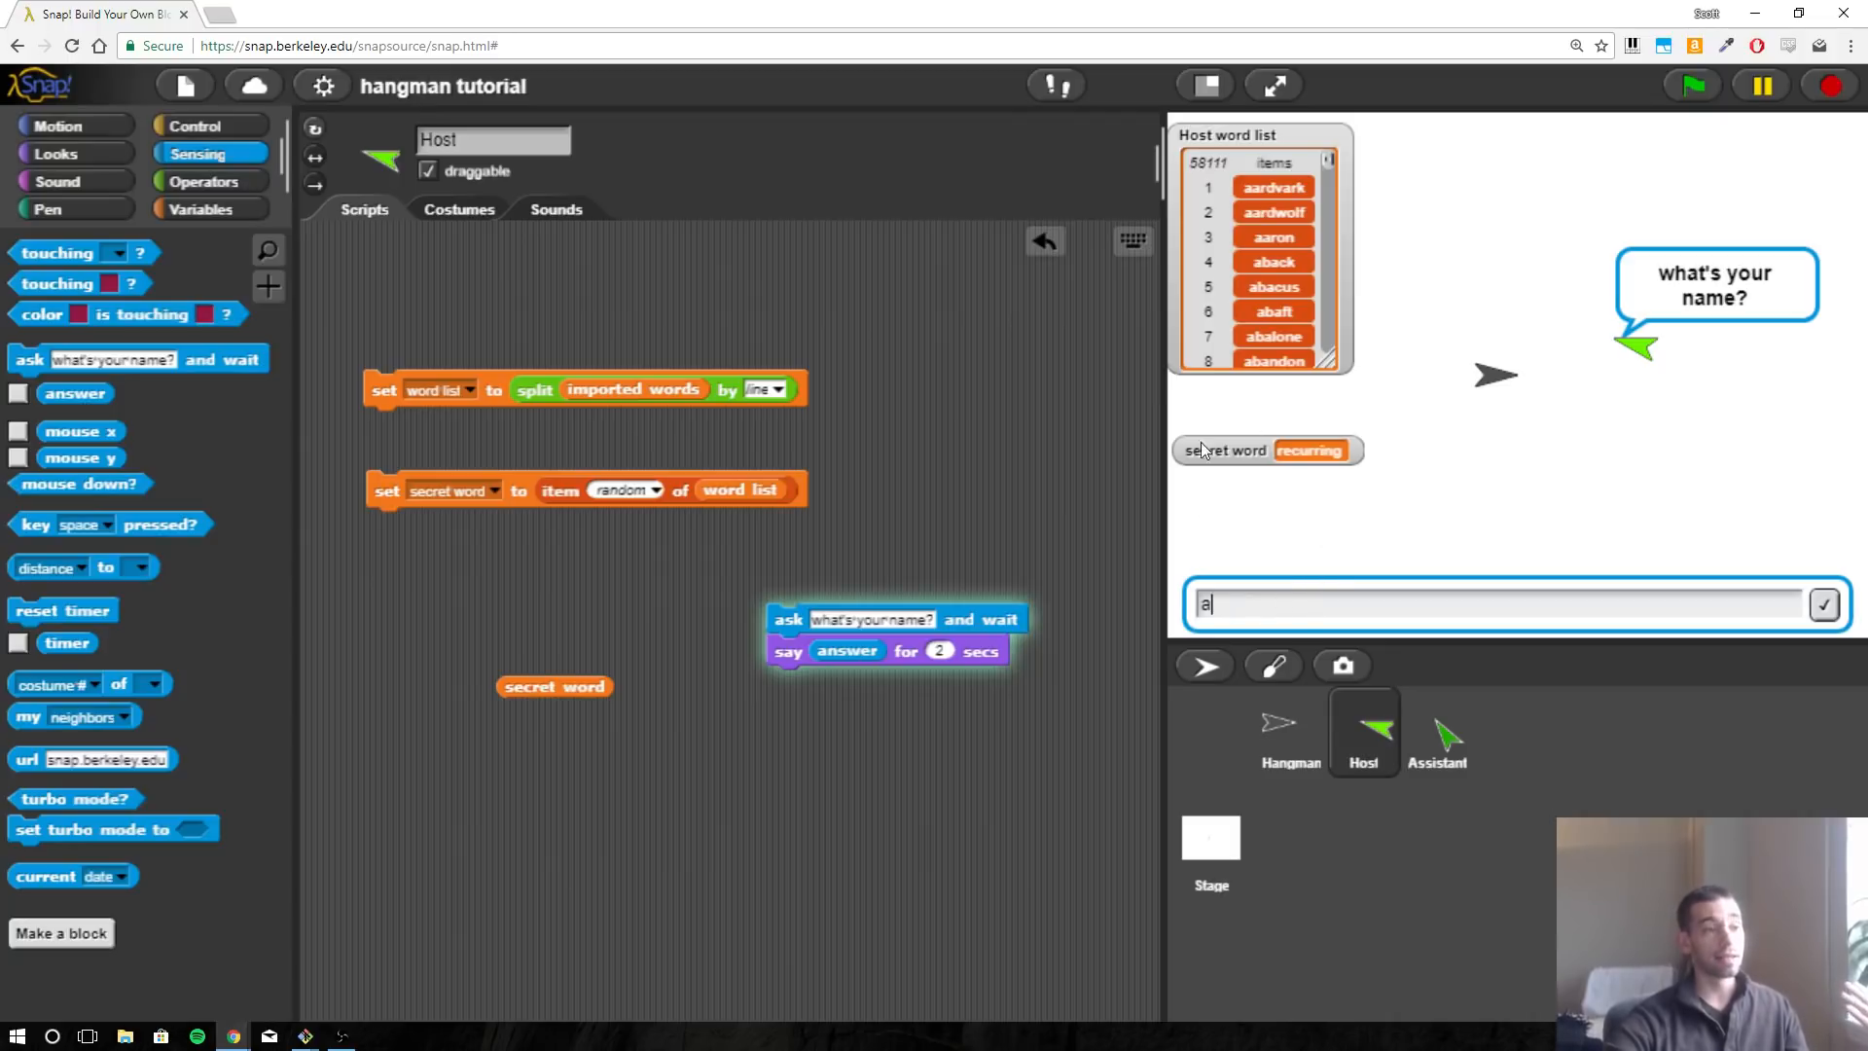
mouse_move(1256, 600)
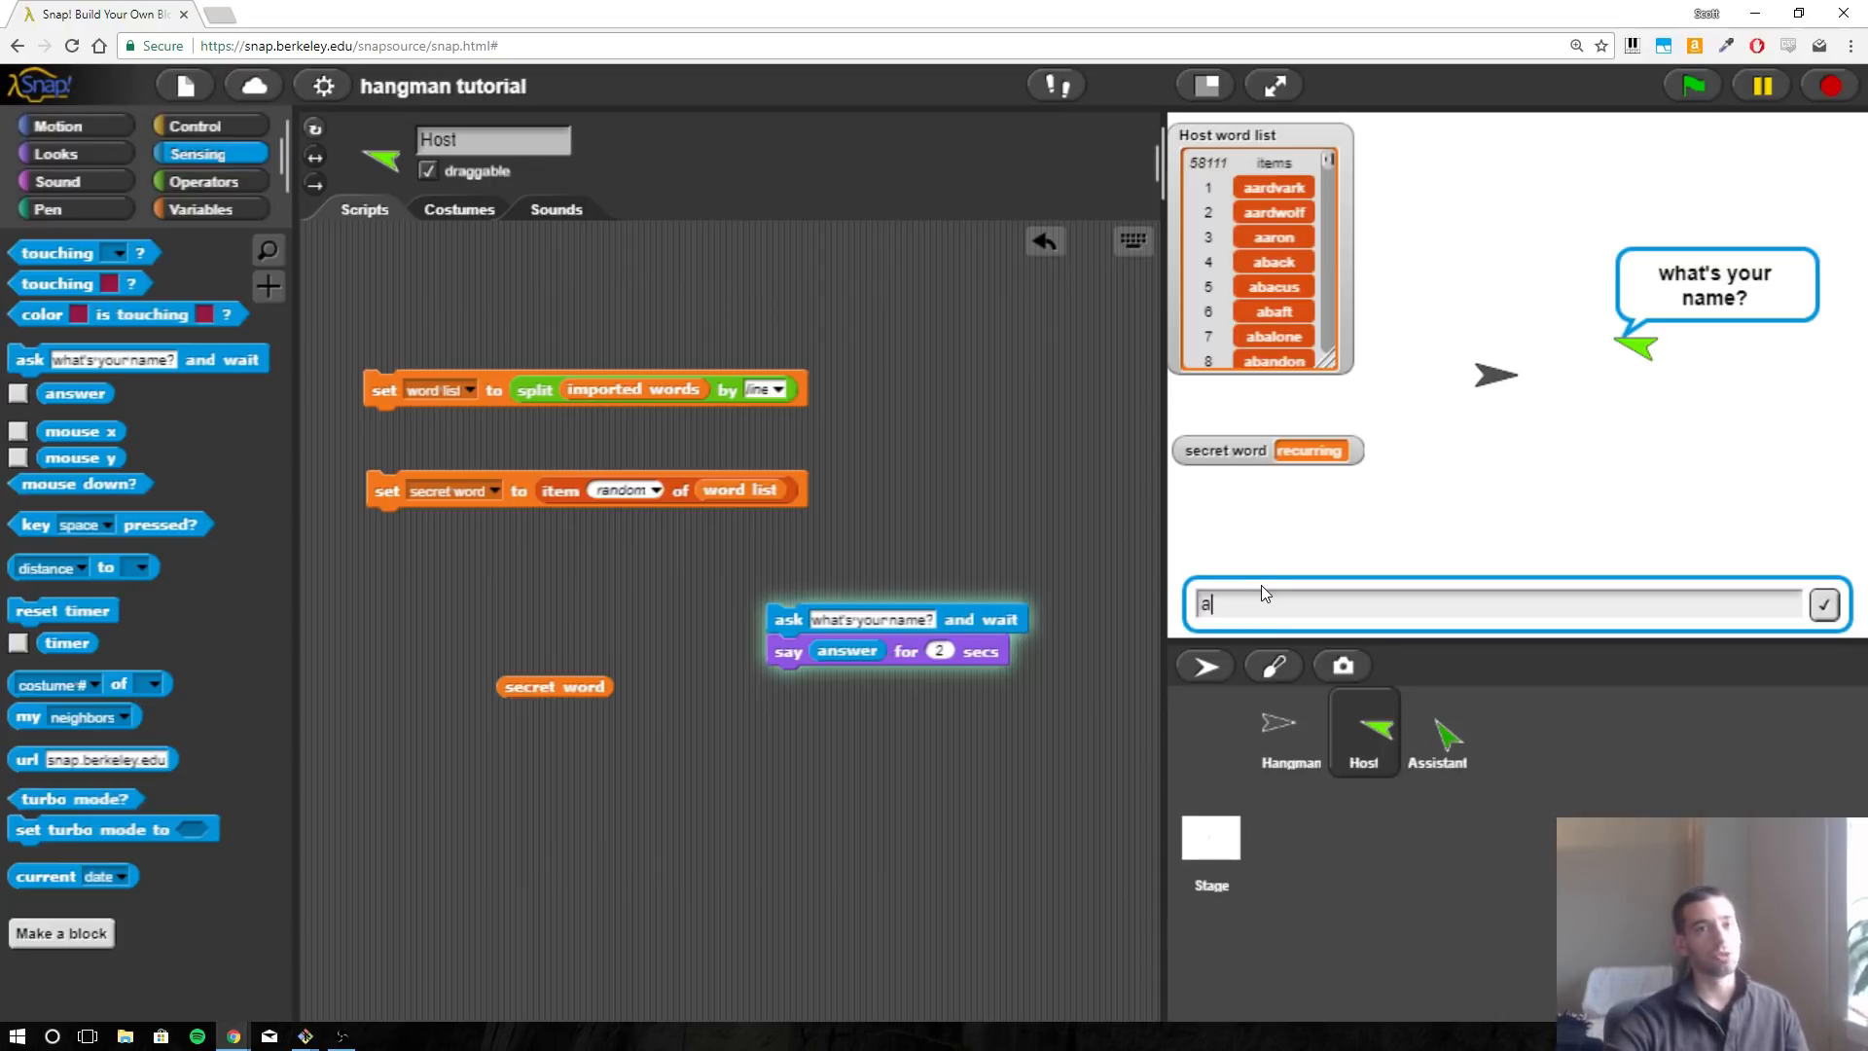
mouse_move(1249, 603)
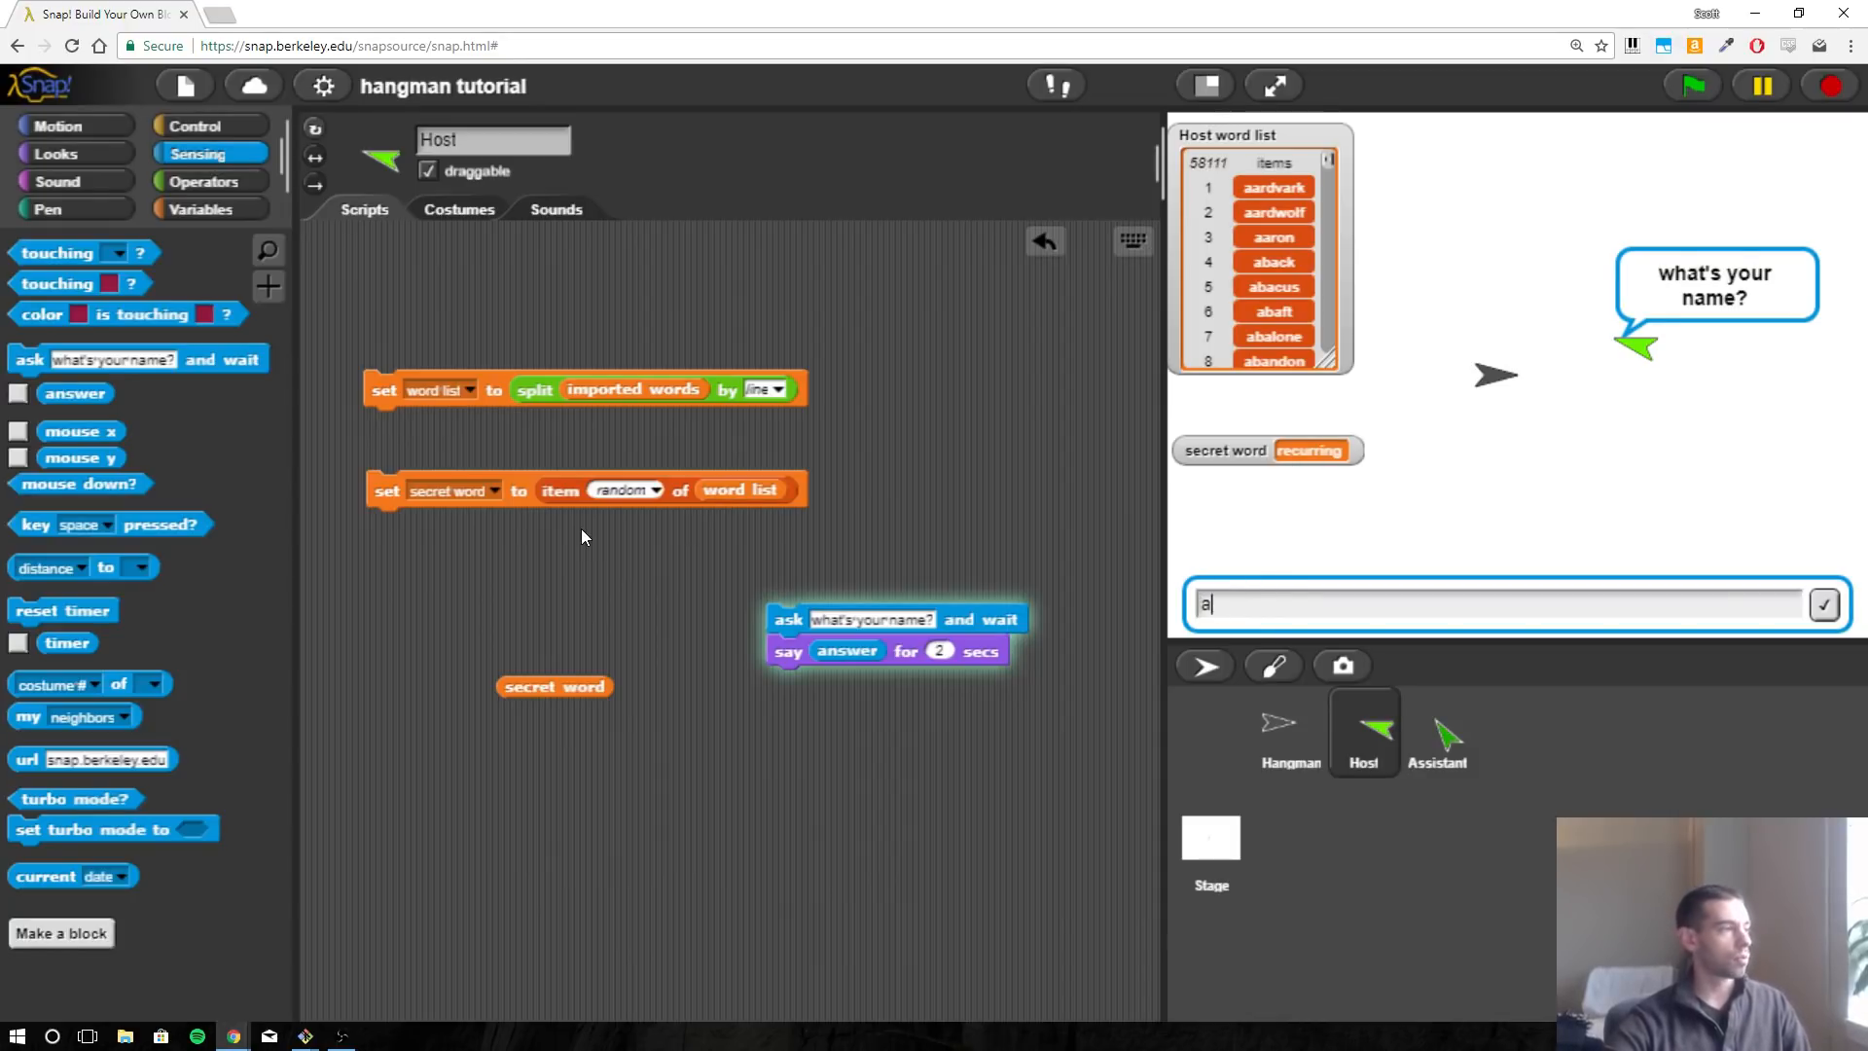
Place a loose list 'contains' block in the Host's scripts area.
click(201, 182)
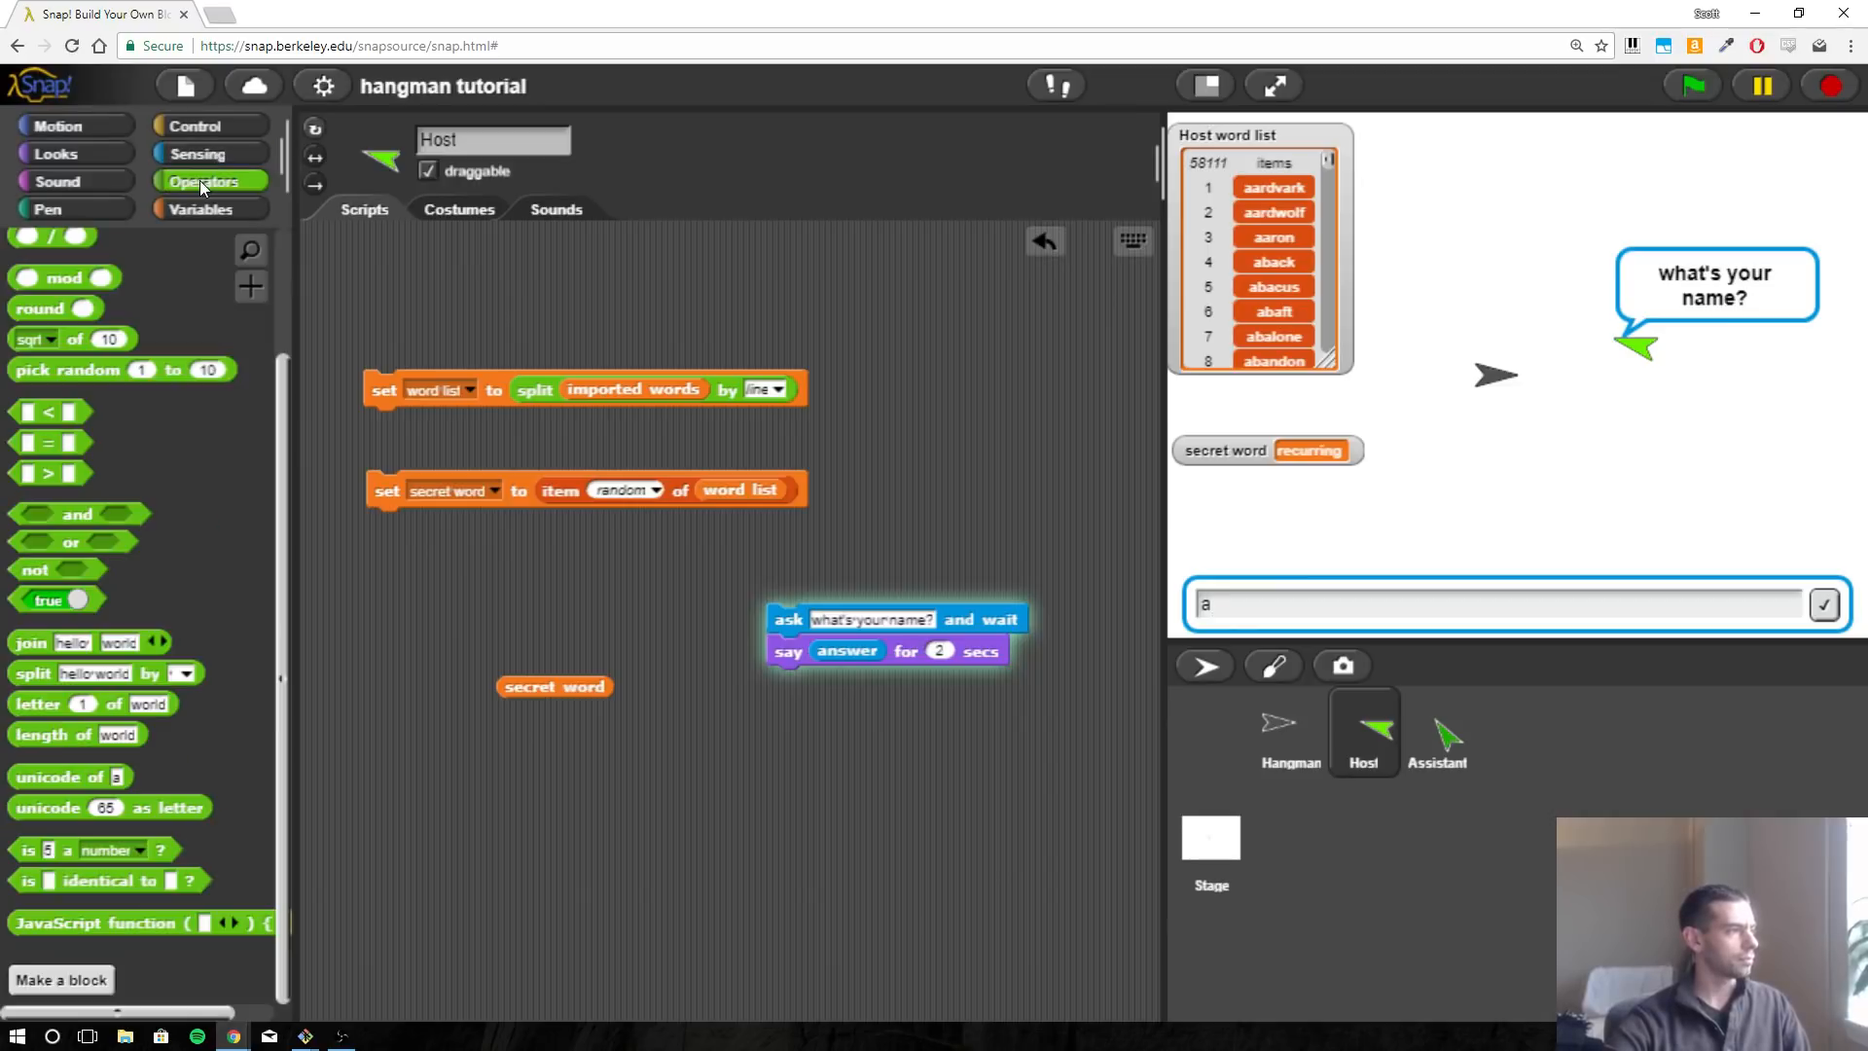
mouse_move(200, 853)
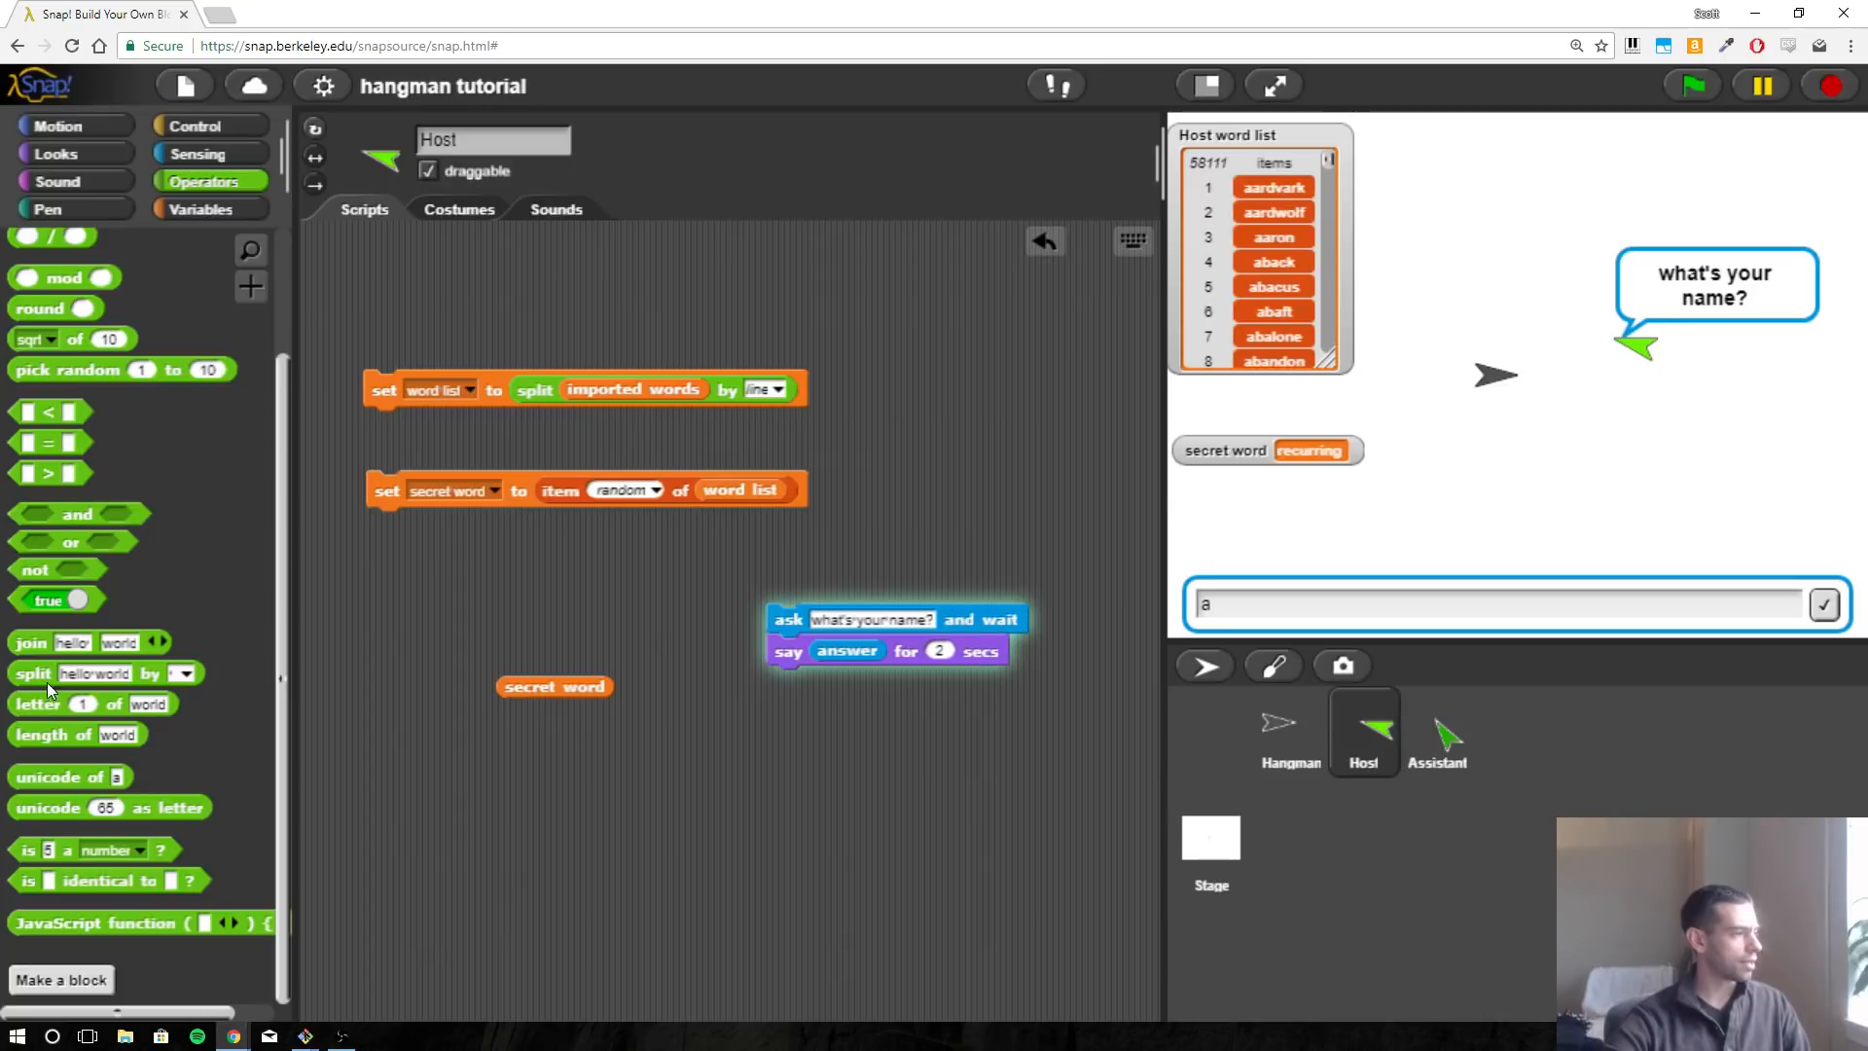
mouse_move(76, 669)
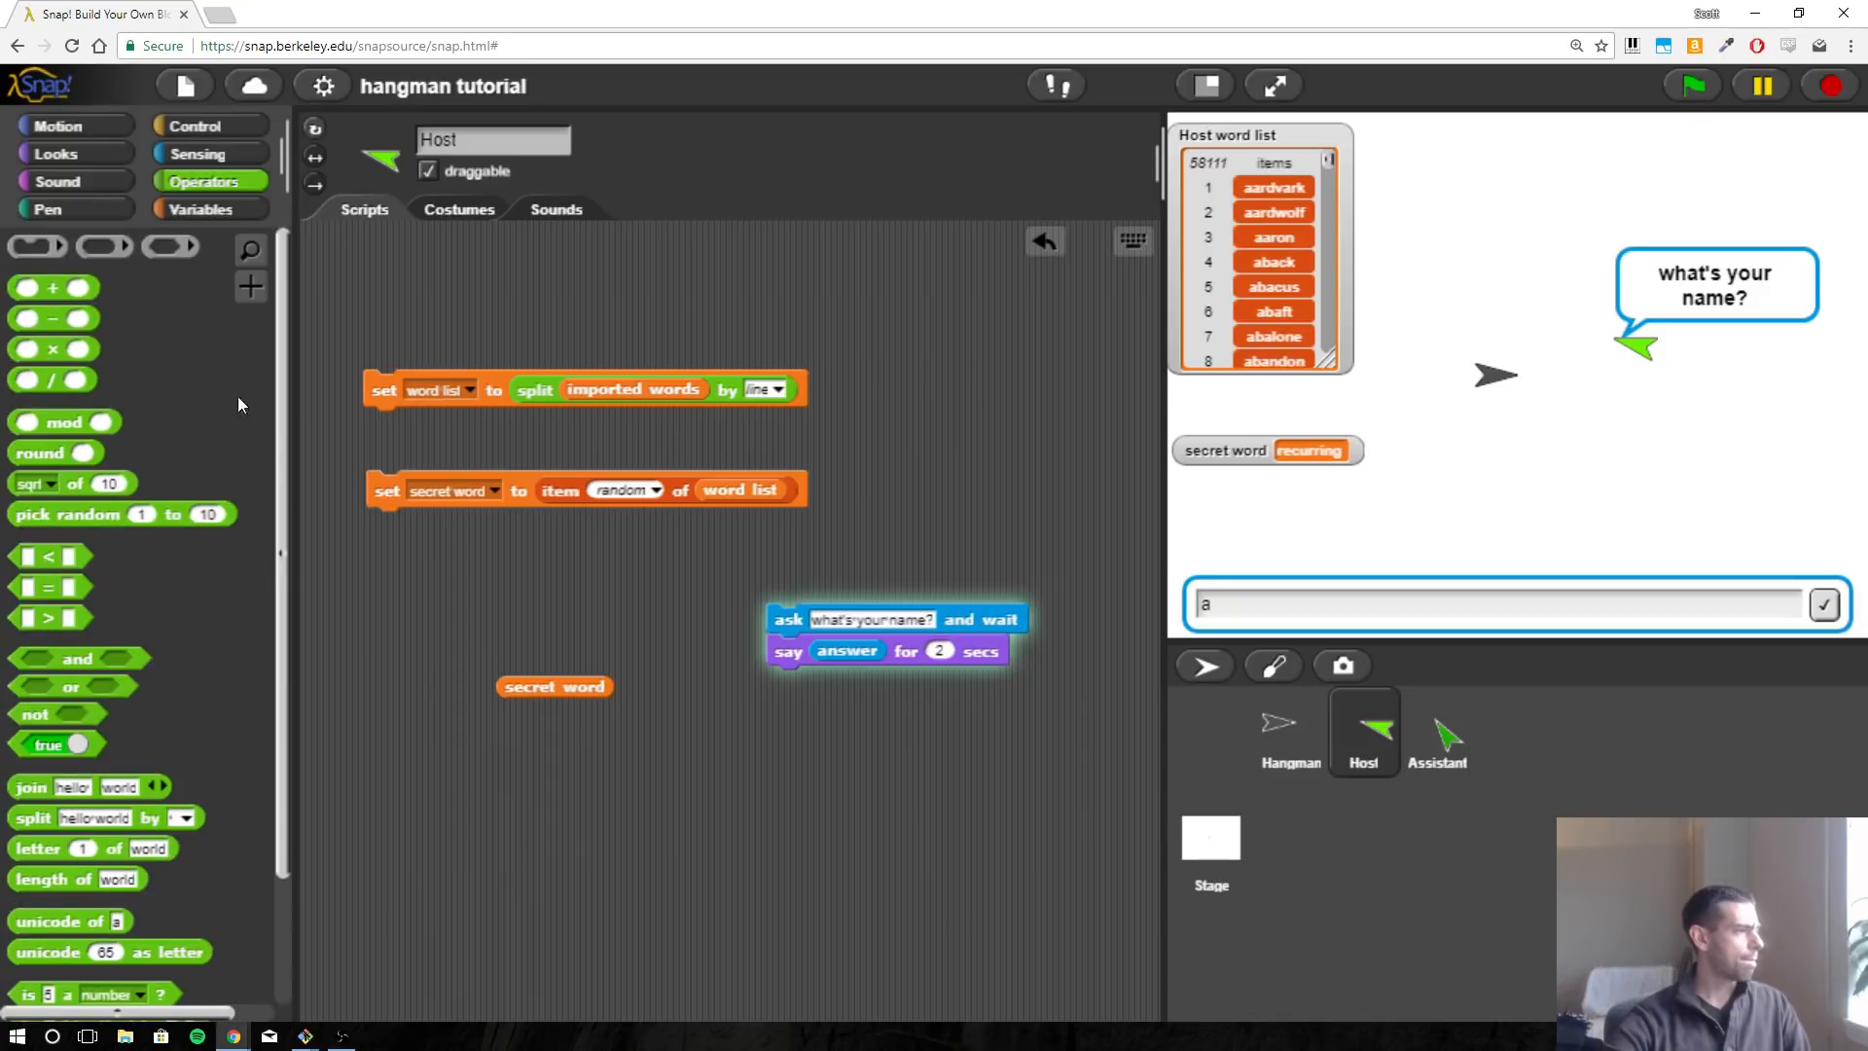
click(199, 208)
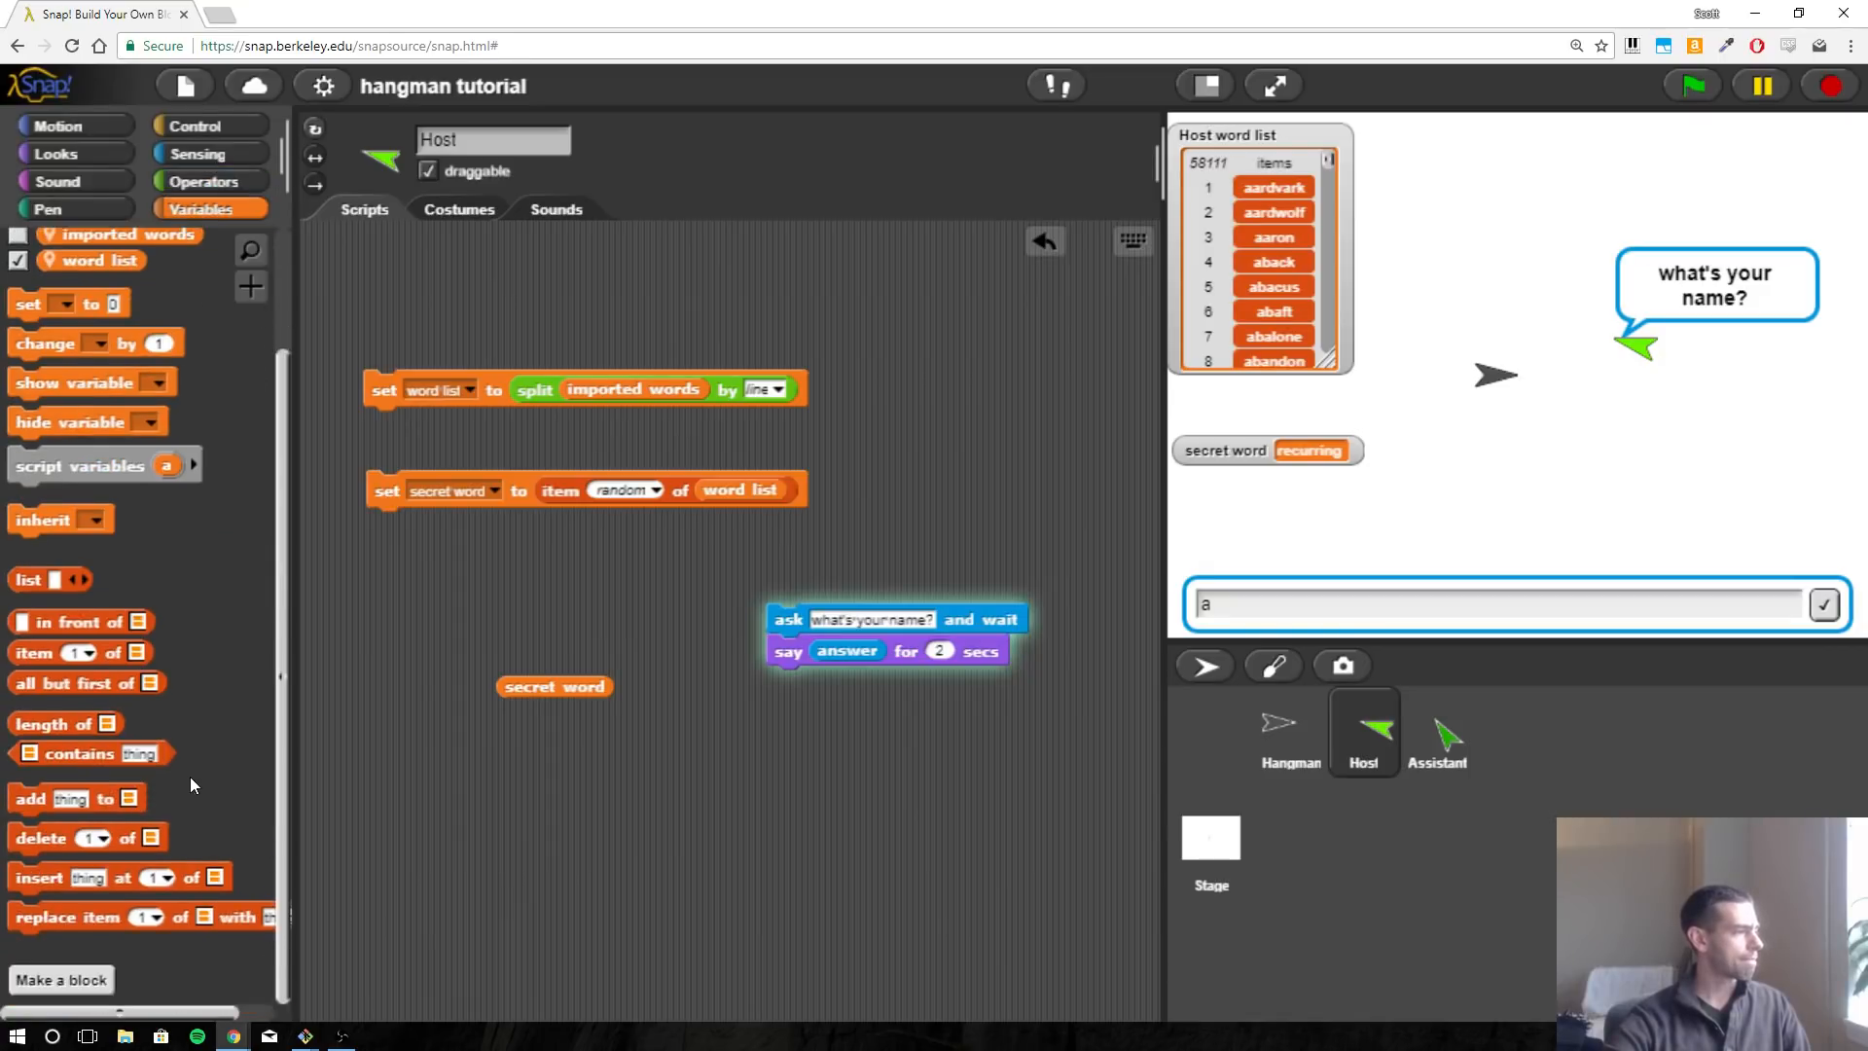
mouse_move(112, 840)
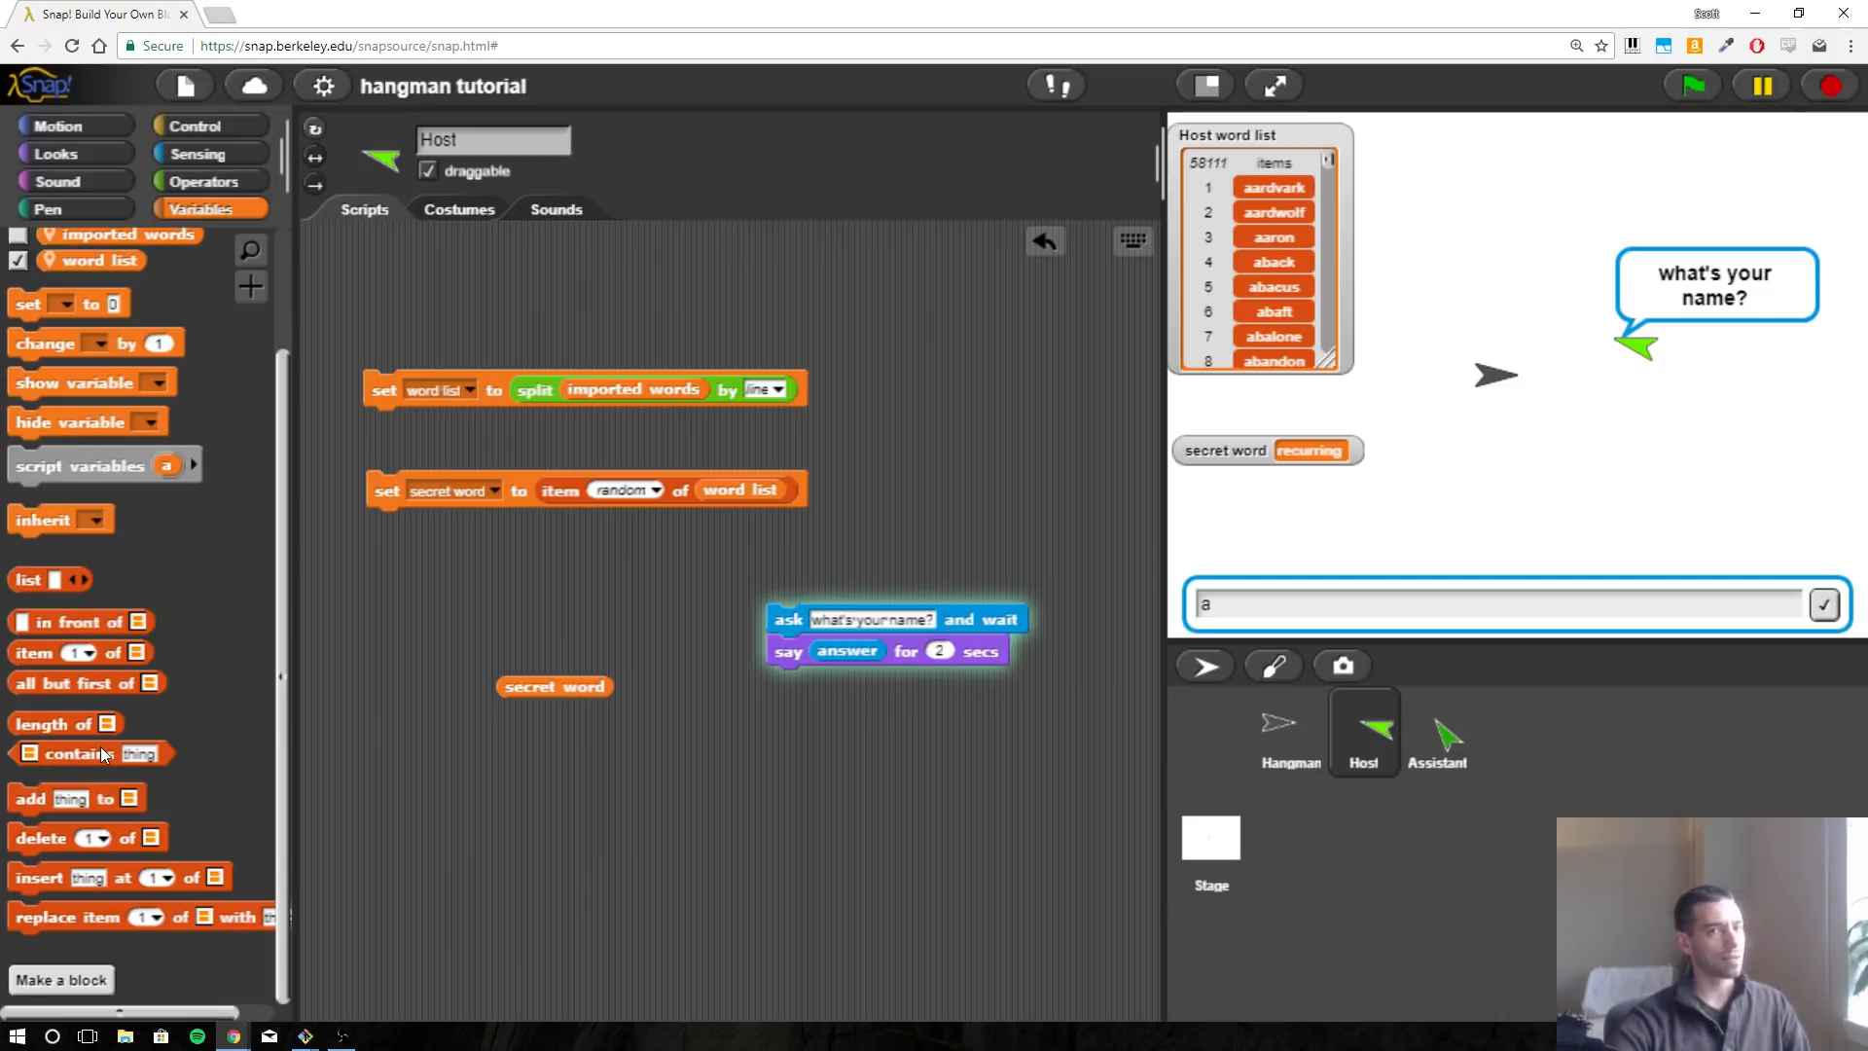
drag(71, 753, 822, 763)
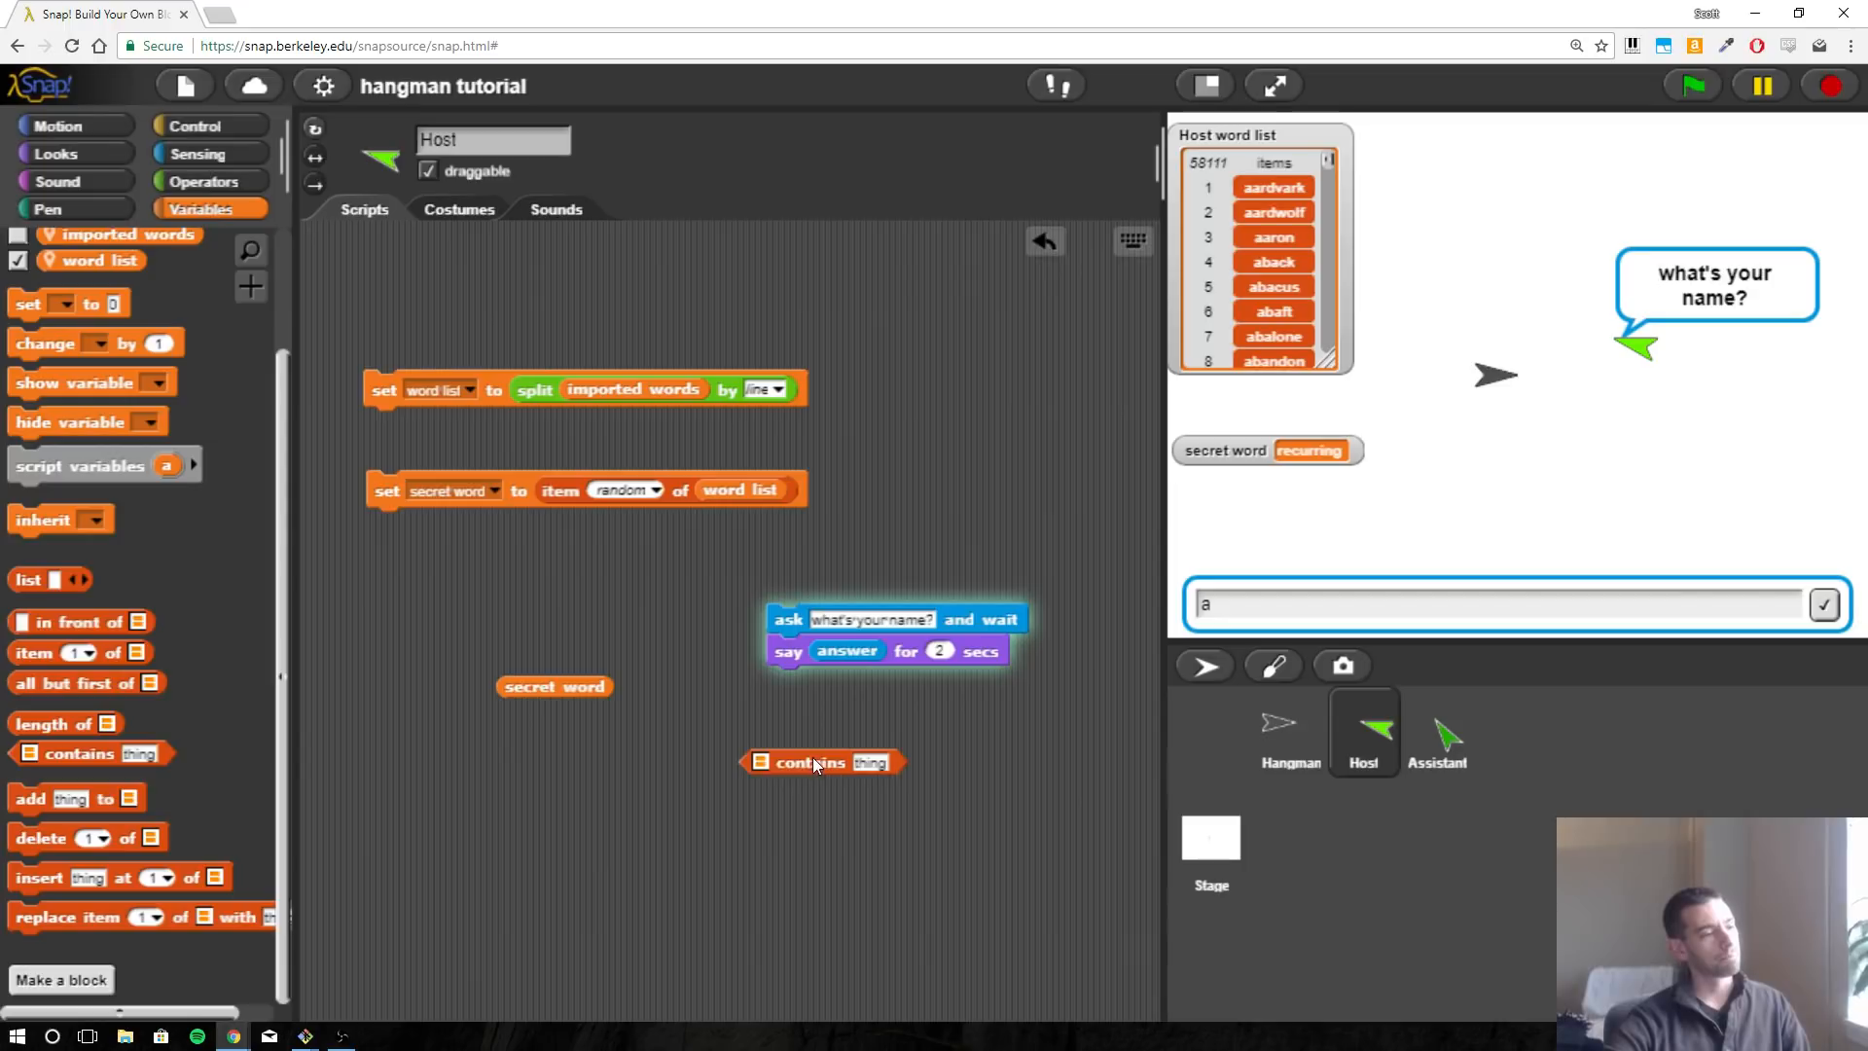
mouse_move(766, 739)
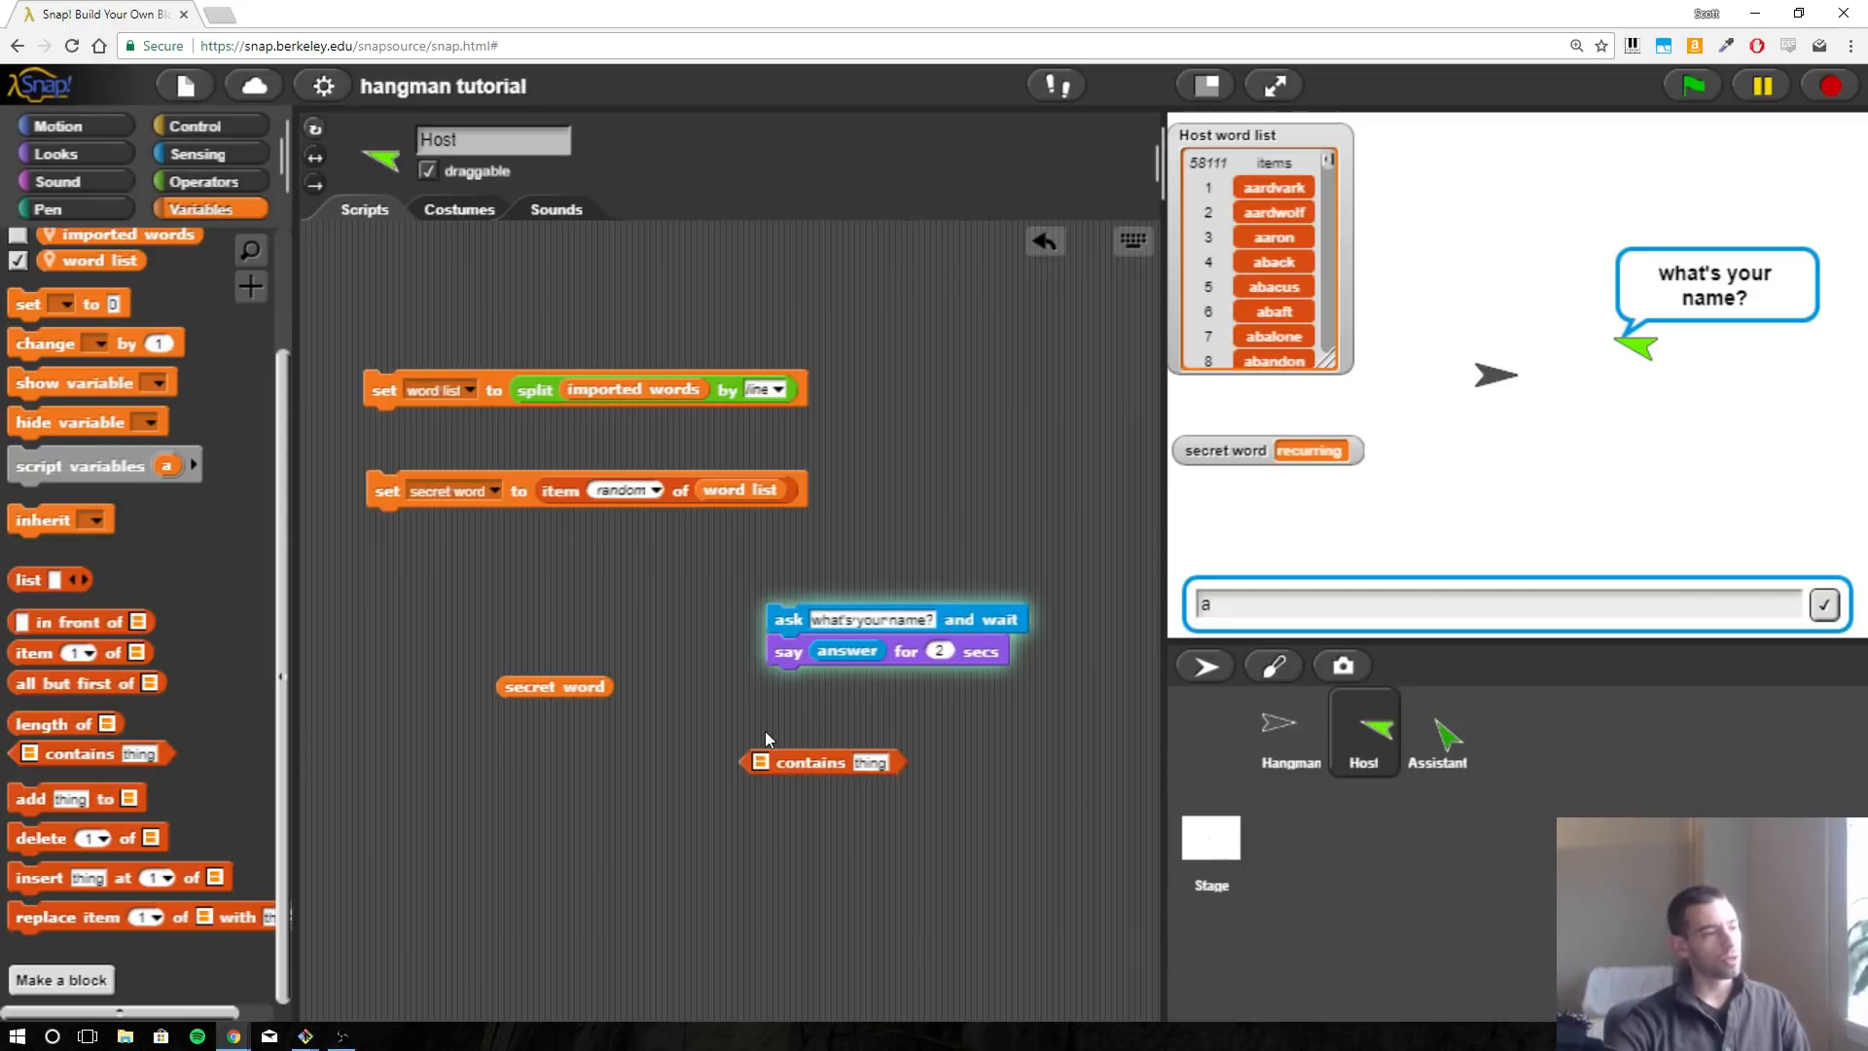
mouse_move(818, 697)
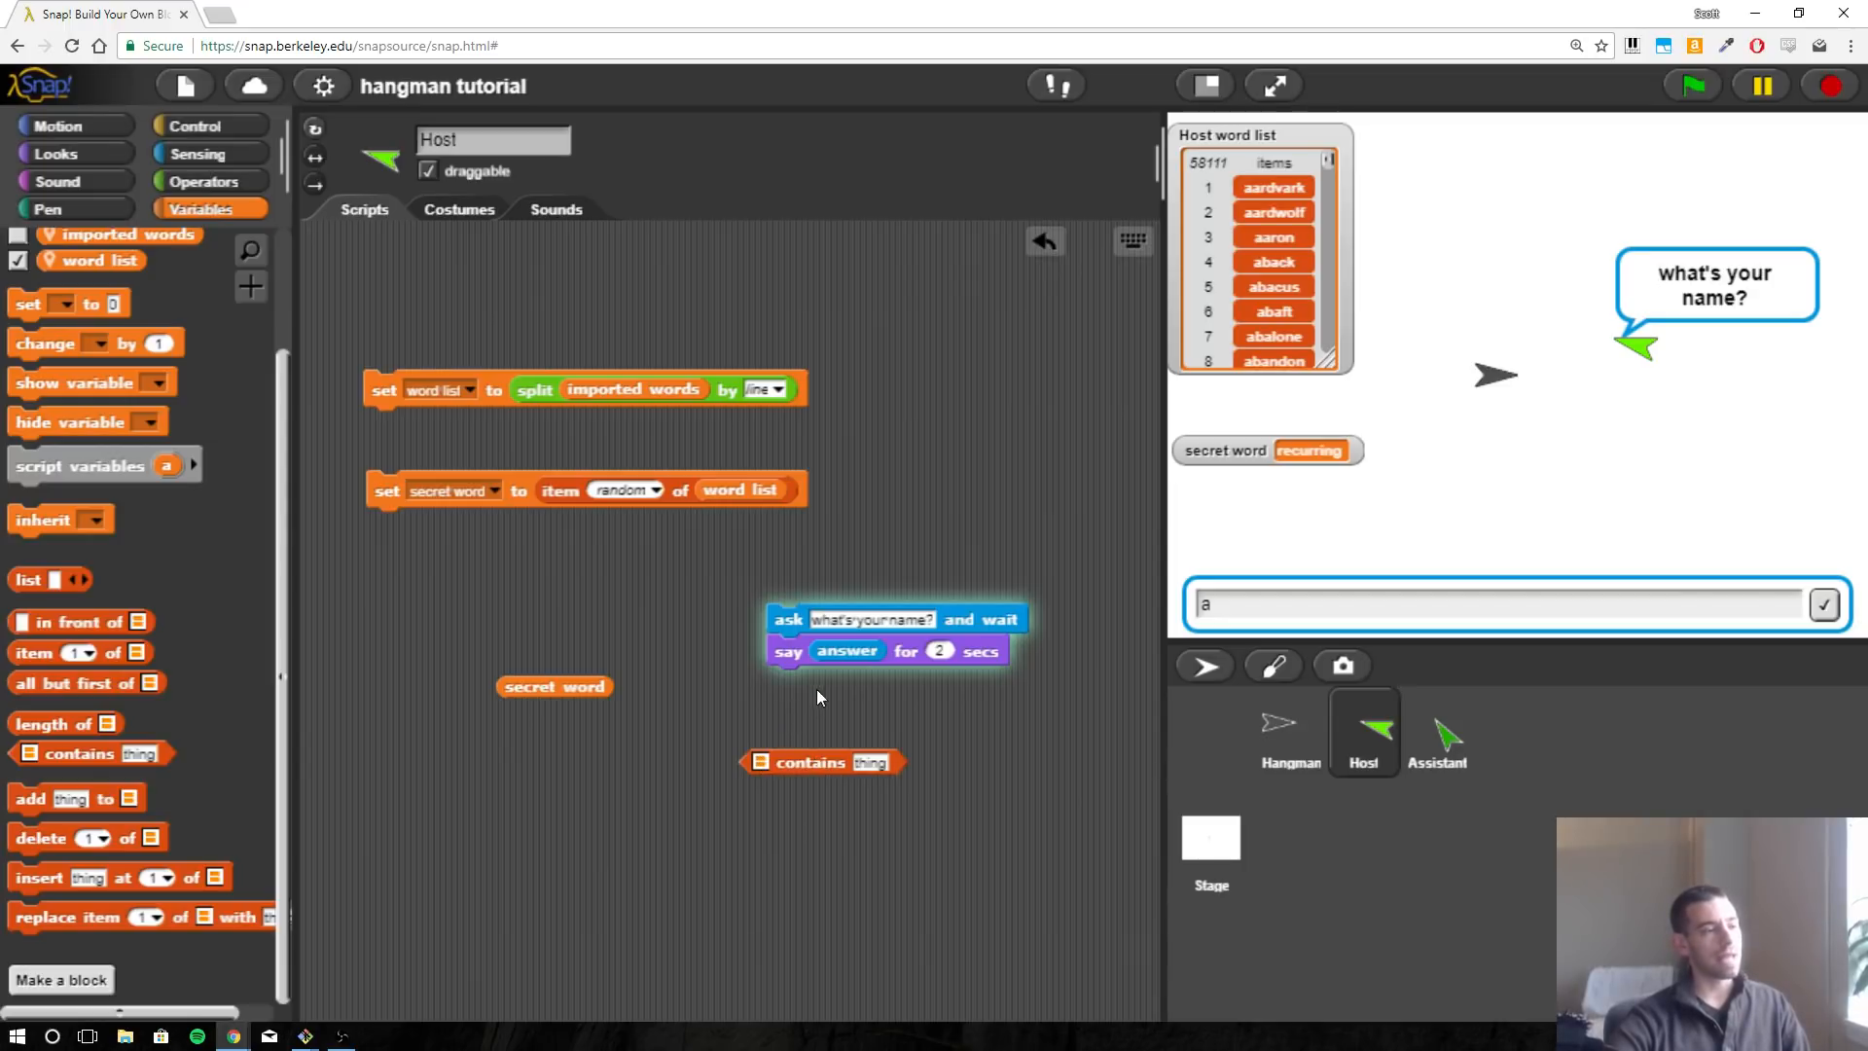
mouse_move(465, 494)
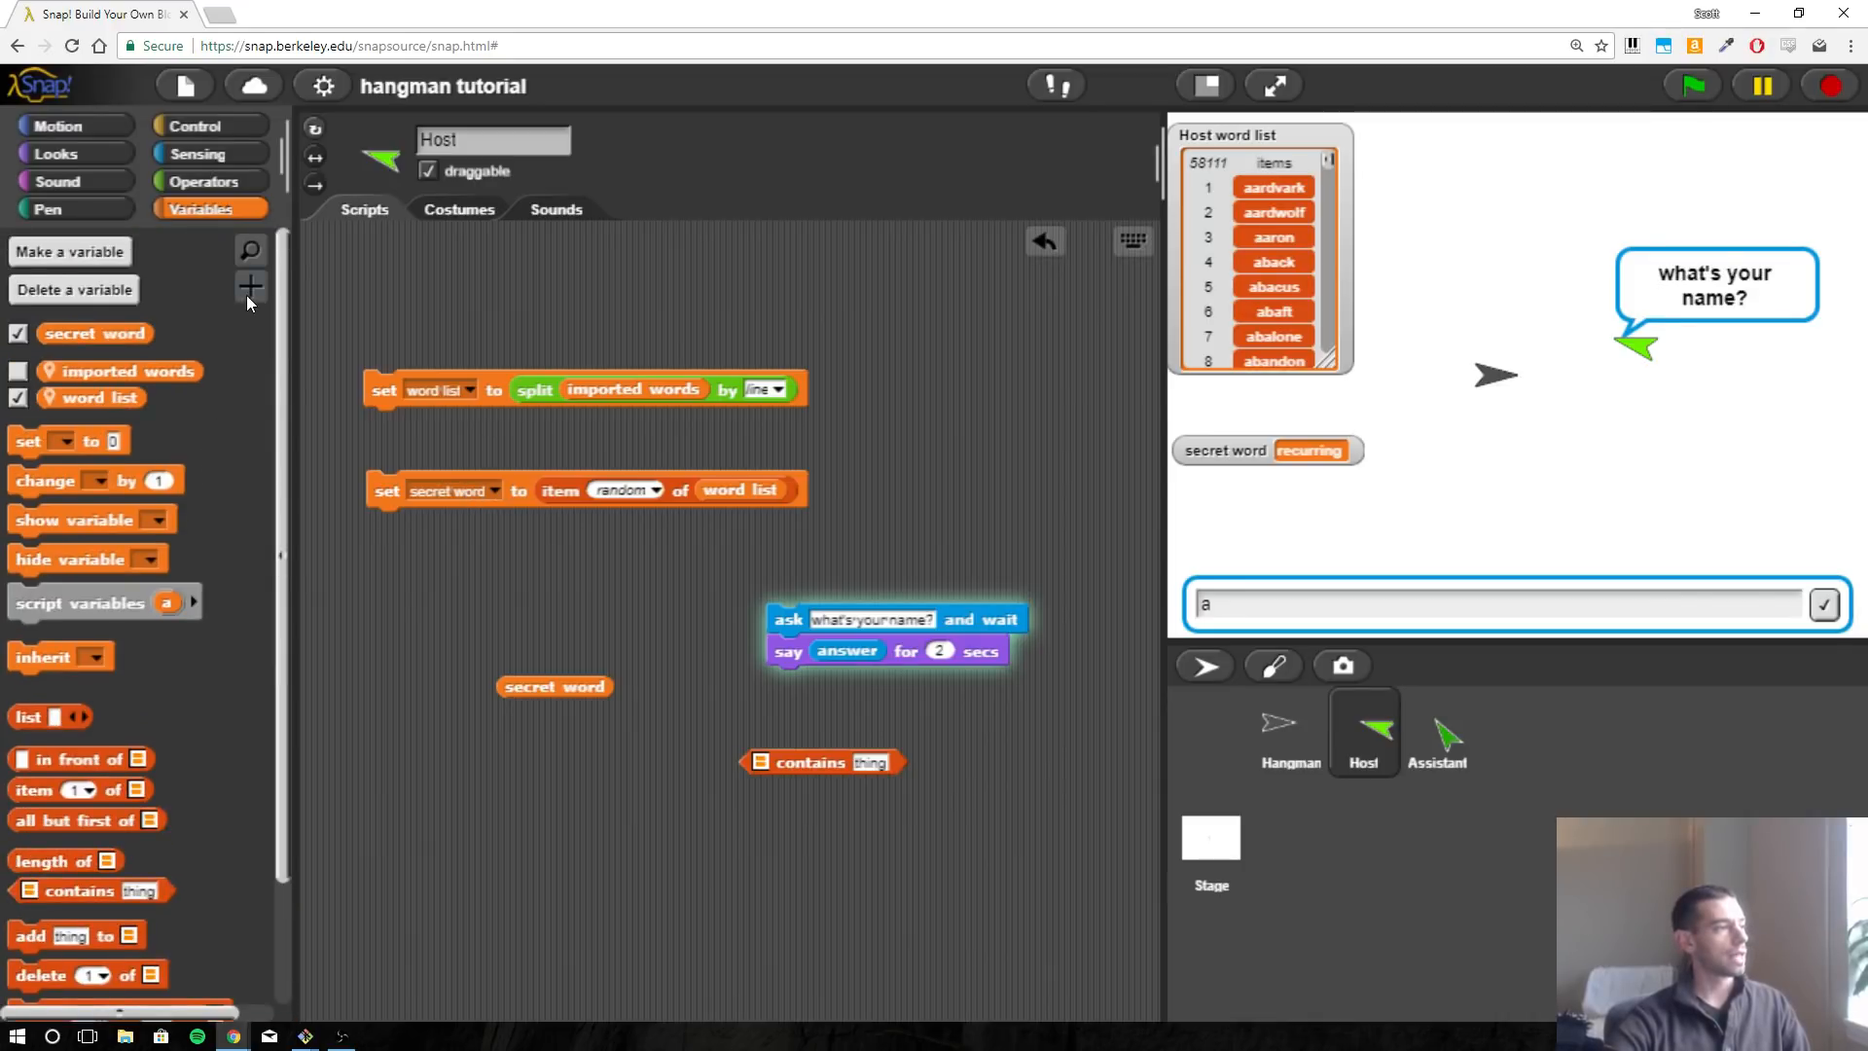
Create a global variable named 'secret word list'.
click(249, 287)
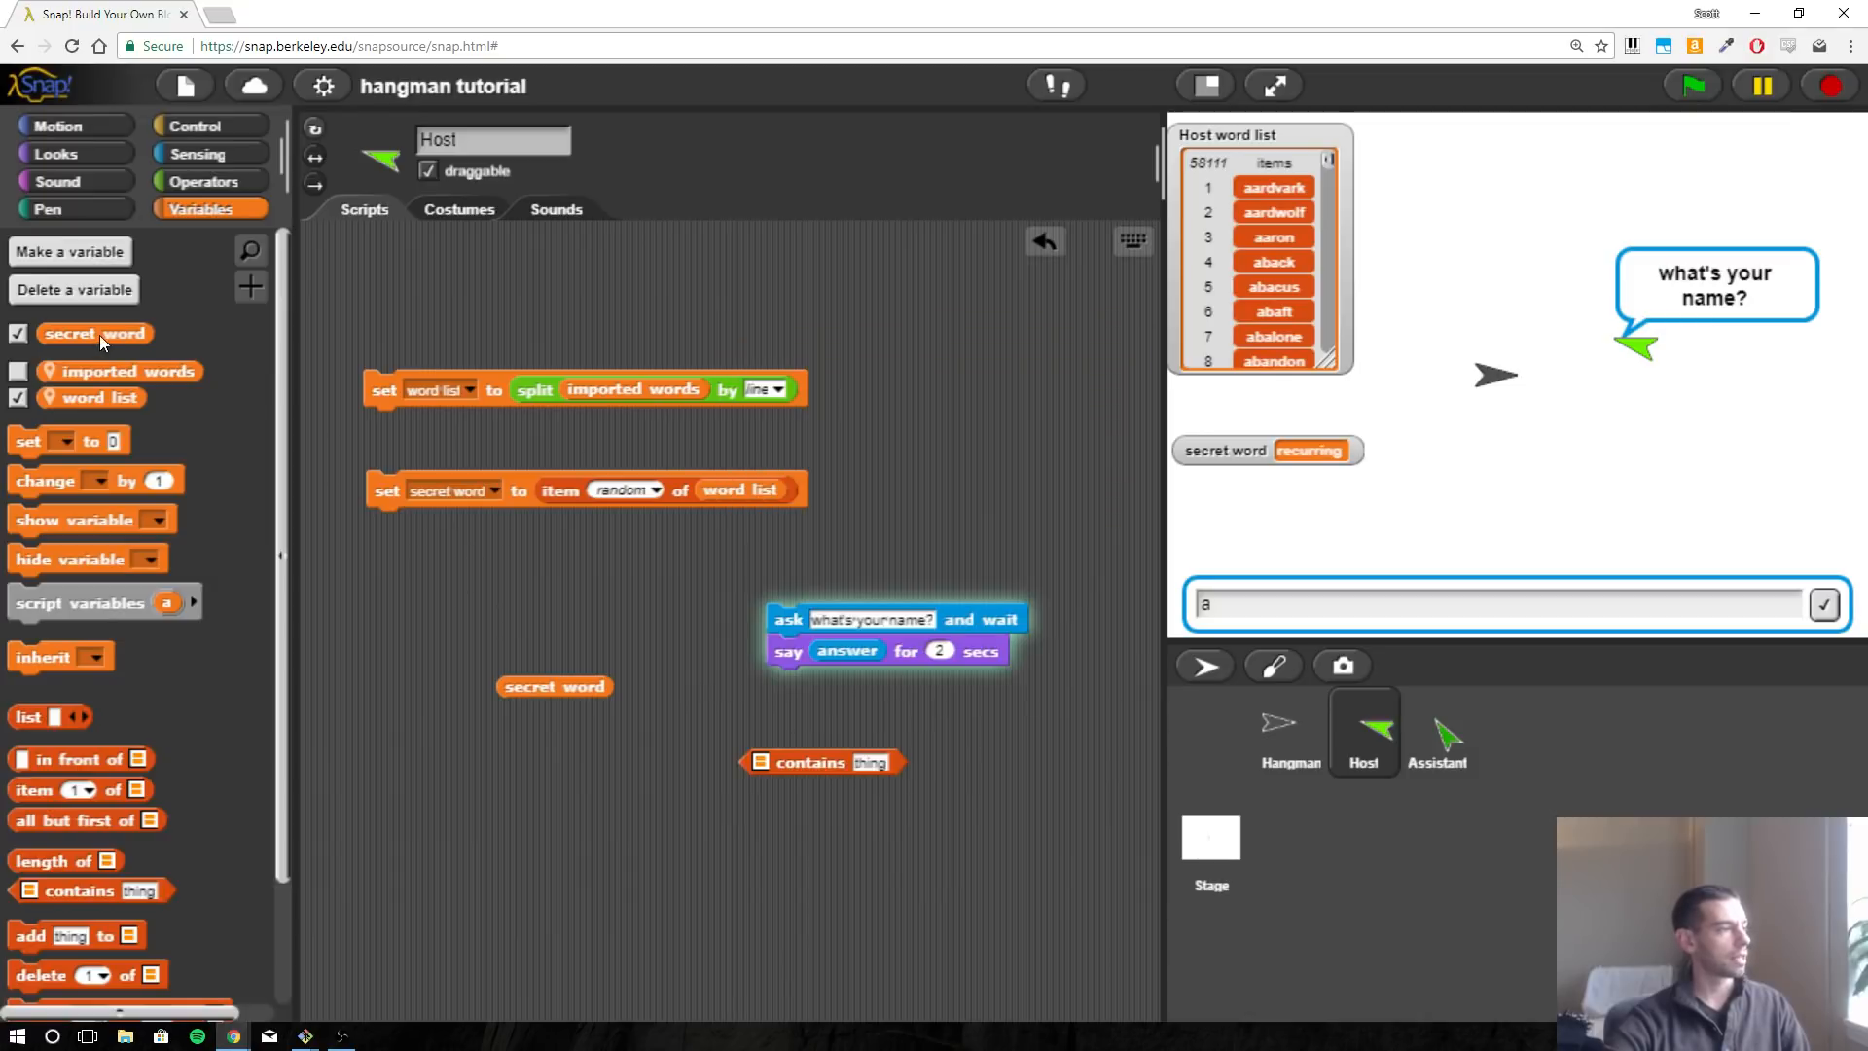
click(70, 251)
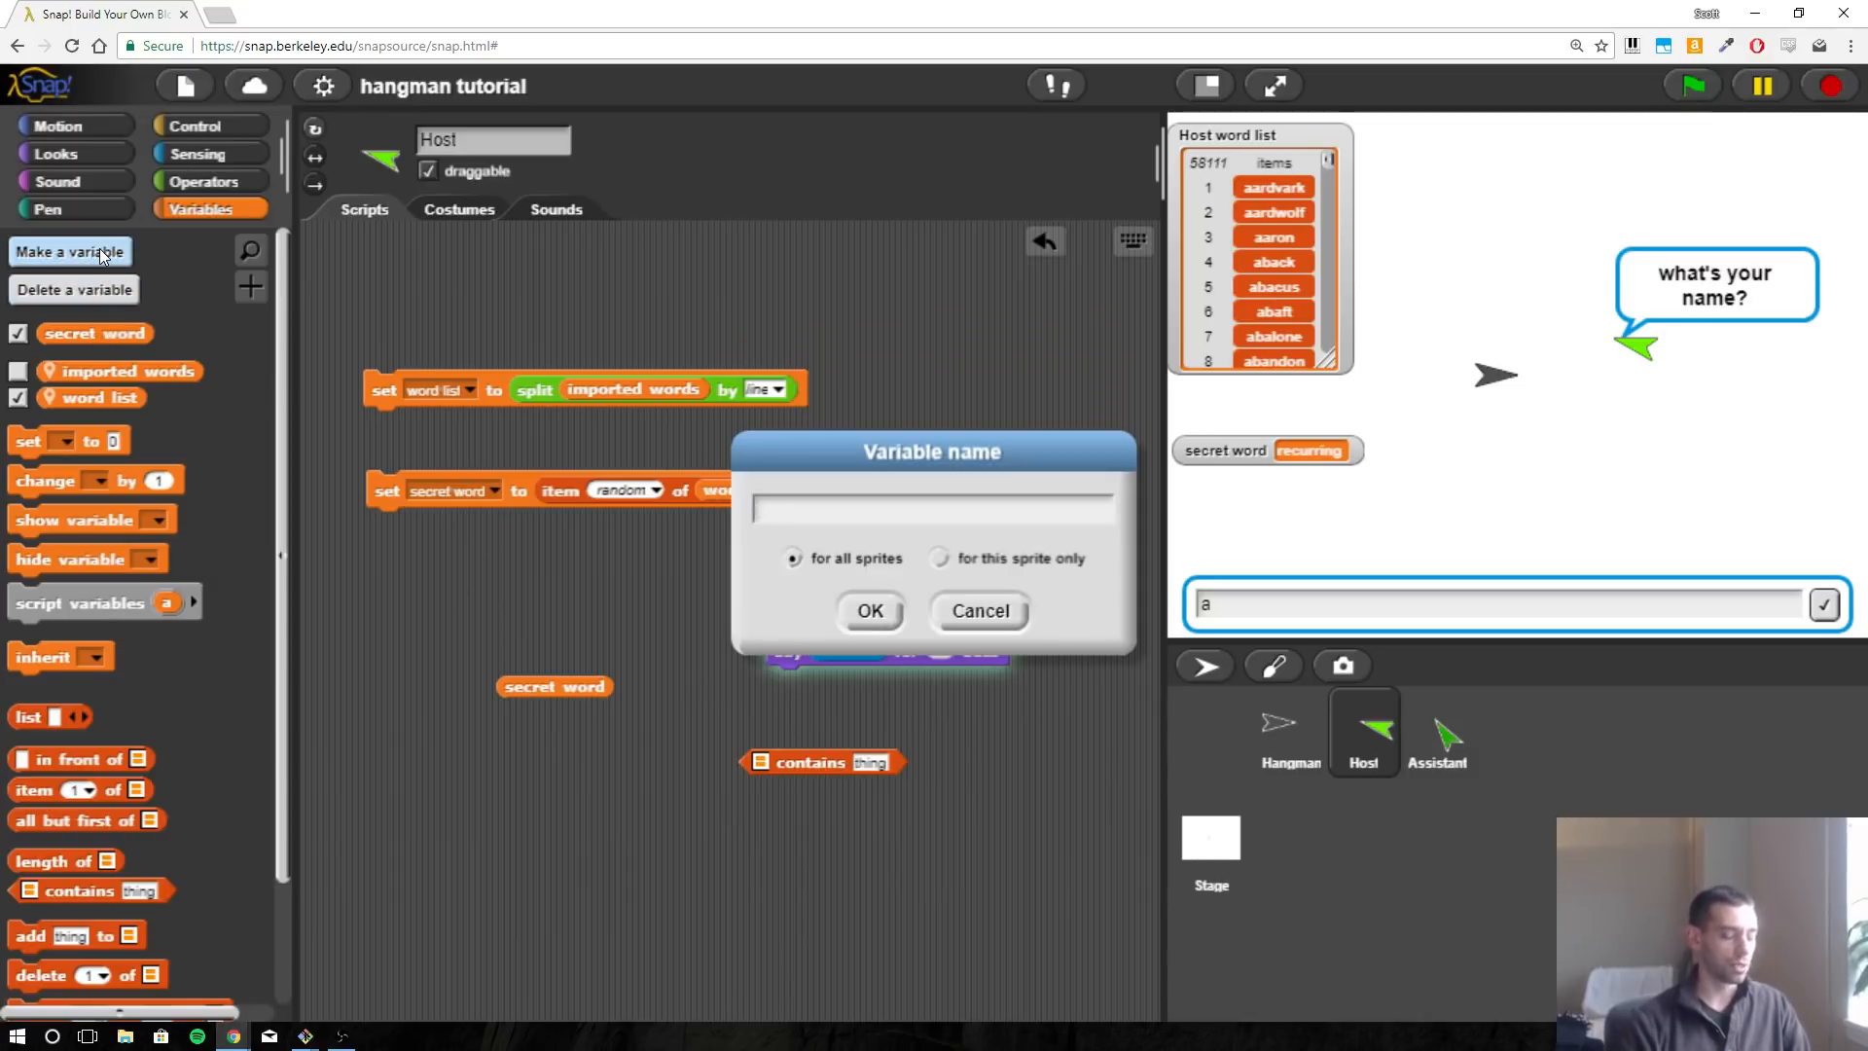
text(secret)
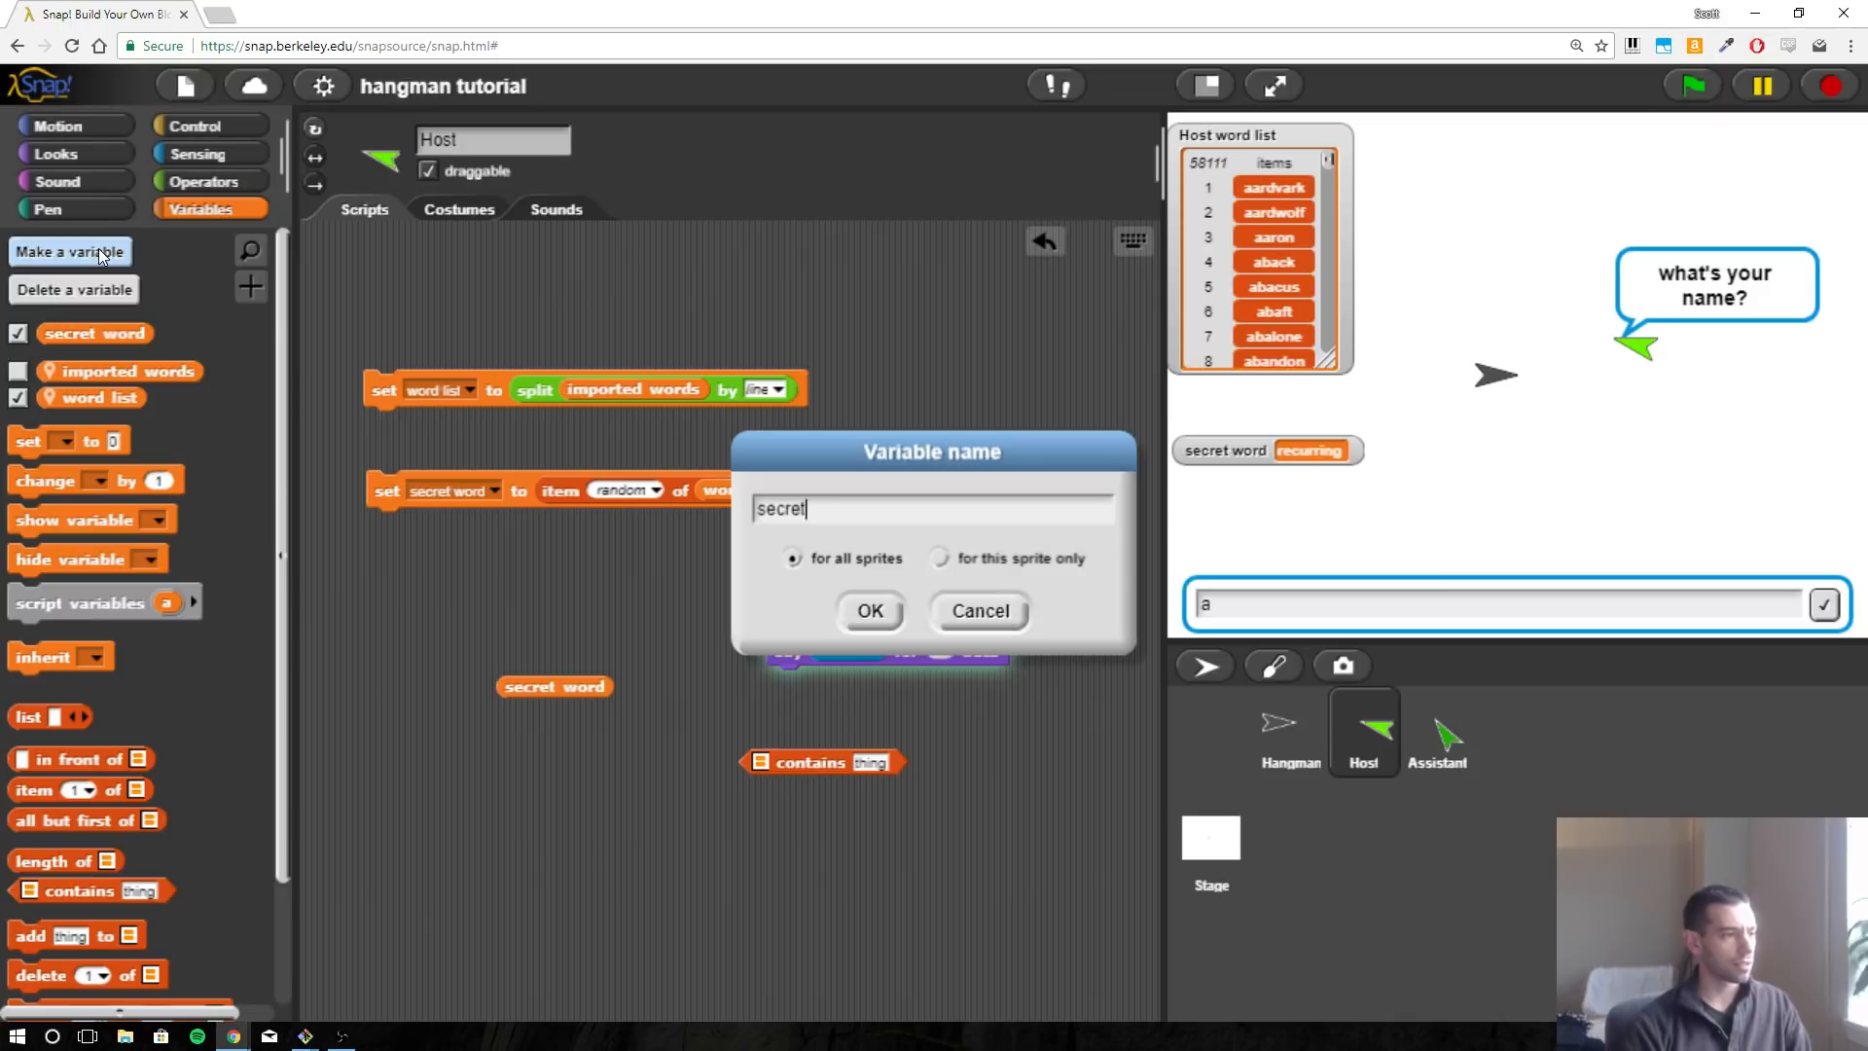
text(word list)
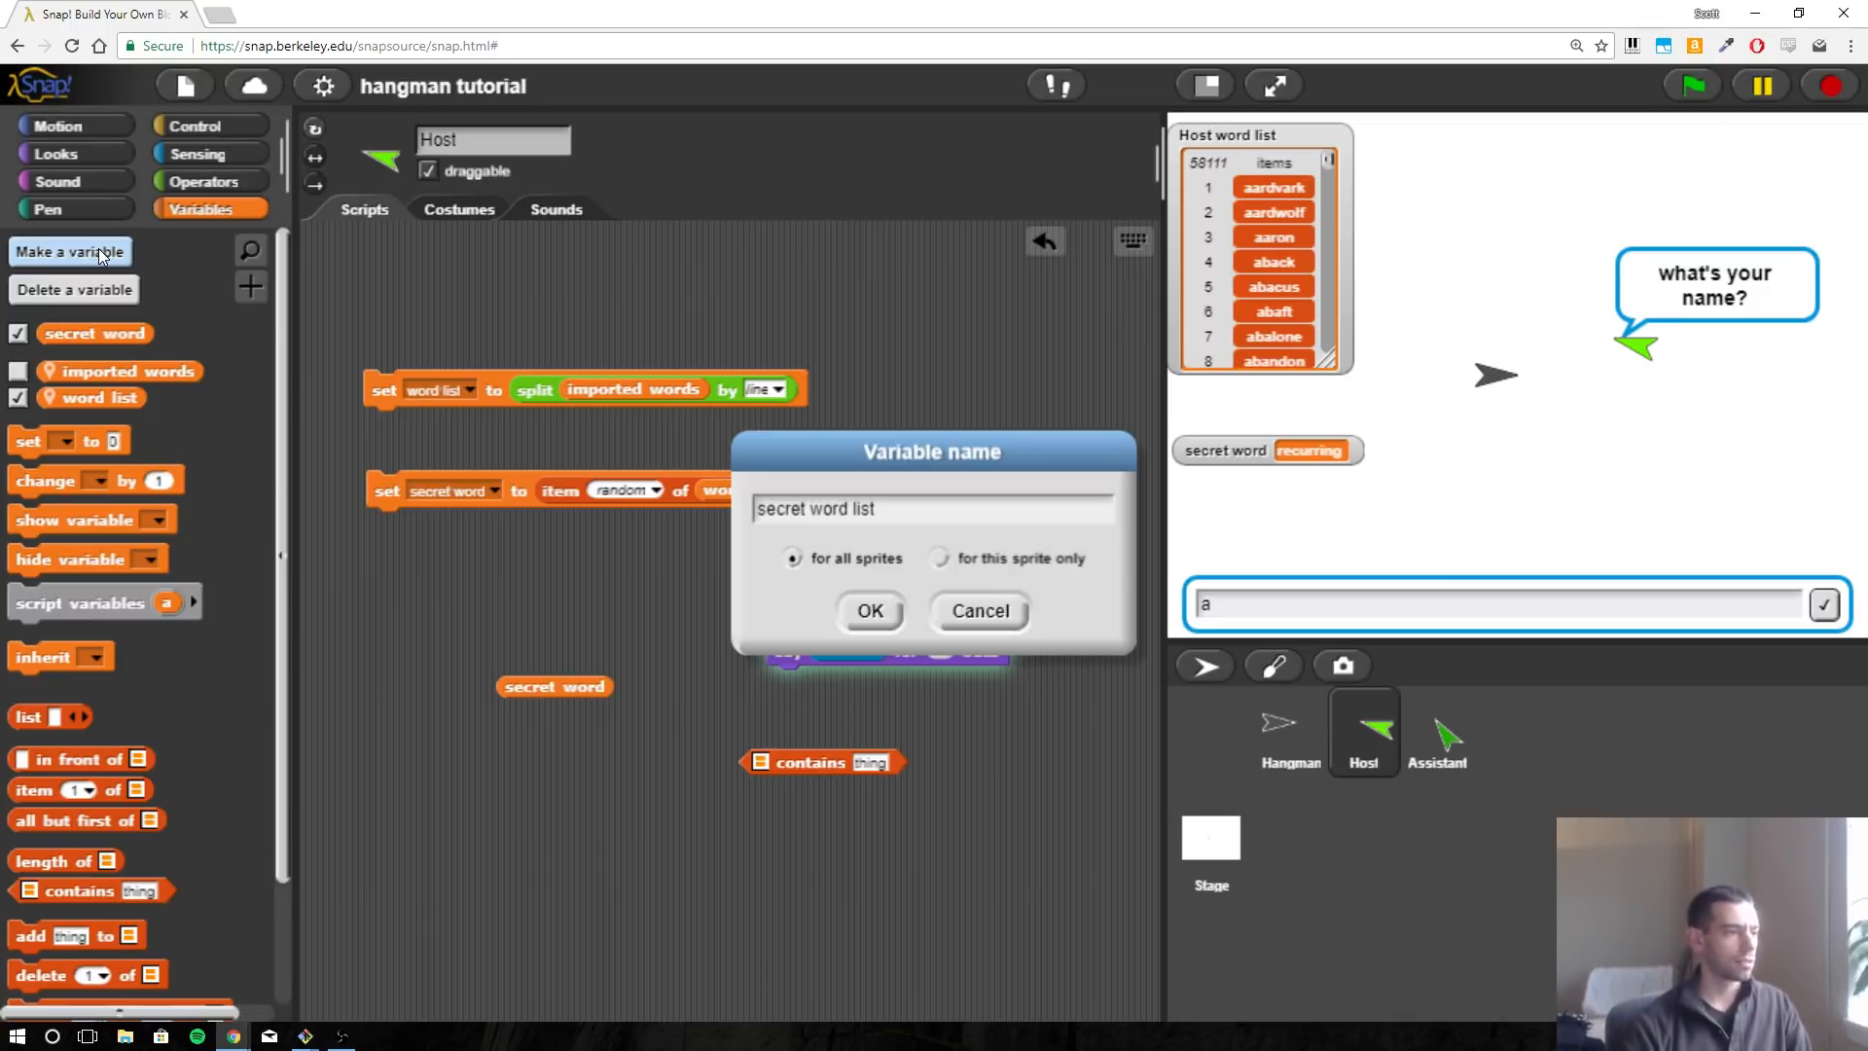
mouse_move(1038, 611)
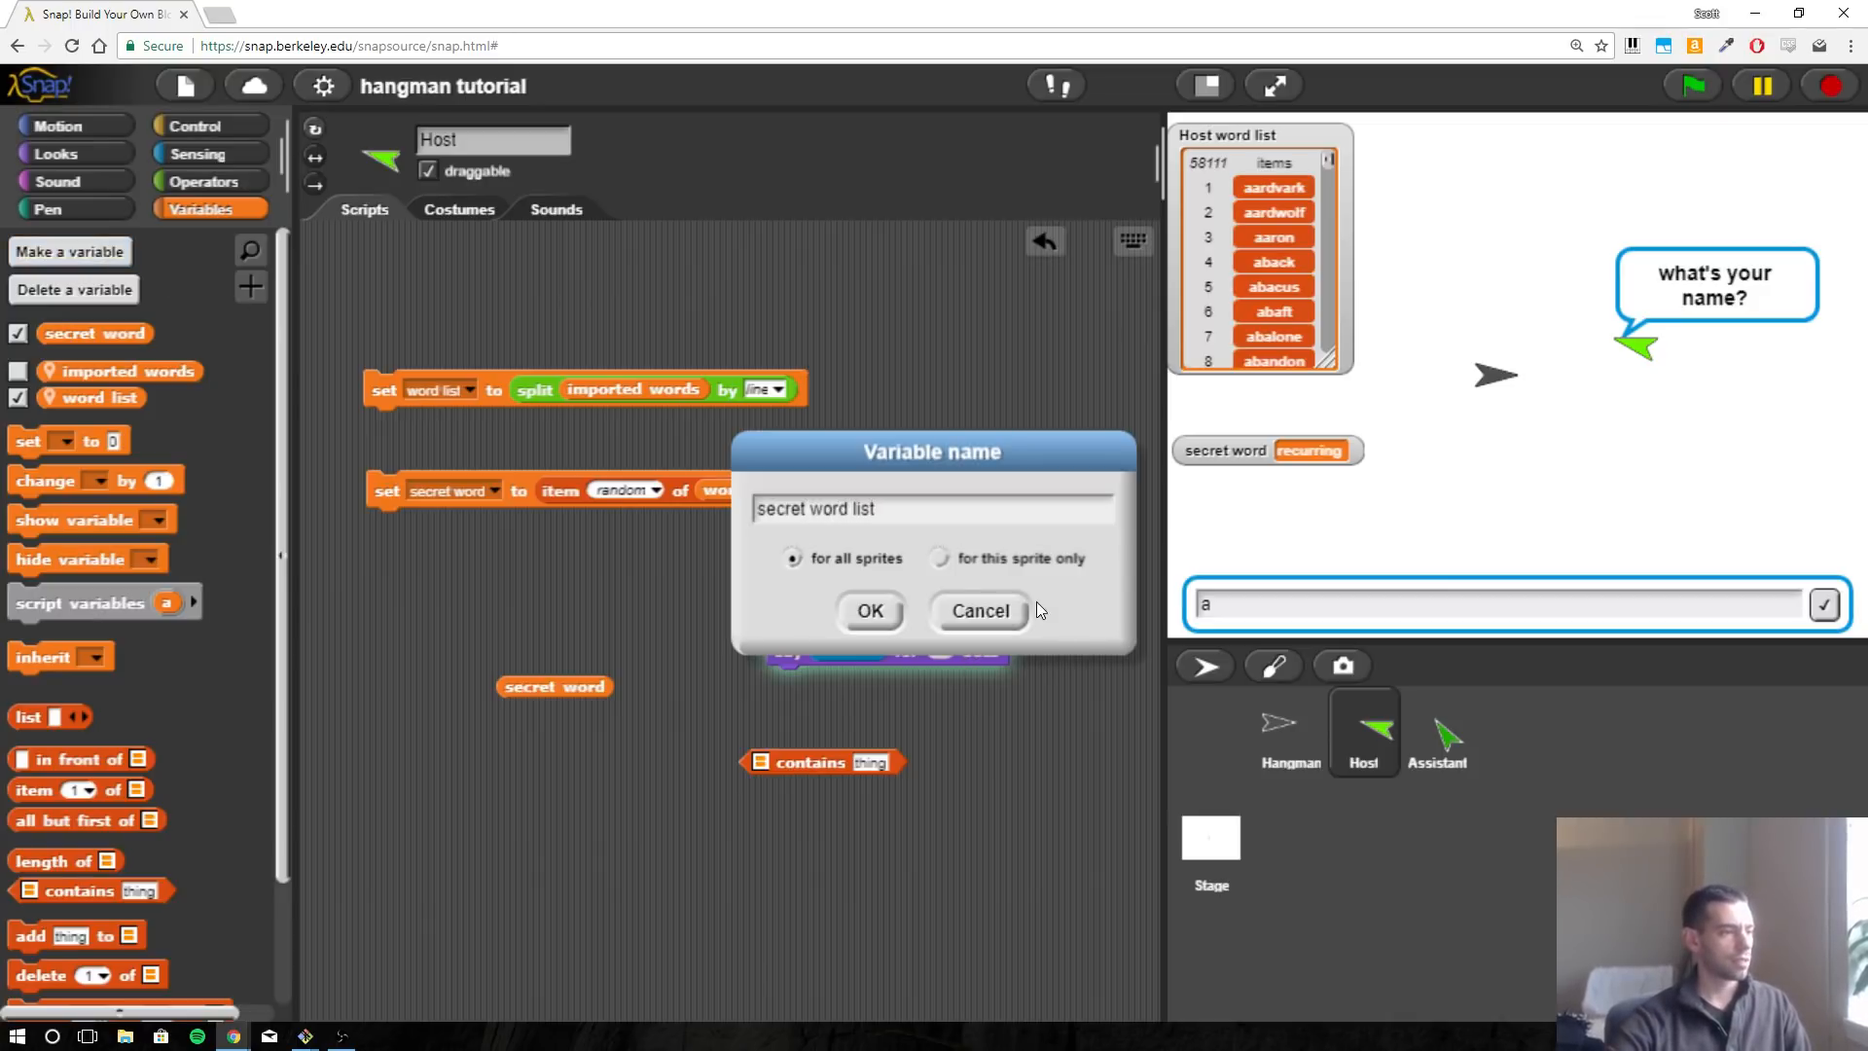
click(870, 610)
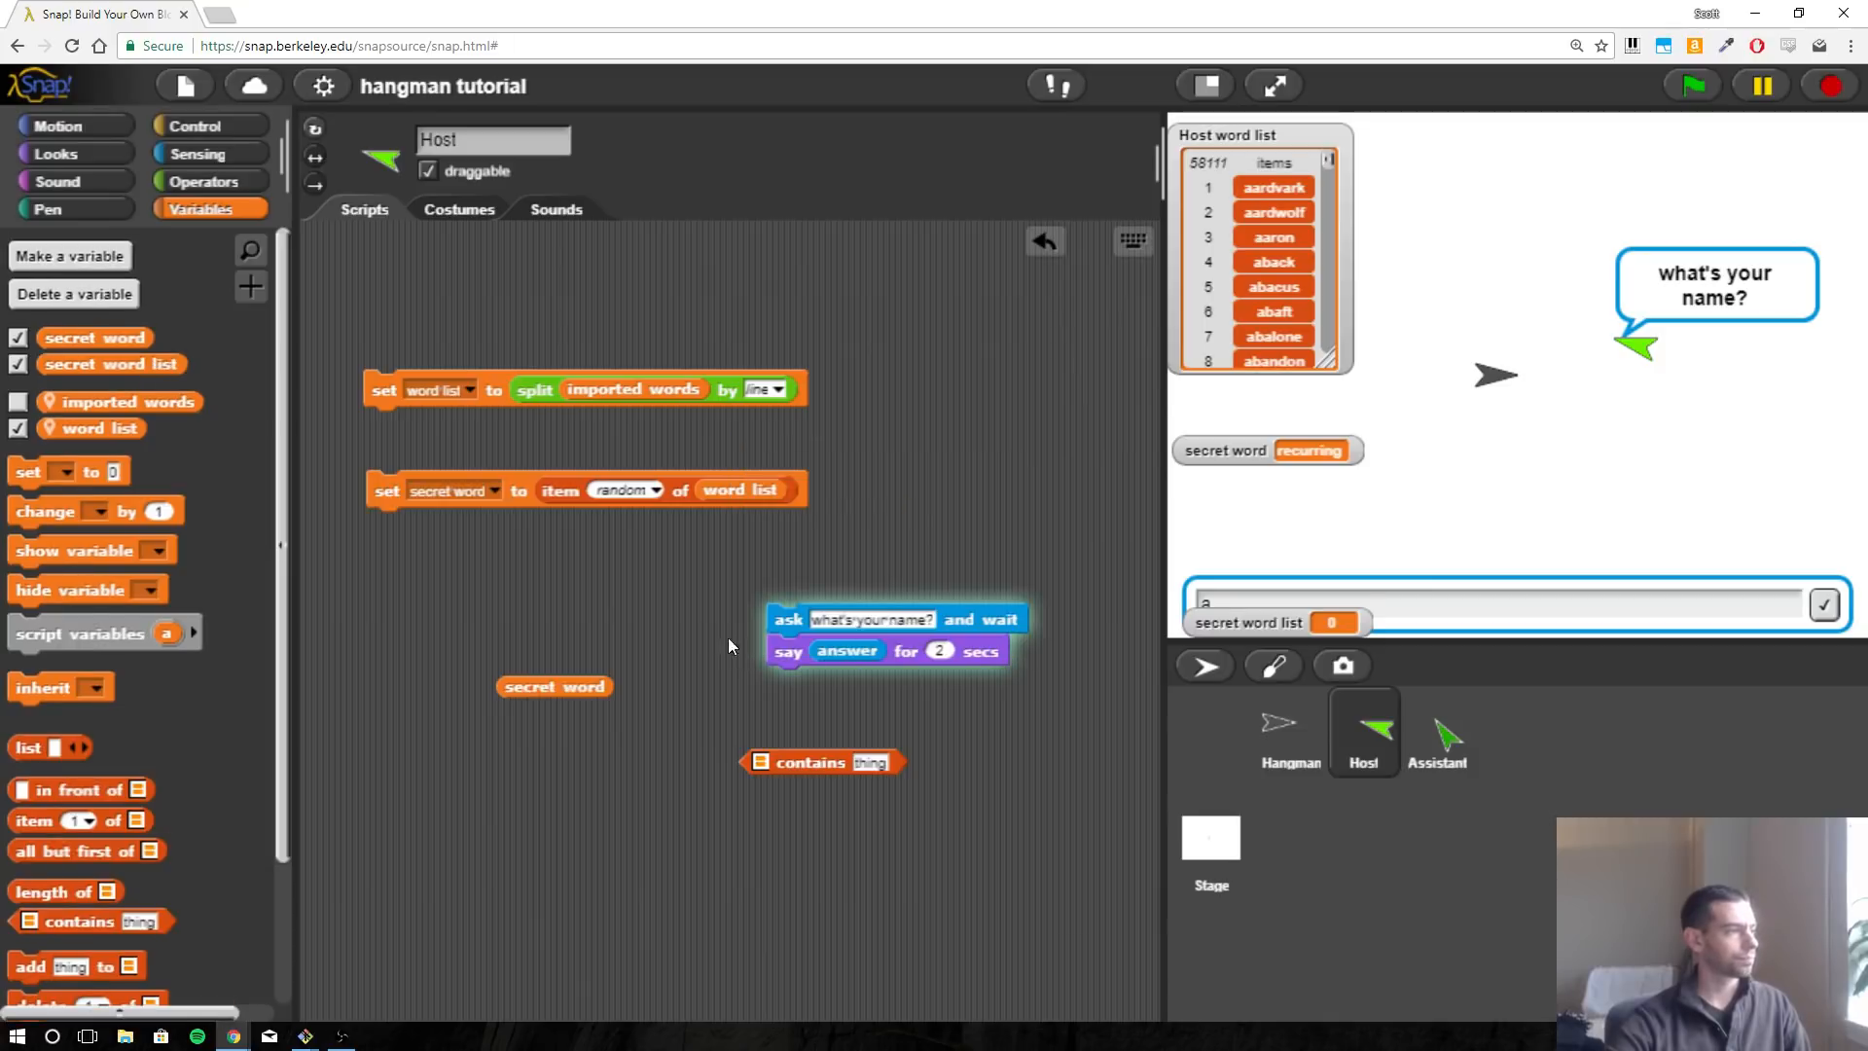
mouse_move(83, 365)
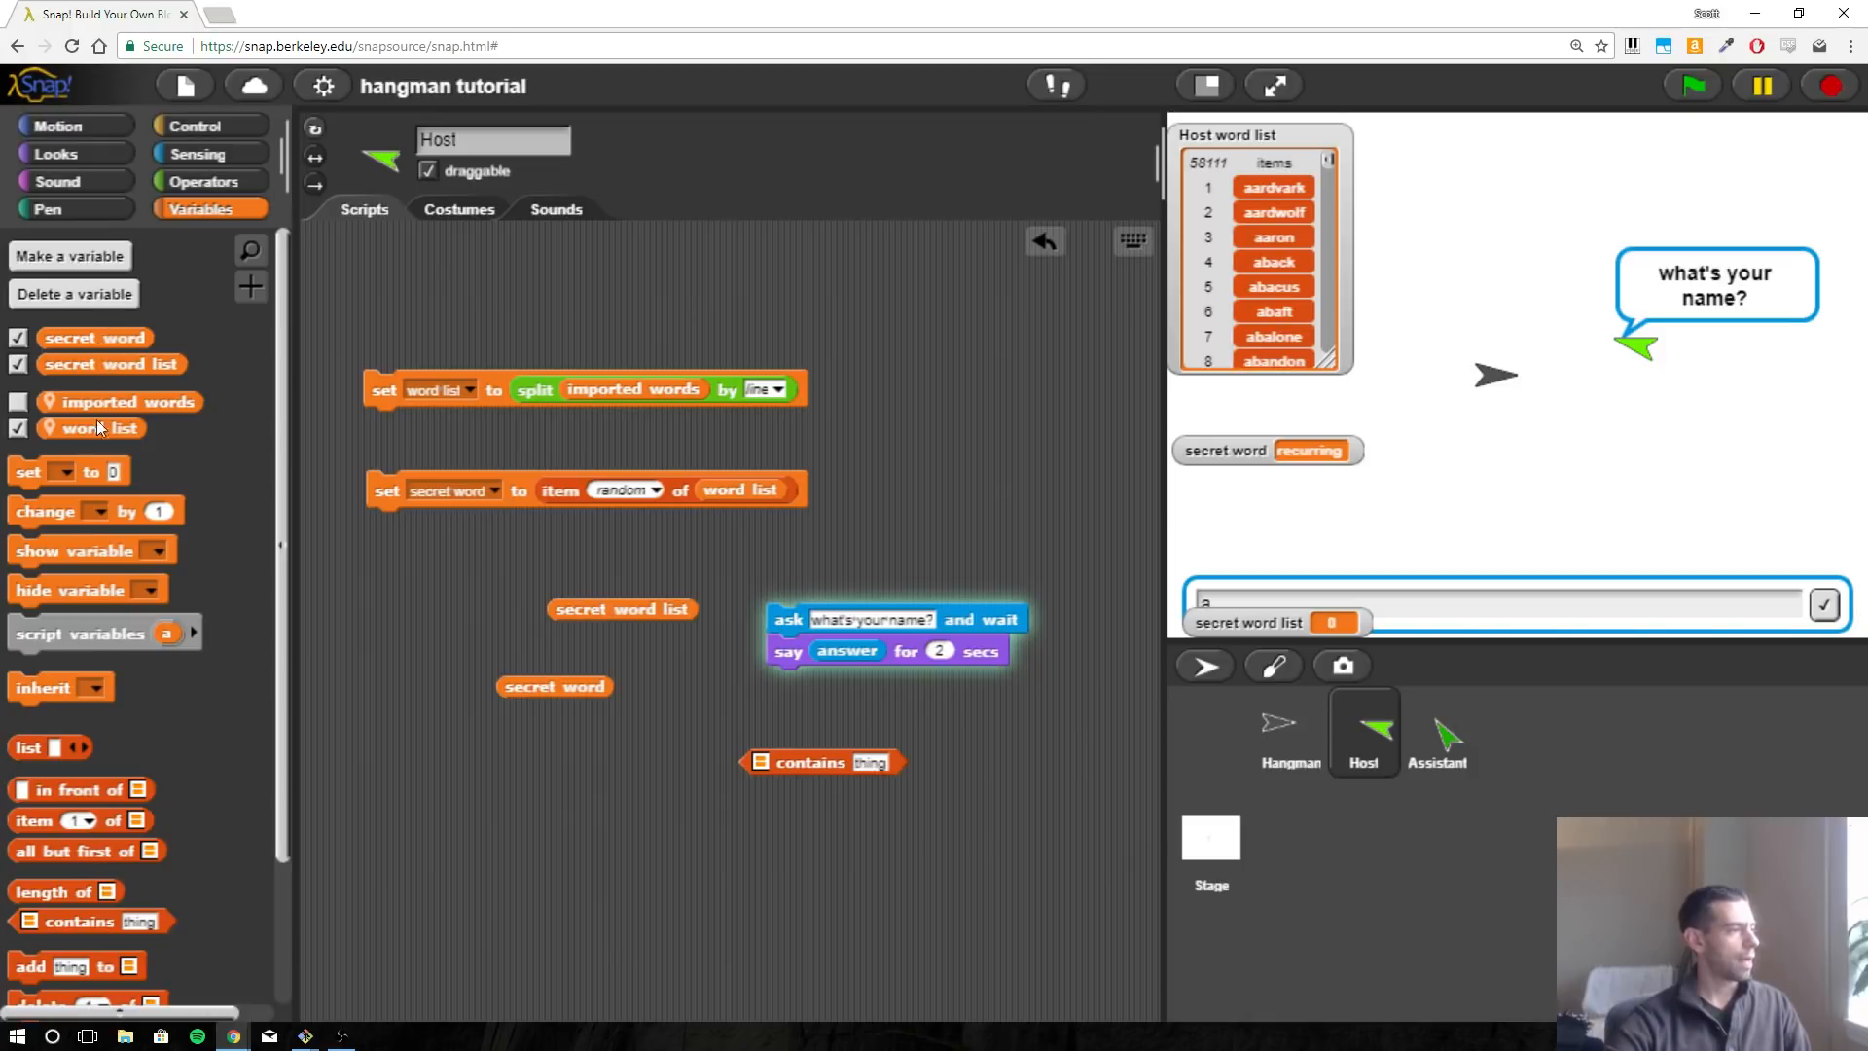
Set secret word list to secret word split by letter, under the random secret word step.
drag(26, 471, 431, 548)
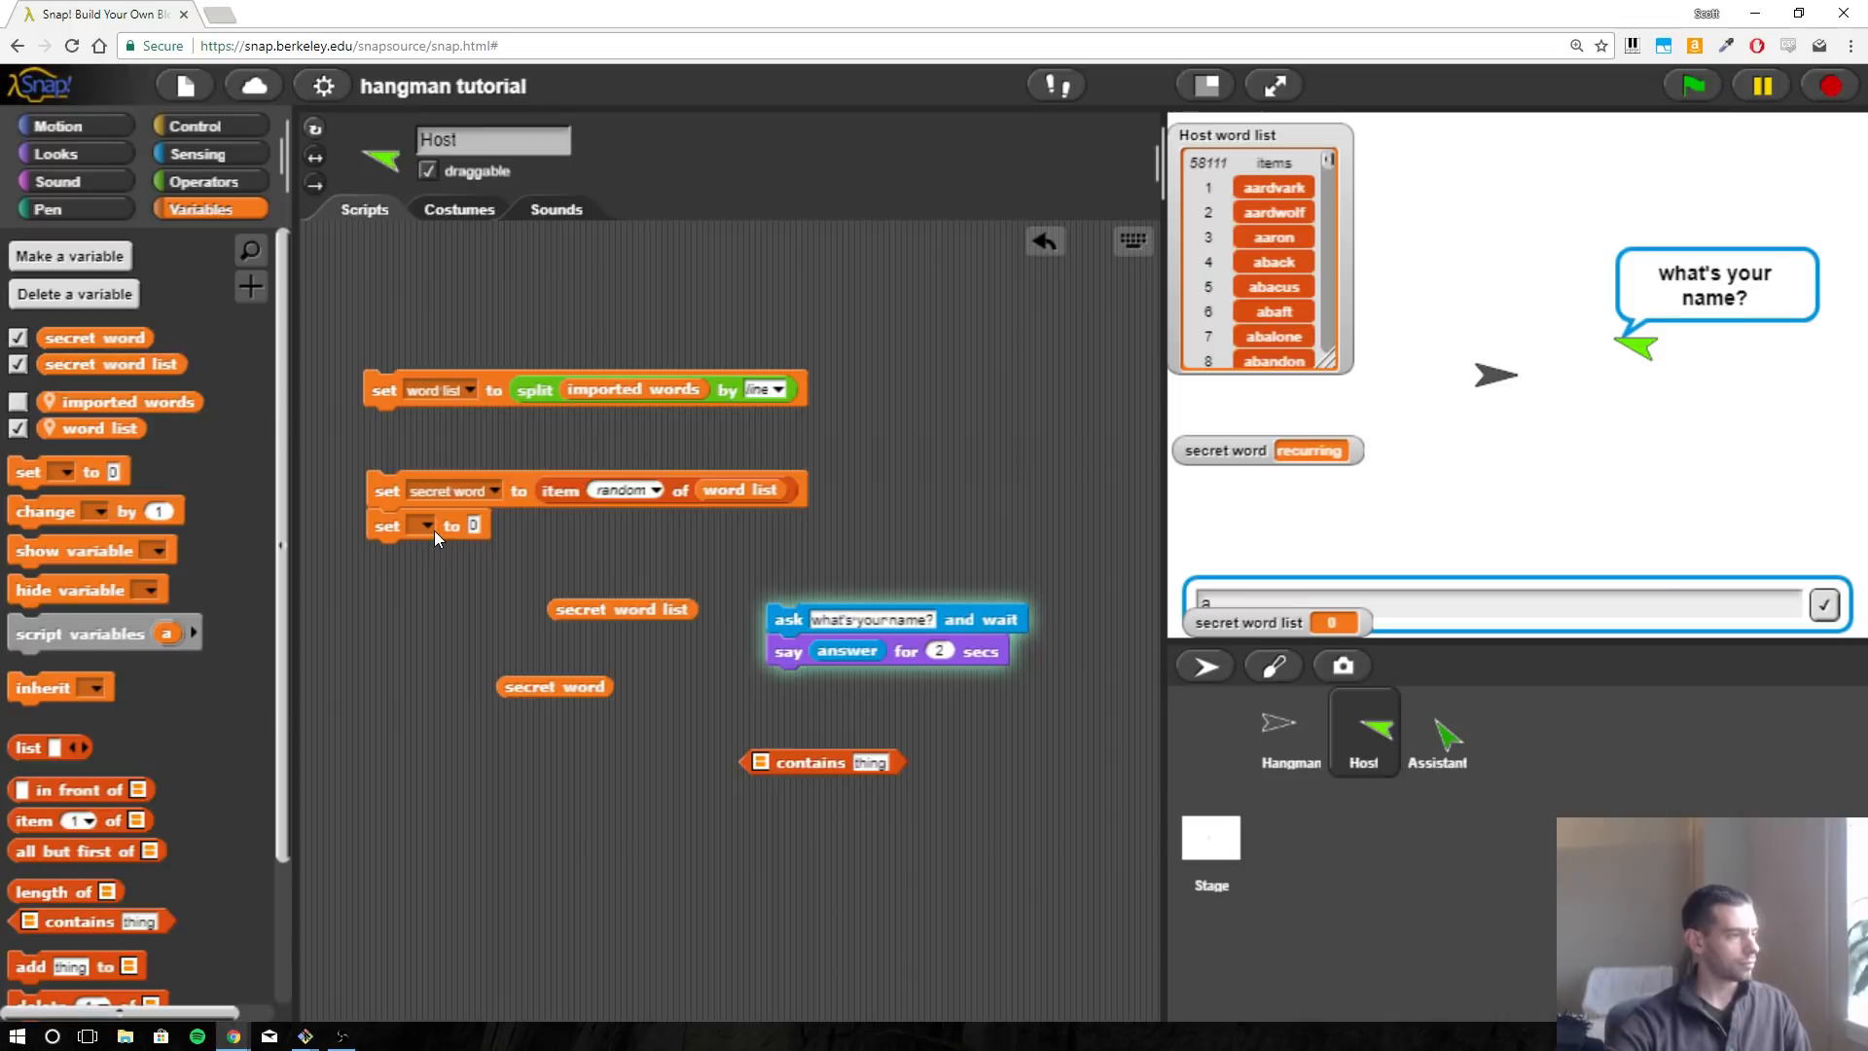
click(420, 524)
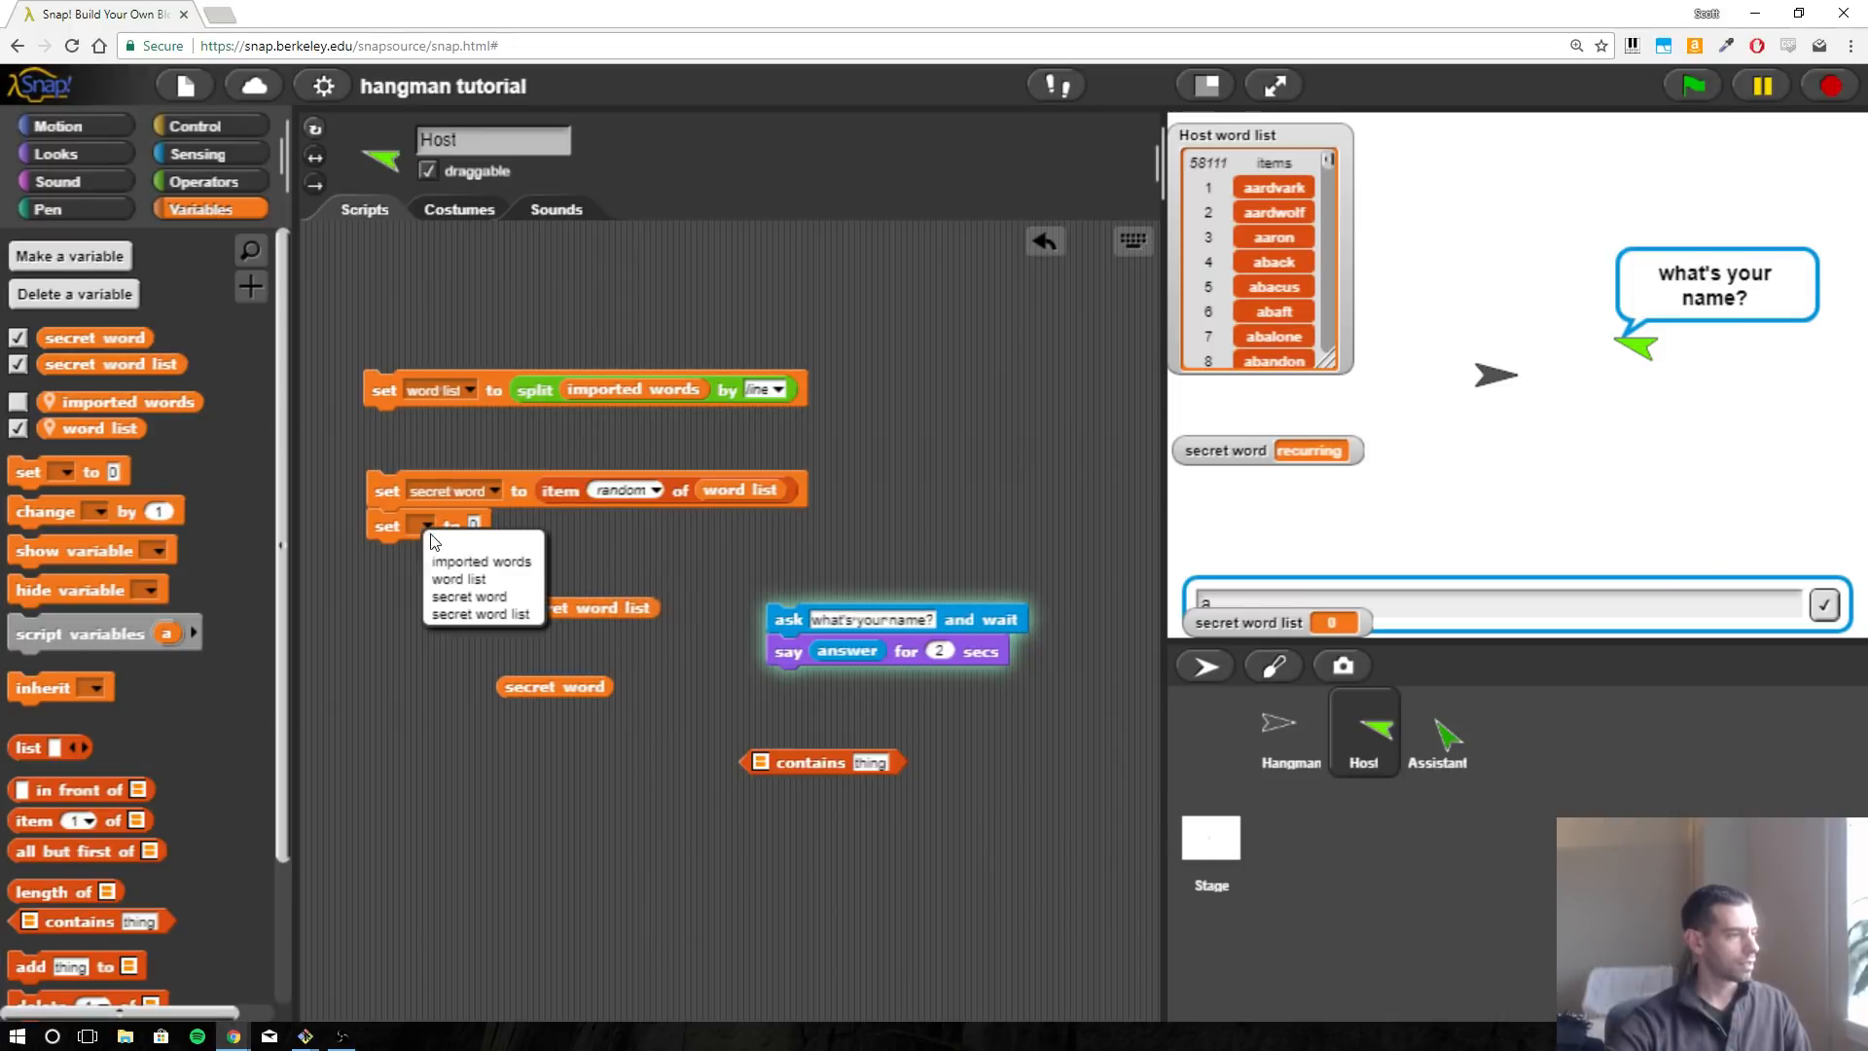
click(482, 614)
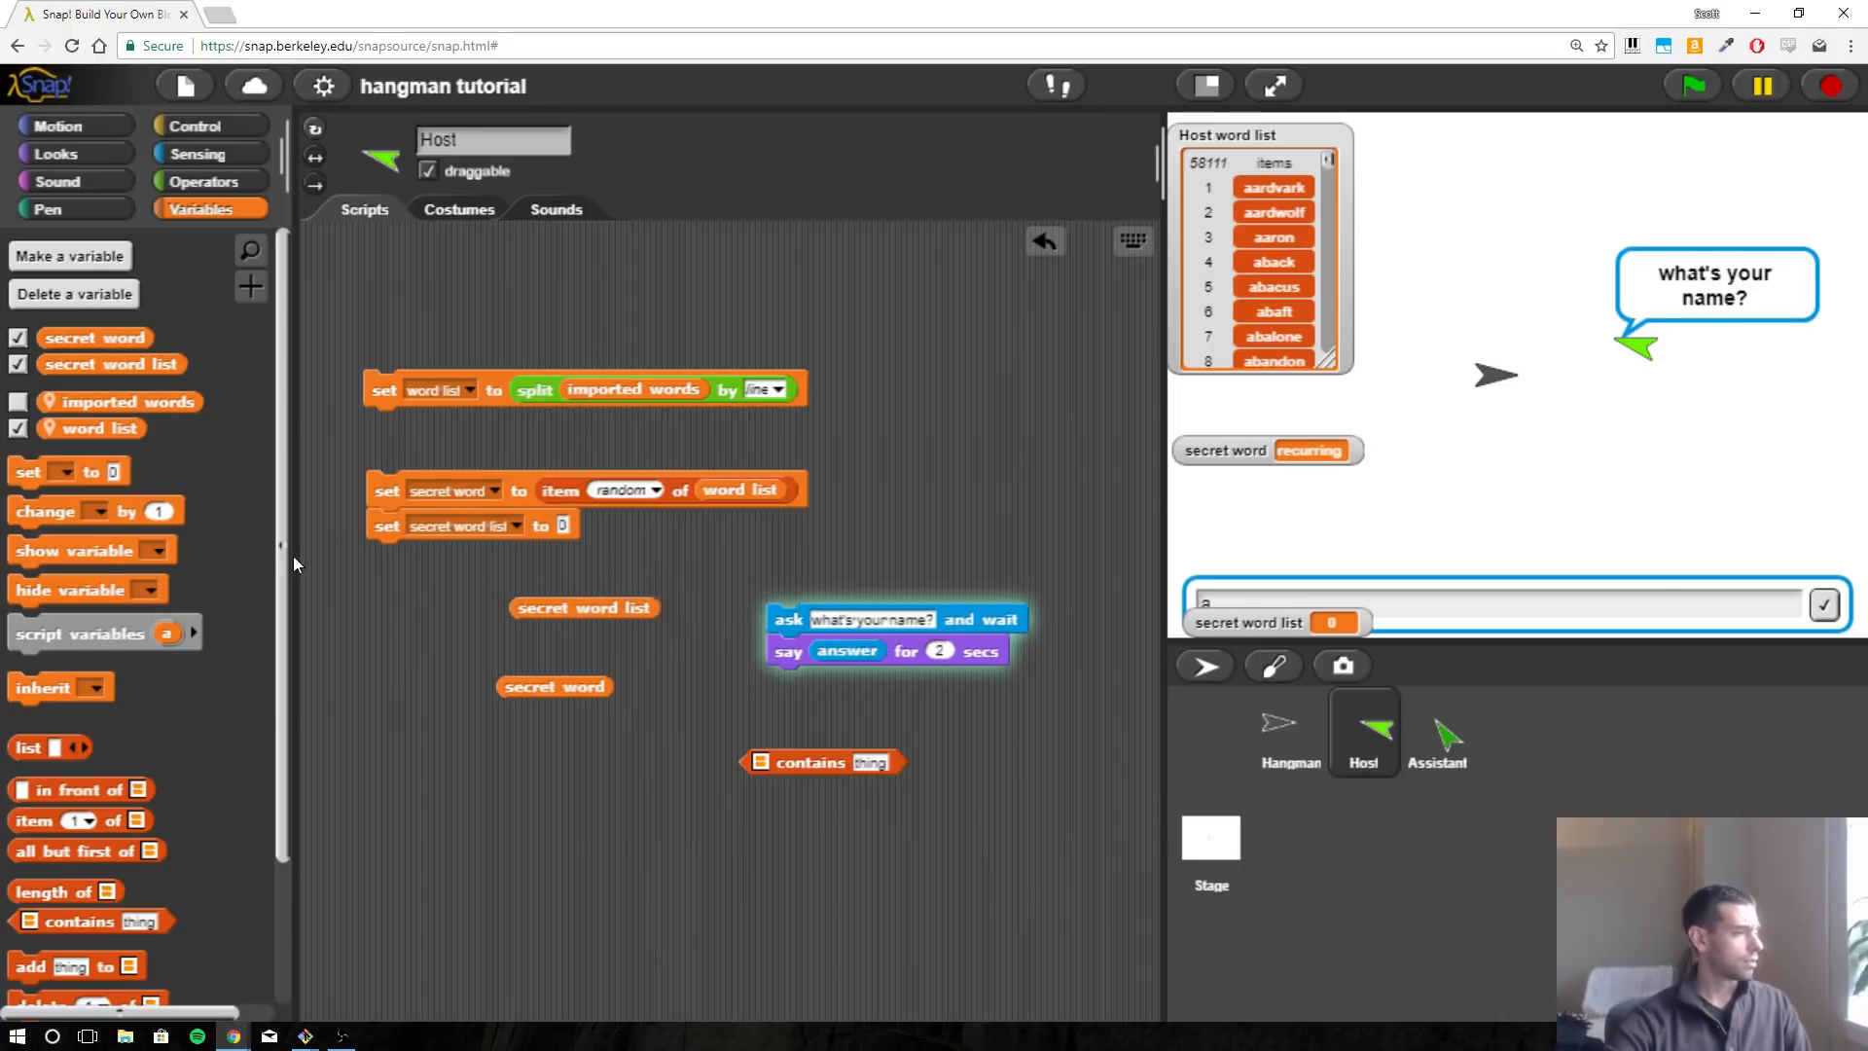
click(200, 181)
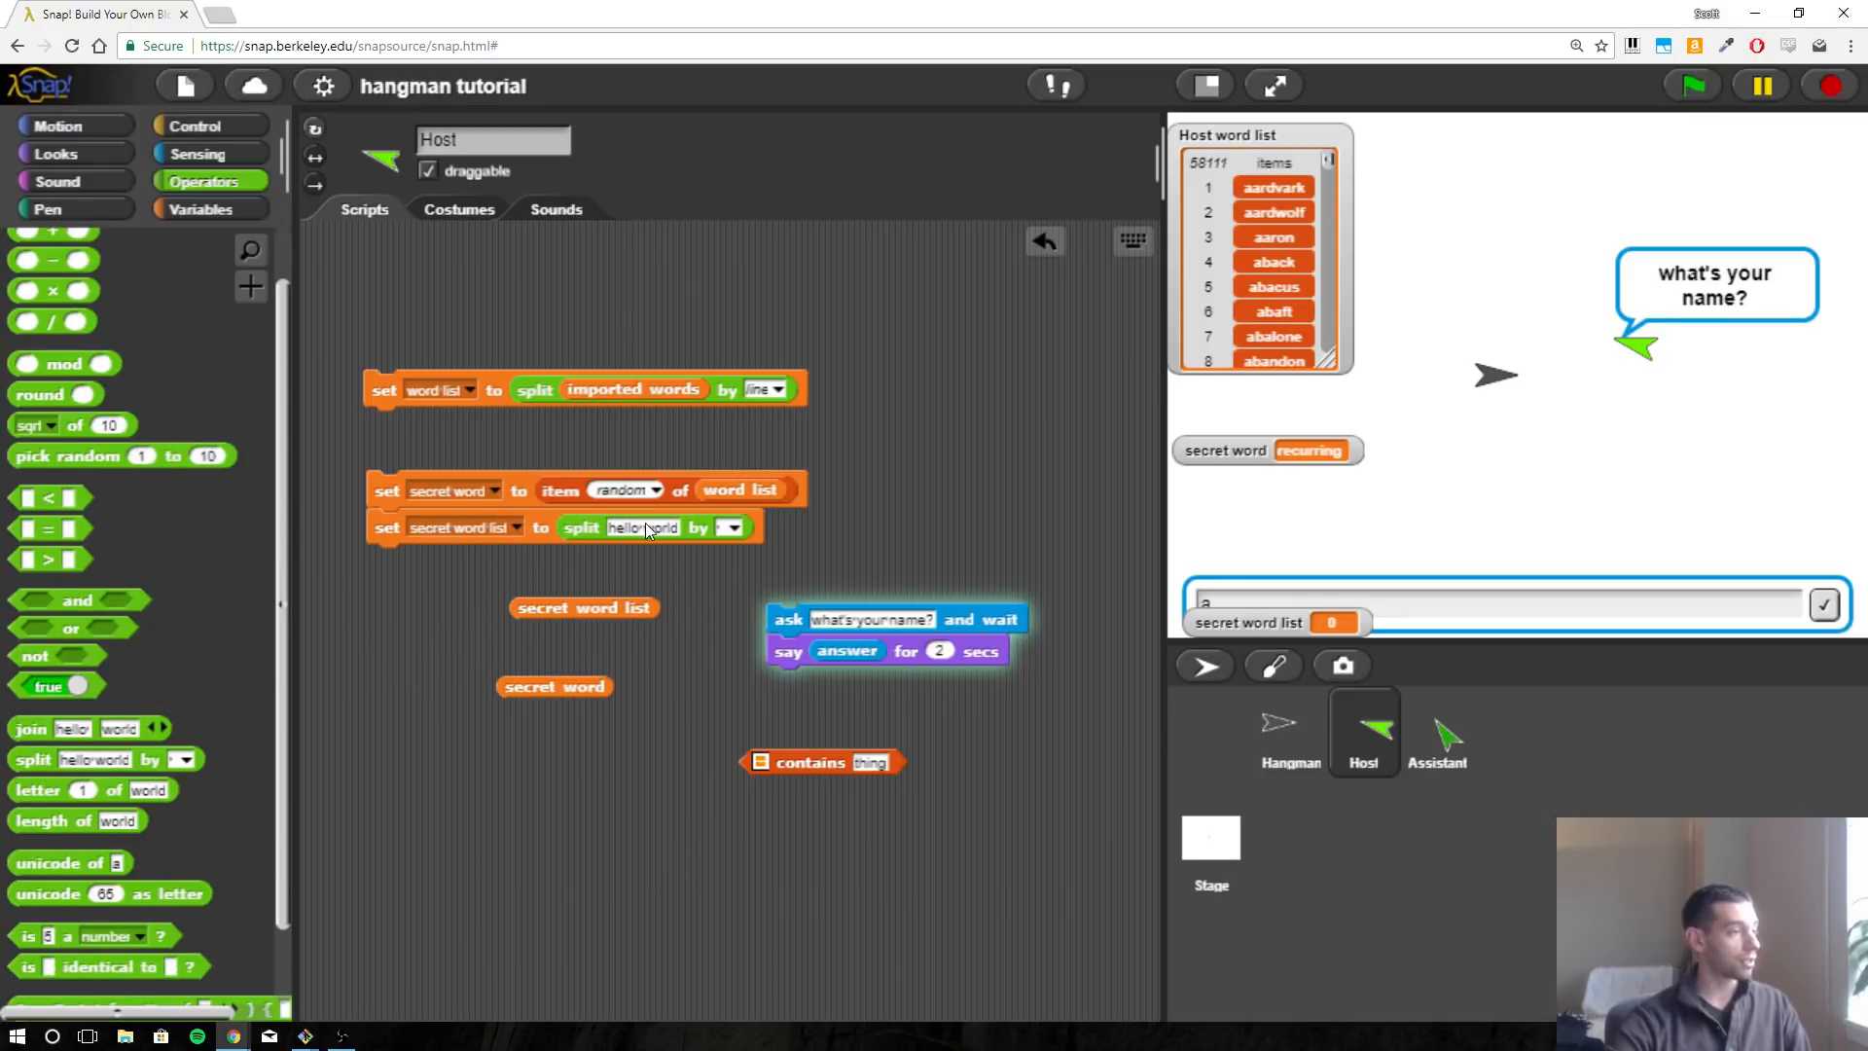
click(203, 208)
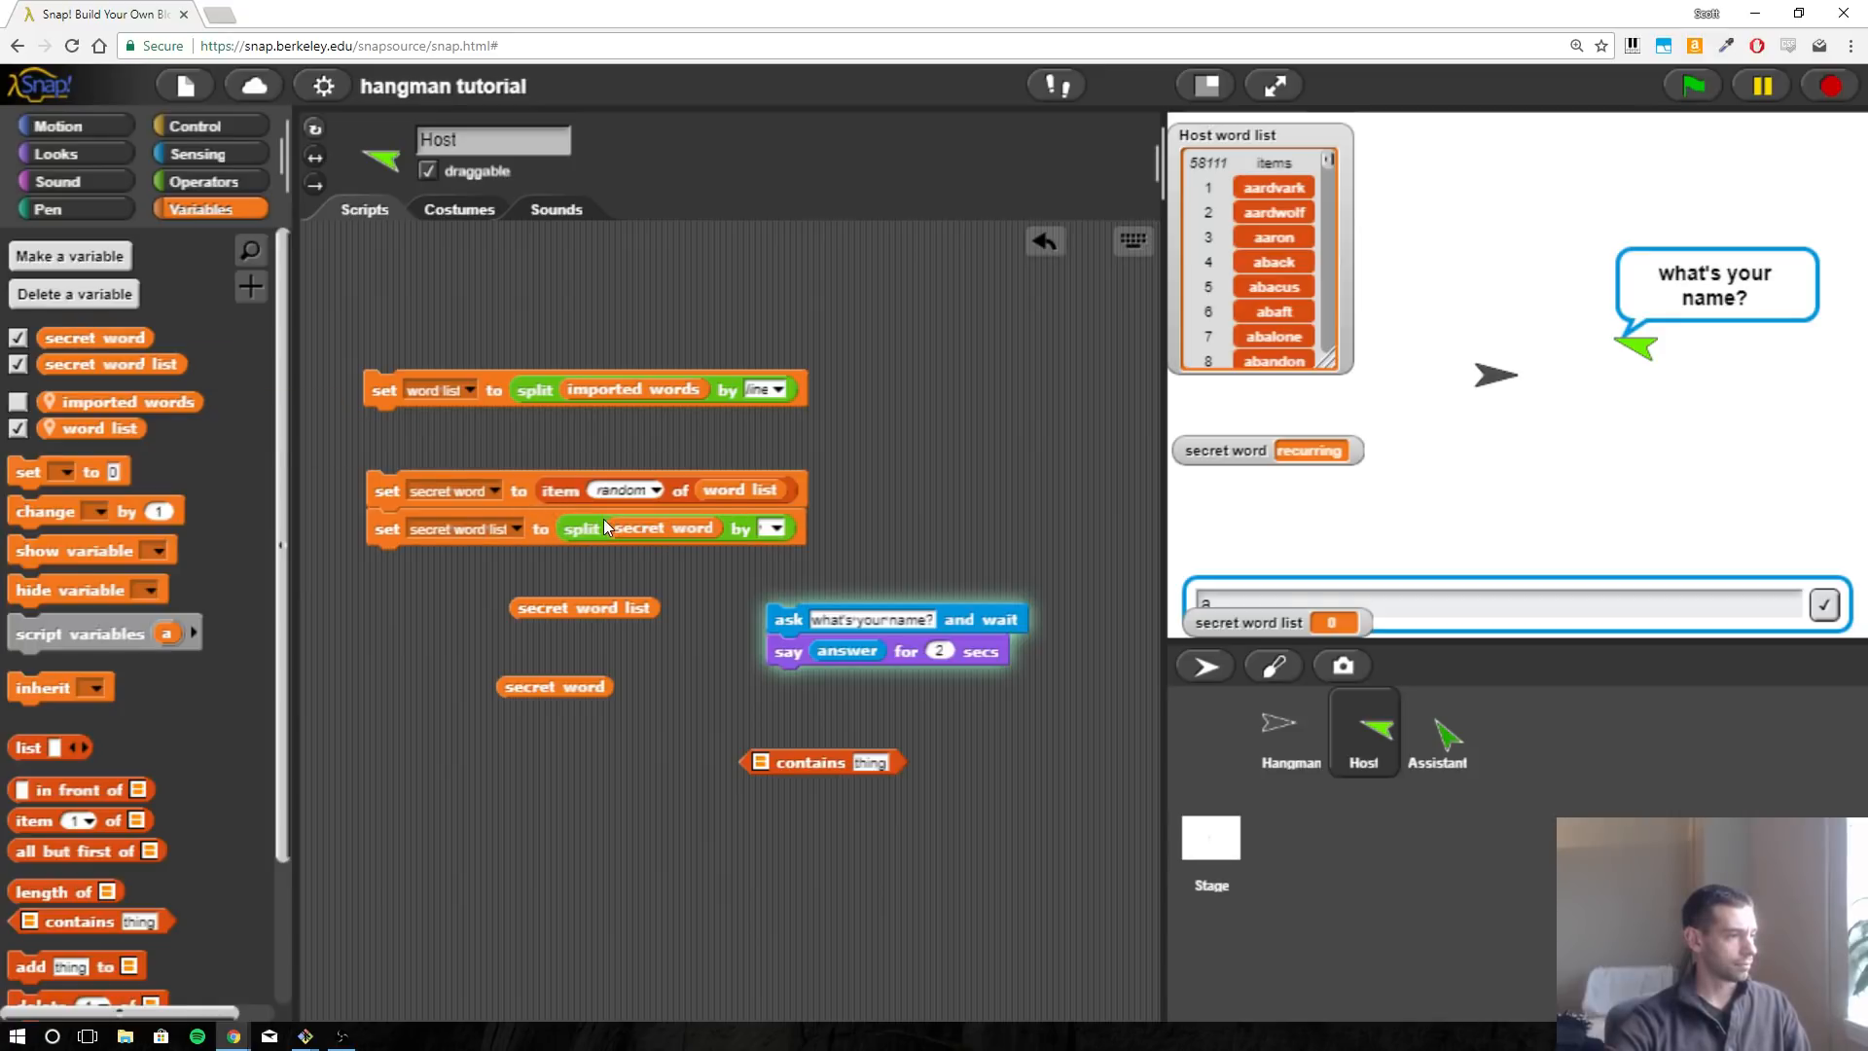
click(776, 529)
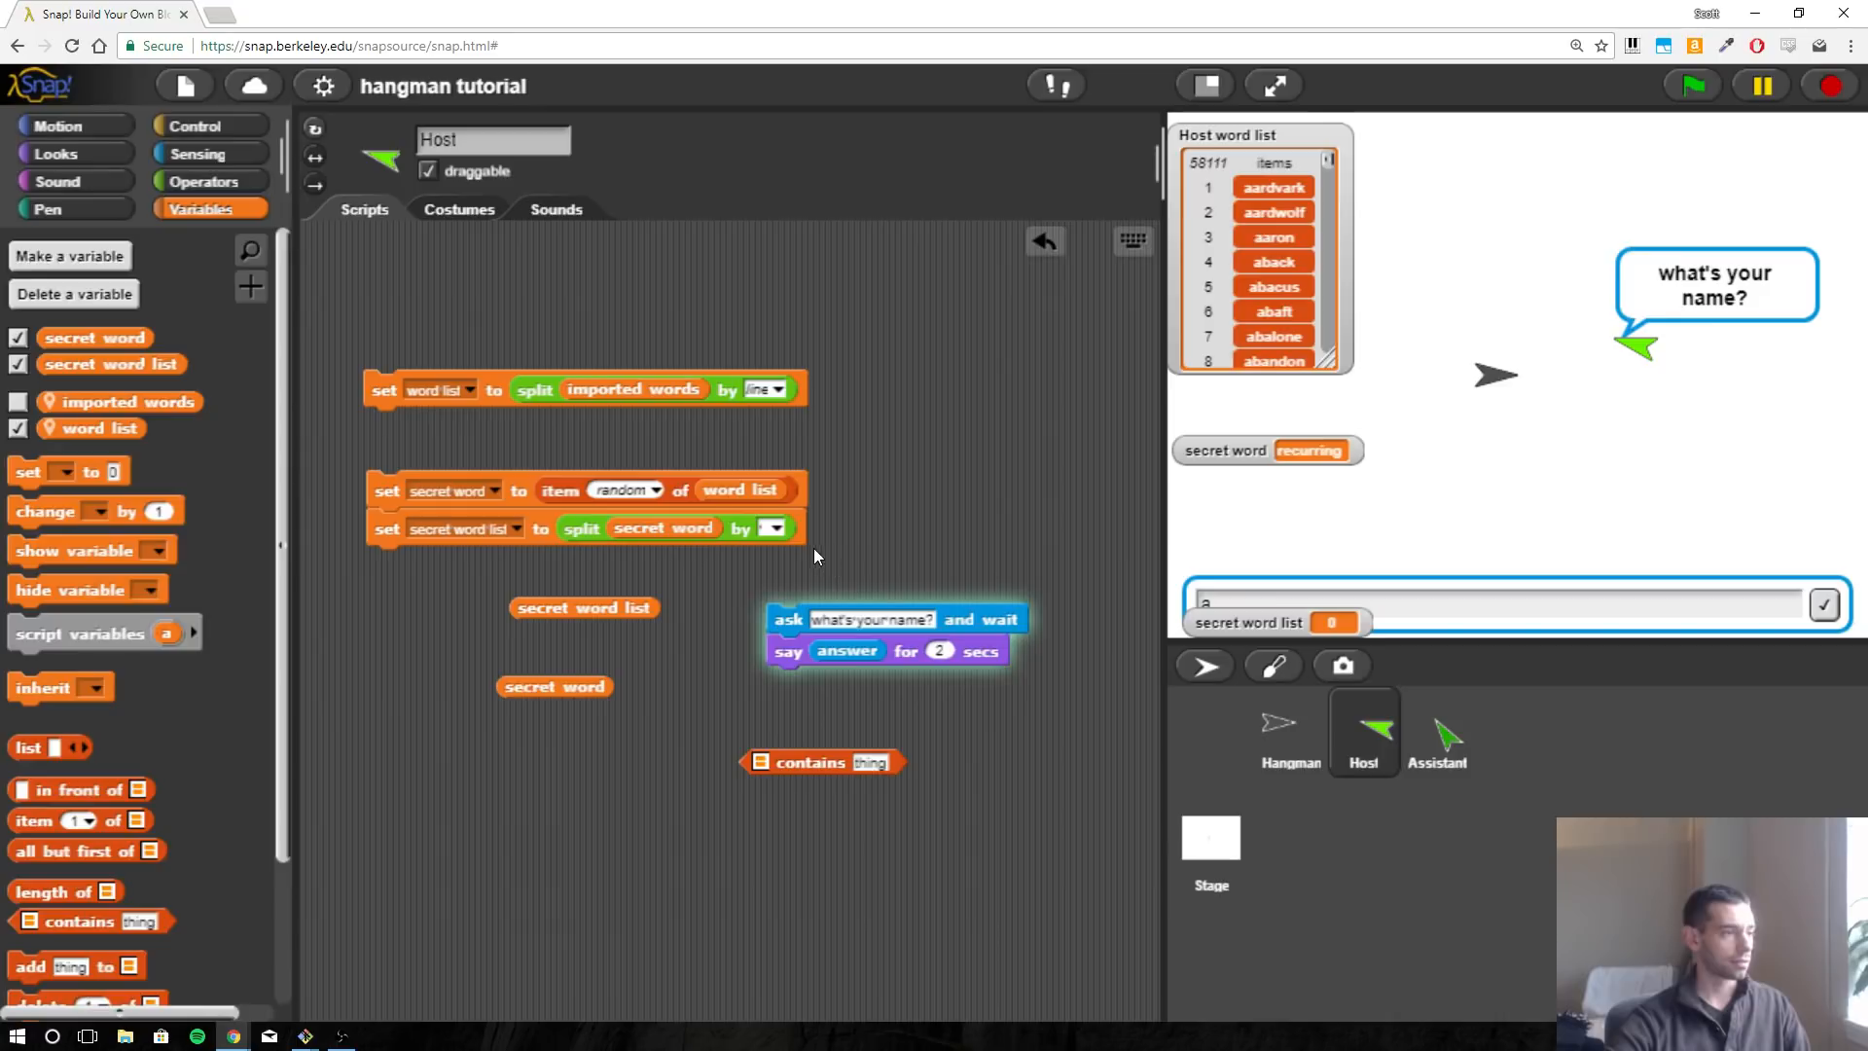
click(782, 527)
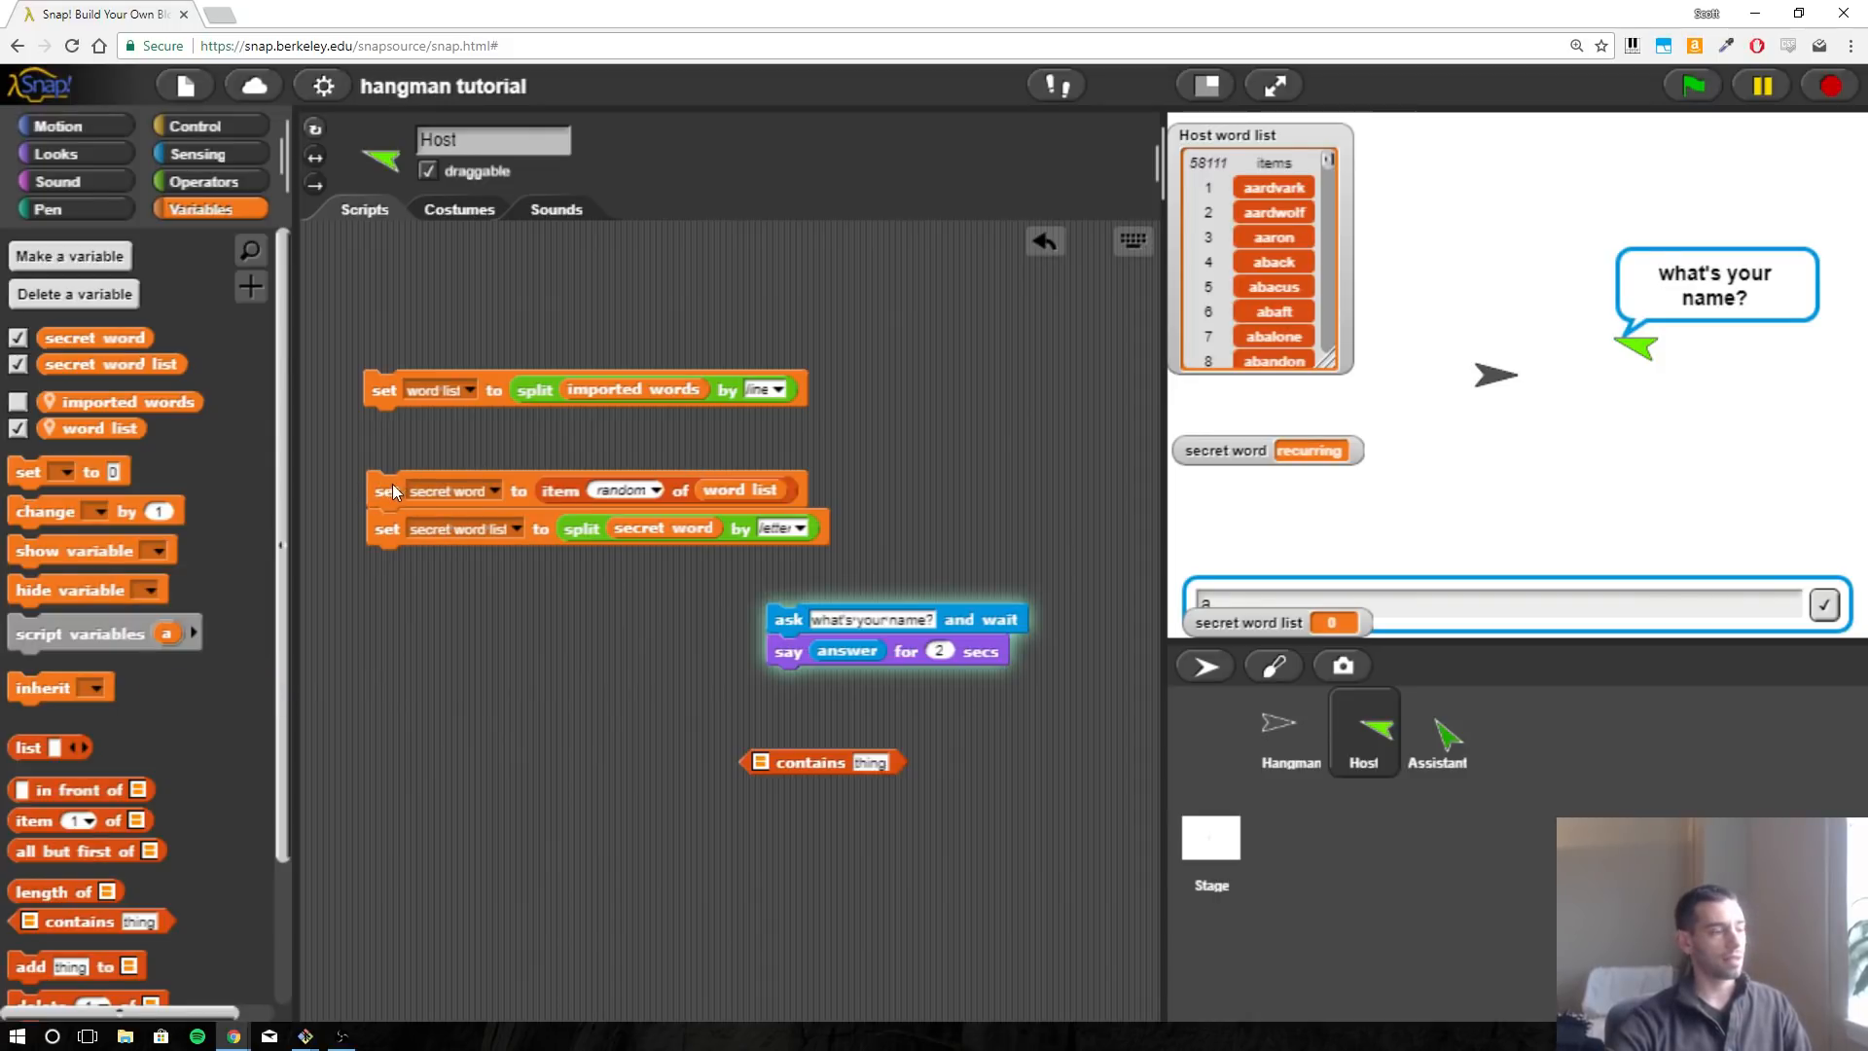
mouse_move(416, 459)
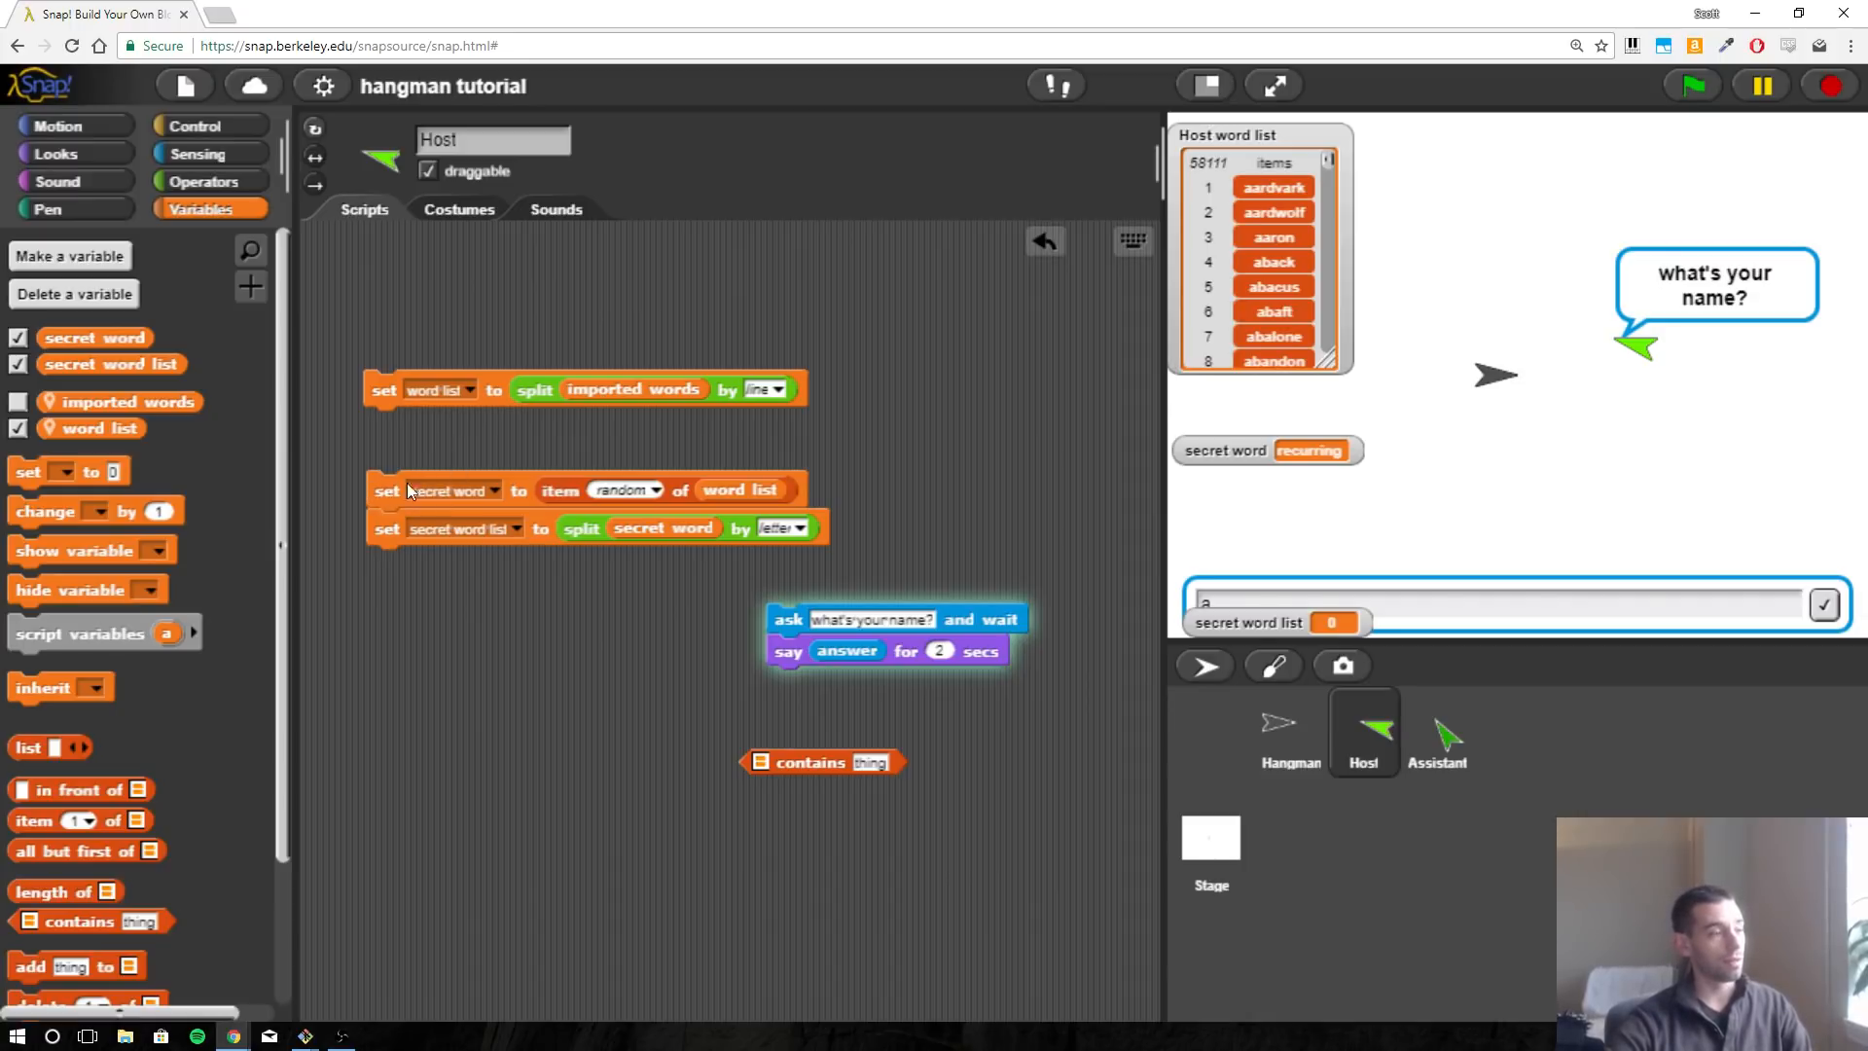
mouse_move(678, 486)
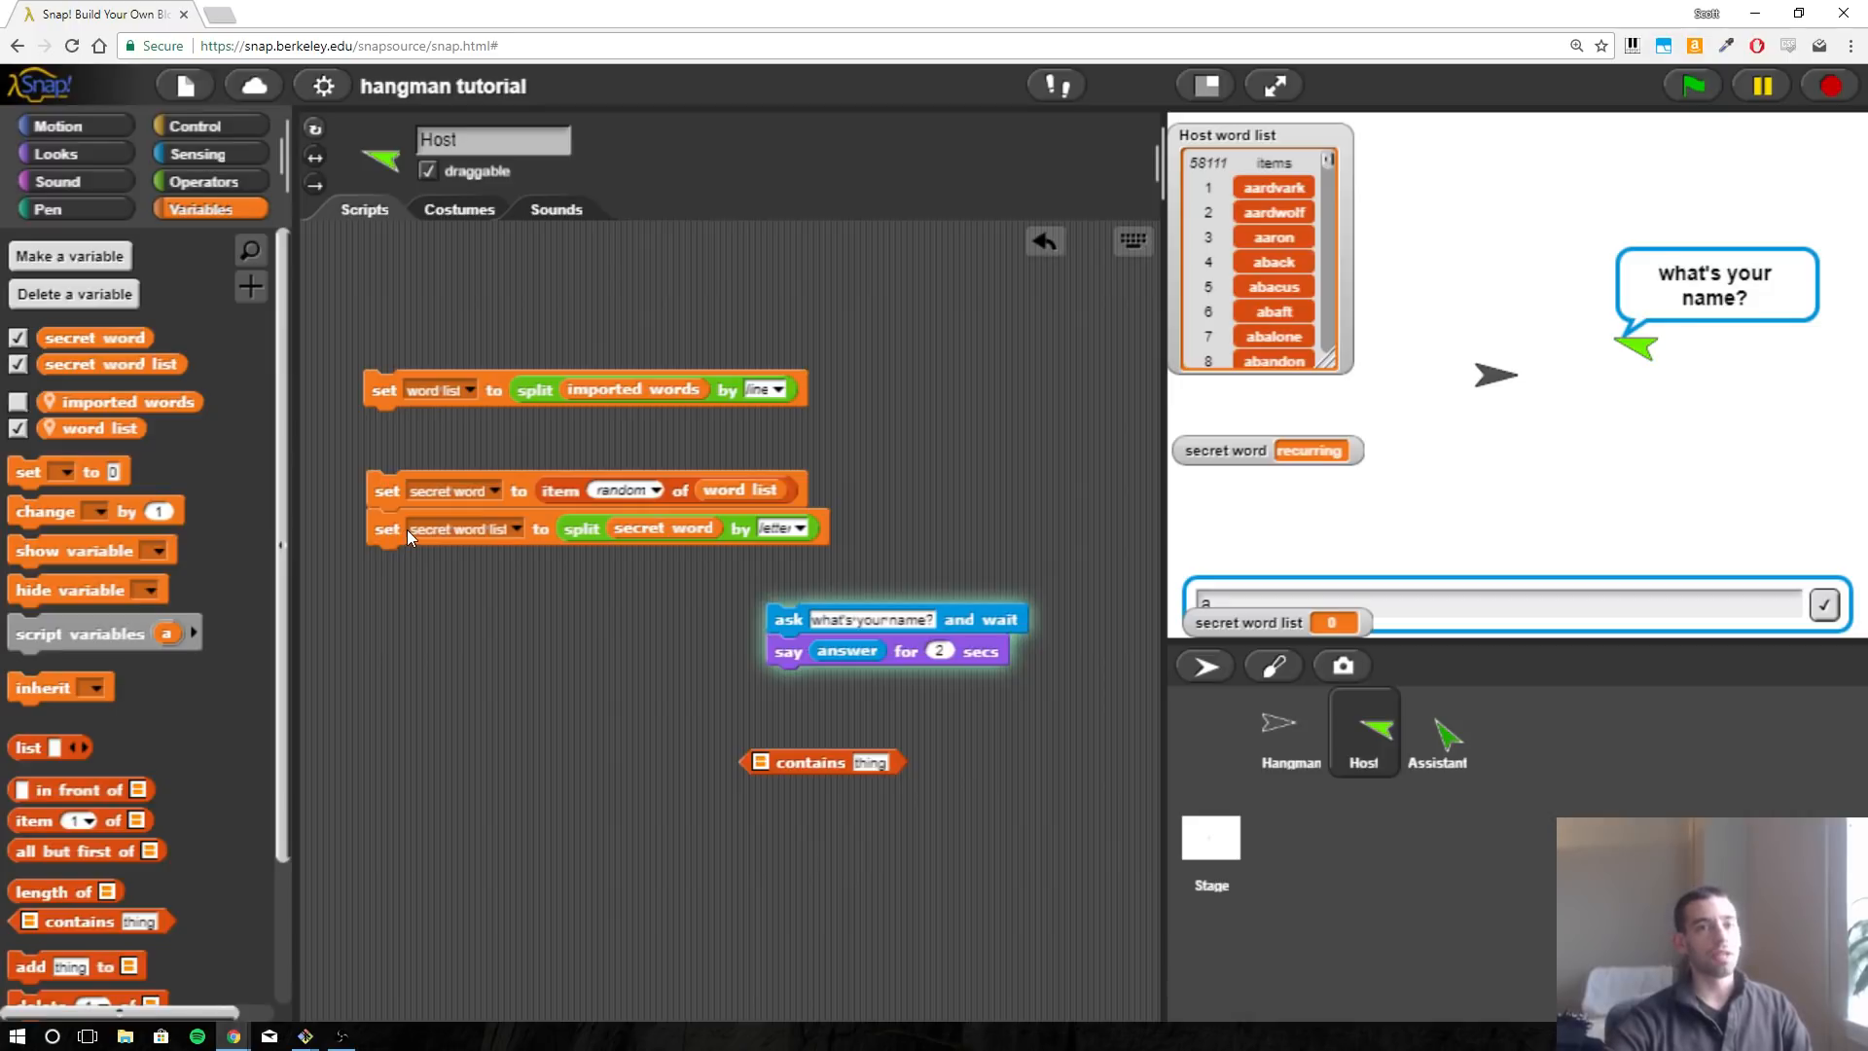
mouse_move(436, 523)
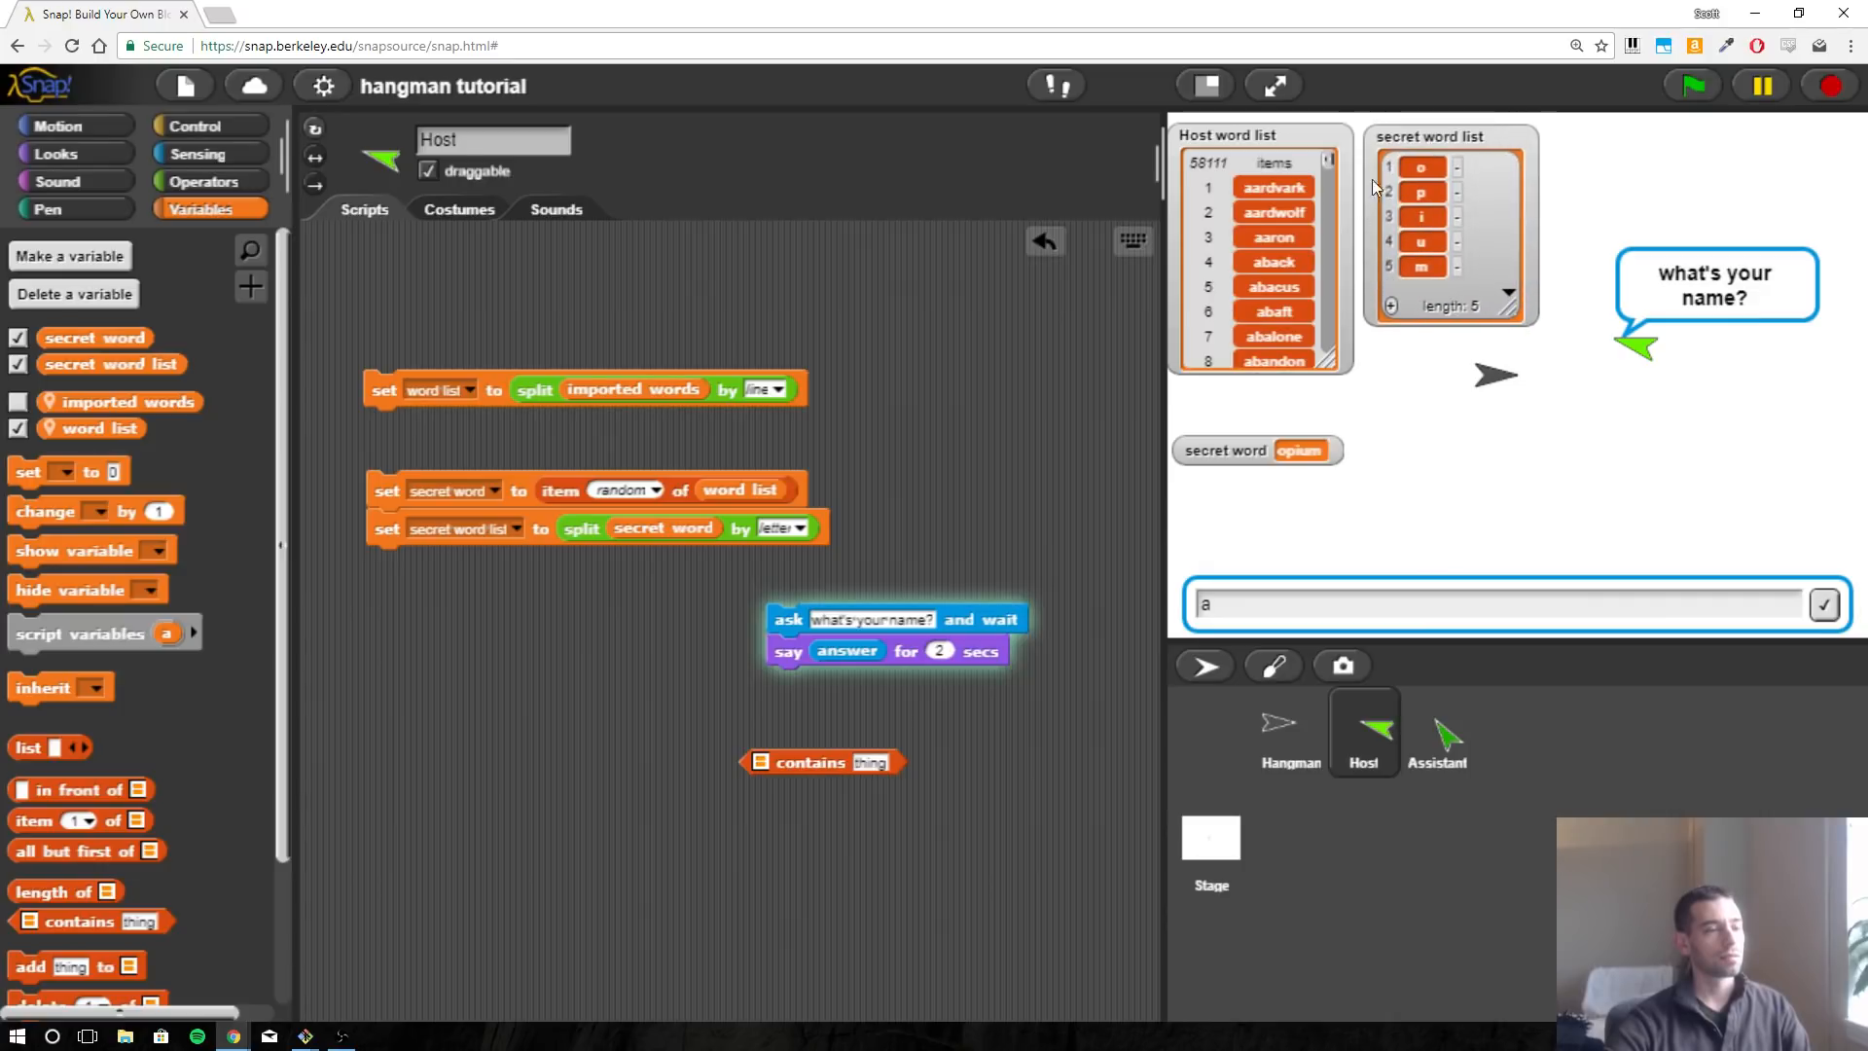
mouse_move(1443, 167)
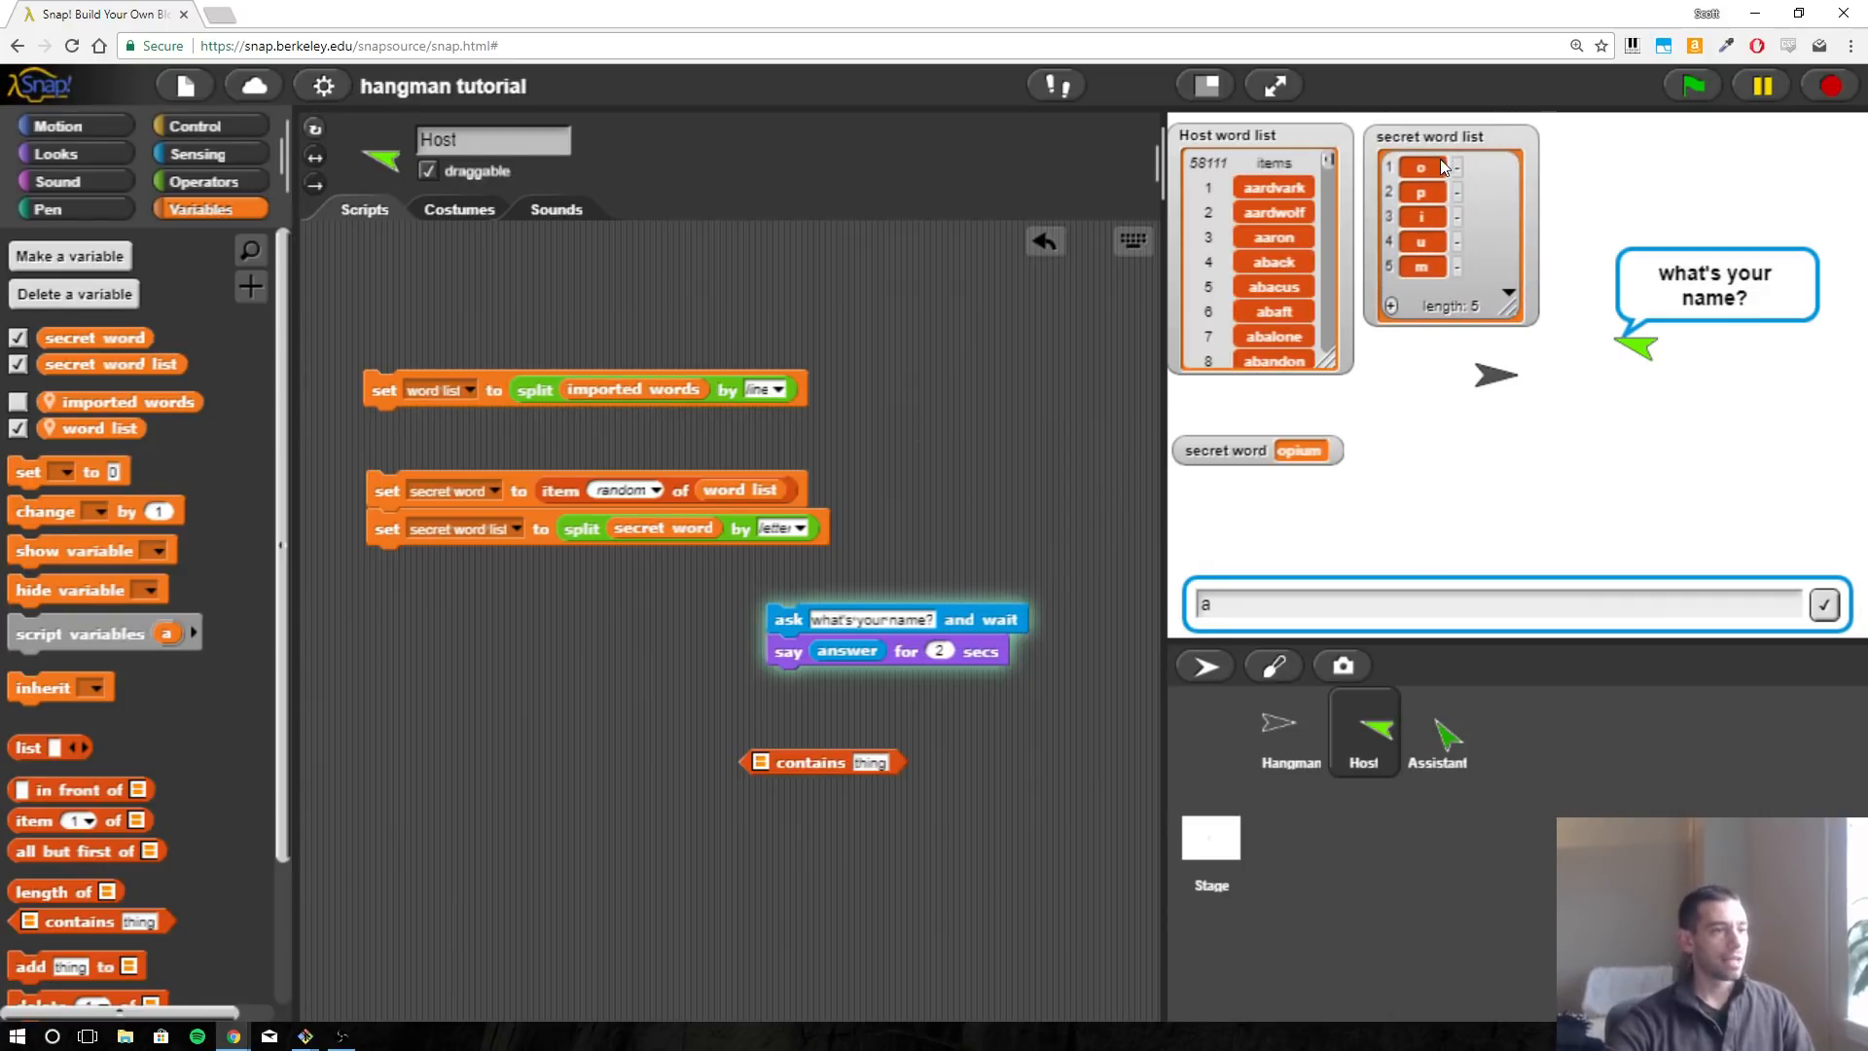
mouse_move(890, 659)
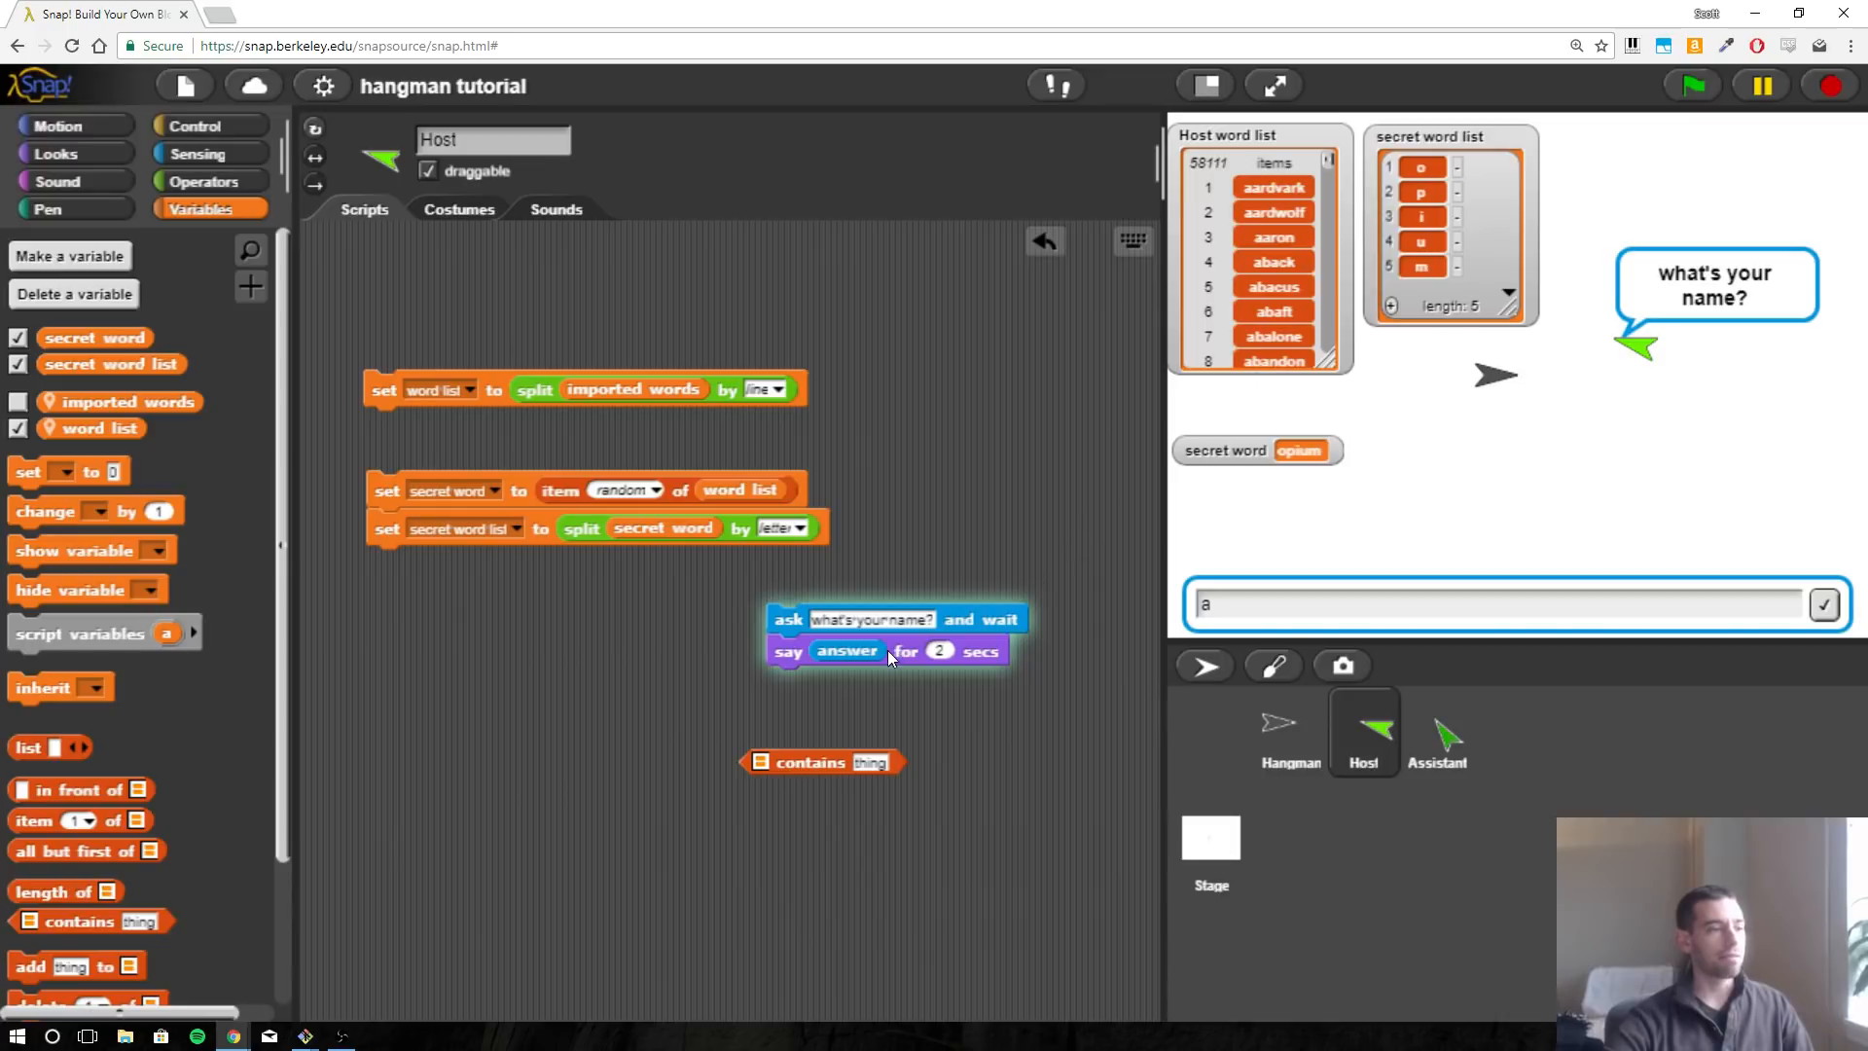
mouse_move(1435, 192)
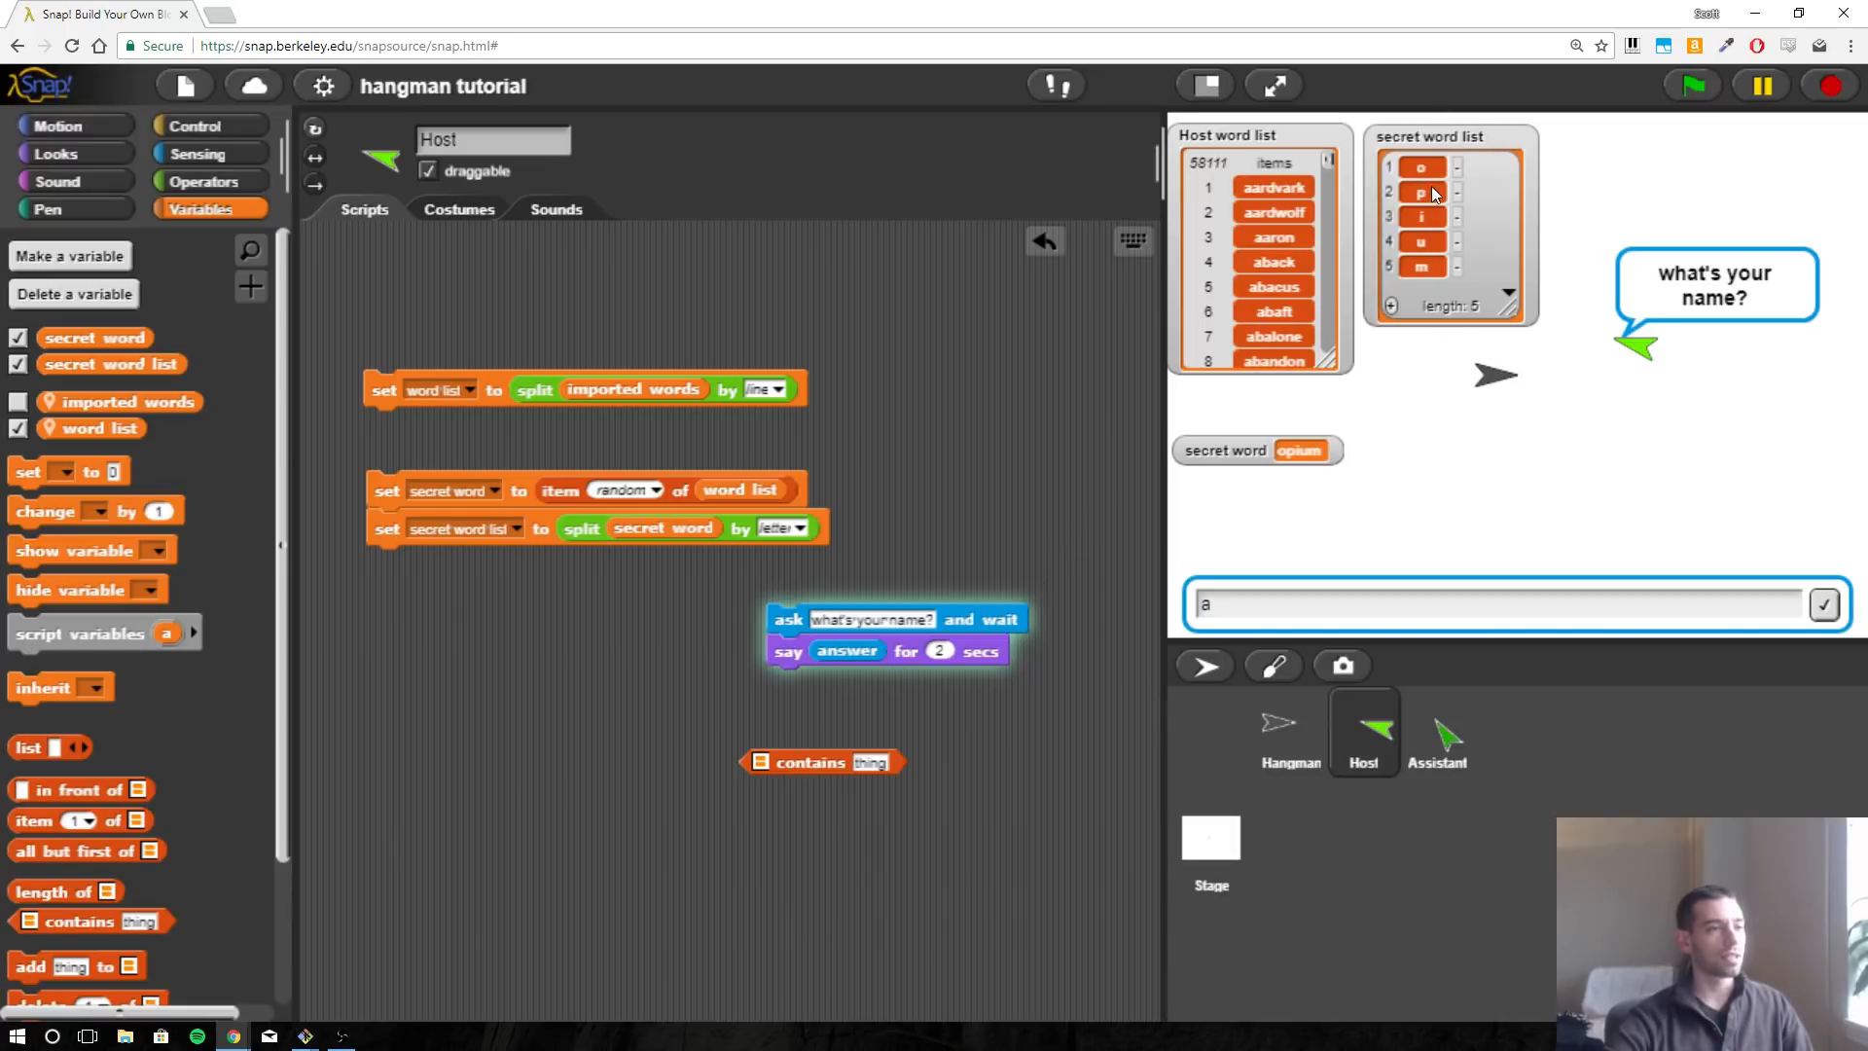
mouse_move(1413, 217)
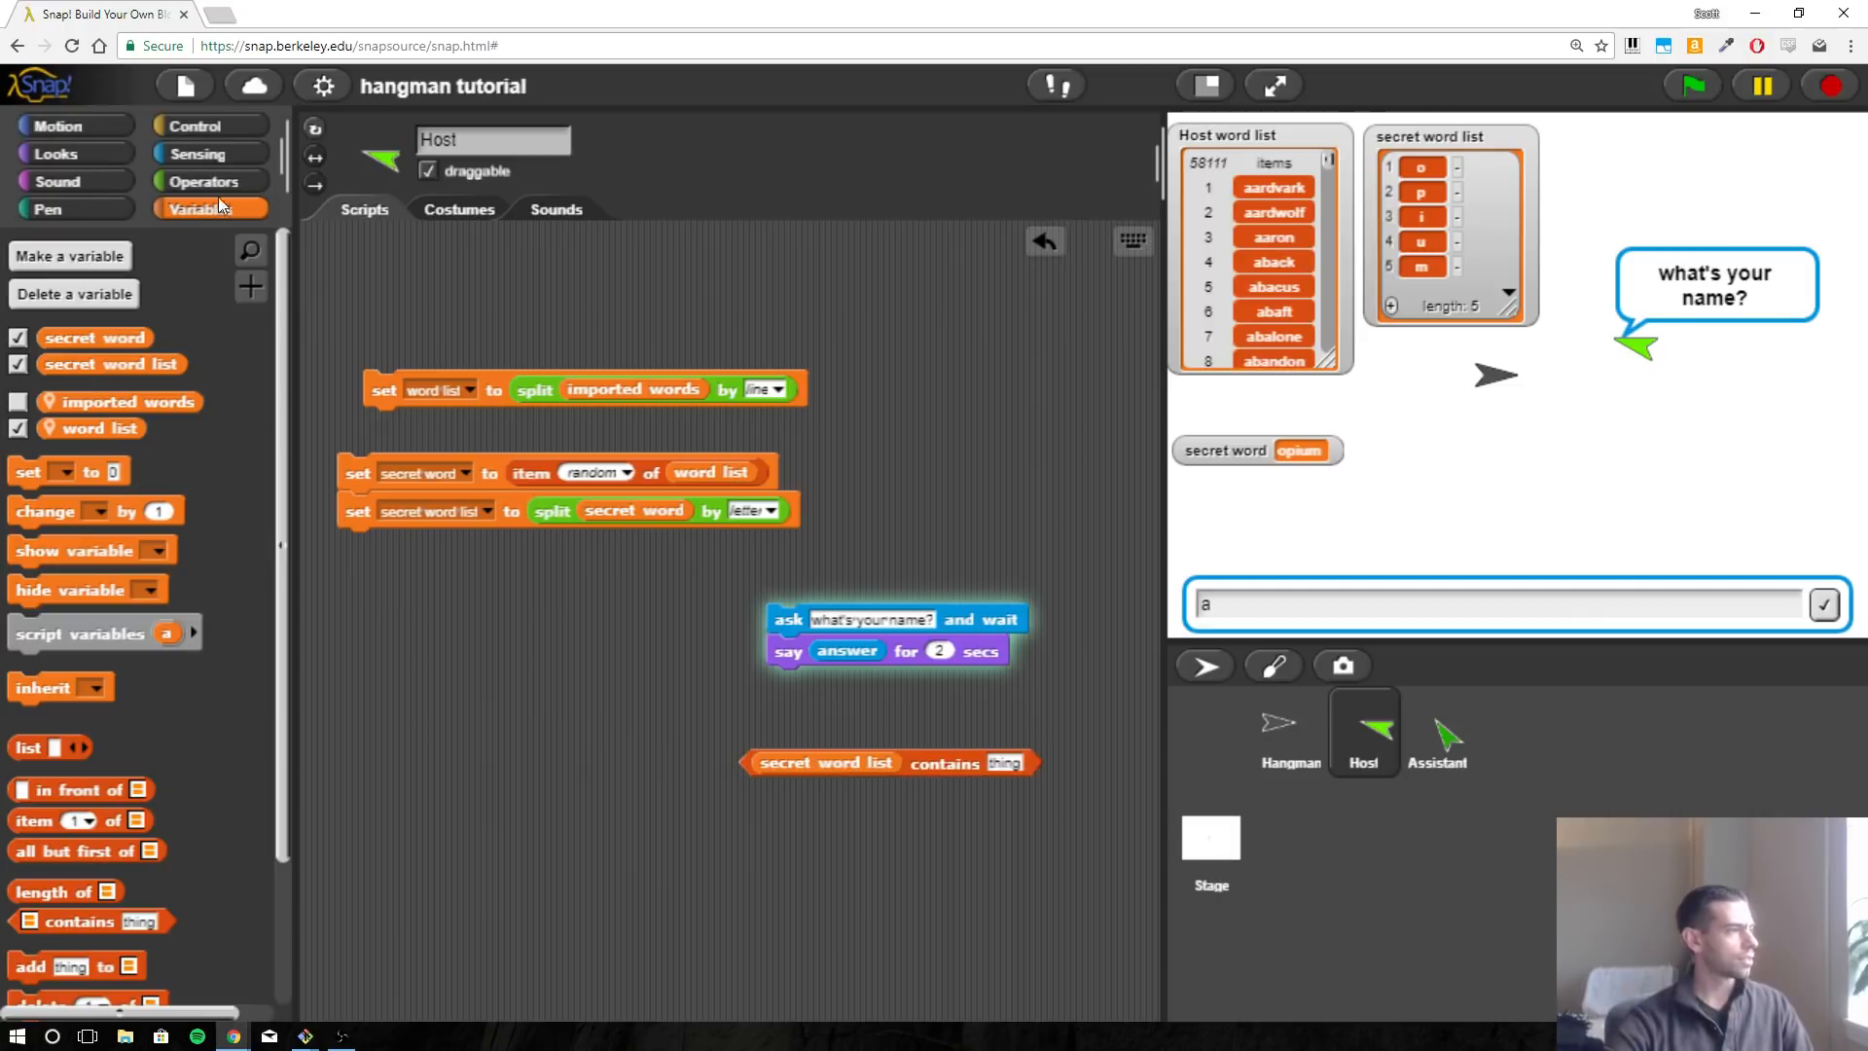
Replace the say answer block and reword the ask prompt to request 'a letter'.
click(209, 125)
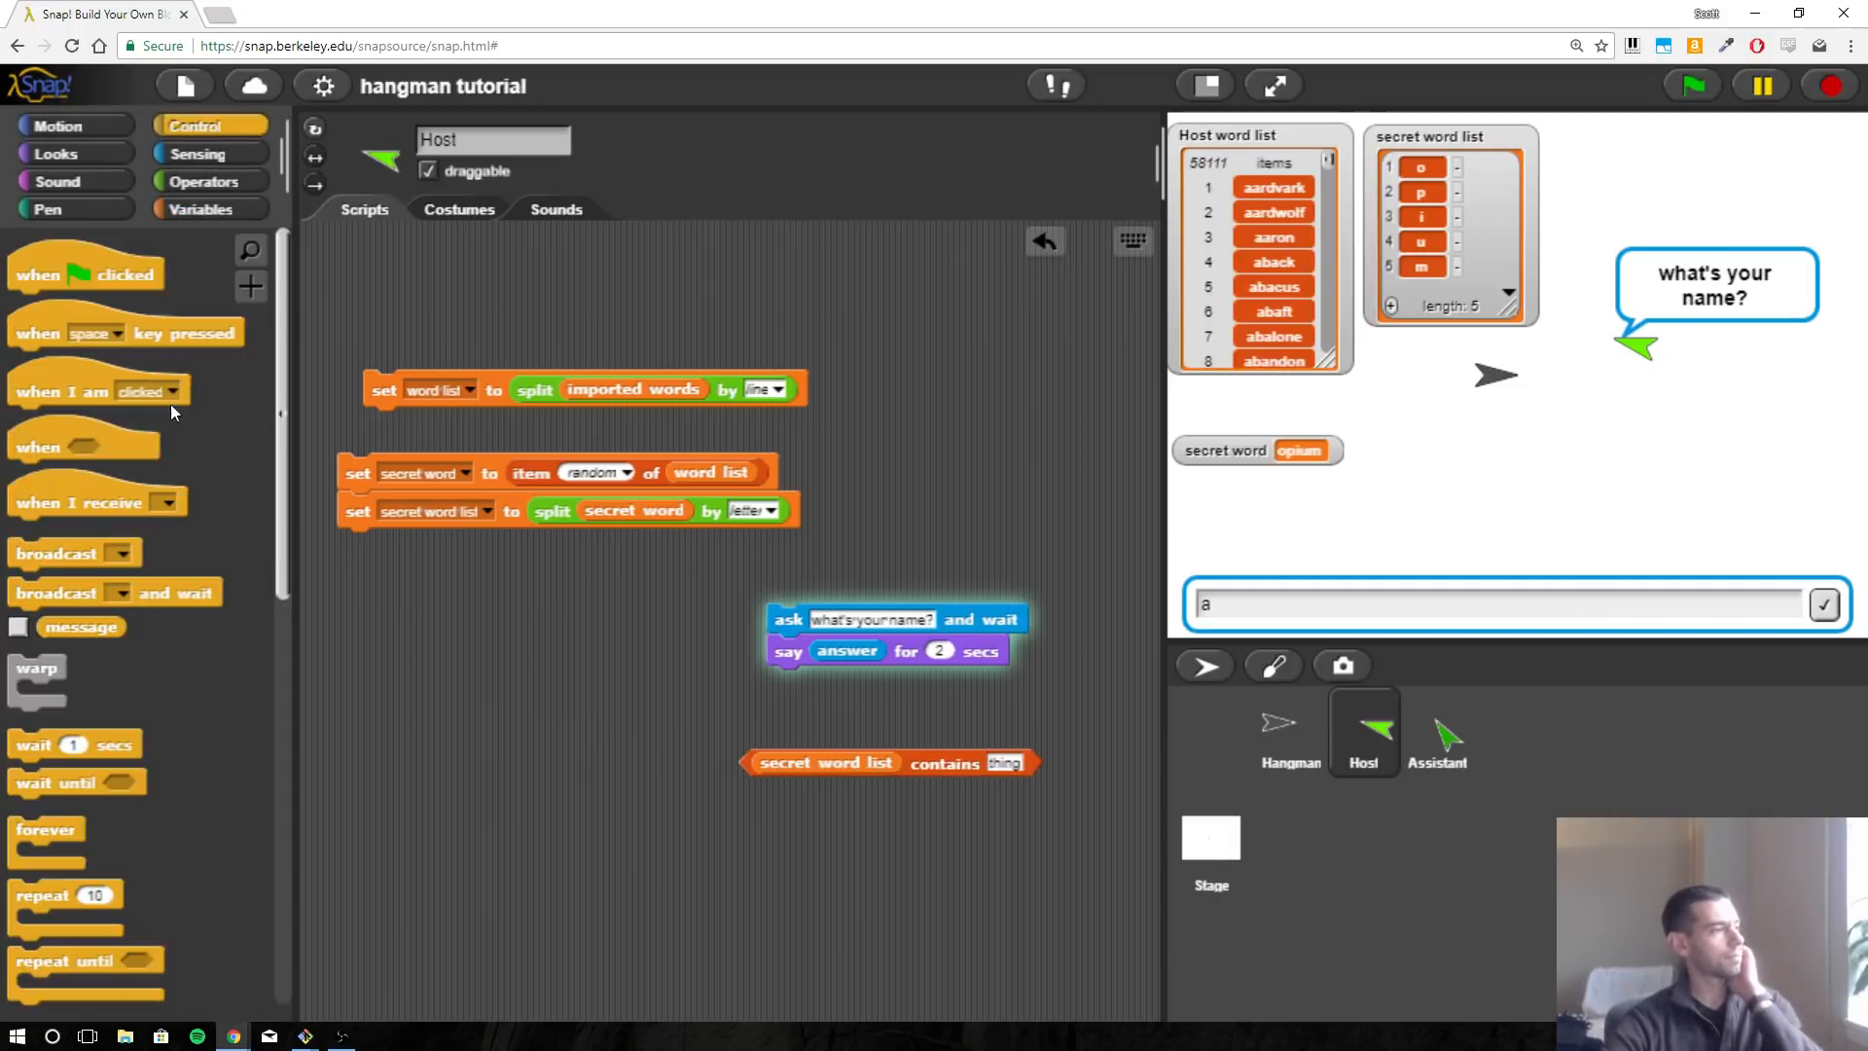
scroll(down, 3)
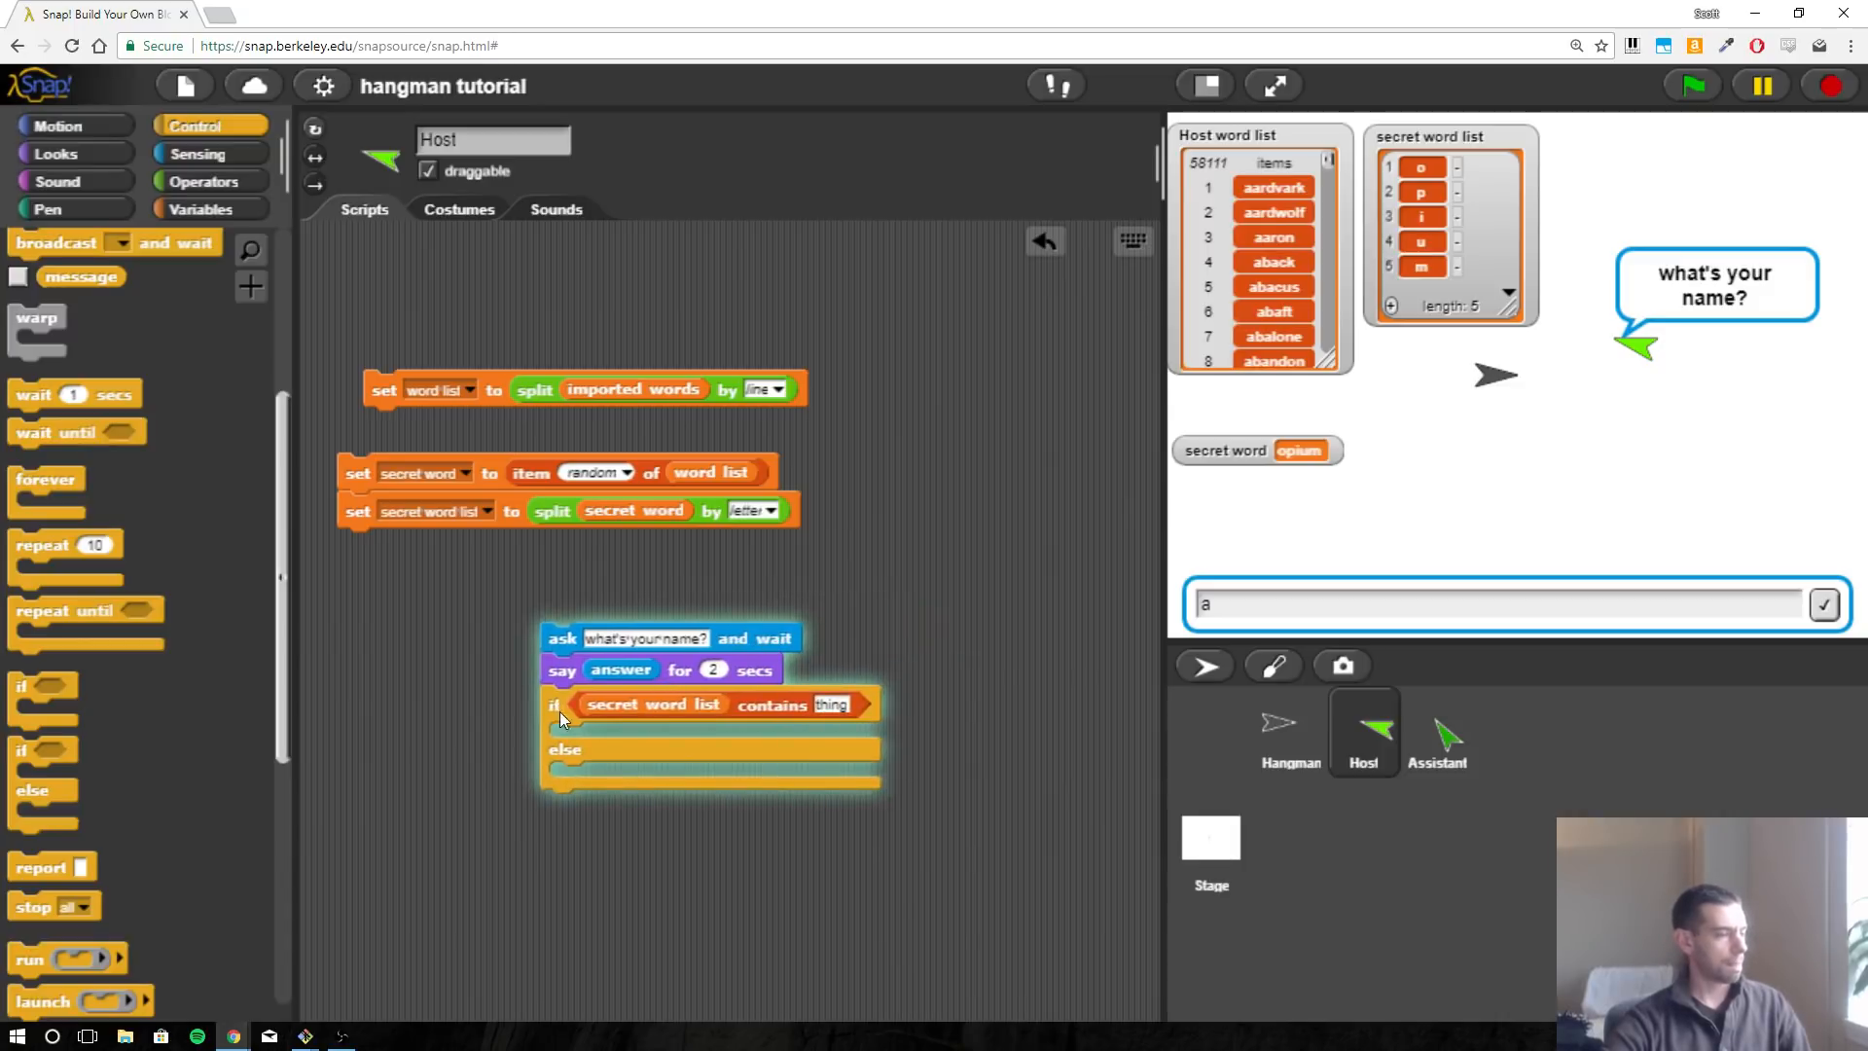
drag(550, 705, 584, 779)
text(Pick)
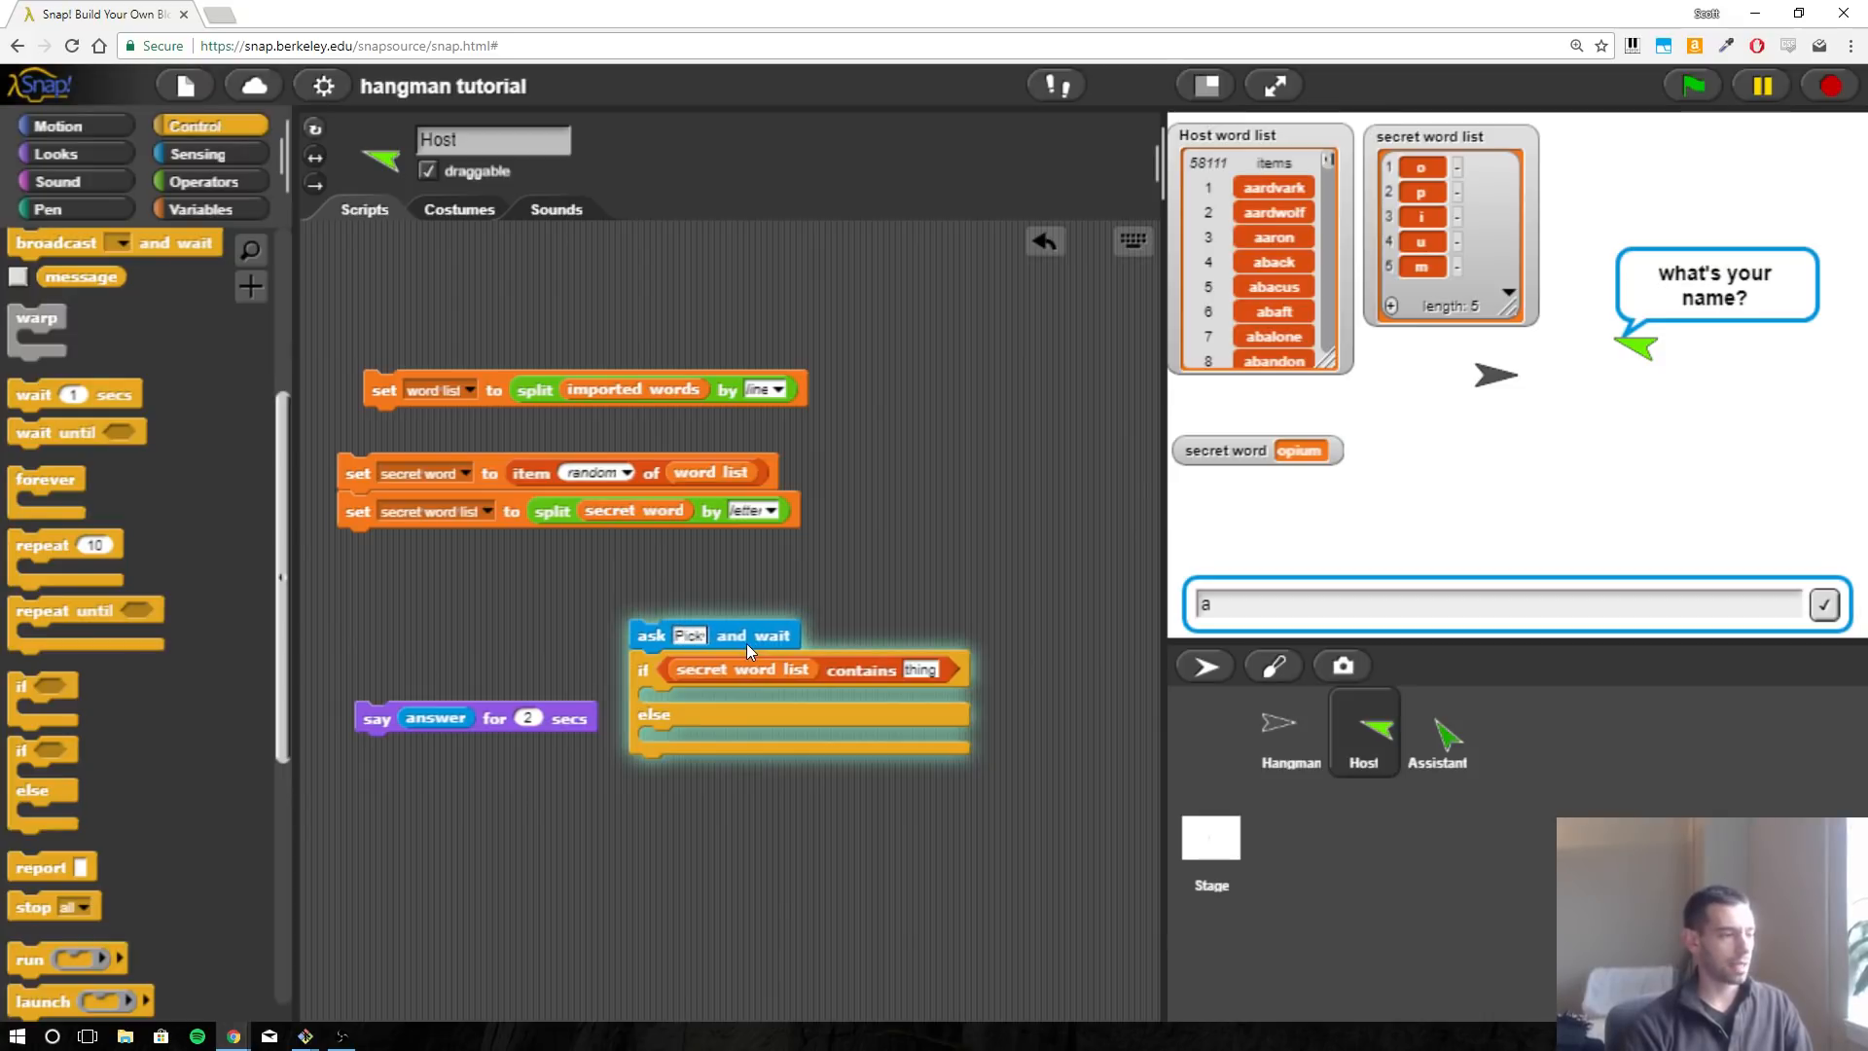
text(a letter)
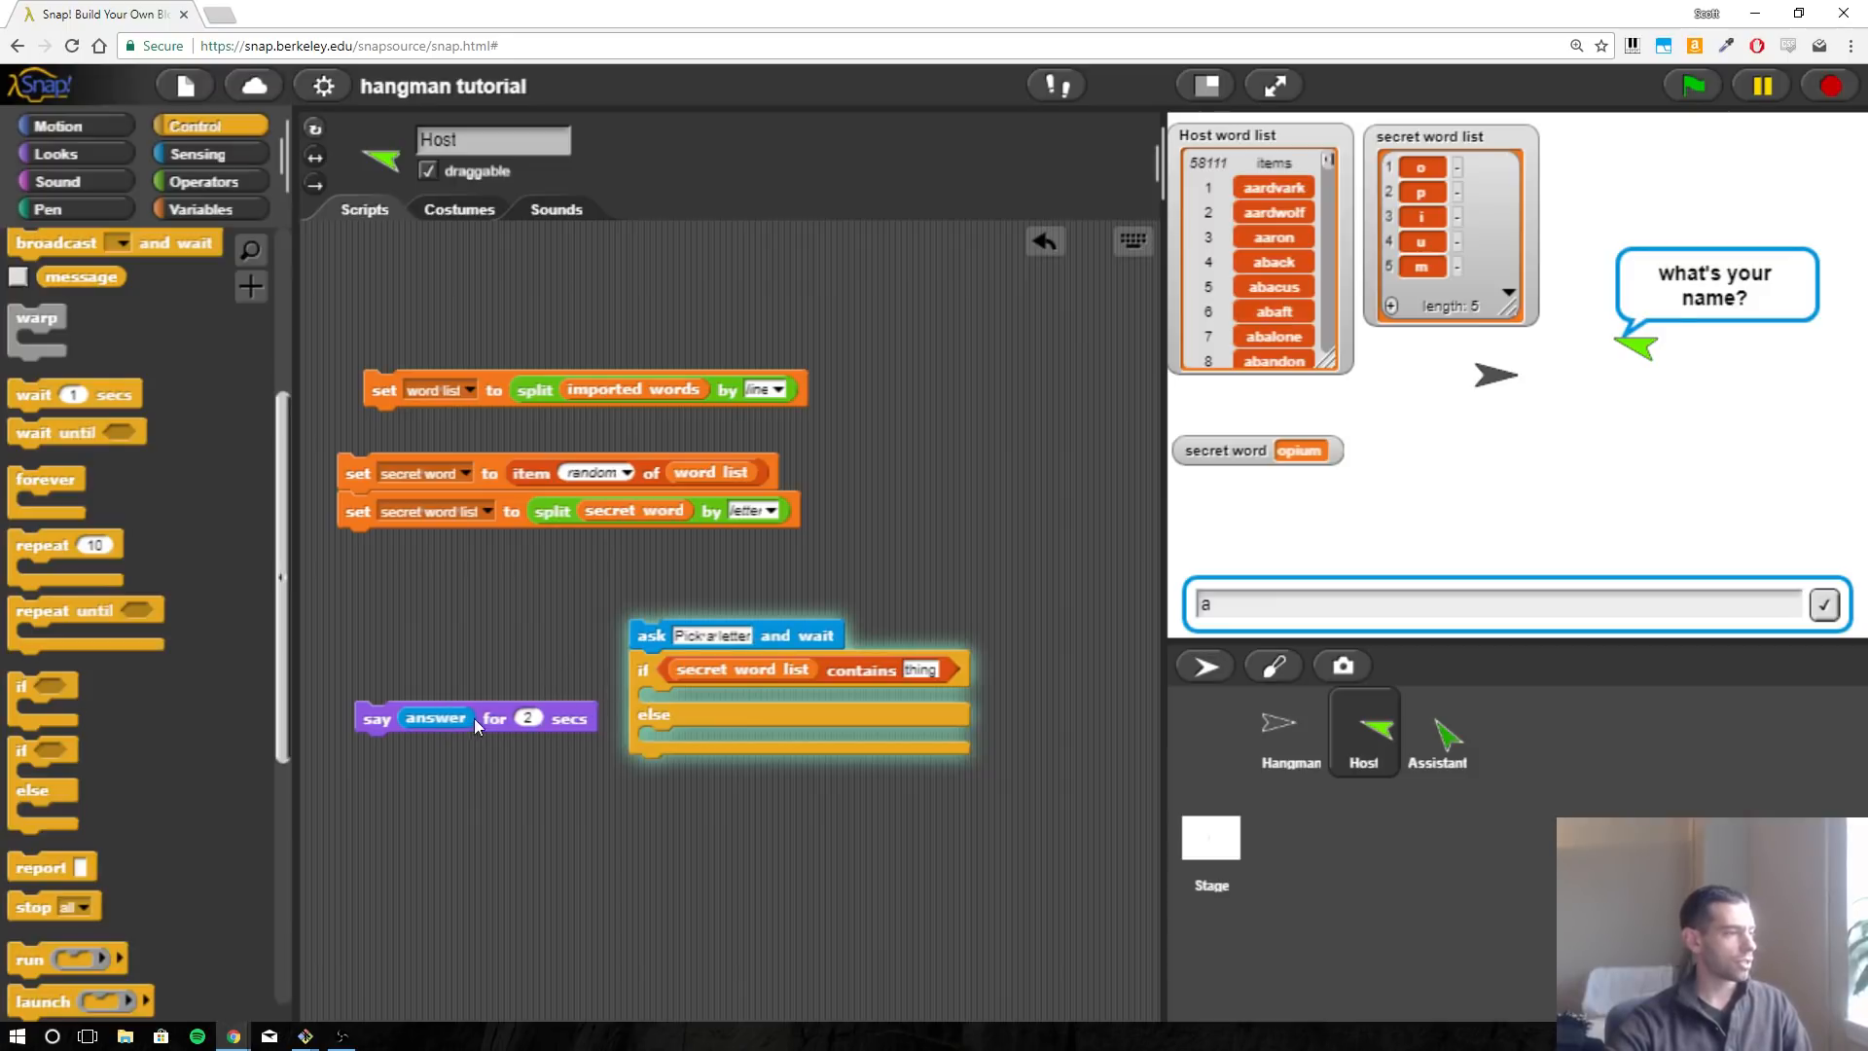
mouse_move(717, 680)
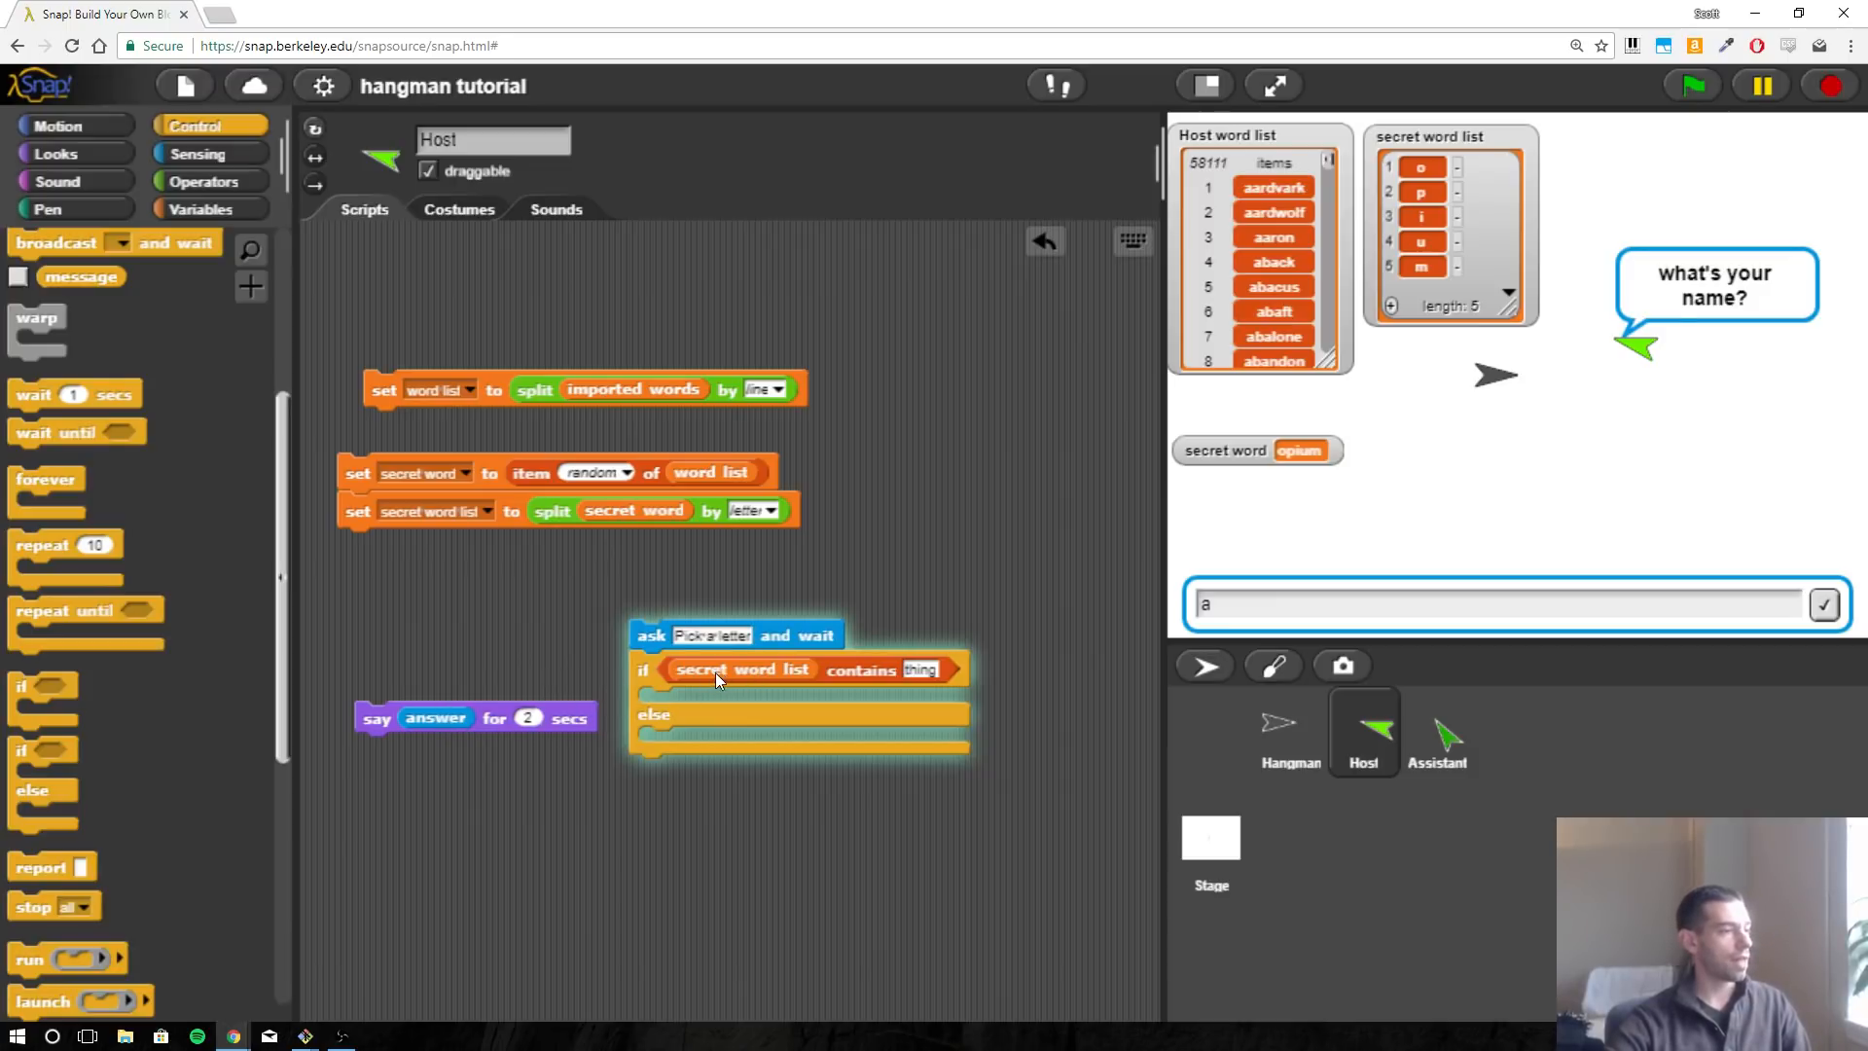
mouse_move(859, 671)
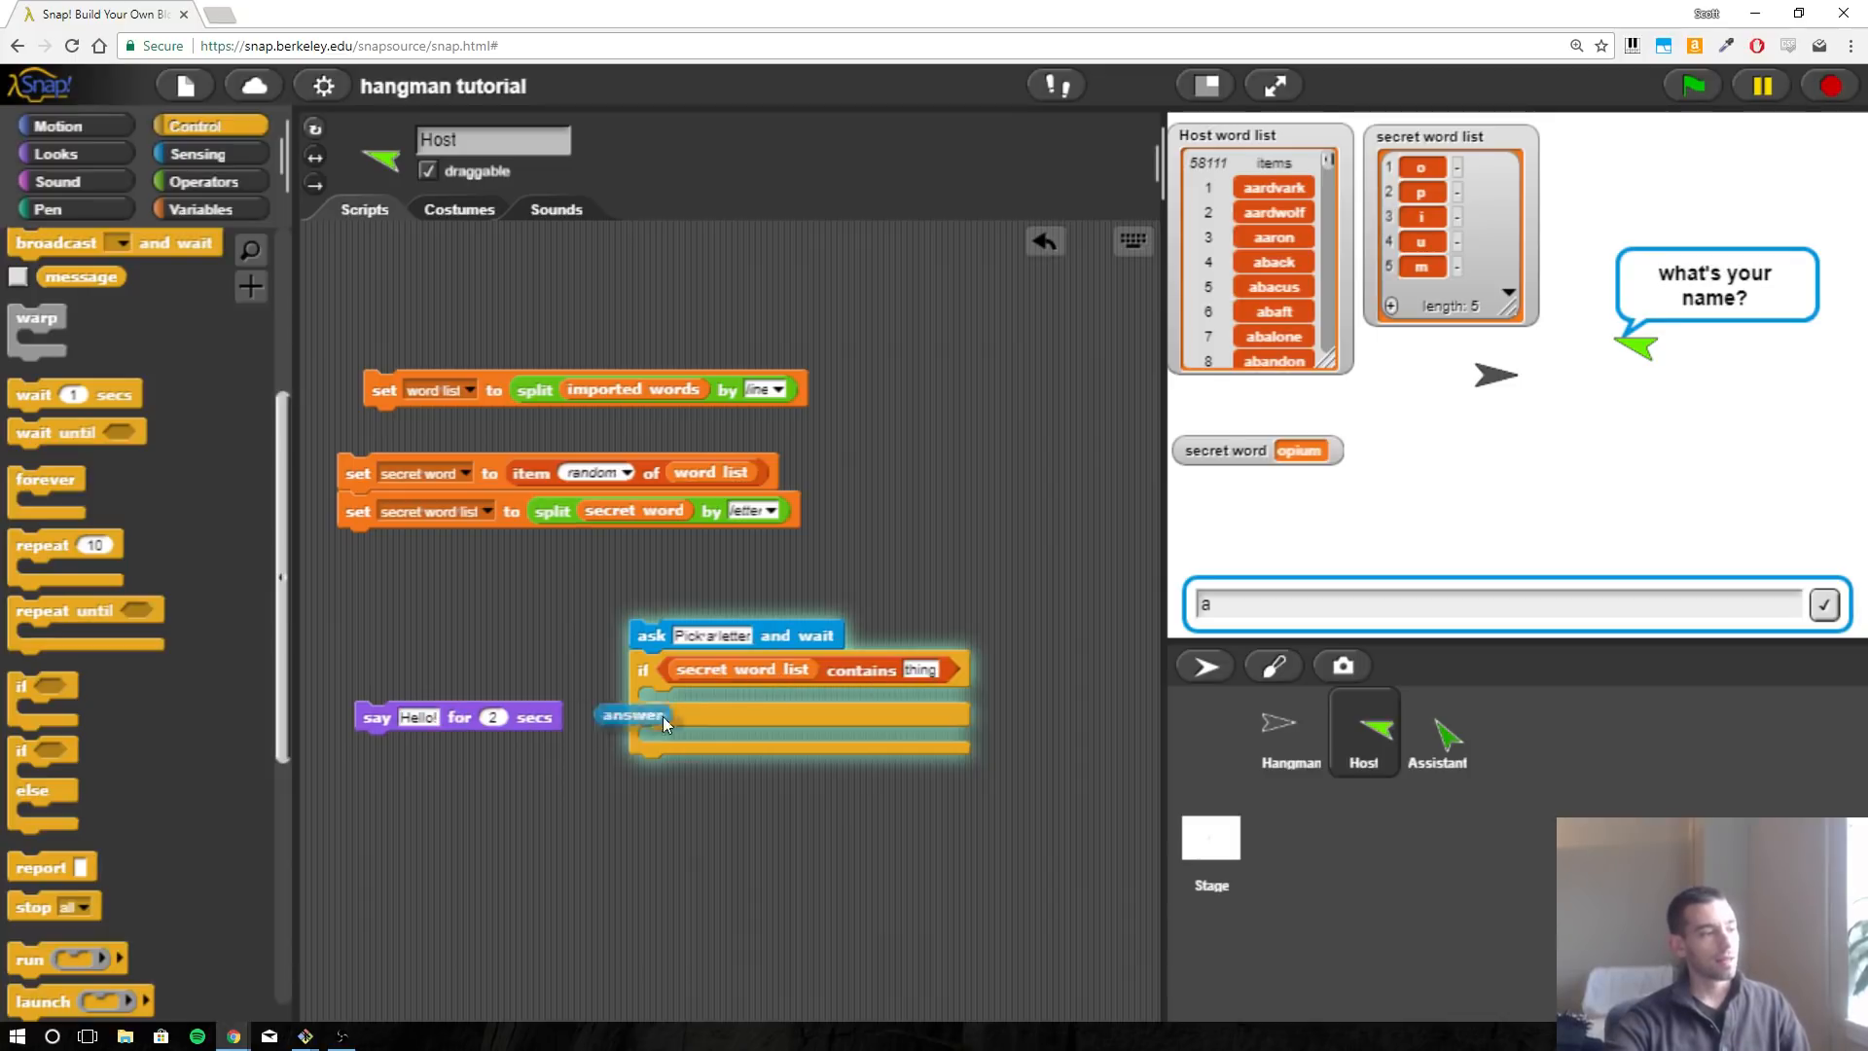
Add an if-else checking the secret word list contains answer, with 'Incorrect' in the else branch.
drag(631, 715, 917, 670)
text(Correct!)
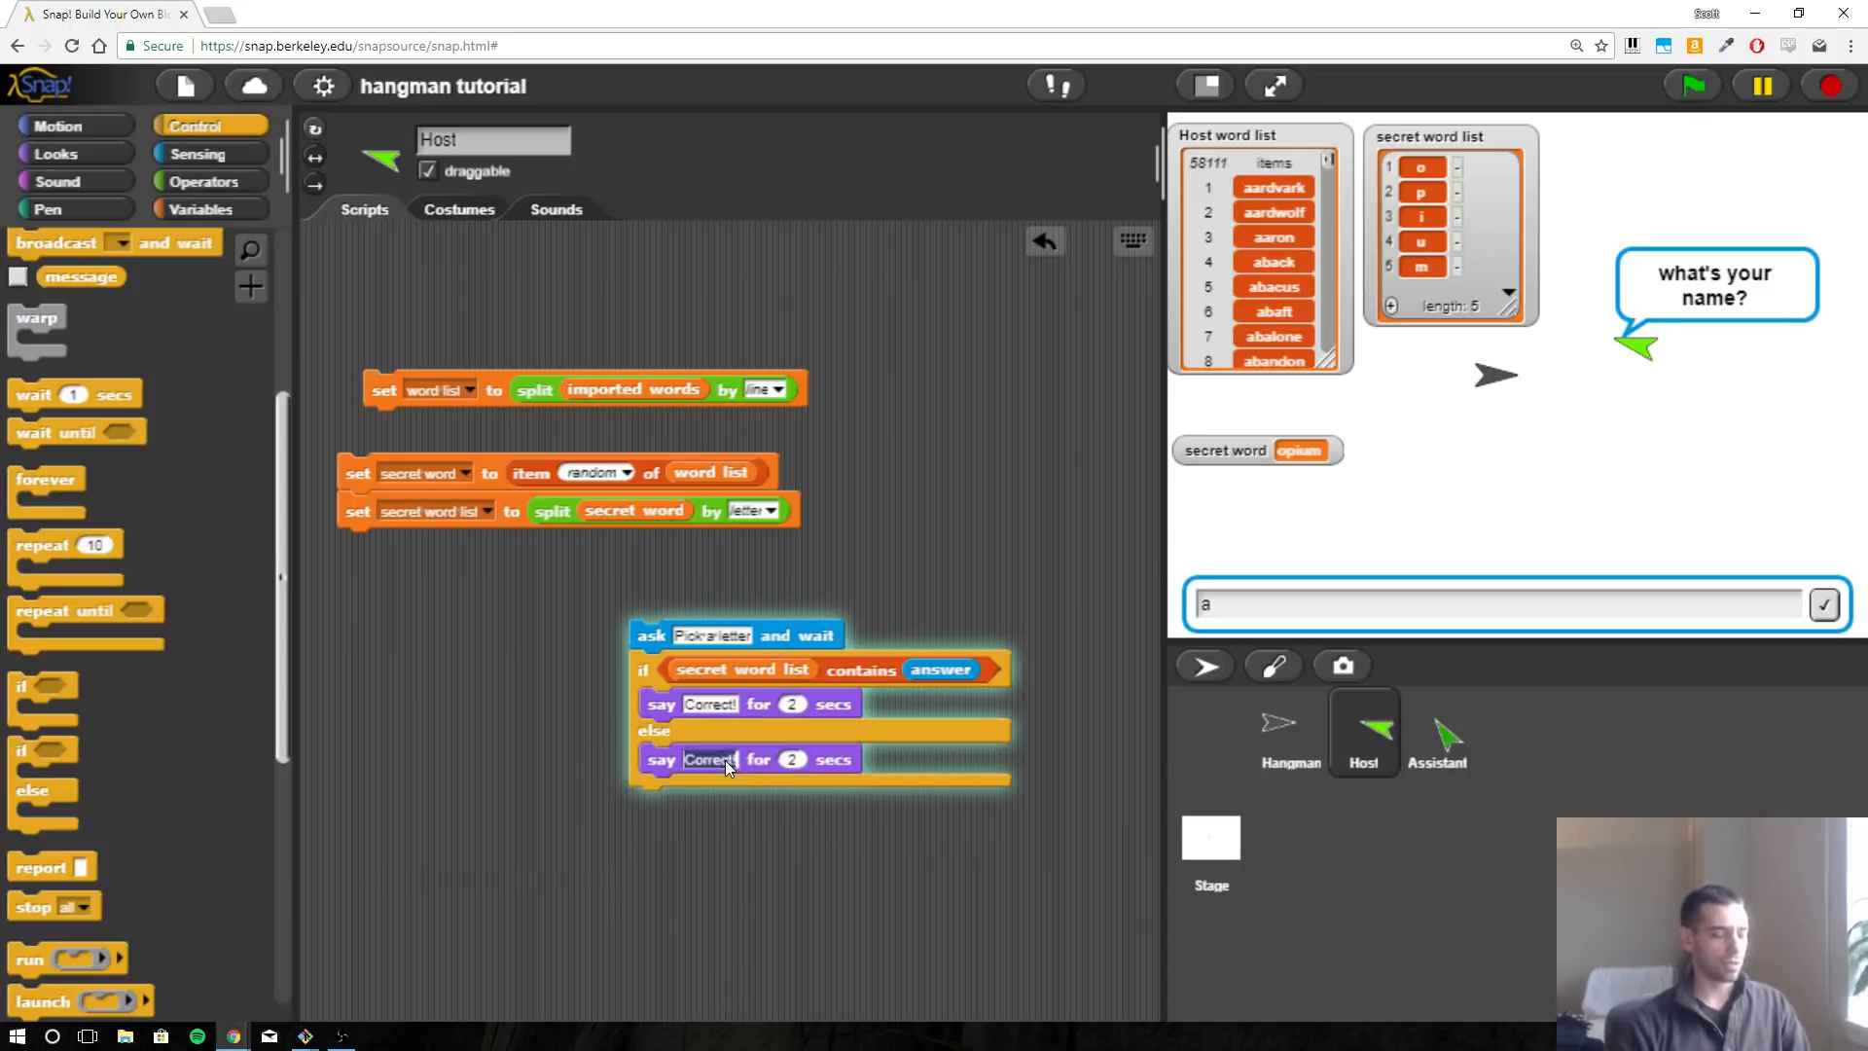
text(Incorrect)
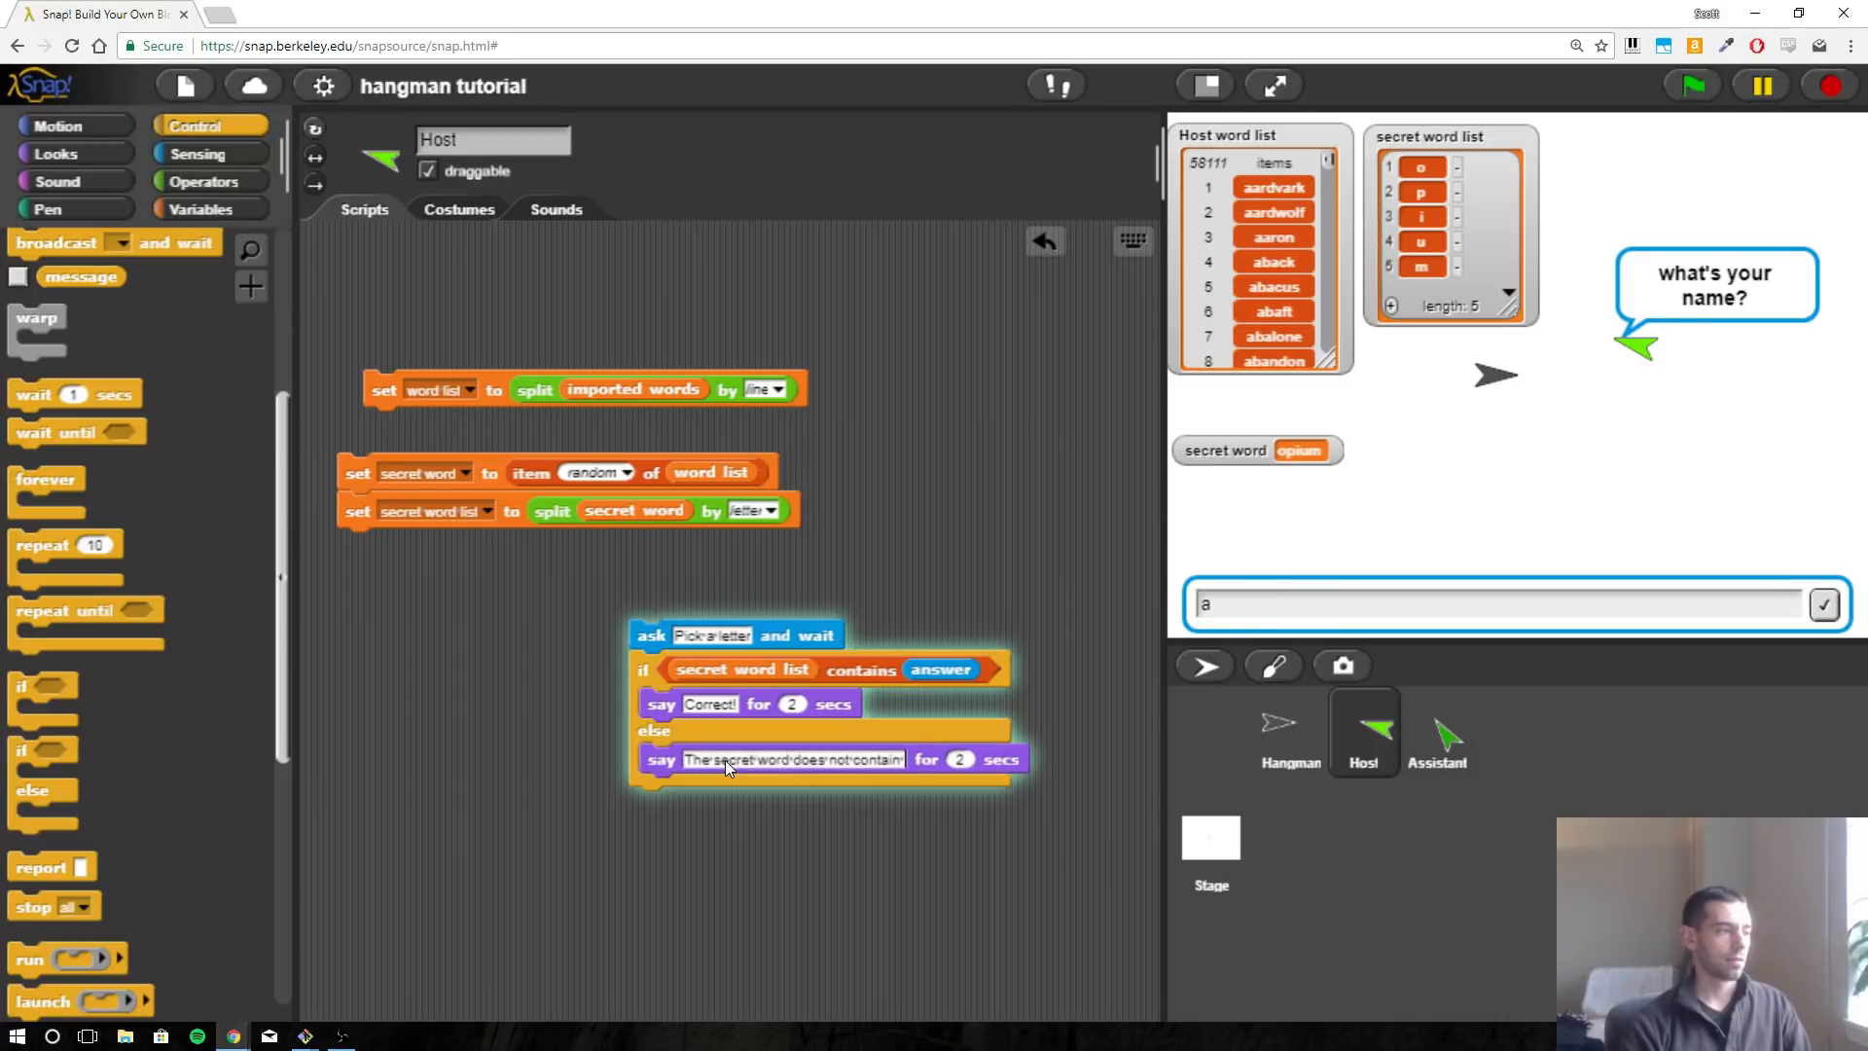
click(203, 181)
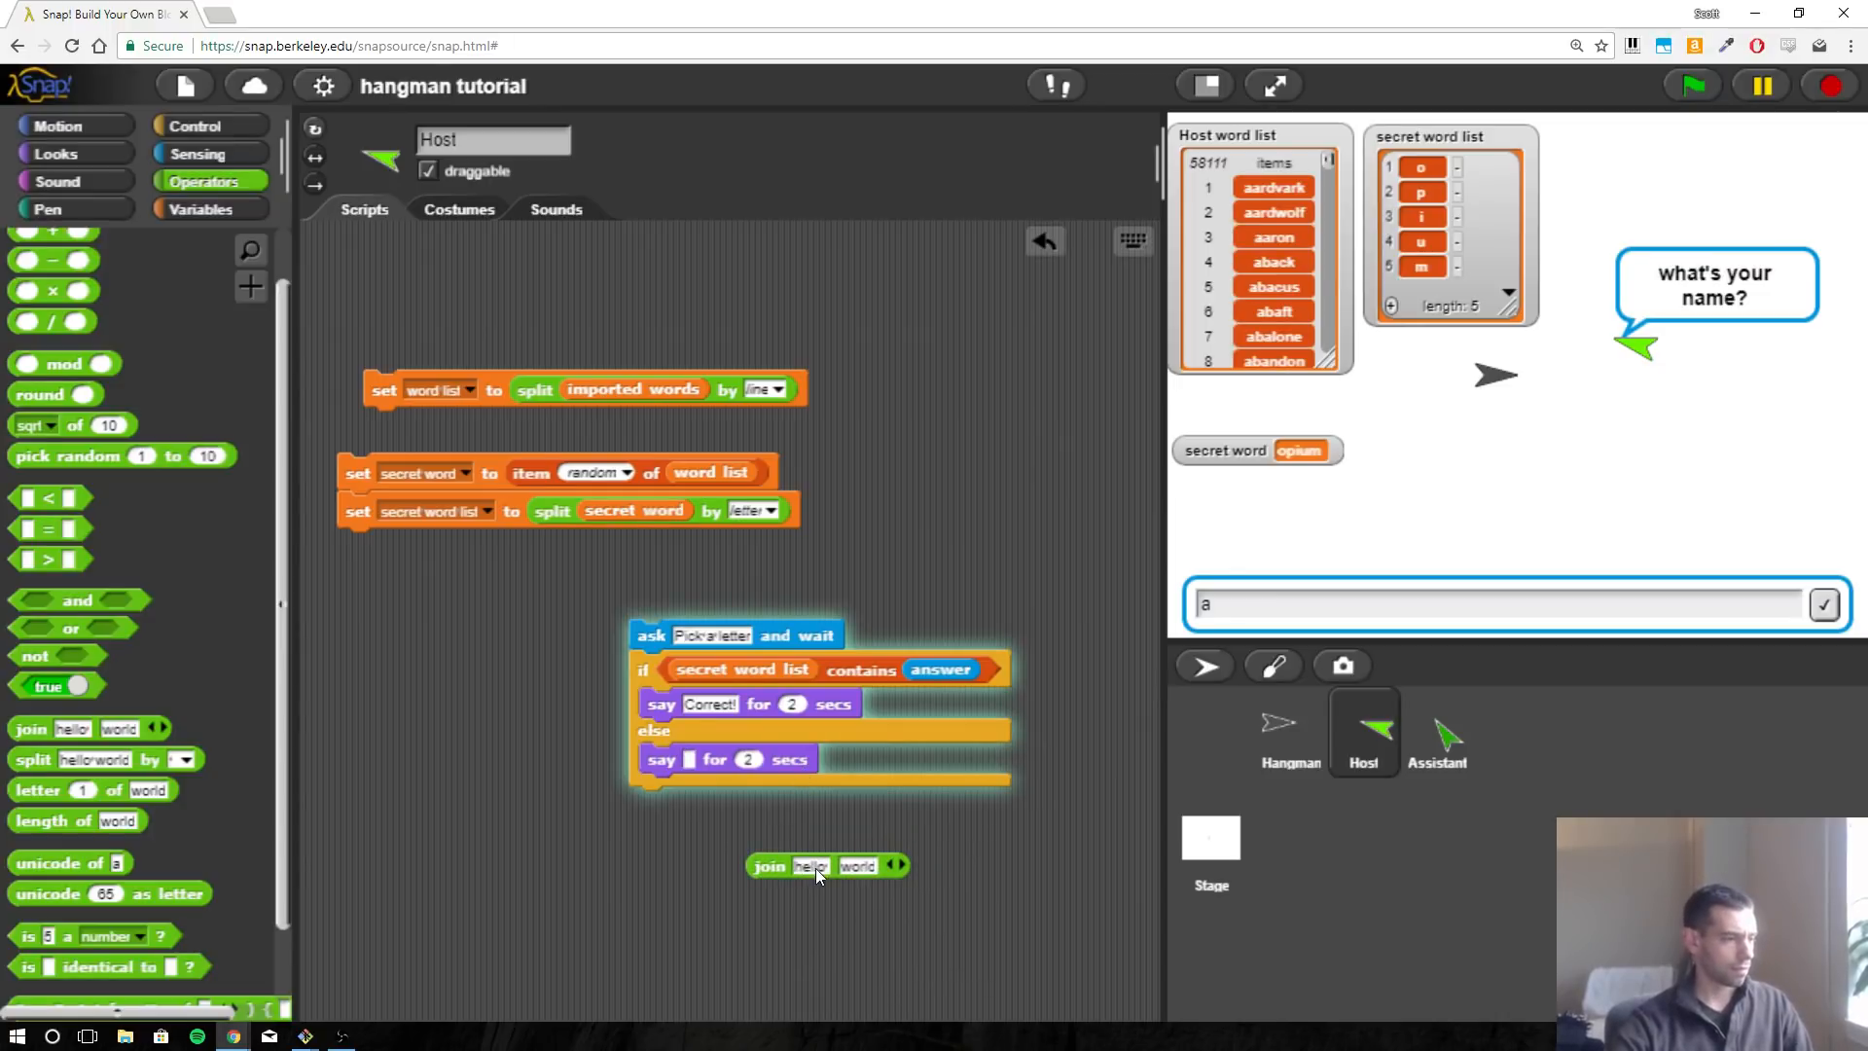
Join 'The secret word does not contain the letter' with answer for 4 secs, then run the game.
drag(769, 865, 710, 775)
text(The secret word does not contain the letter)
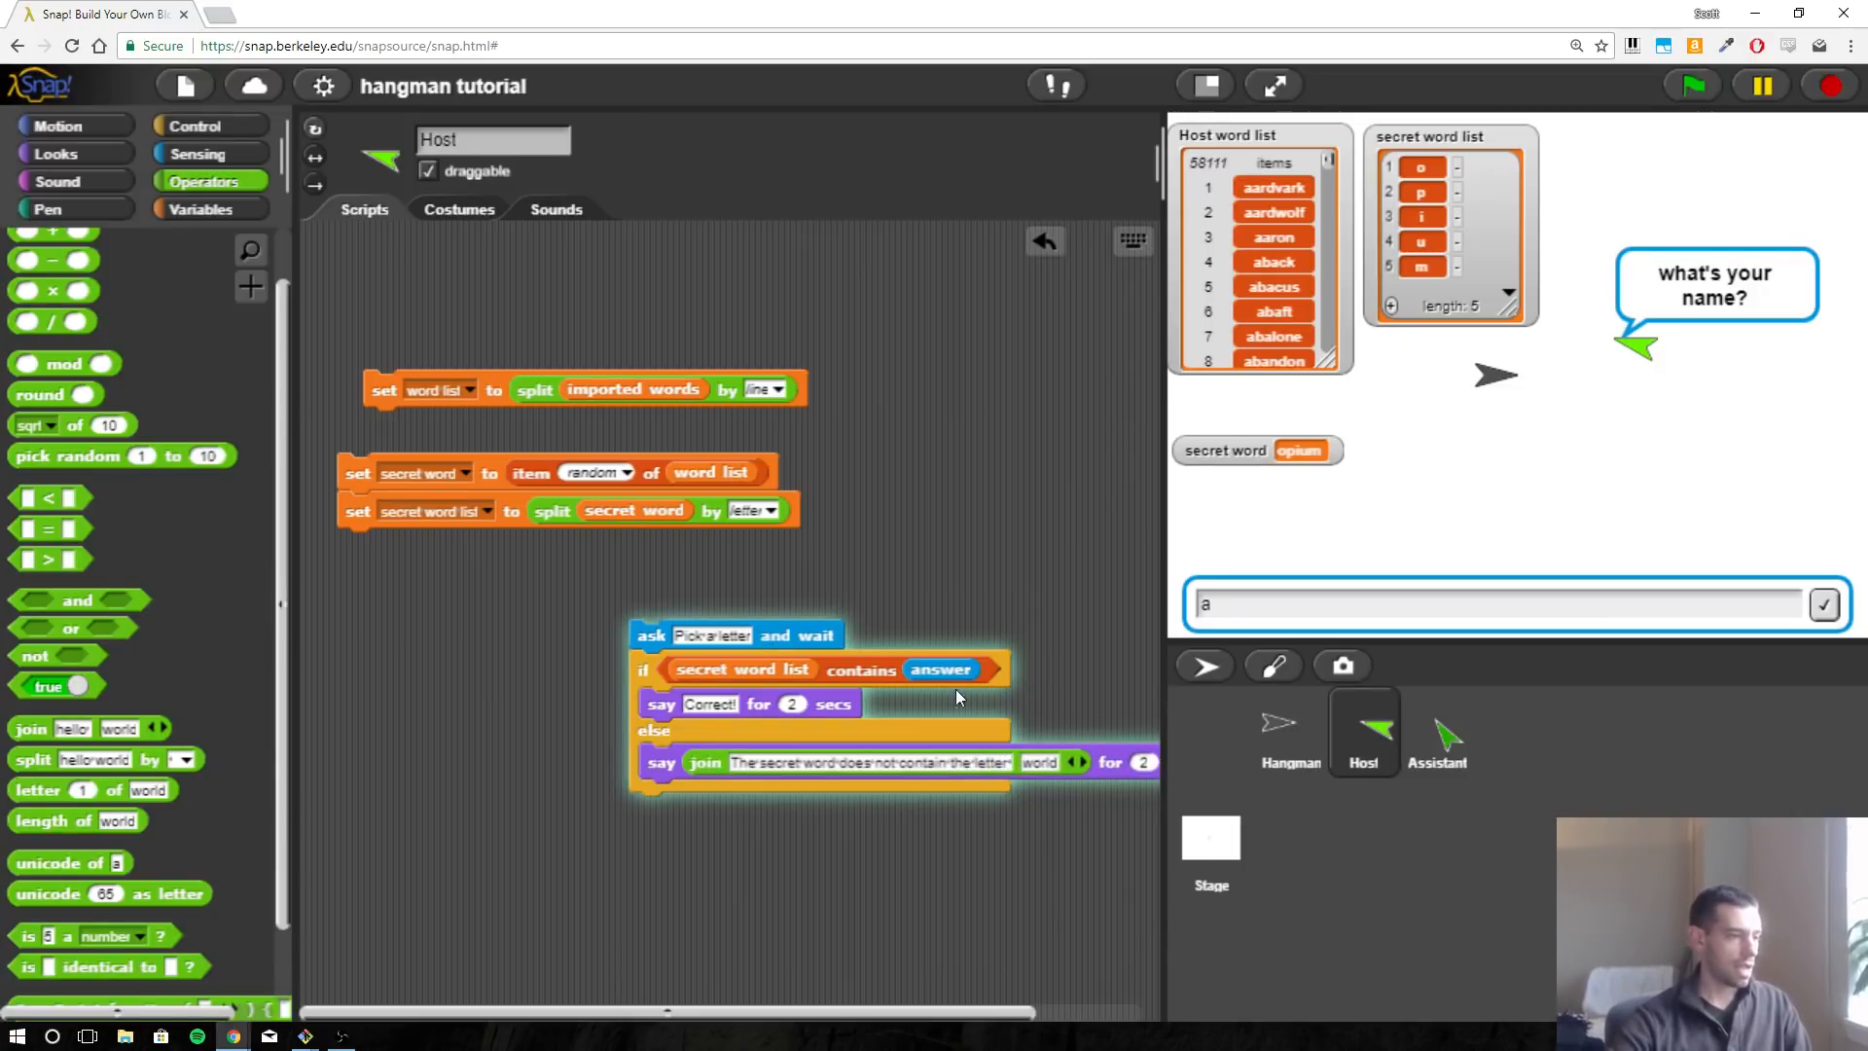
mouse_move(242, 214)
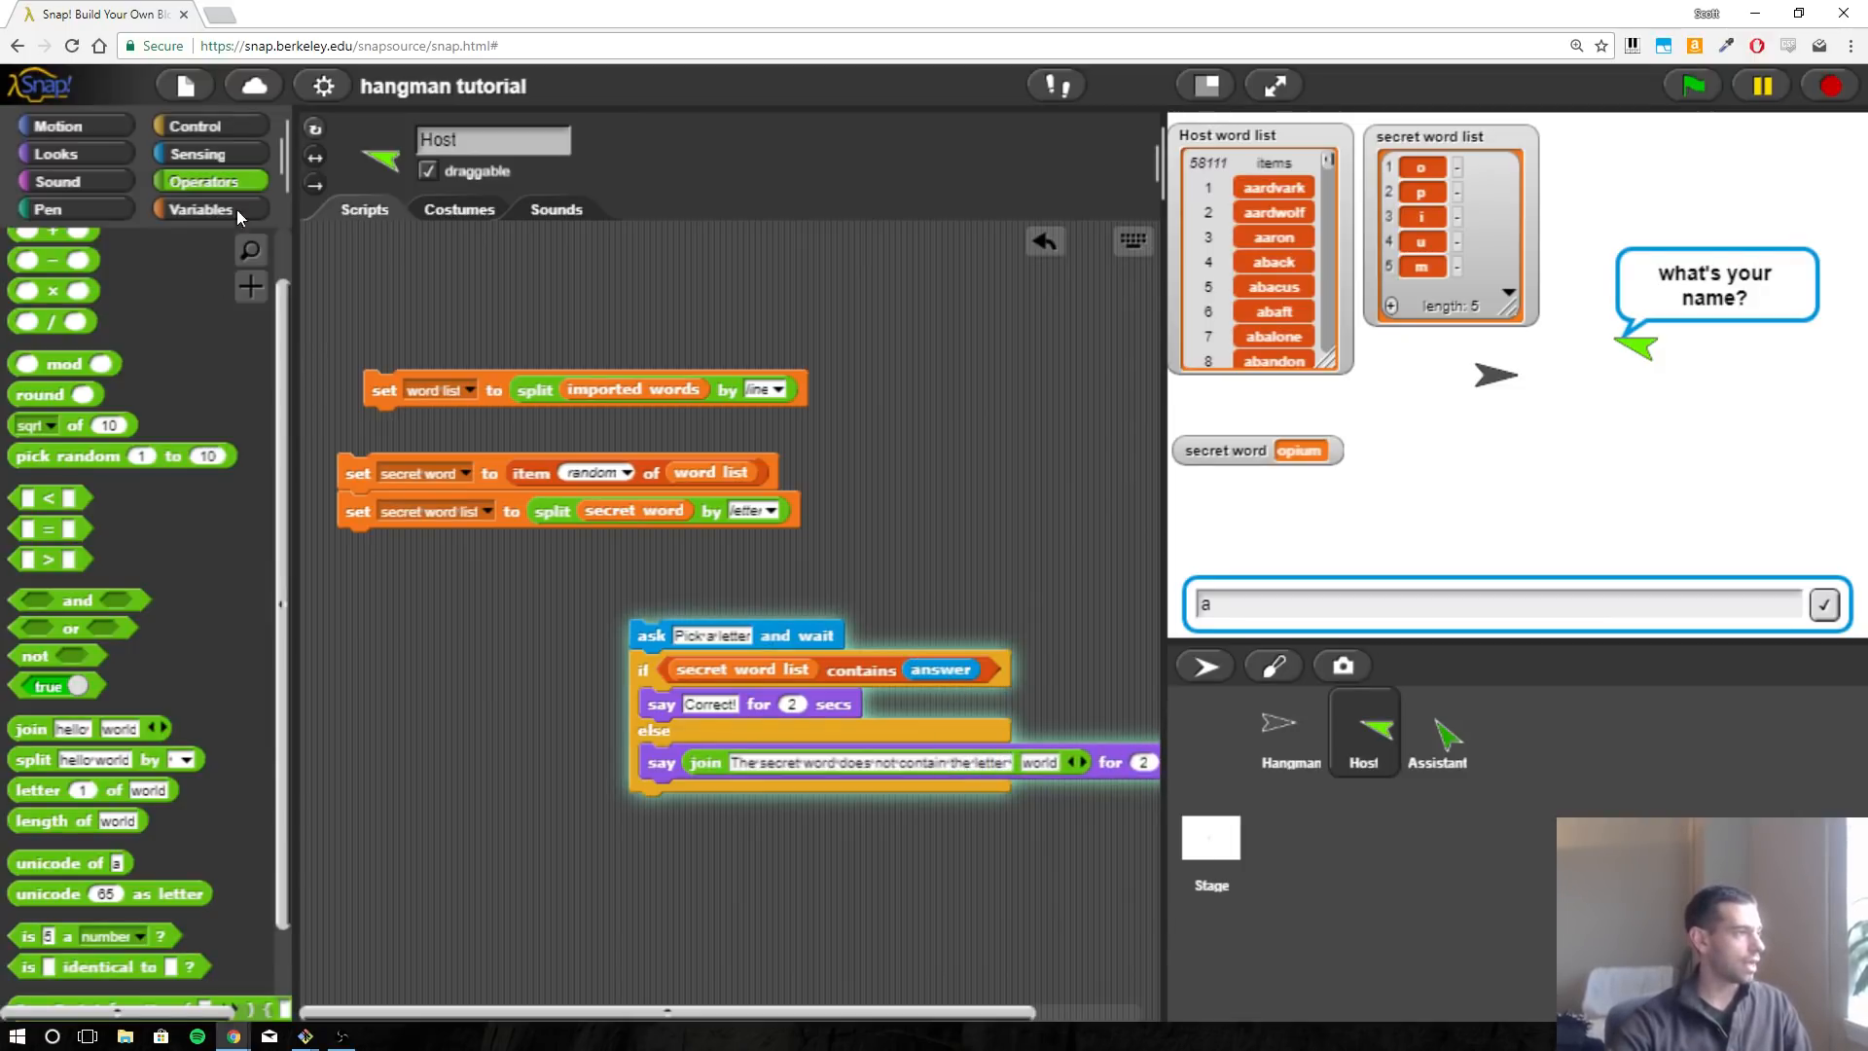
click(210, 153)
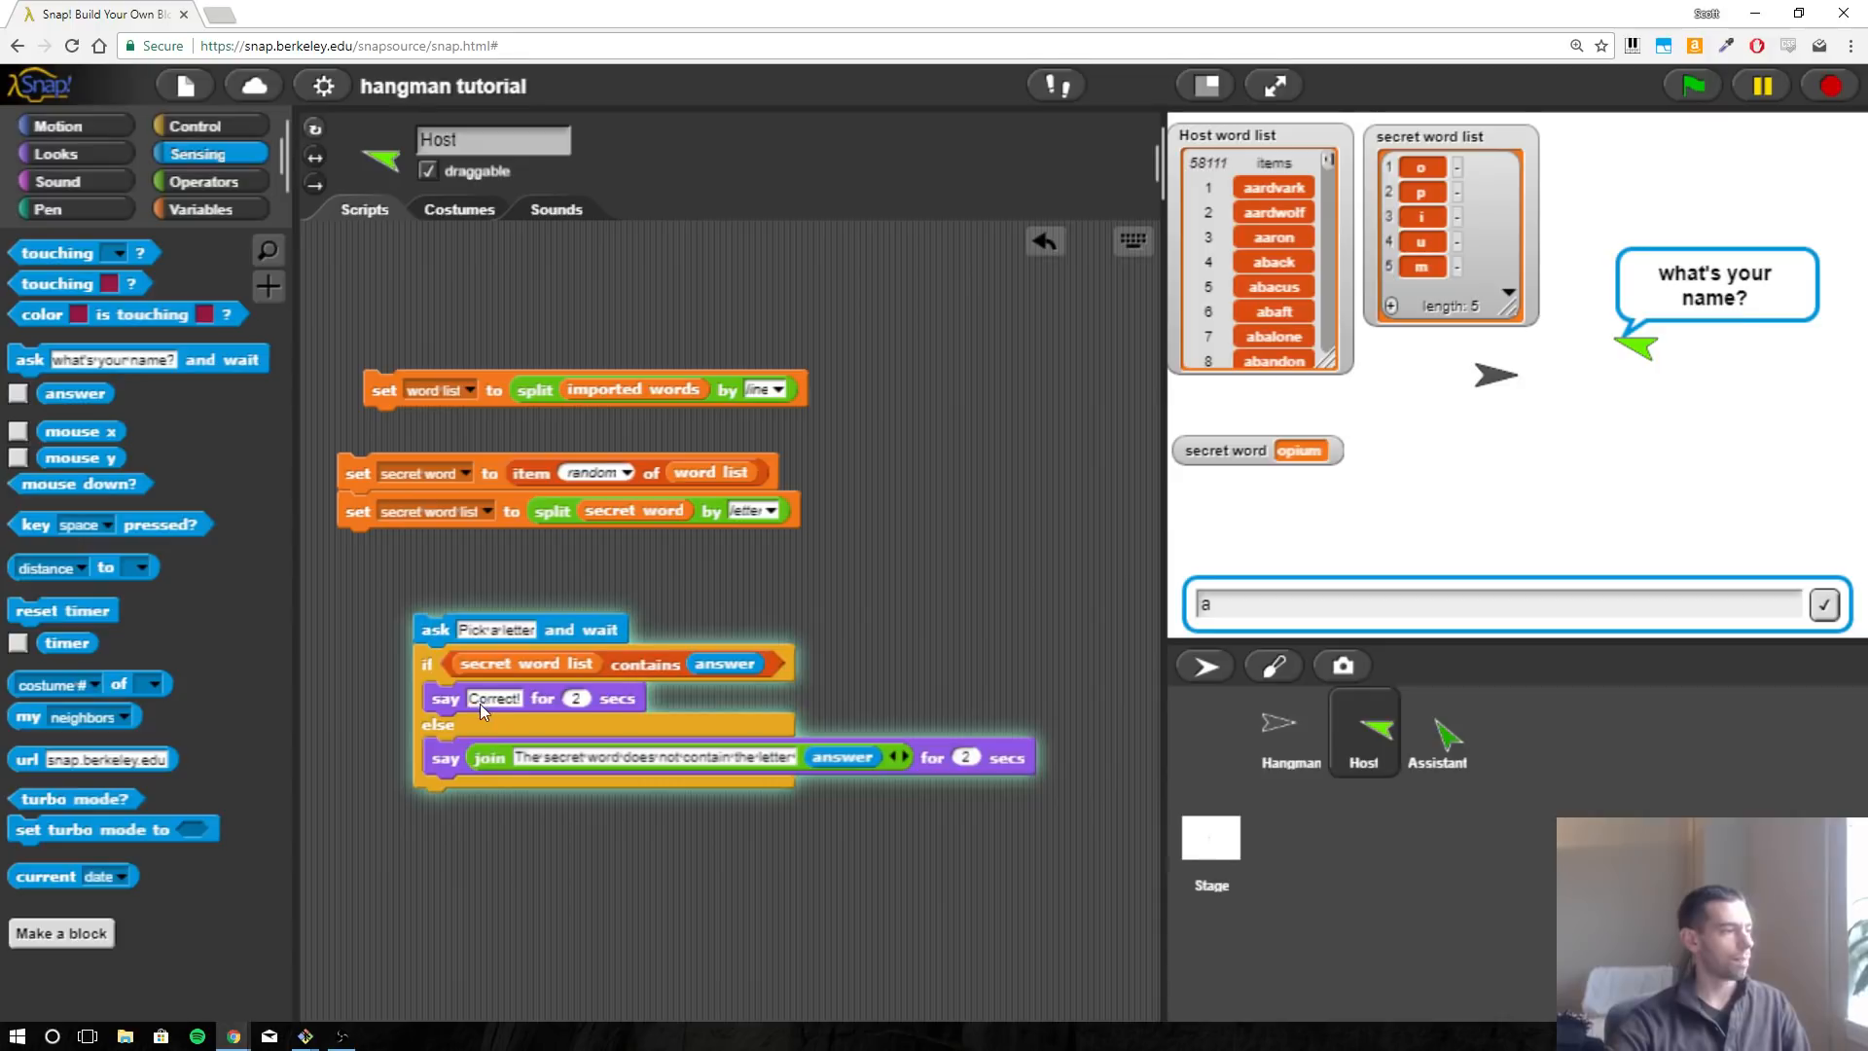
mouse_move(996, 780)
text(4)
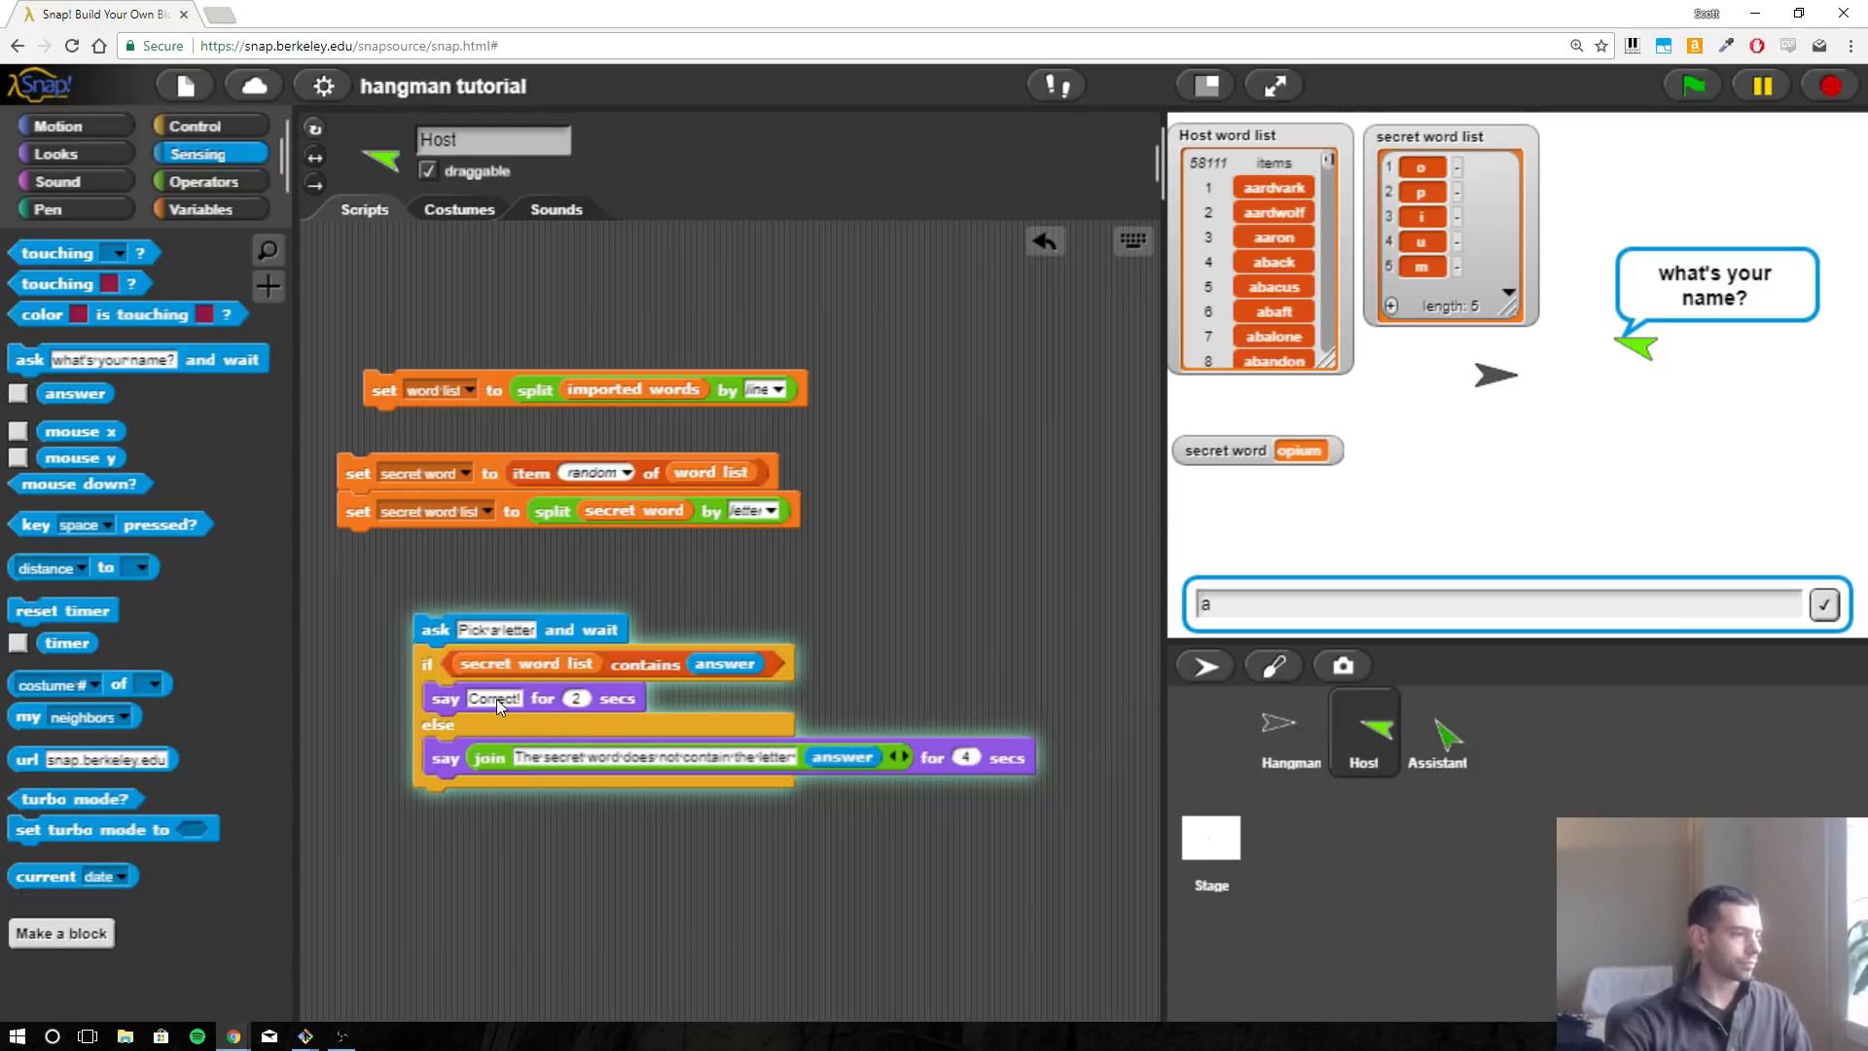
mouse_move(642, 739)
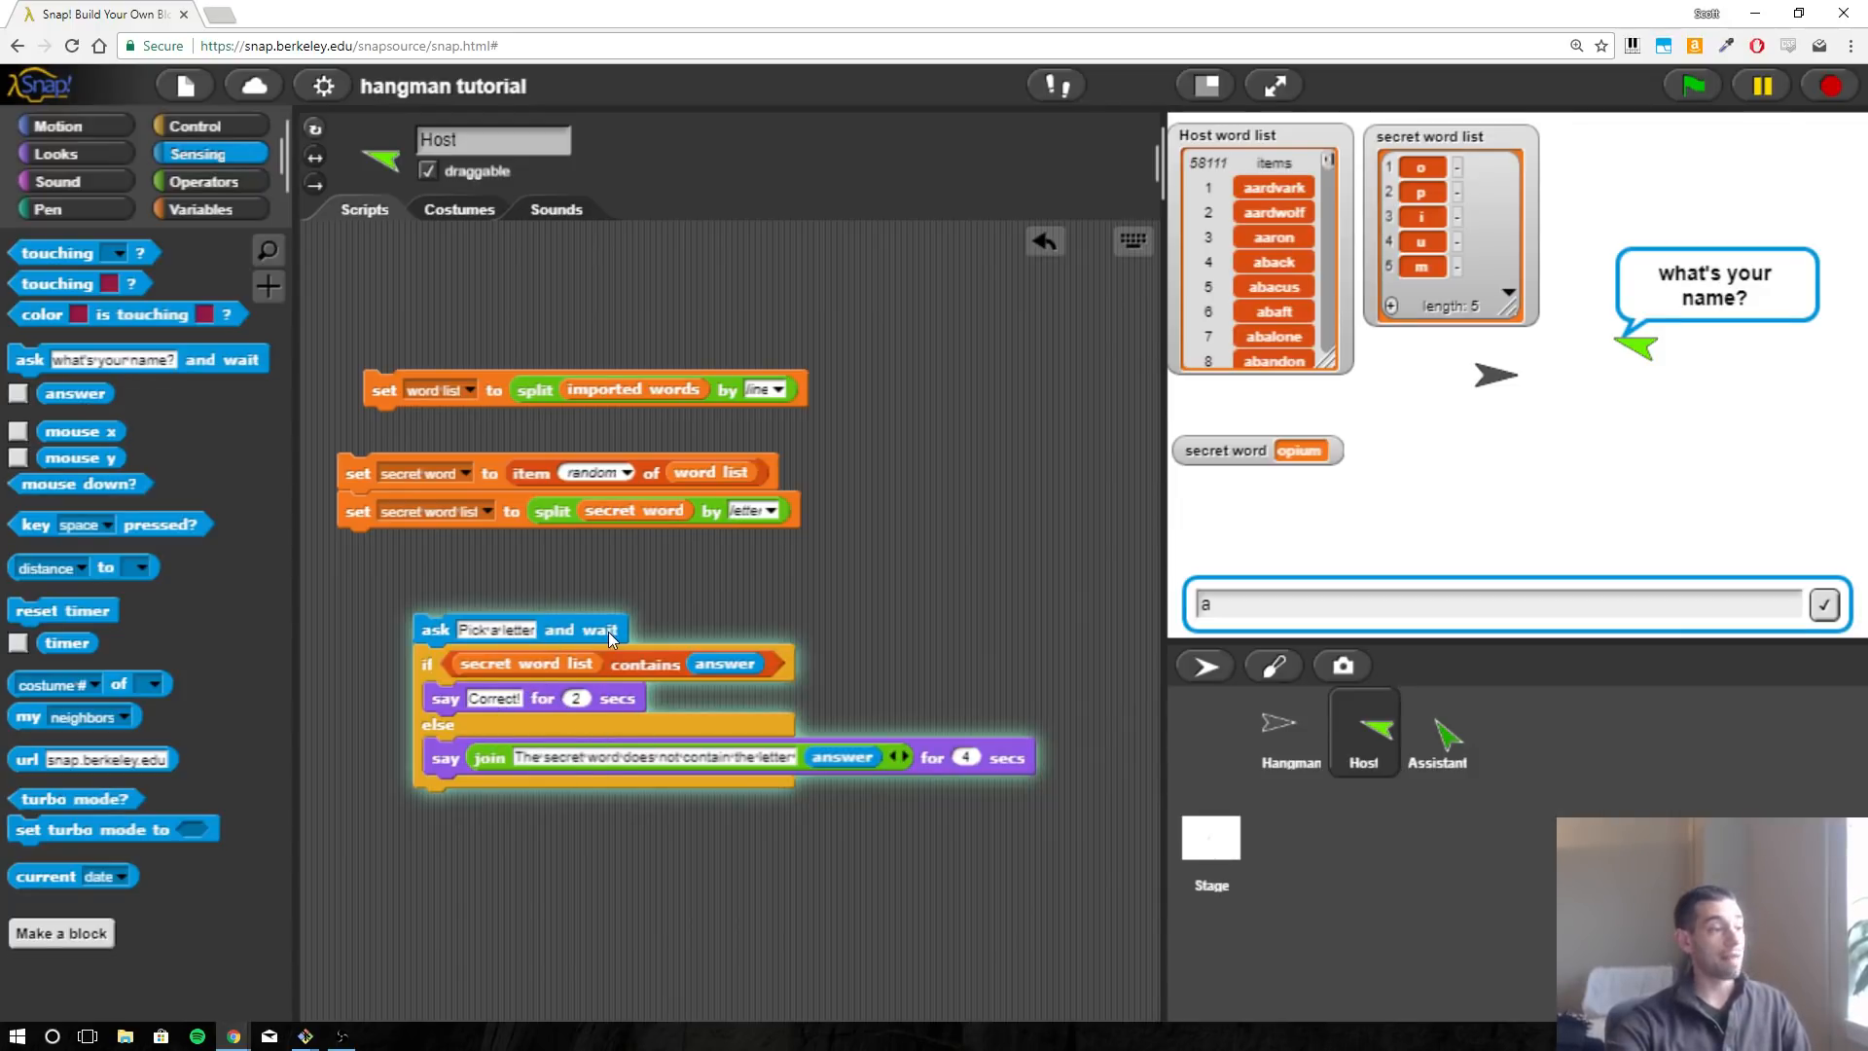
mouse_move(1275, 505)
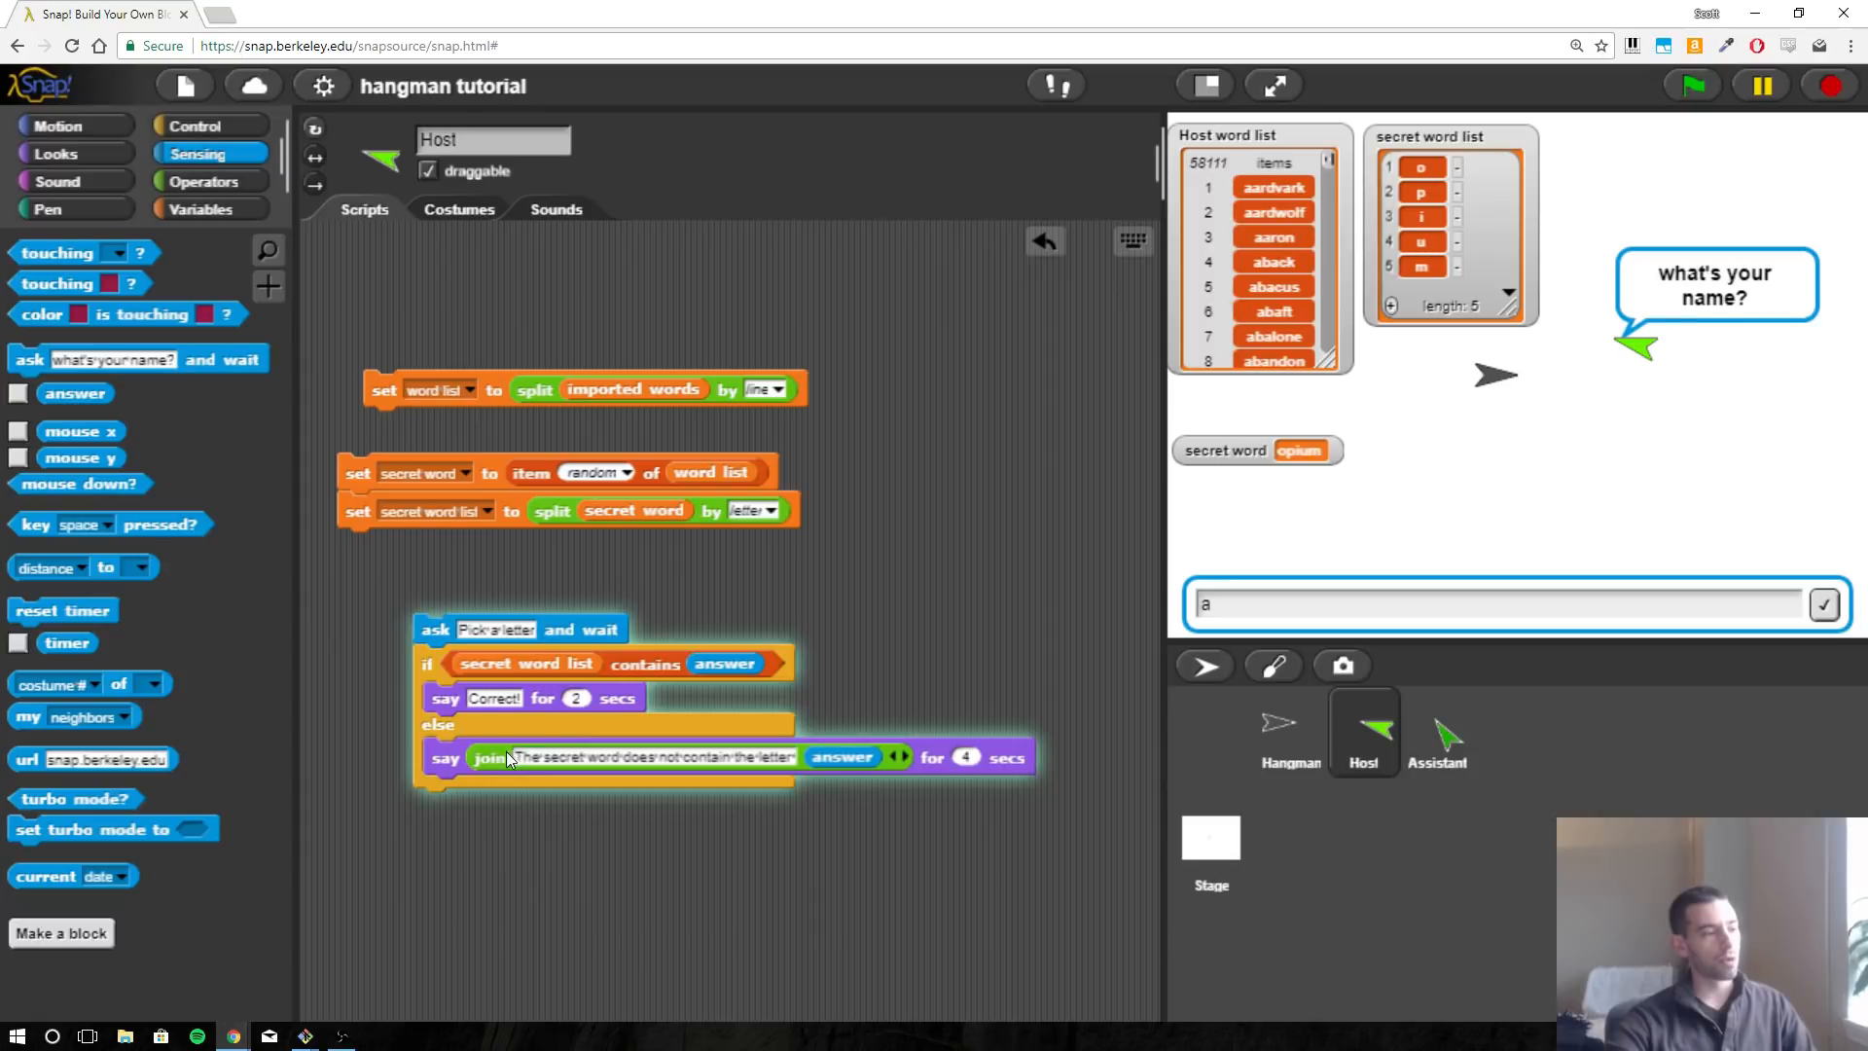
mouse_move(622, 768)
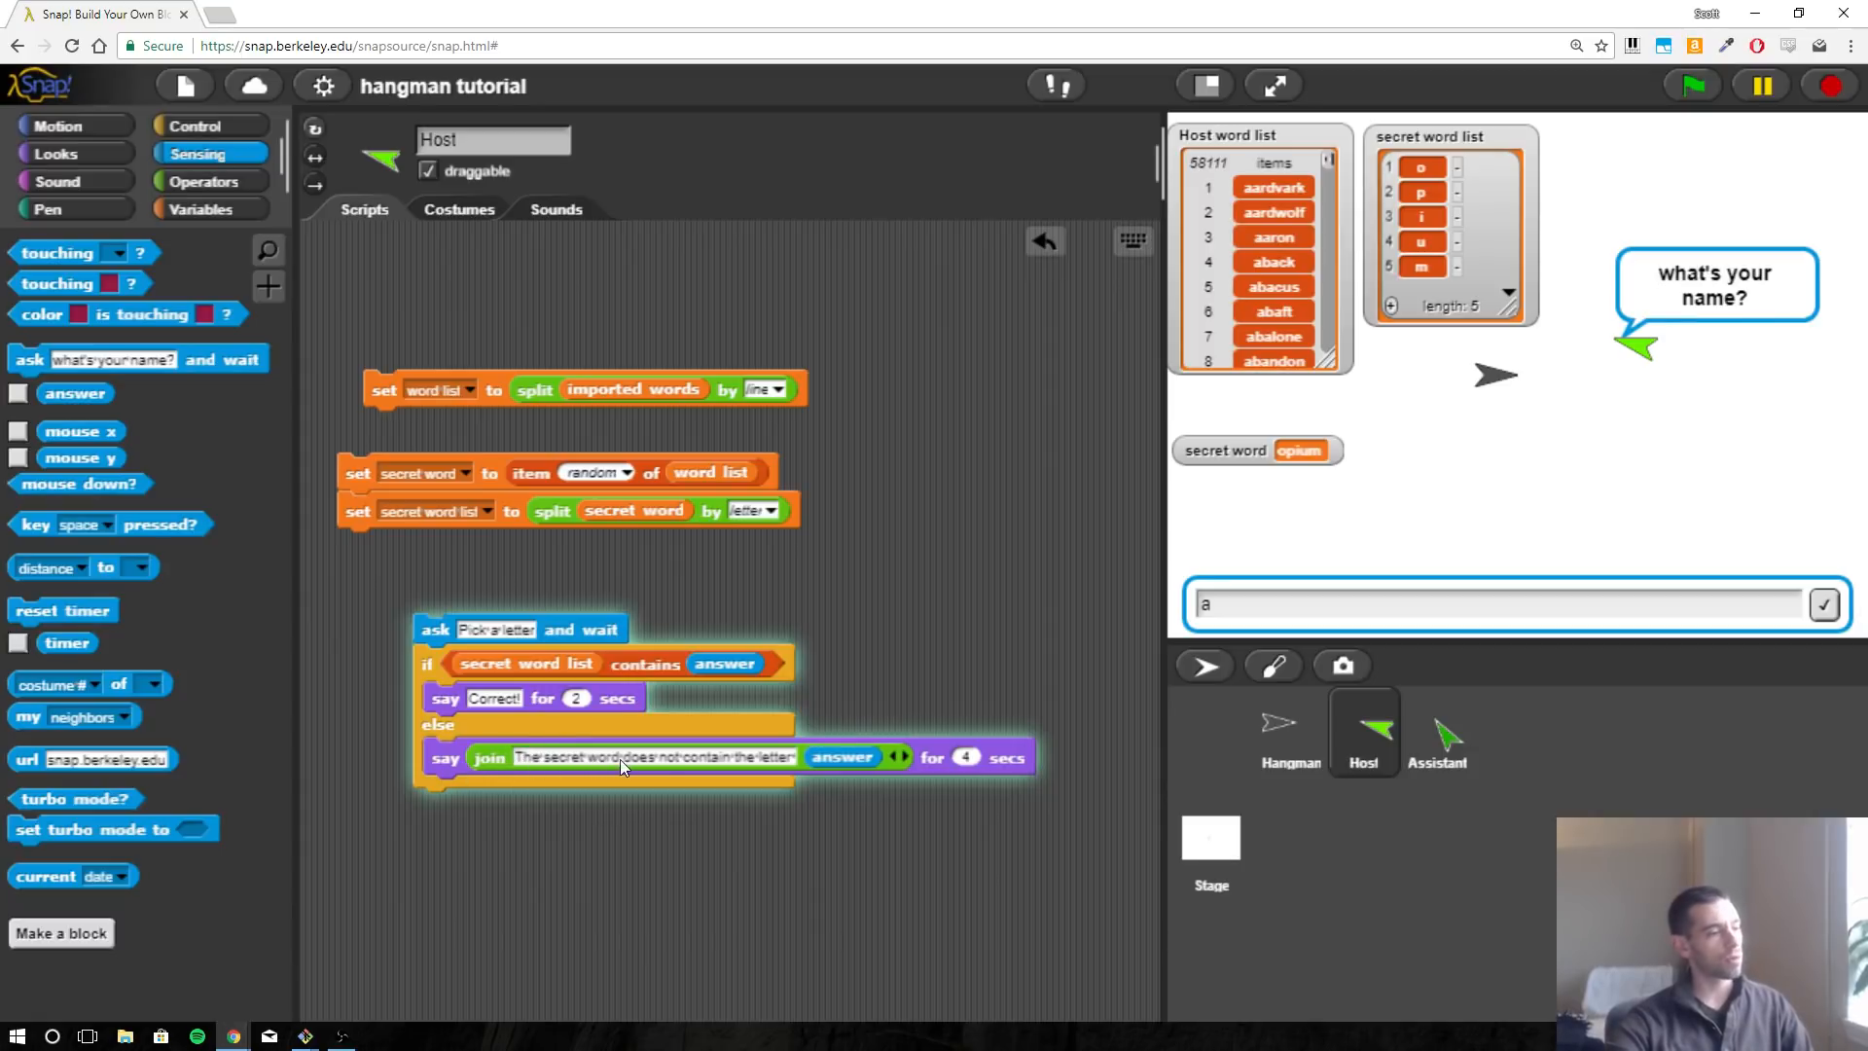
mouse_move(861, 755)
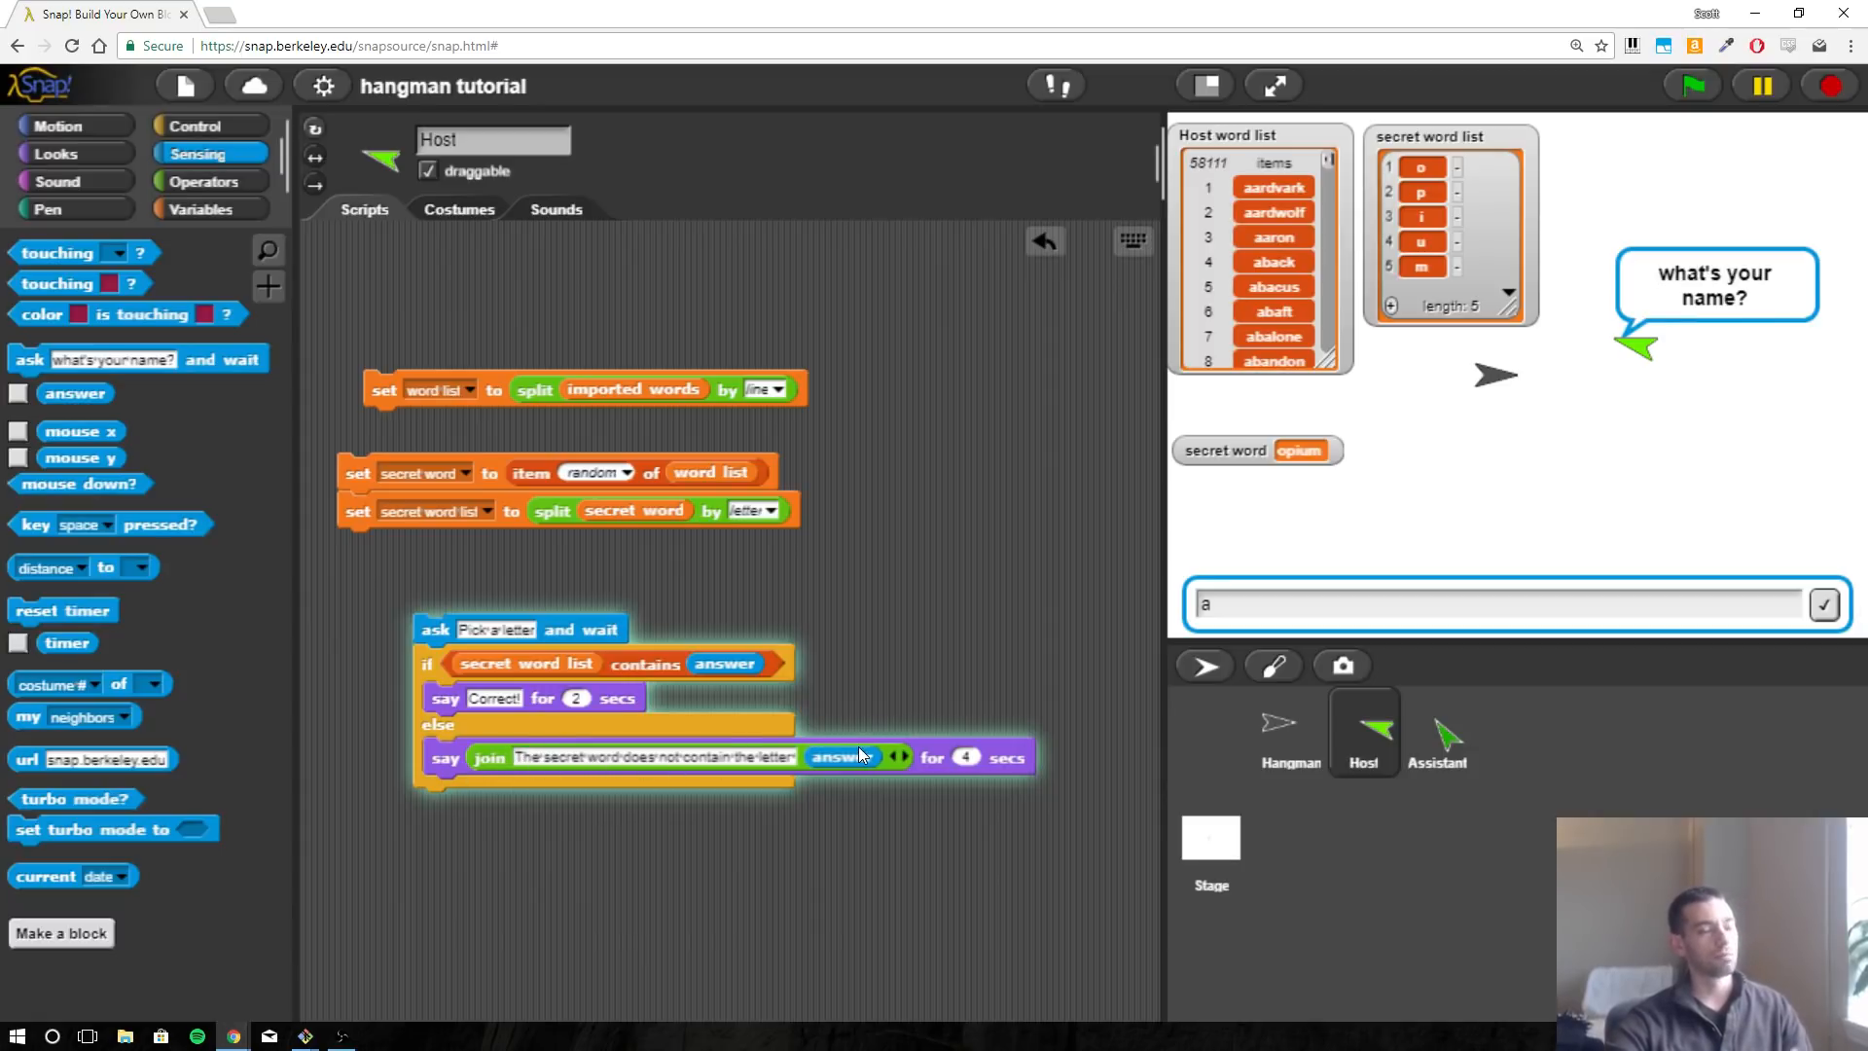
mouse_move(649, 645)
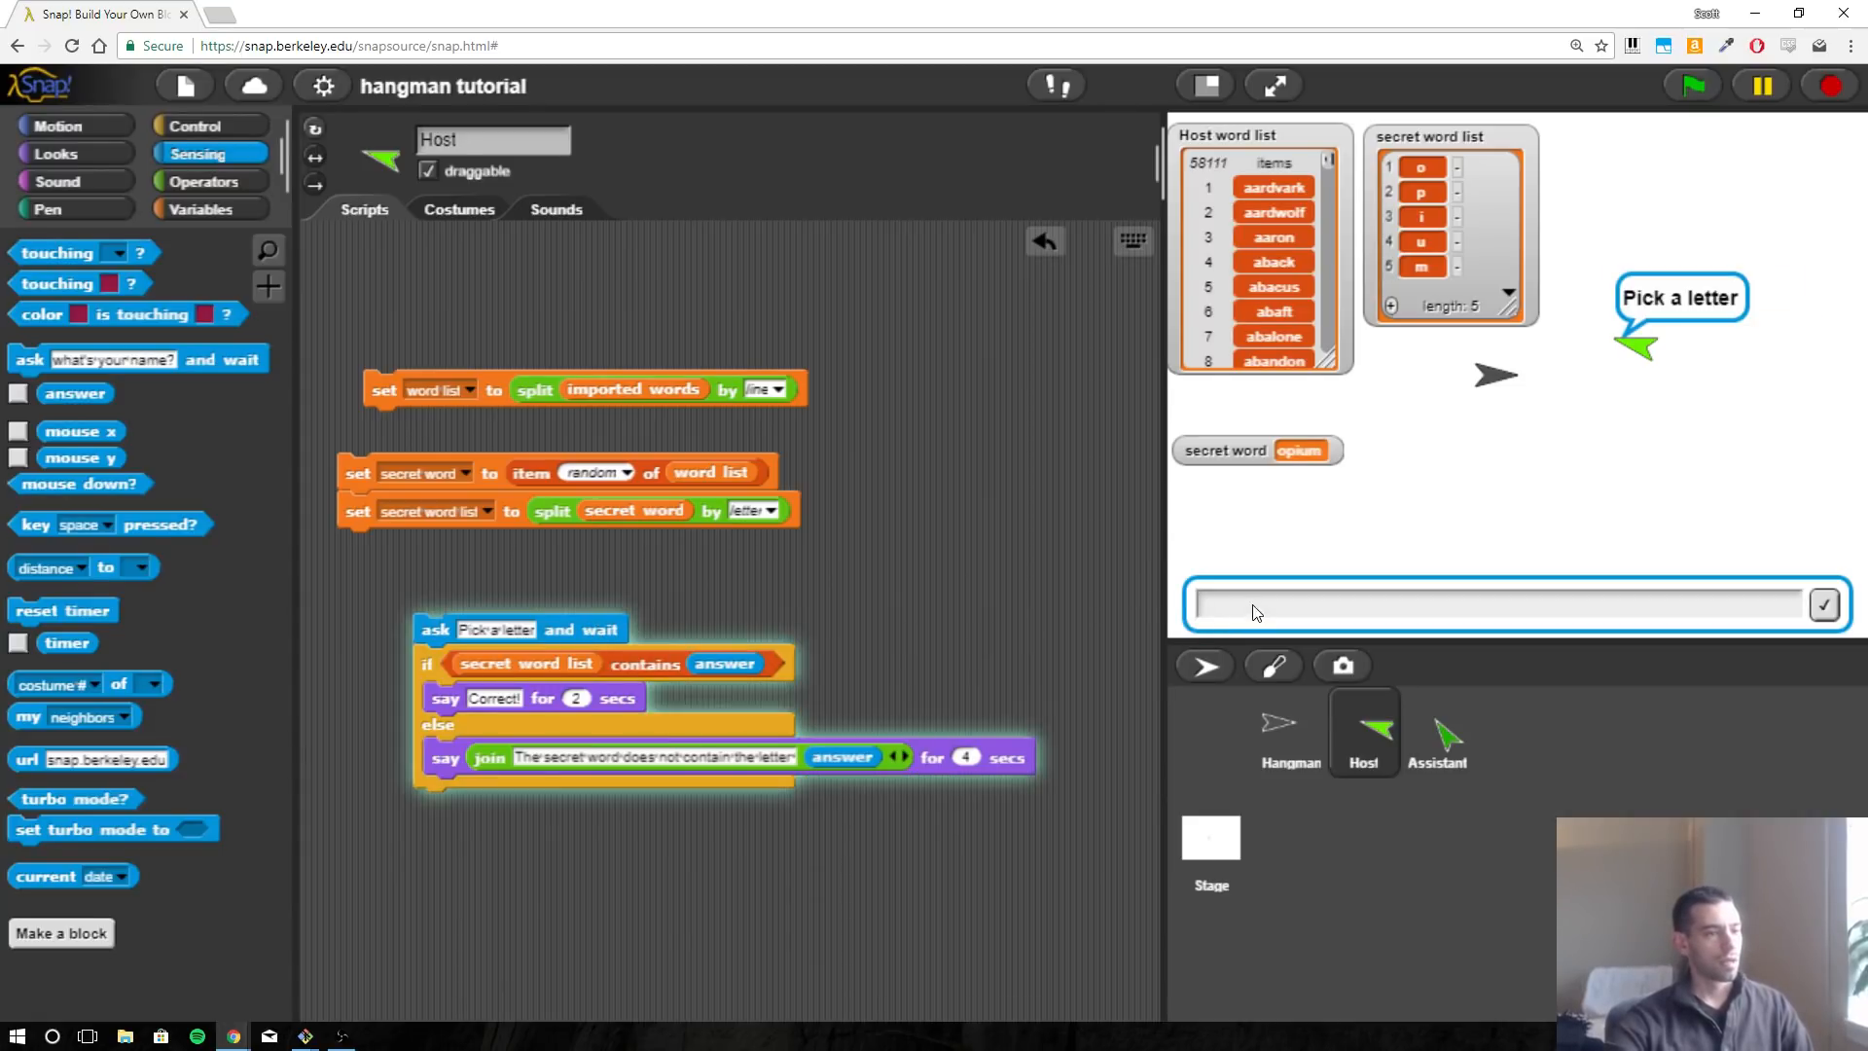
click(1264, 607)
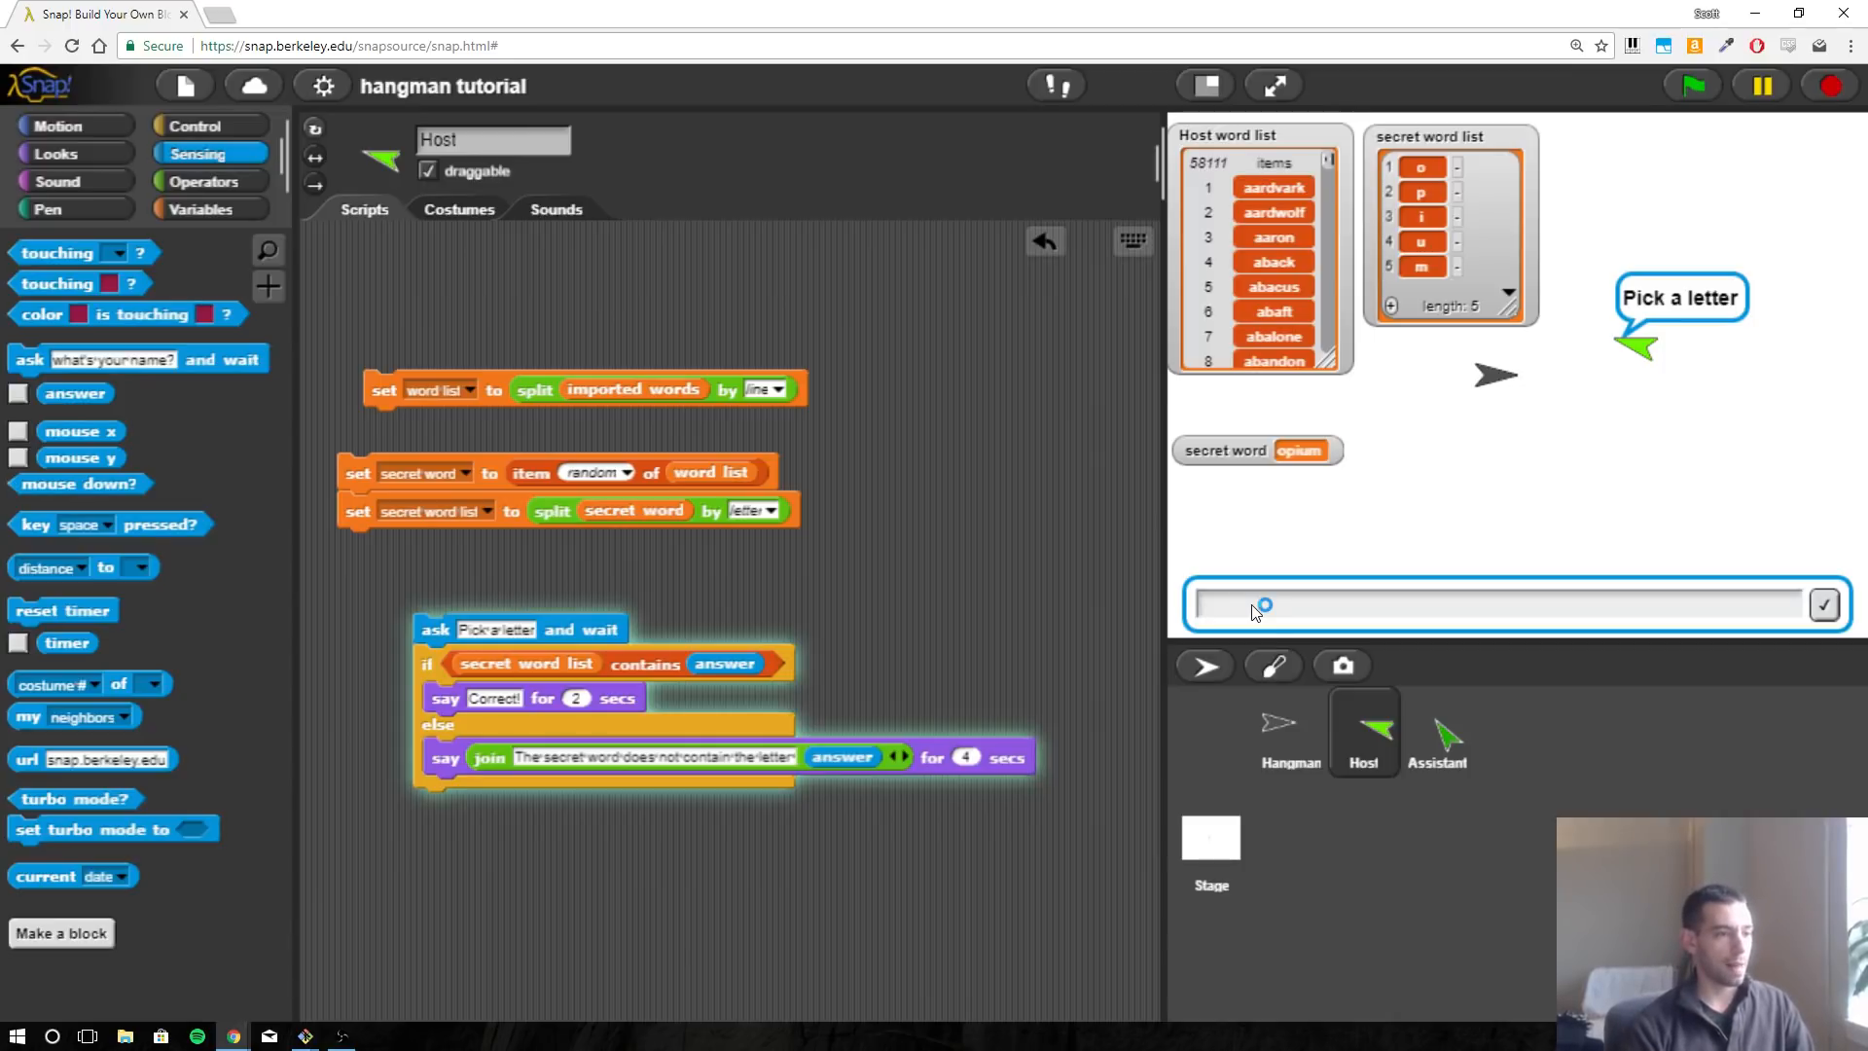
Guess the letter z so the Host replies the secret word does not contain z.
text(0)
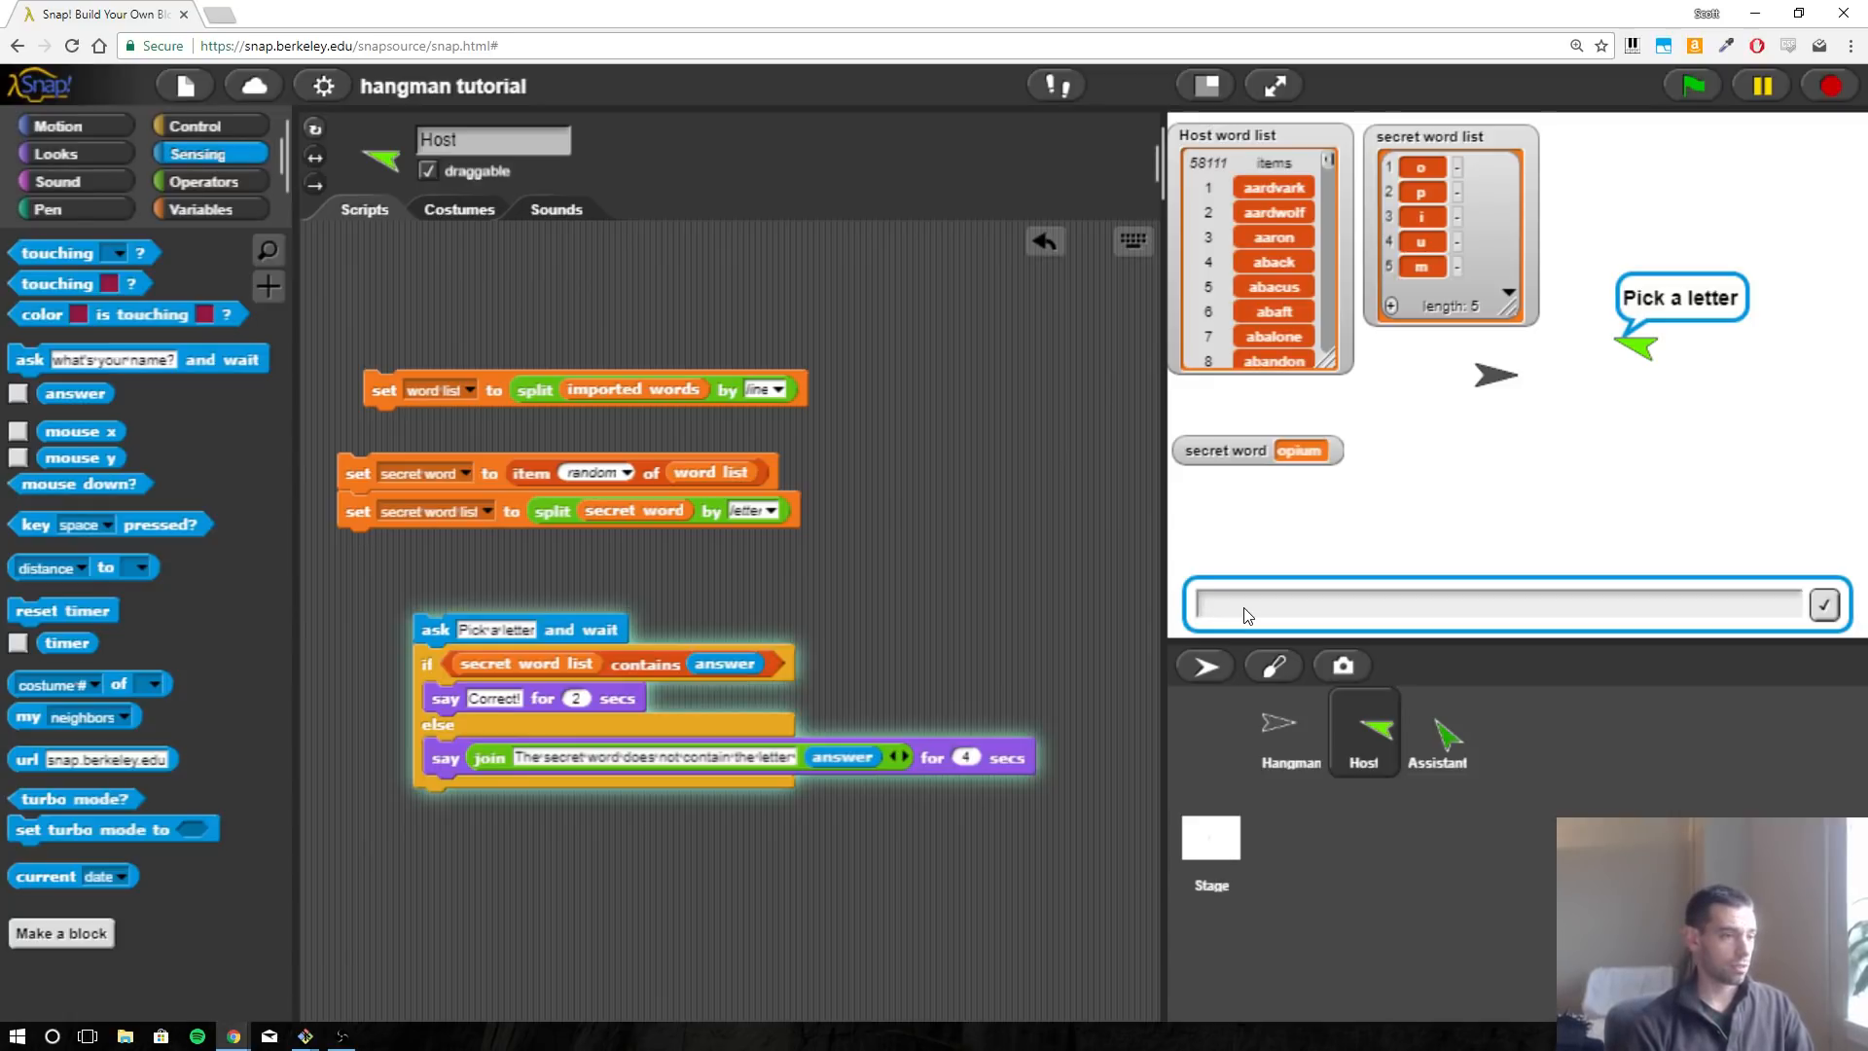
text(z)
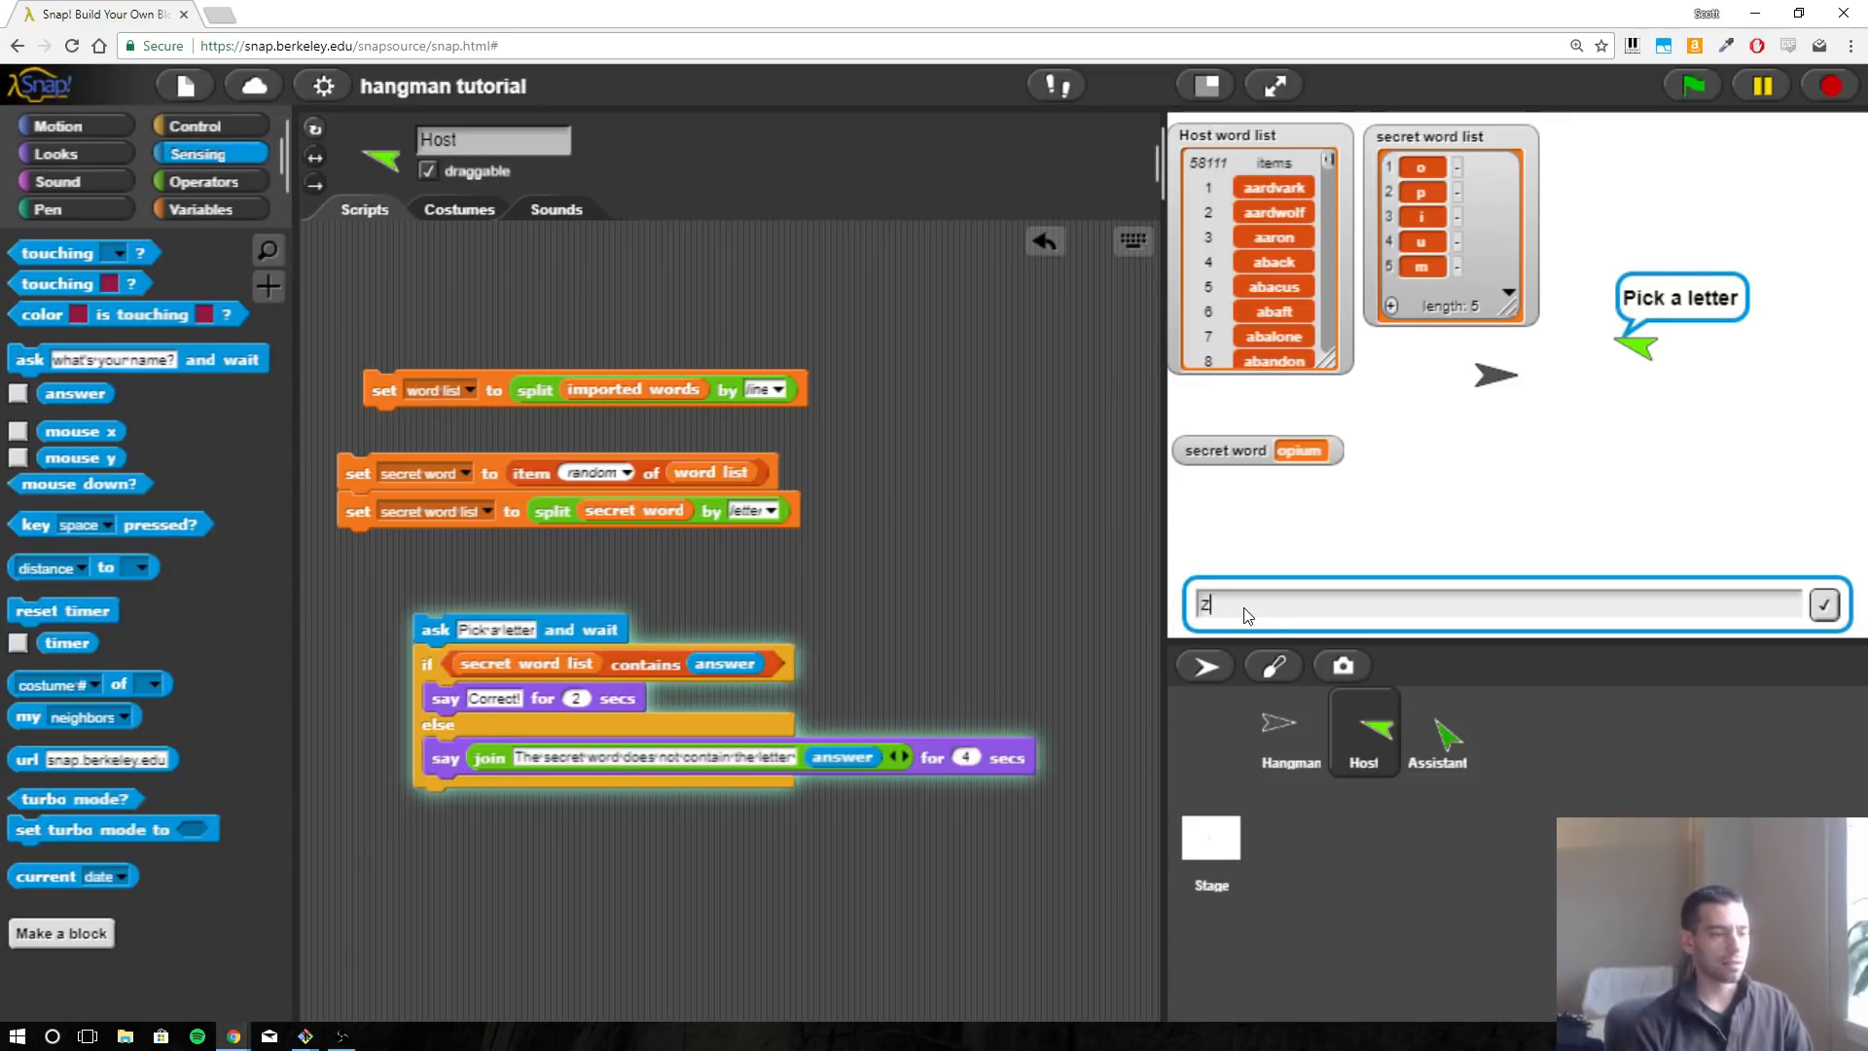
click(1825, 604)
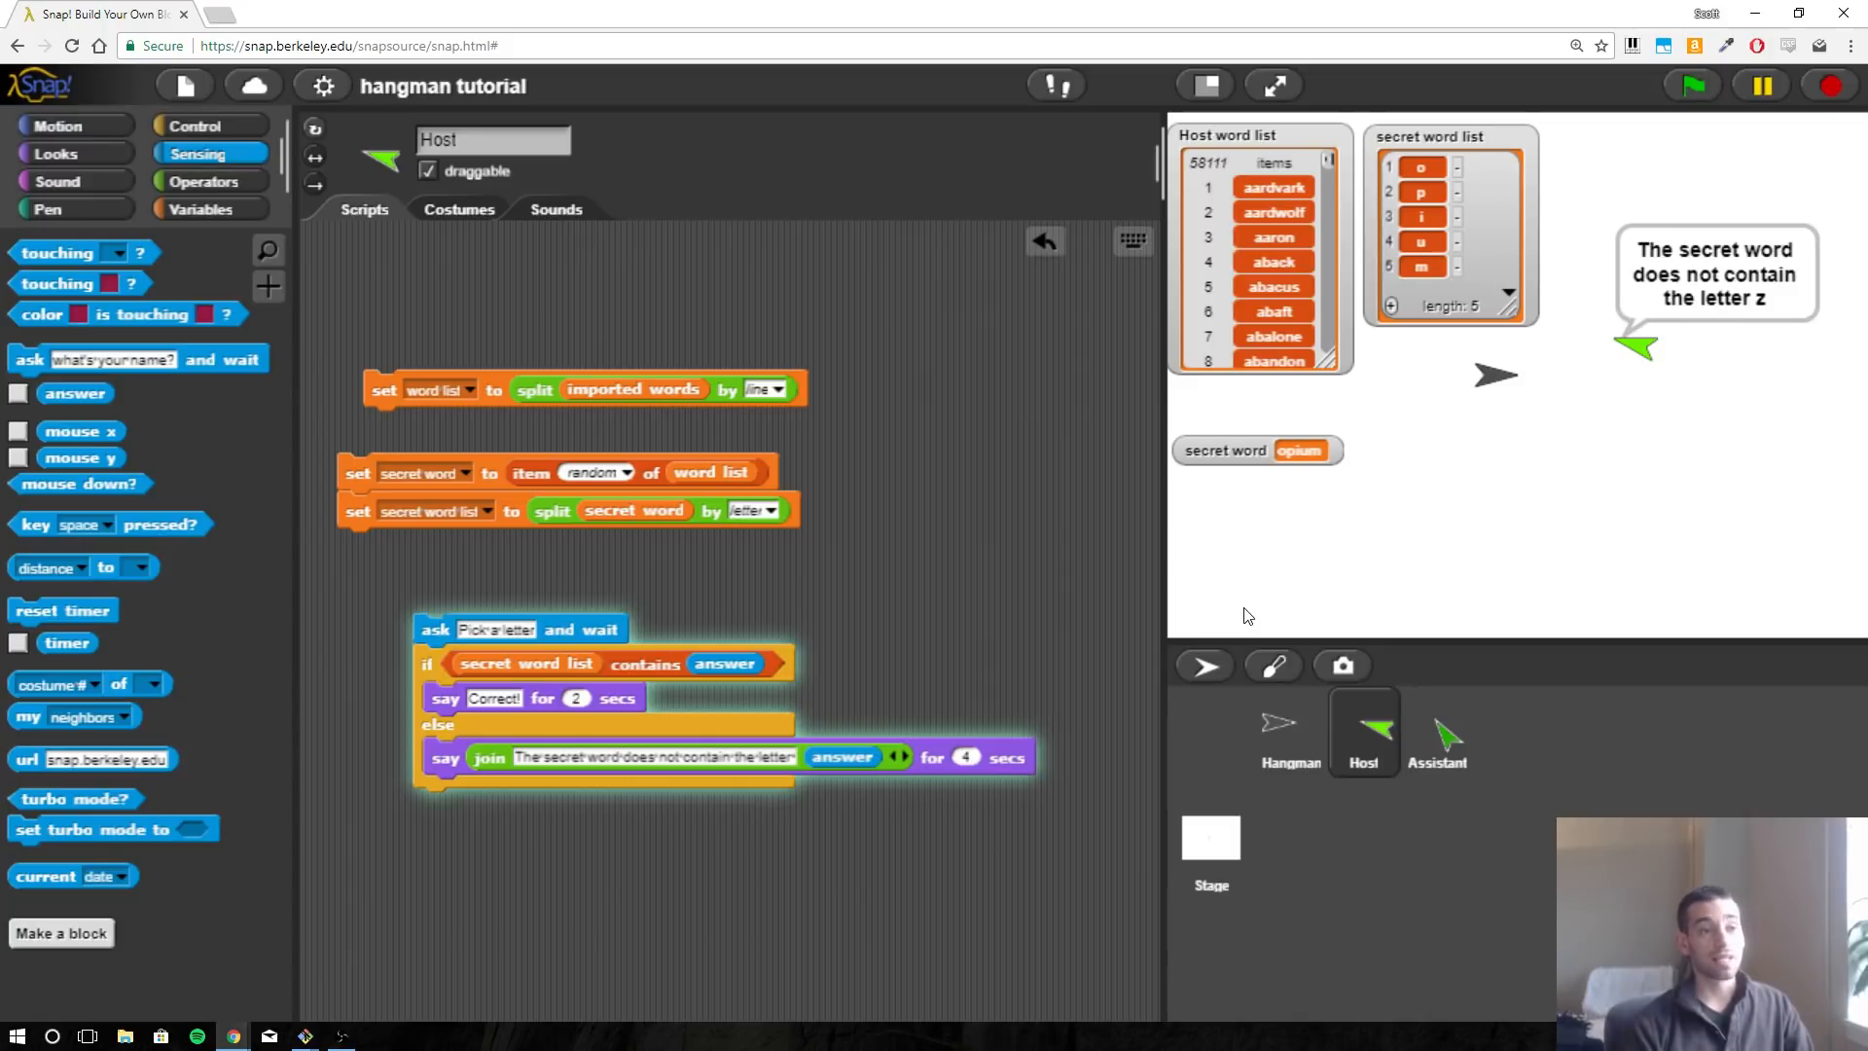